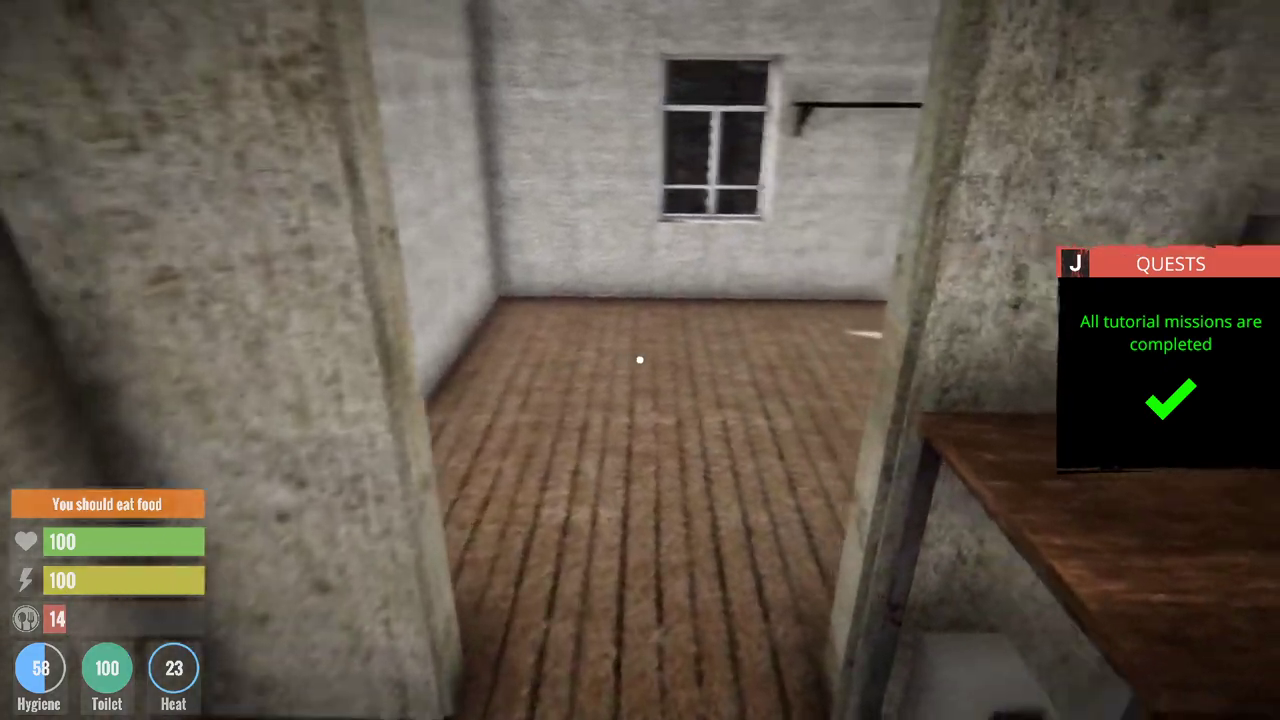
{"action": "mouse_move", "coordinate": [640, 360]}
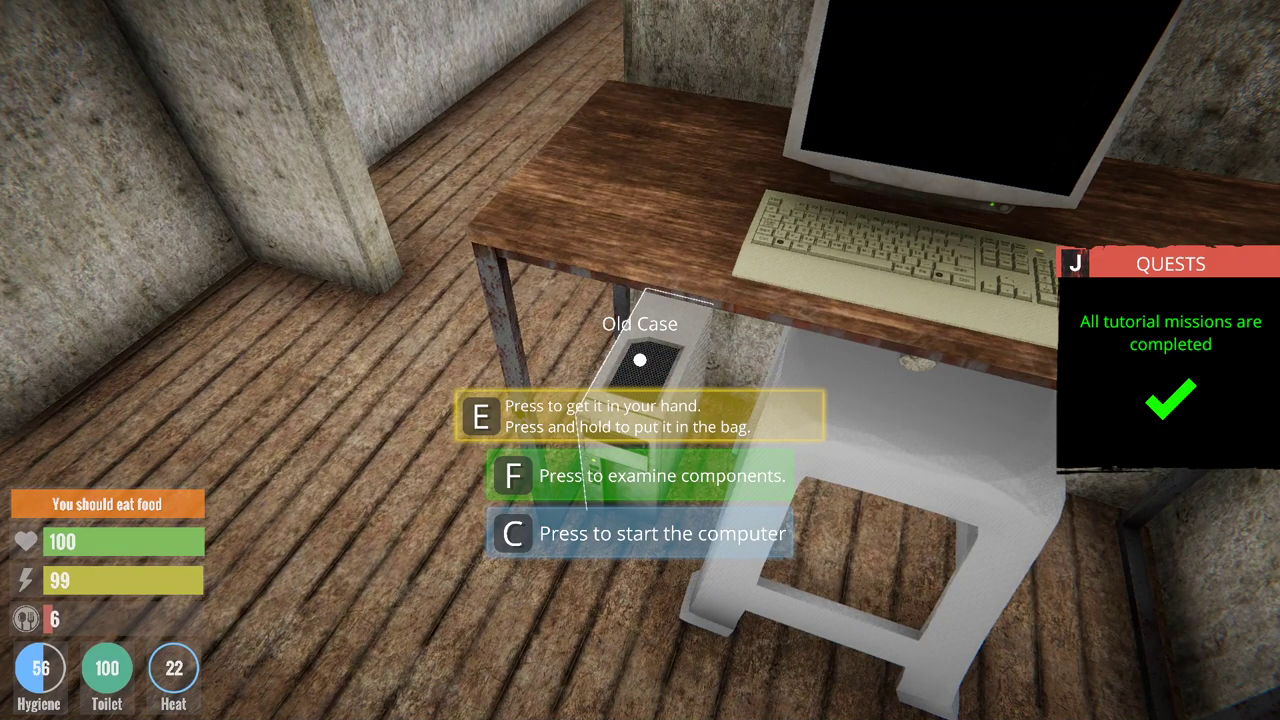
Boot the computer, sit at it, and resume after briefly pausing to reach Zamazor My Orders.
{"action": "key", "text": "c"}
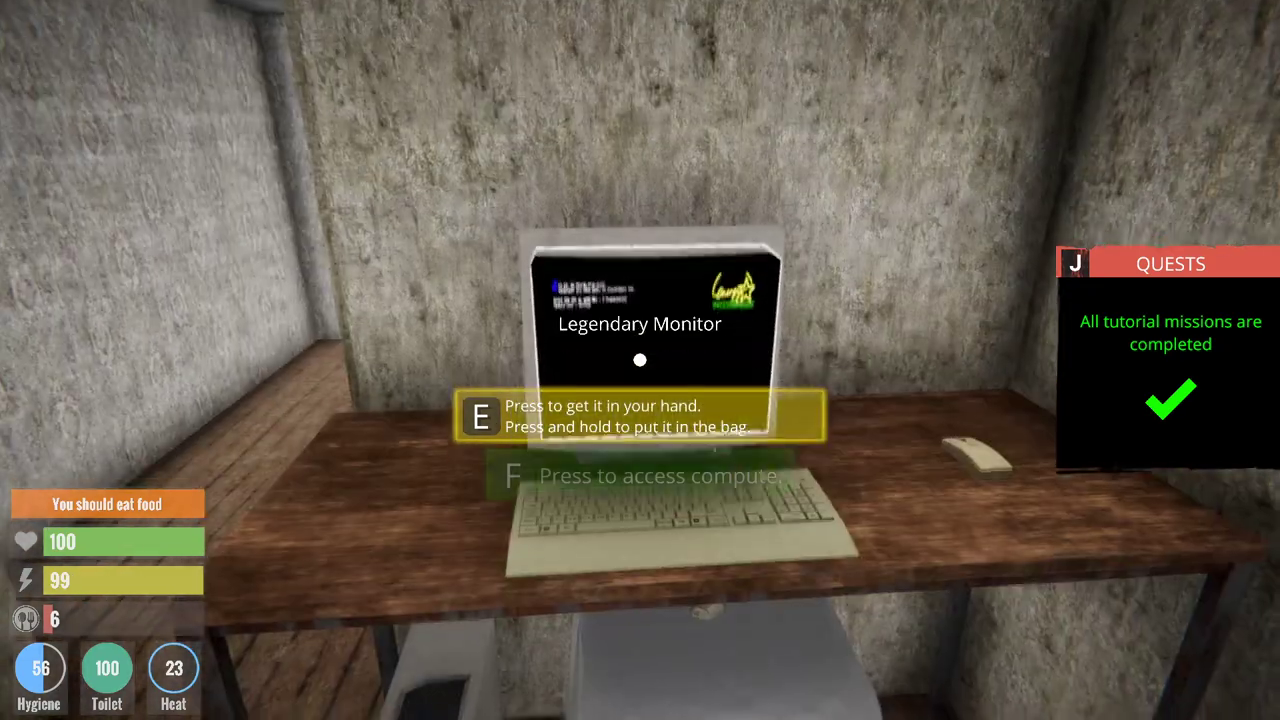
{"action": "key", "text": "f"}
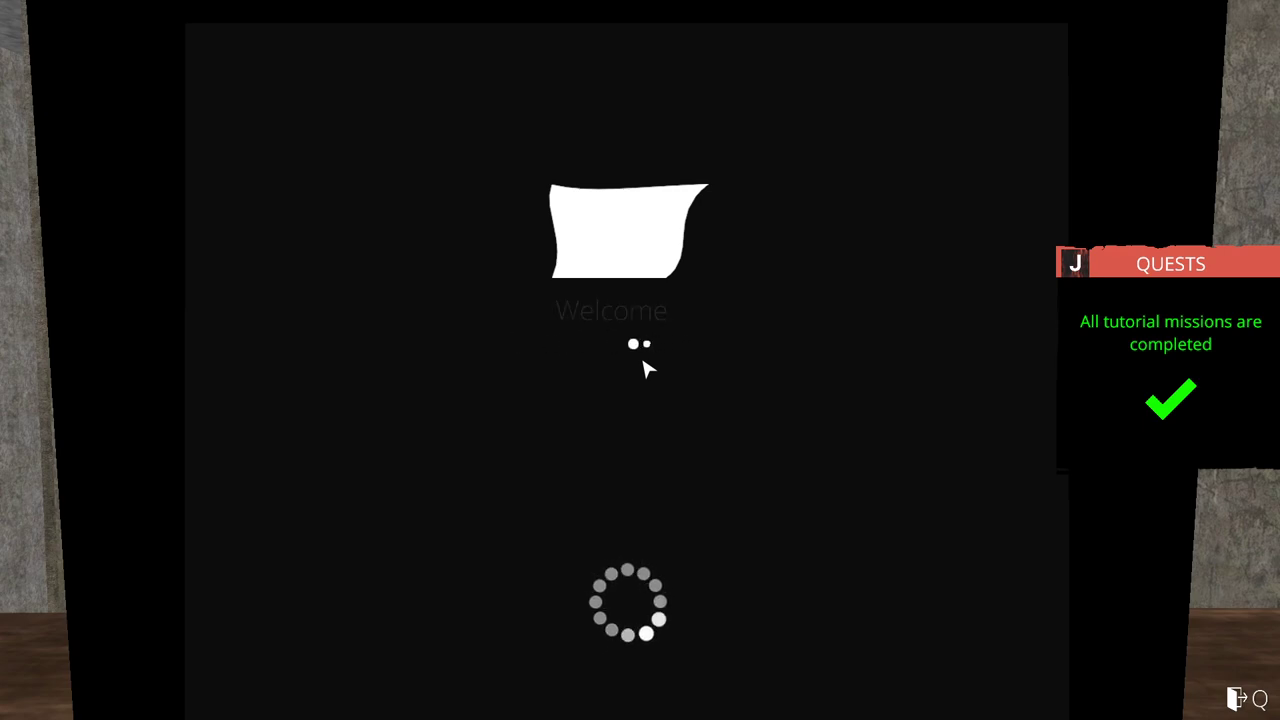
{"action": "key", "text": "Escape"}
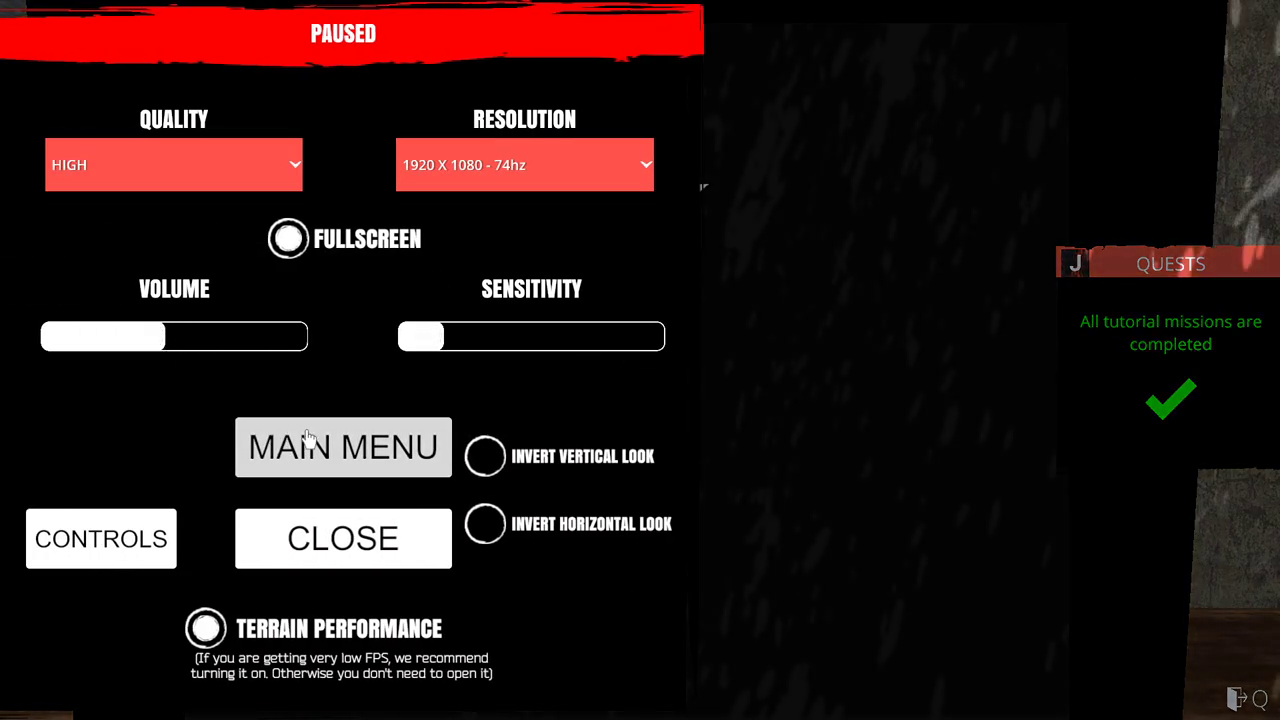
{"action": "left_click", "coordinate": [343, 447]}
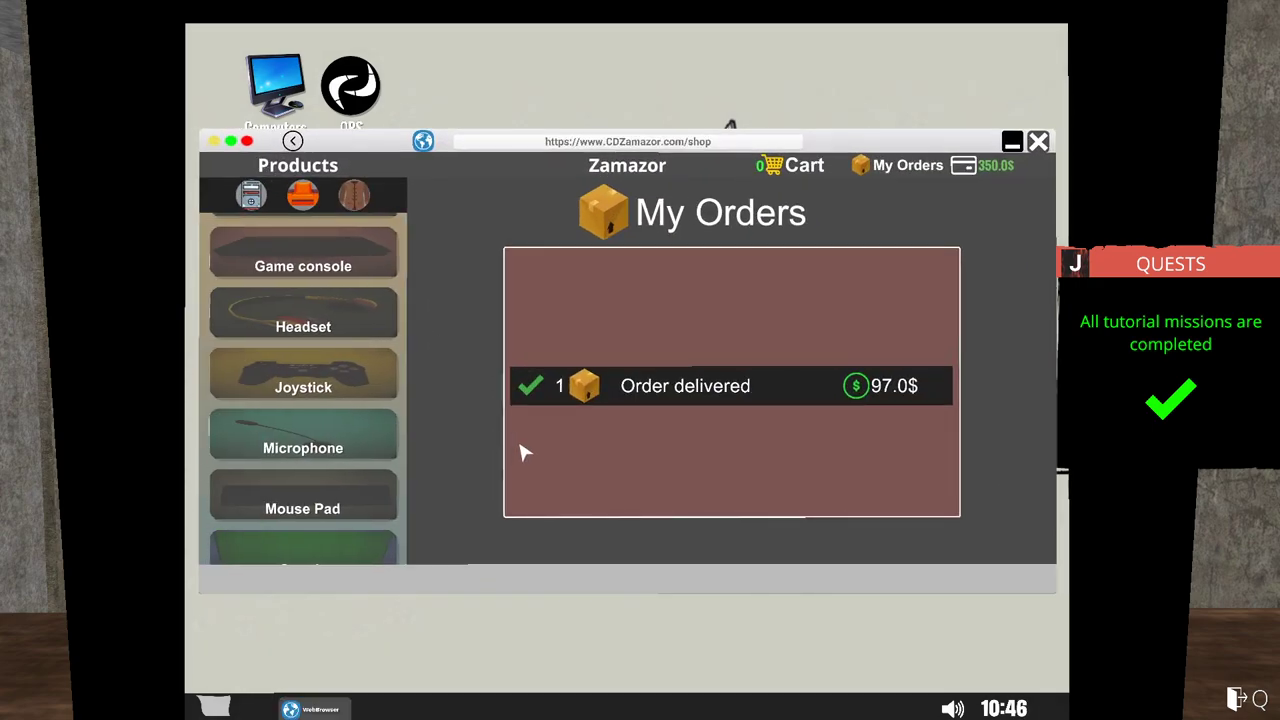
{"action": "mouse_move", "coordinate": [397, 146]}
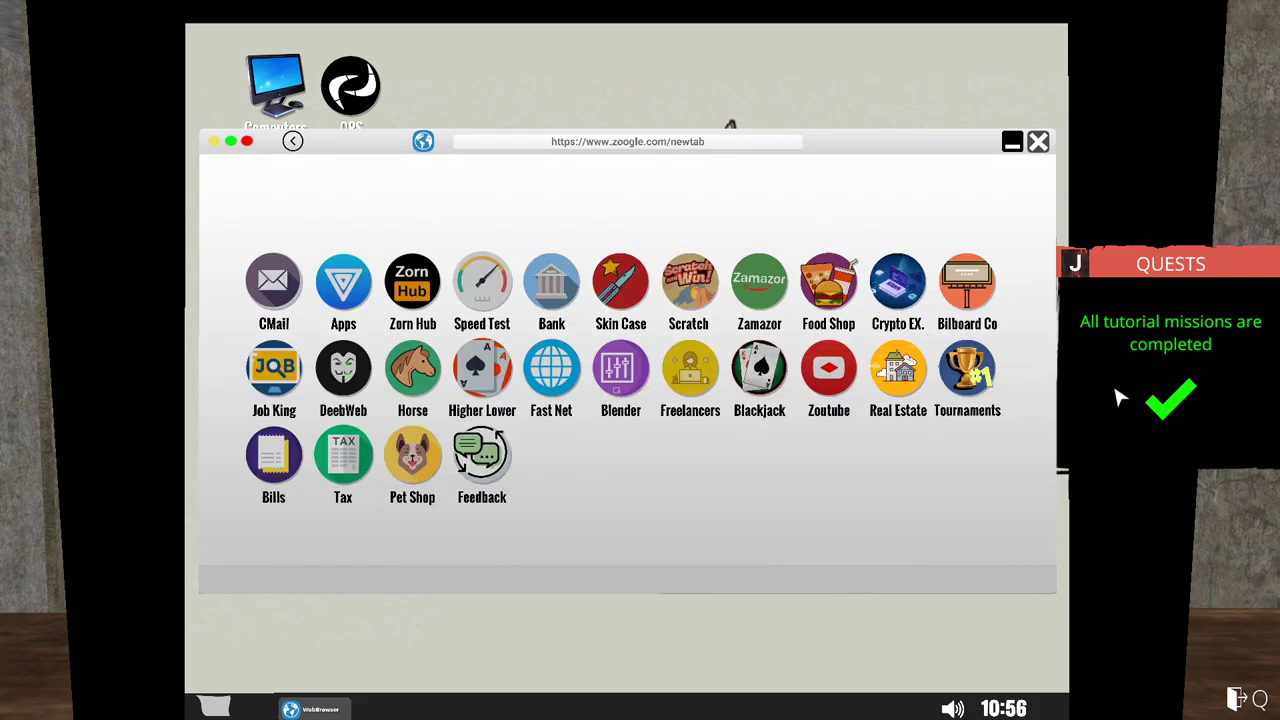
{"action": "mouse_move", "coordinate": [1147, 378]}
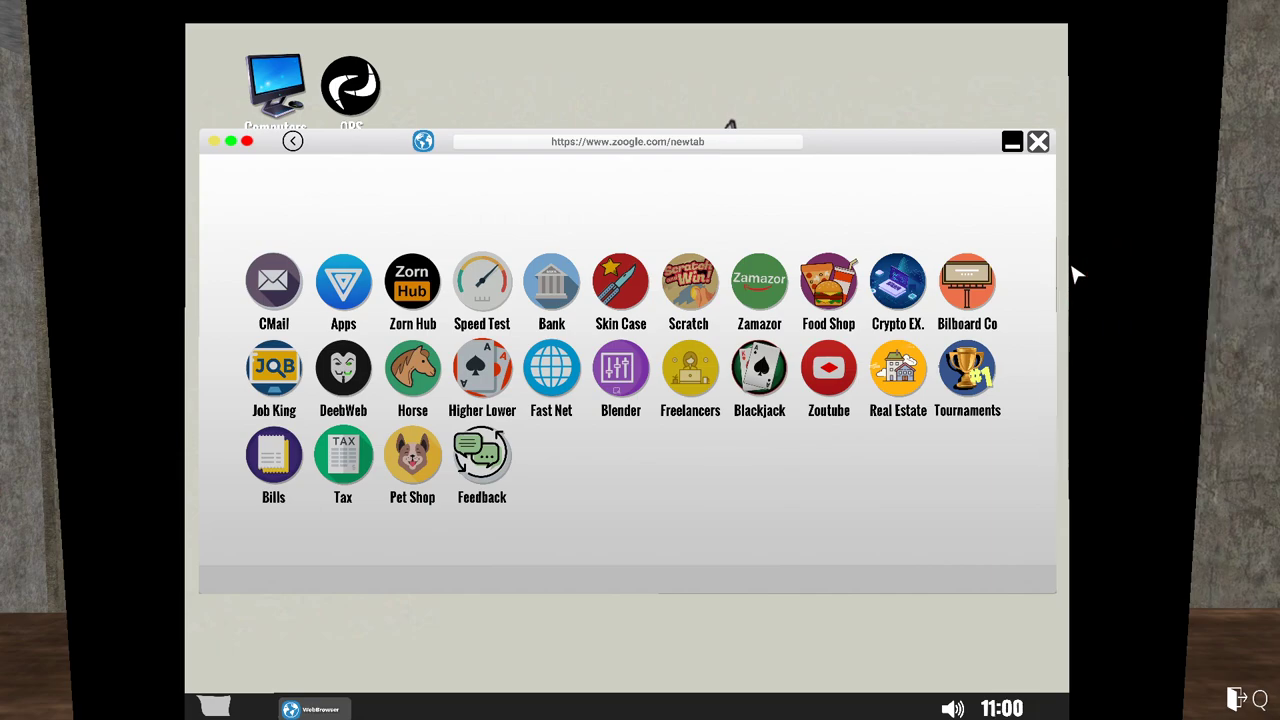
{"action": "mouse_move", "coordinate": [501, 467]}
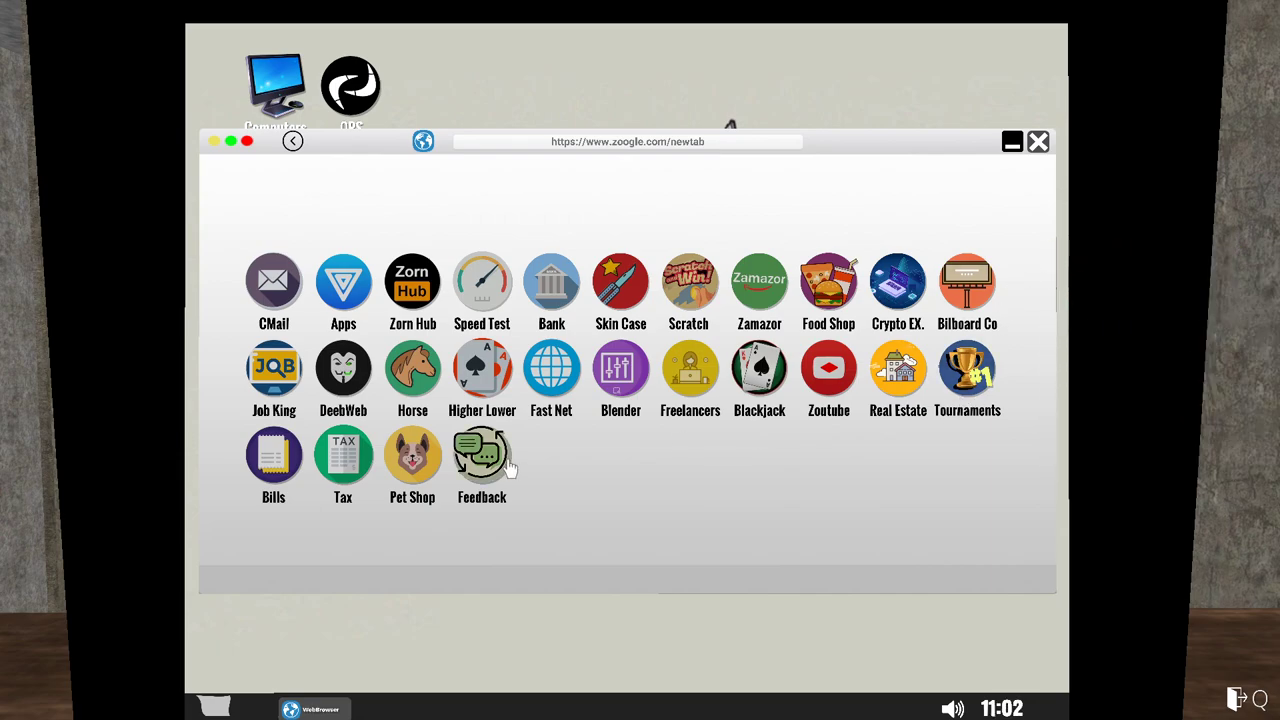
{"action": "mouse_move", "coordinate": [559, 393]}
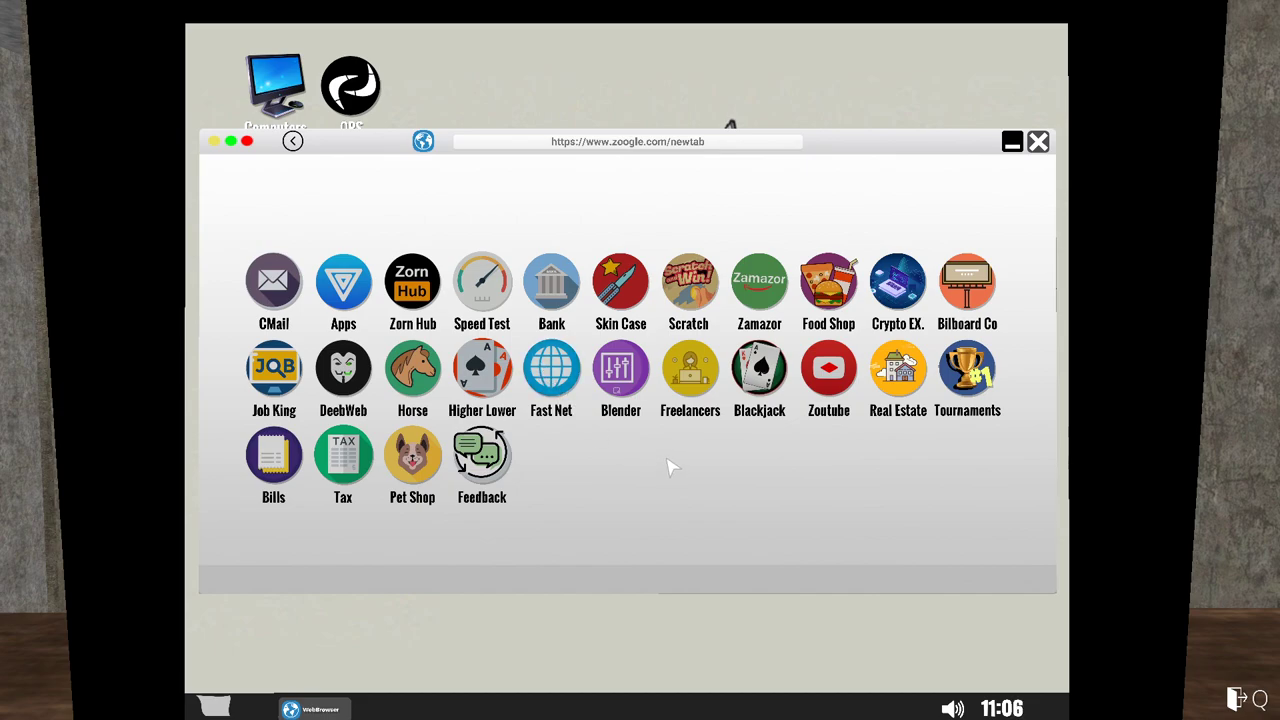
{"action": "mouse_move", "coordinate": [836, 300]}
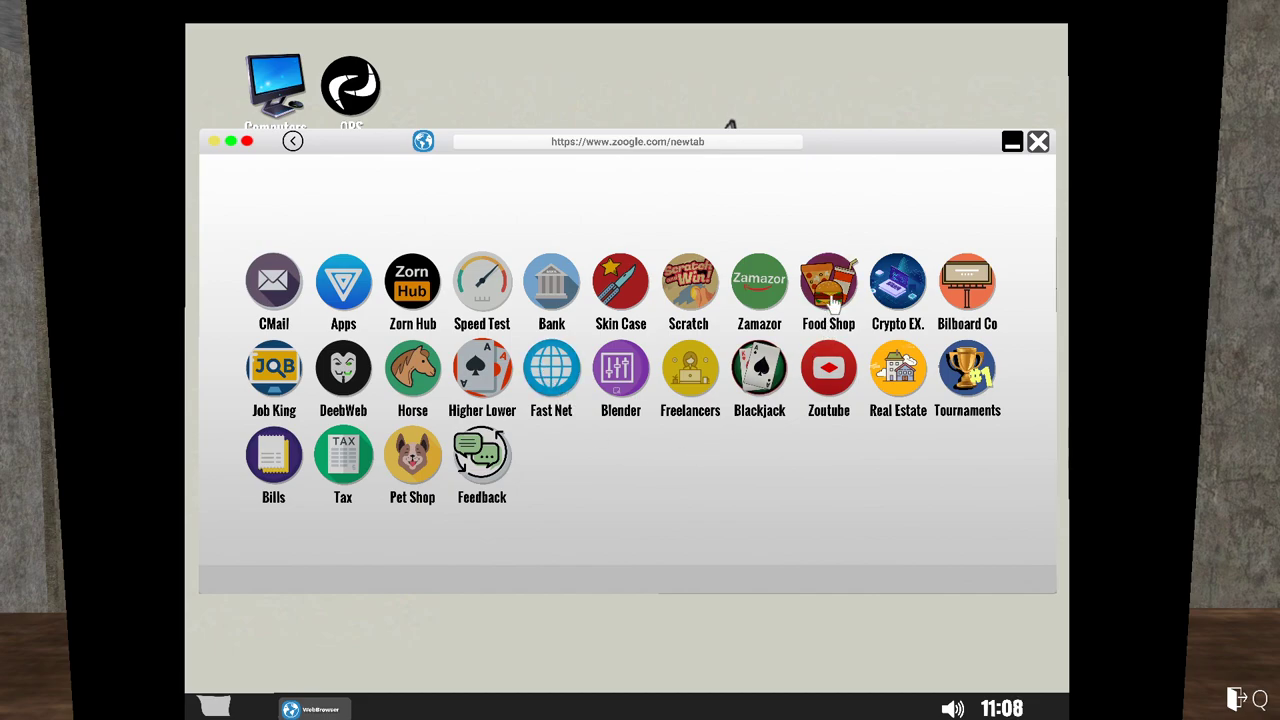
{"action": "left_click", "coordinate": [828, 280]}
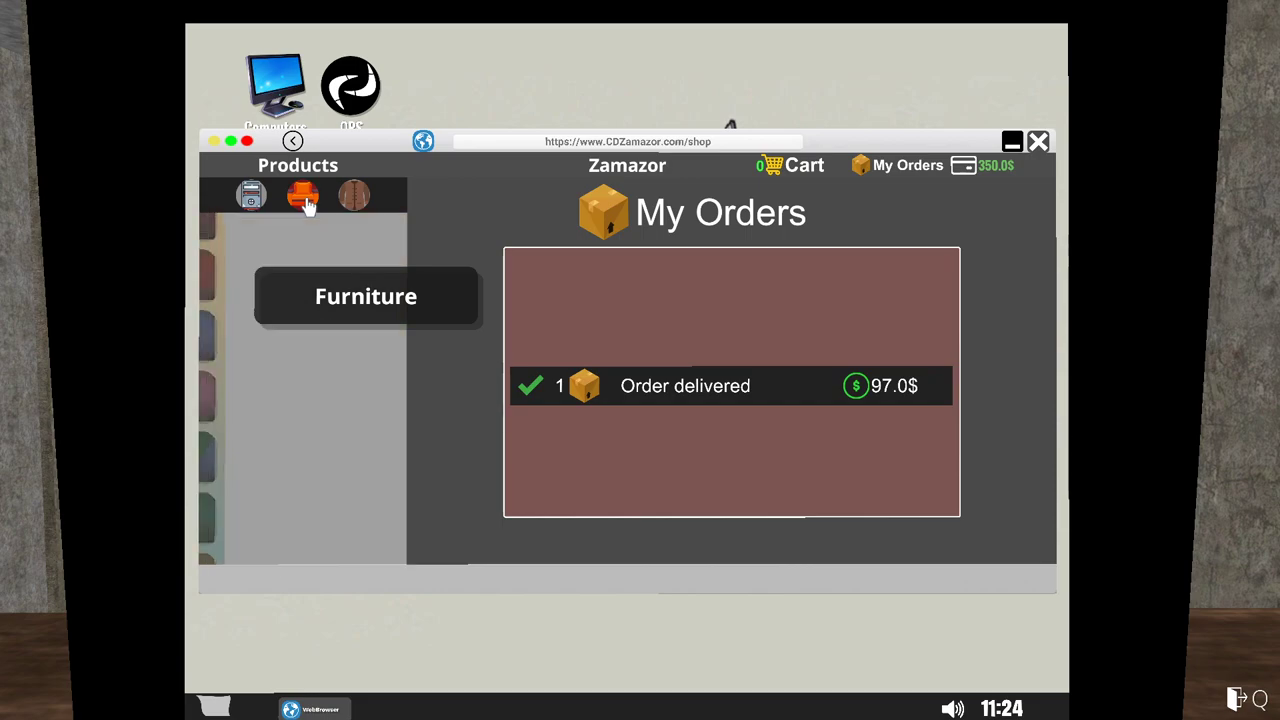
Buy the 215$ toilet from Zamazor's Furniture category, leaving a 135$ balance.
{"action": "left_click", "coordinate": [302, 194]}
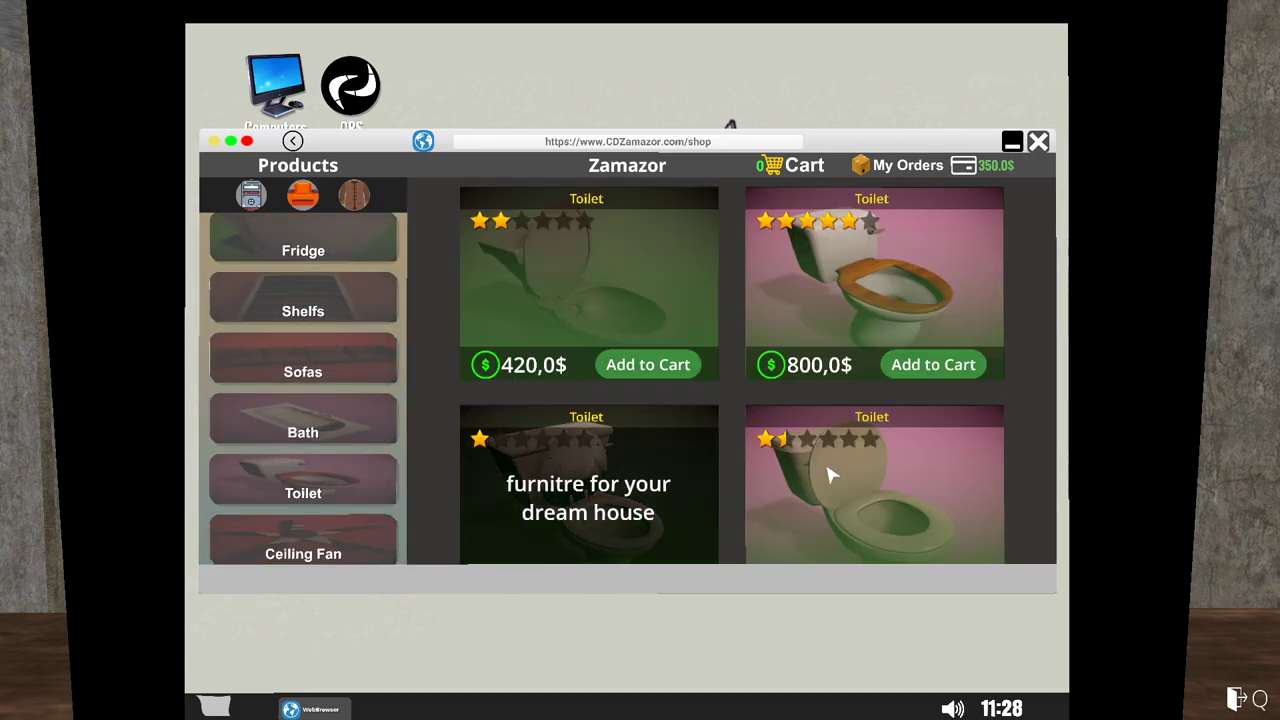
{"action": "scroll", "scroll_direction": "down", "scroll_amount": 3}
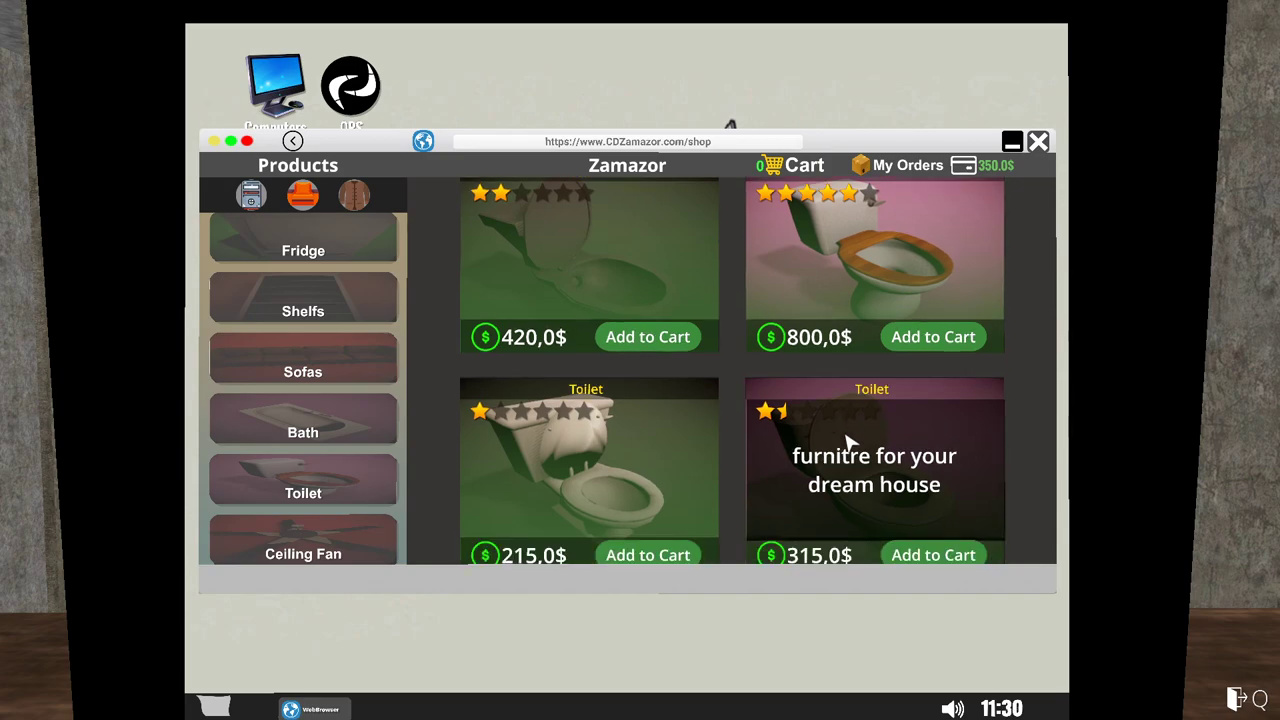
{"action": "scroll", "scroll_direction": "down", "scroll_amount": 3}
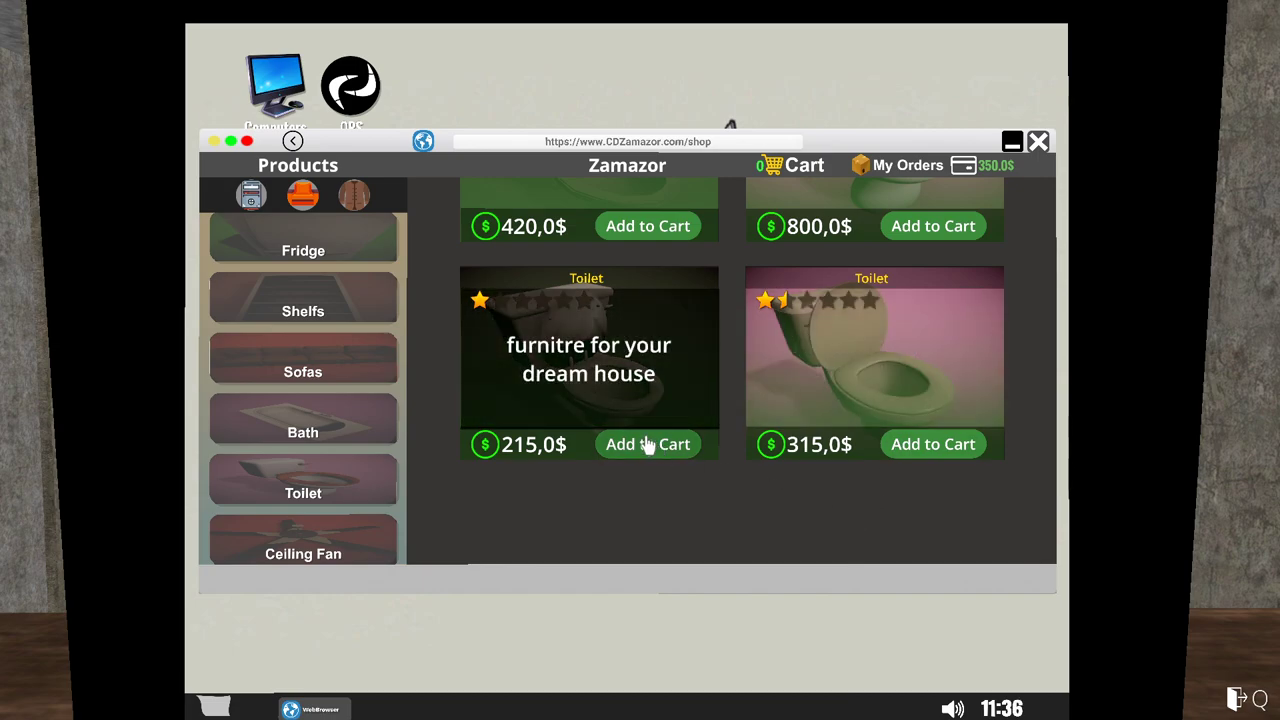
{"action": "left_click", "coordinate": [647, 444]}
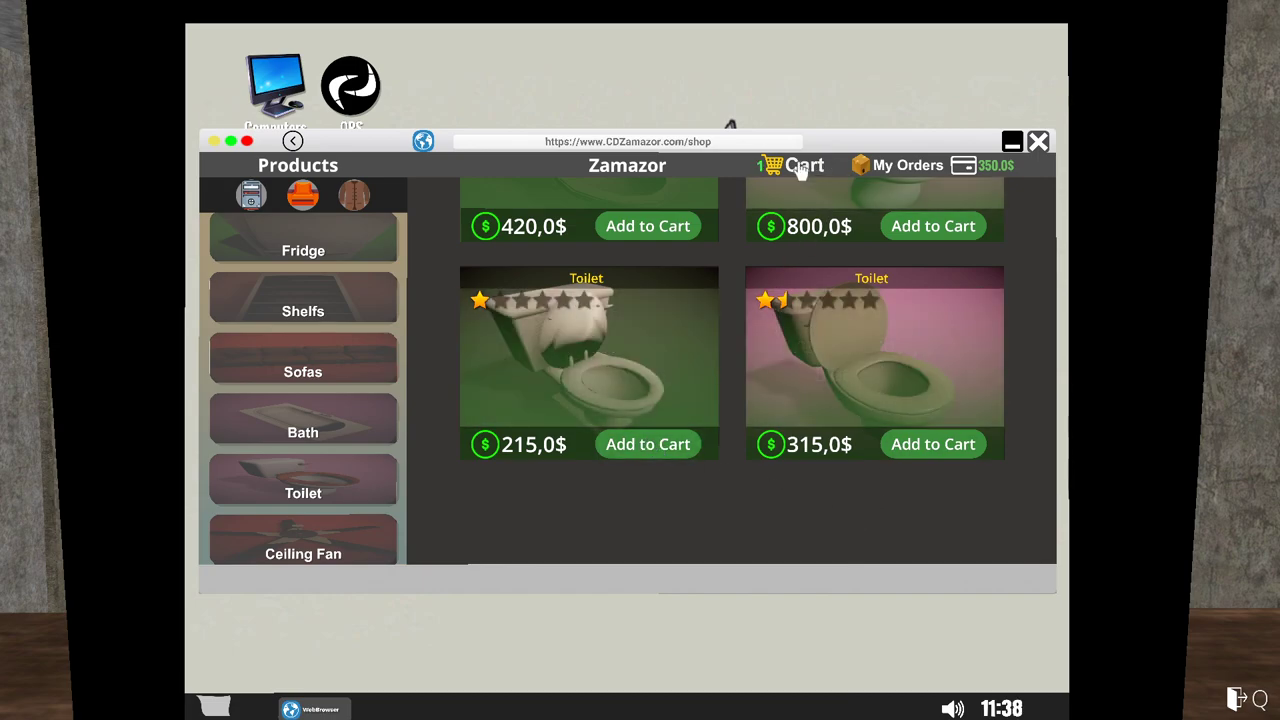
{"action": "left_click", "coordinate": [802, 165]}
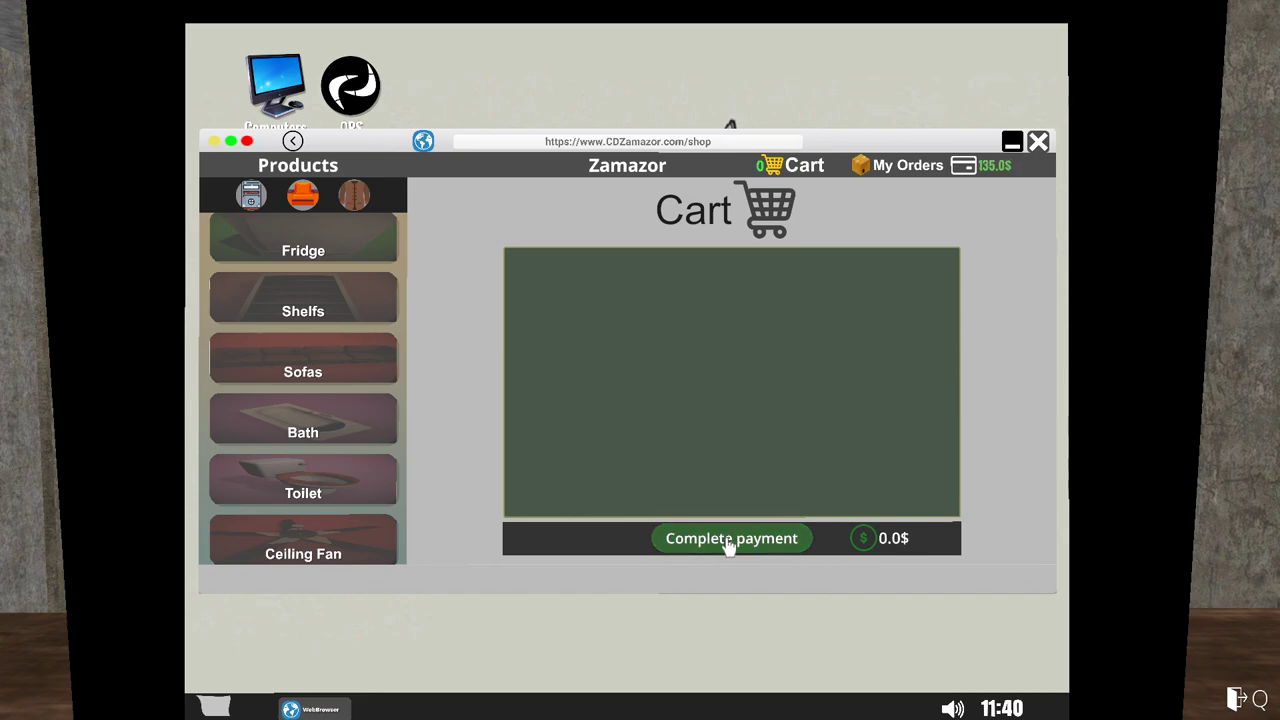
{"action": "left_click", "coordinate": [908, 165]}
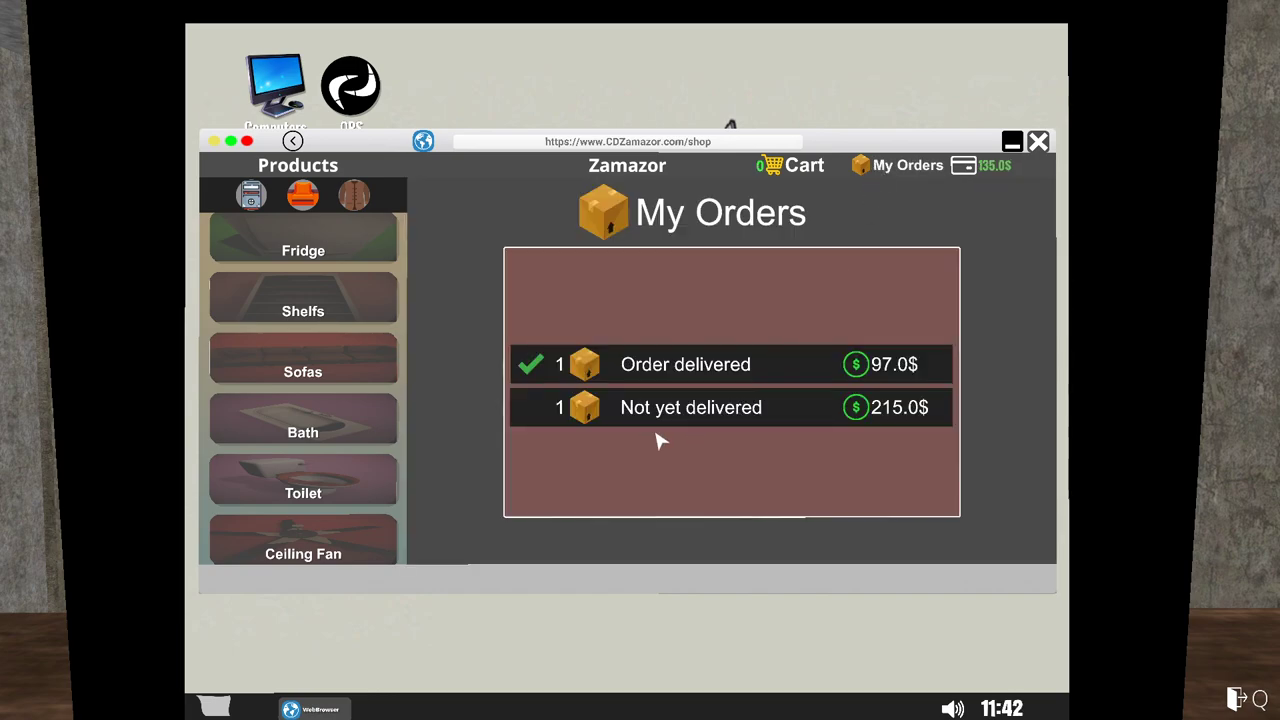
{"action": "mouse_move", "coordinate": [890, 320]}
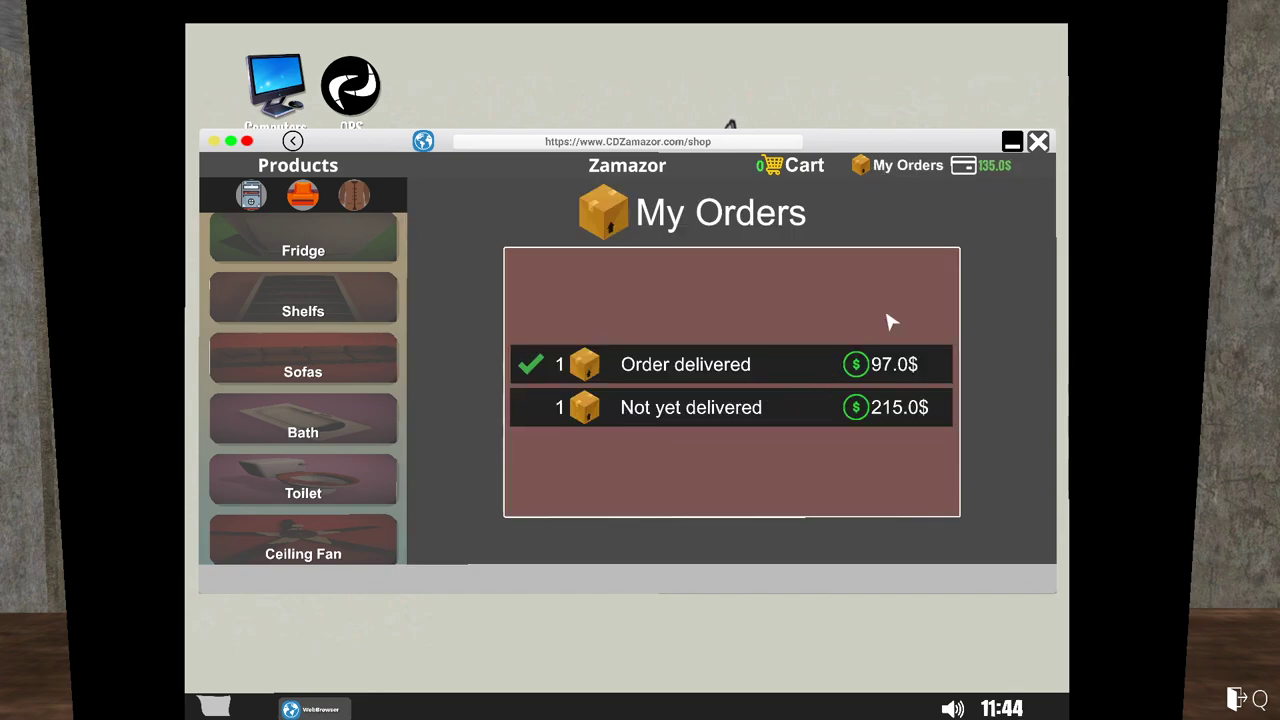
Add two Nachos dishes from the Food Shop to the cart.
{"action": "left_click", "coordinate": [1038, 141]}
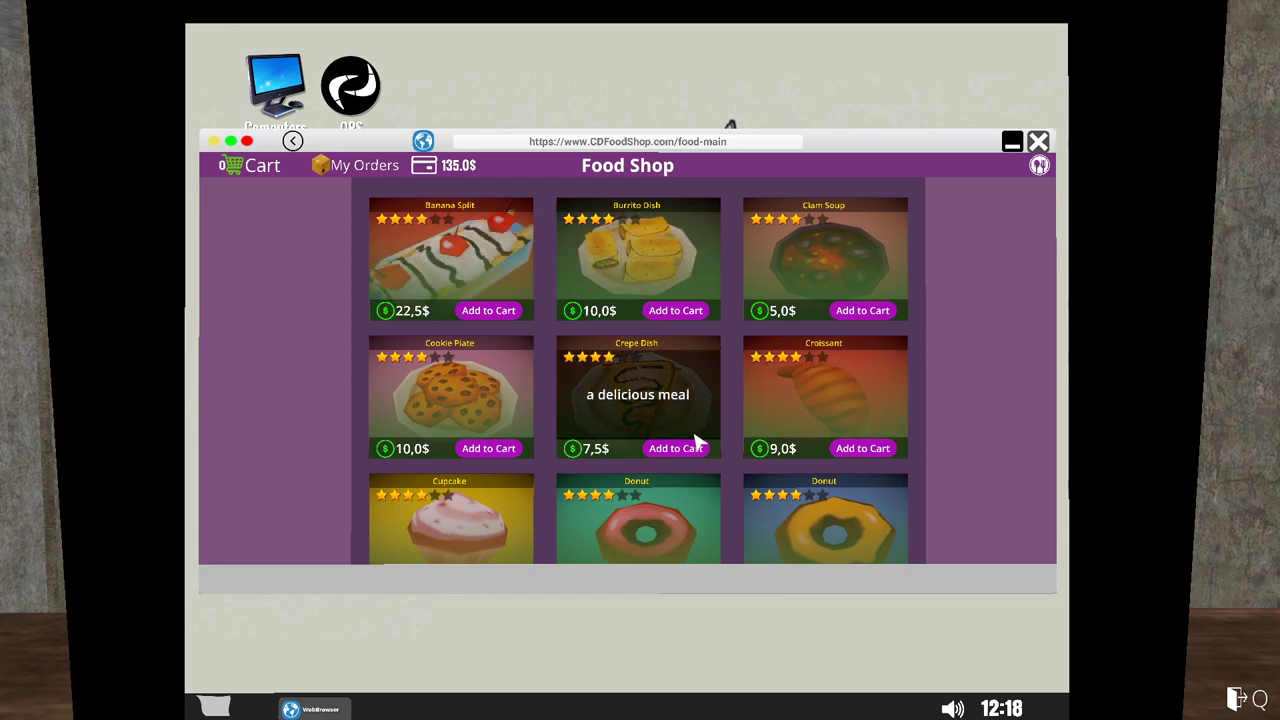
{"action": "scroll", "scroll_direction": "down", "scroll_amount": 3}
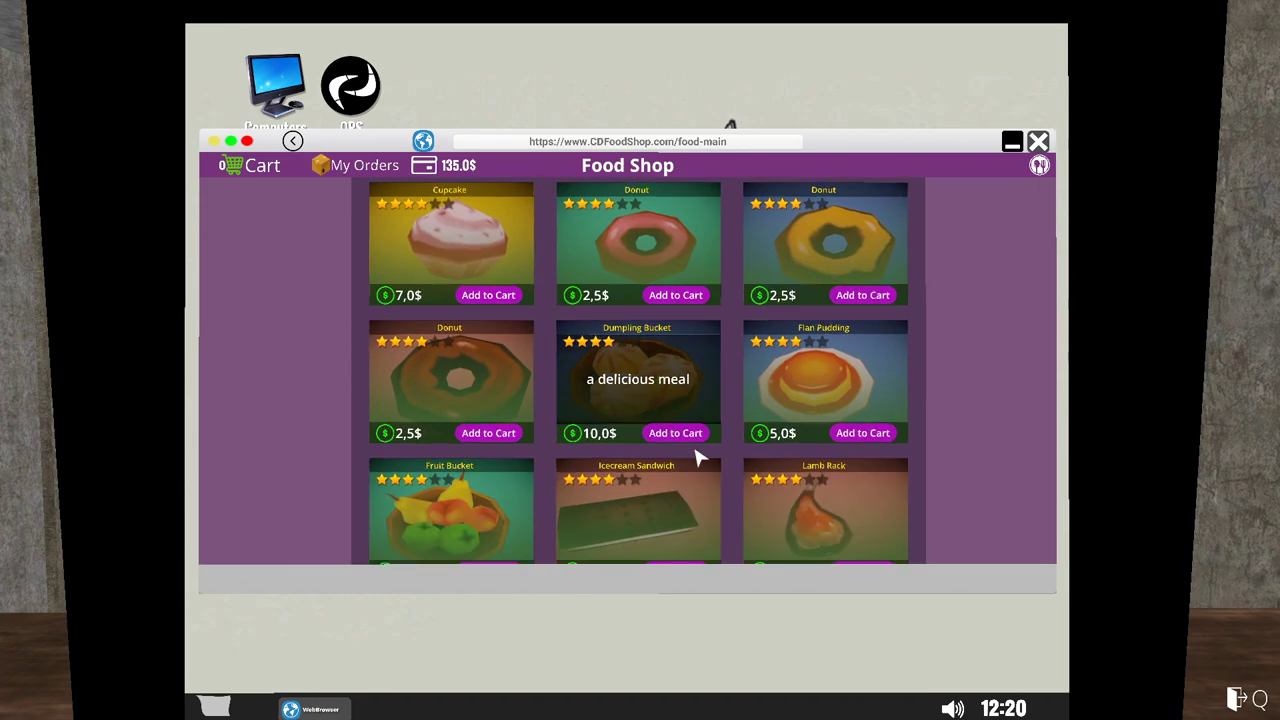
{"action": "scroll", "scroll_direction": "down", "scroll_amount": 3}
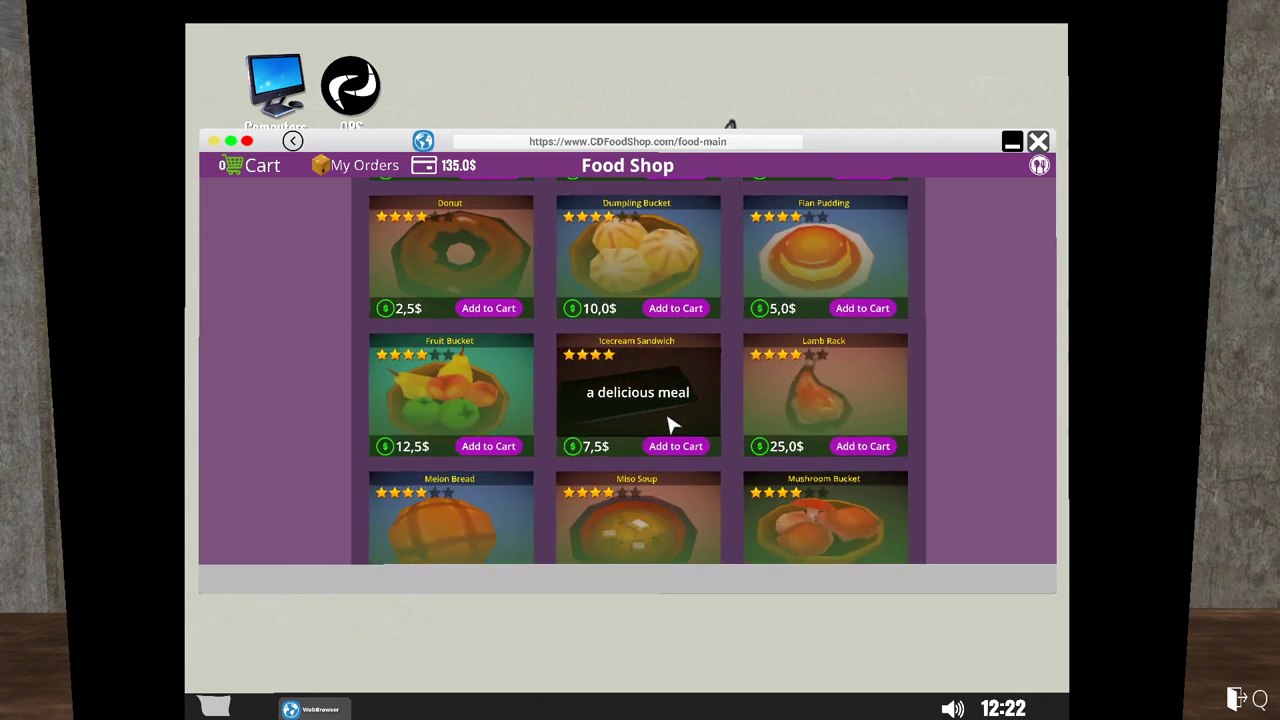
{"action": "scroll", "scroll_direction": "down", "scroll_amount": 3}
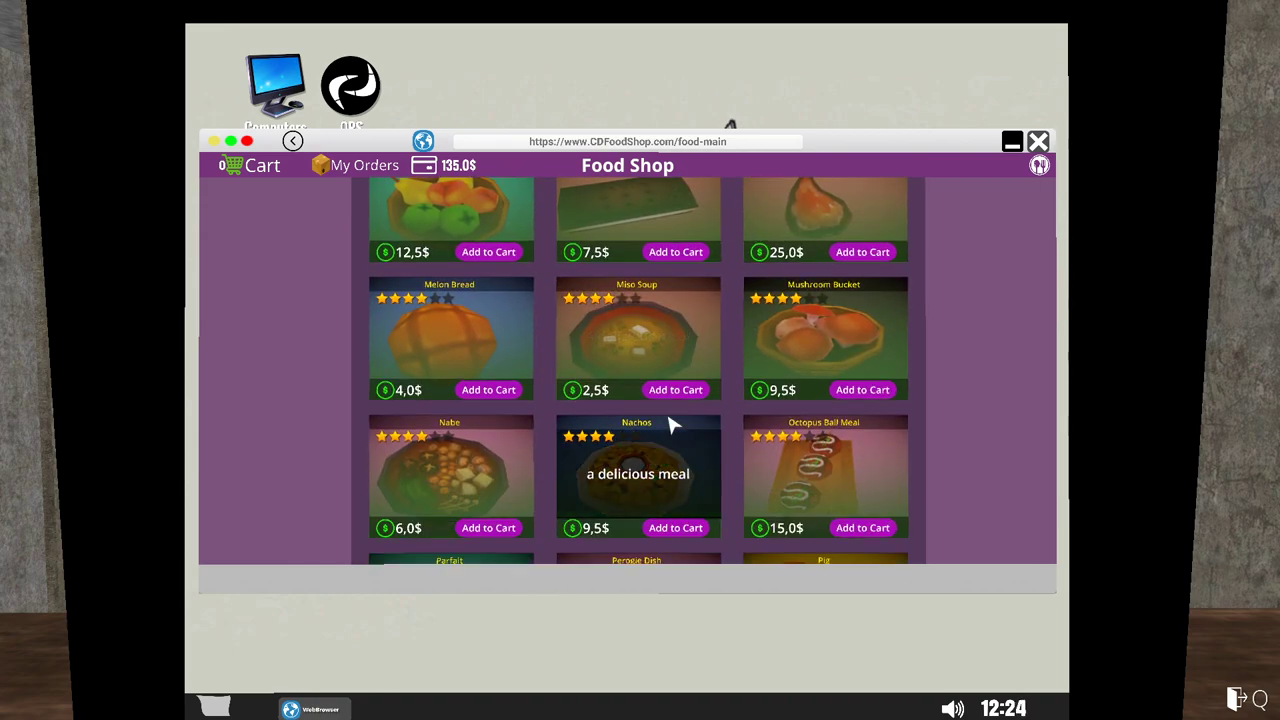
{"action": "mouse_move", "coordinate": [652, 481]}
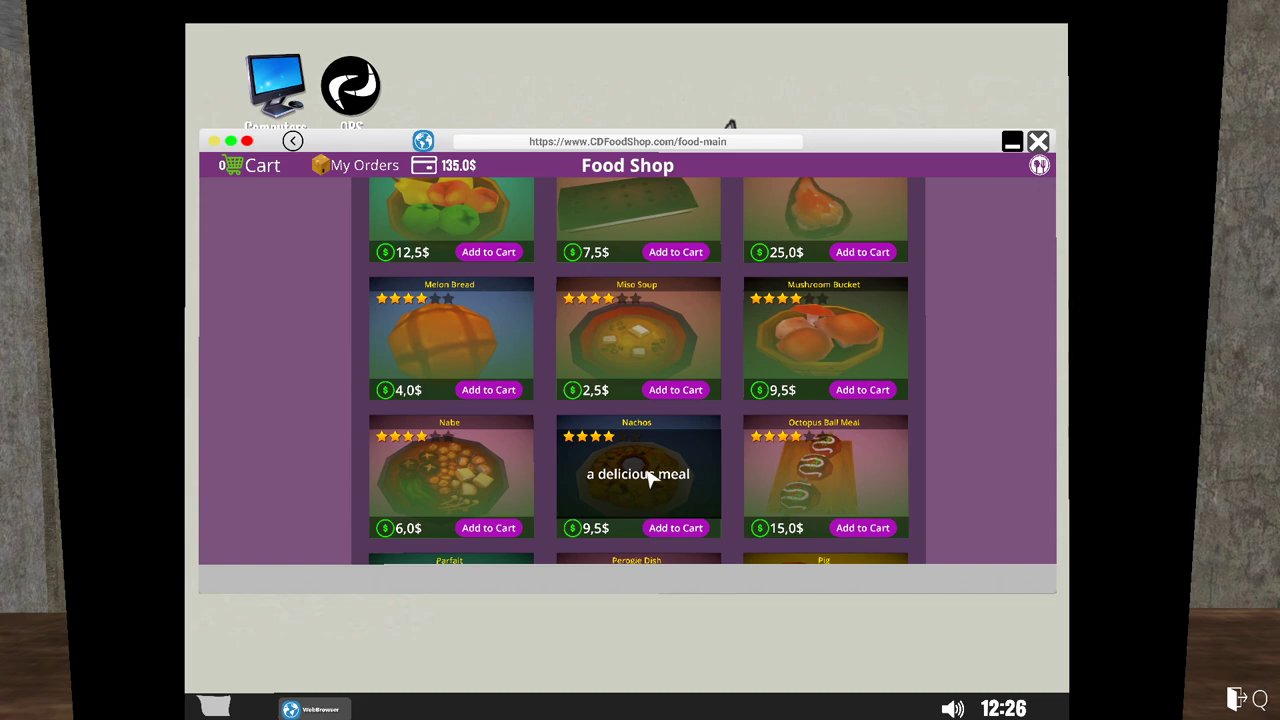
{"action": "left_click", "coordinate": [675, 528]}
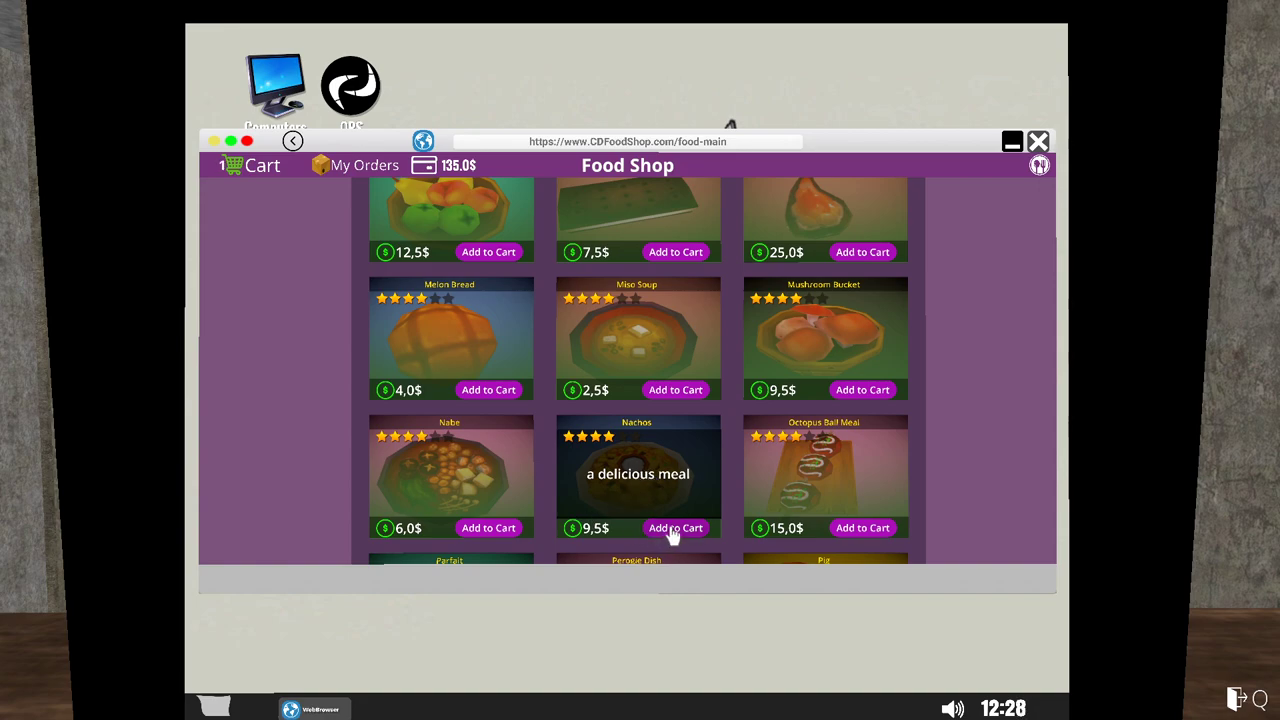
{"action": "mouse_move", "coordinate": [687, 537]}
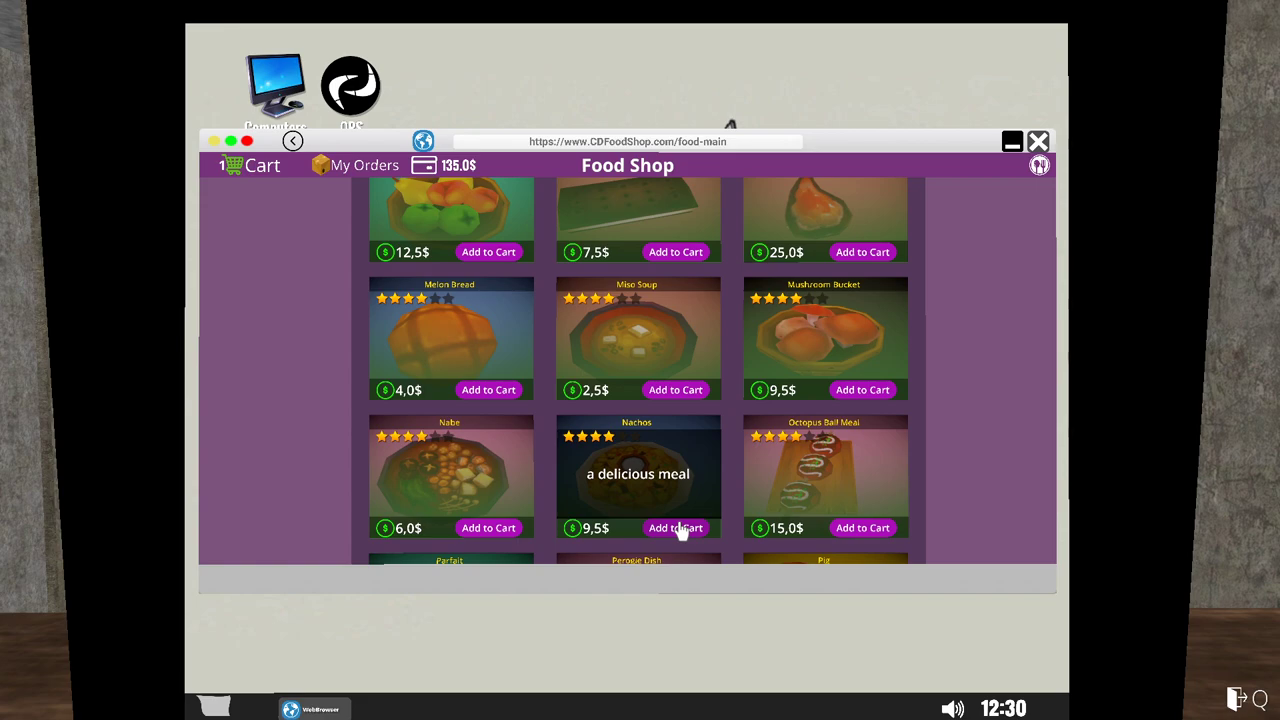
{"action": "scroll", "scroll_direction": "down", "scroll_amount": 3}
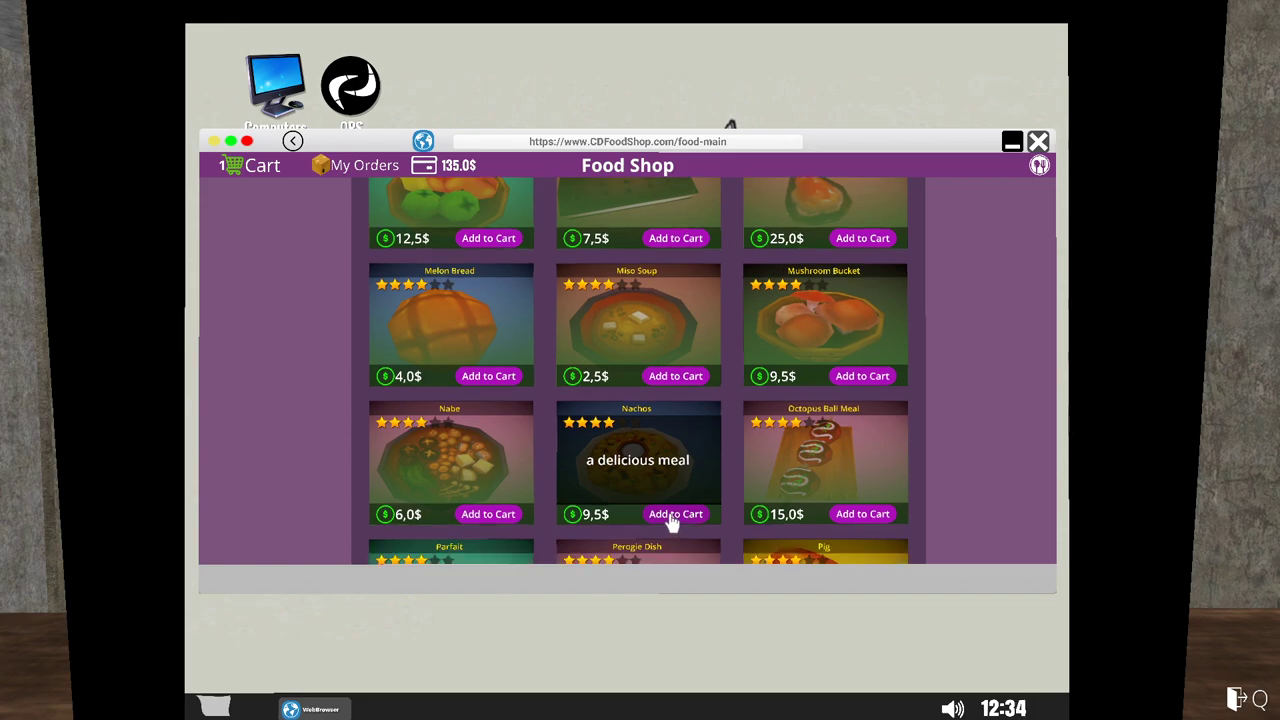
{"action": "left_click", "coordinate": [676, 514]}
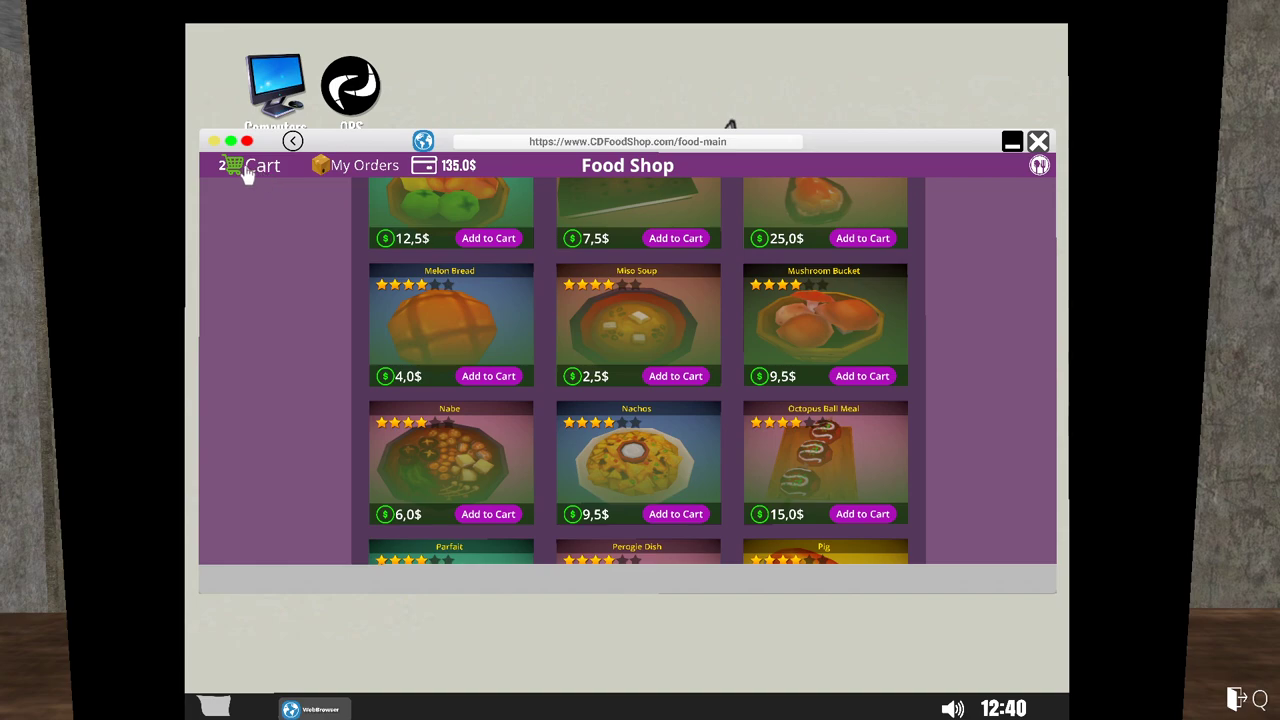
Pay 19$ for the two Nachos dishes and close the browser to the desktop.
{"action": "left_click", "coordinate": [248, 165]}
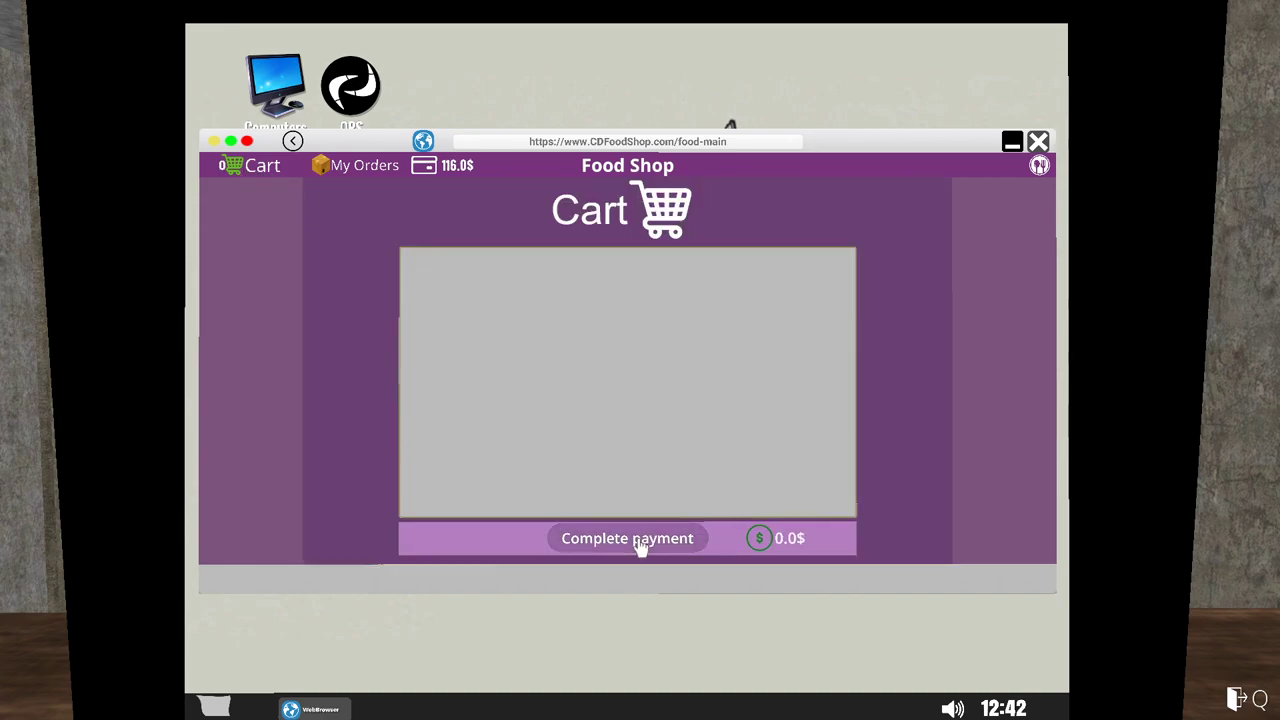
{"action": "left_click", "coordinate": [365, 165]}
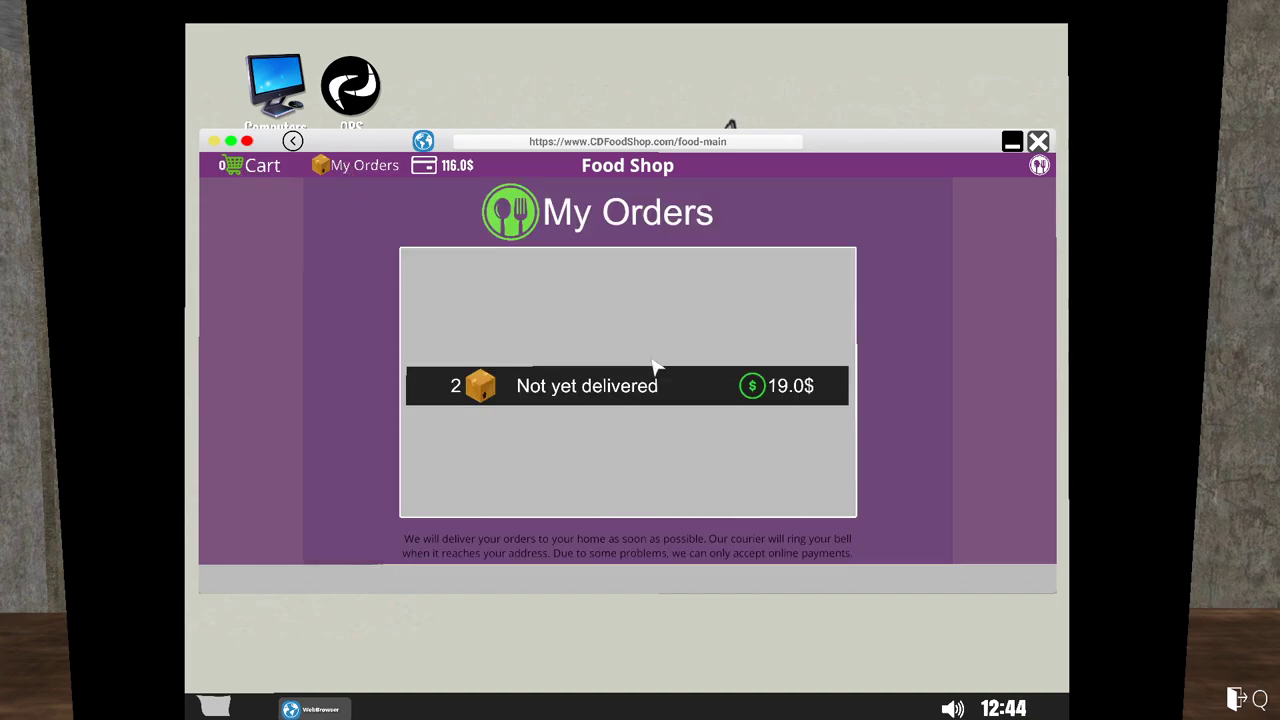
{"action": "left_click", "coordinate": [1040, 140]}
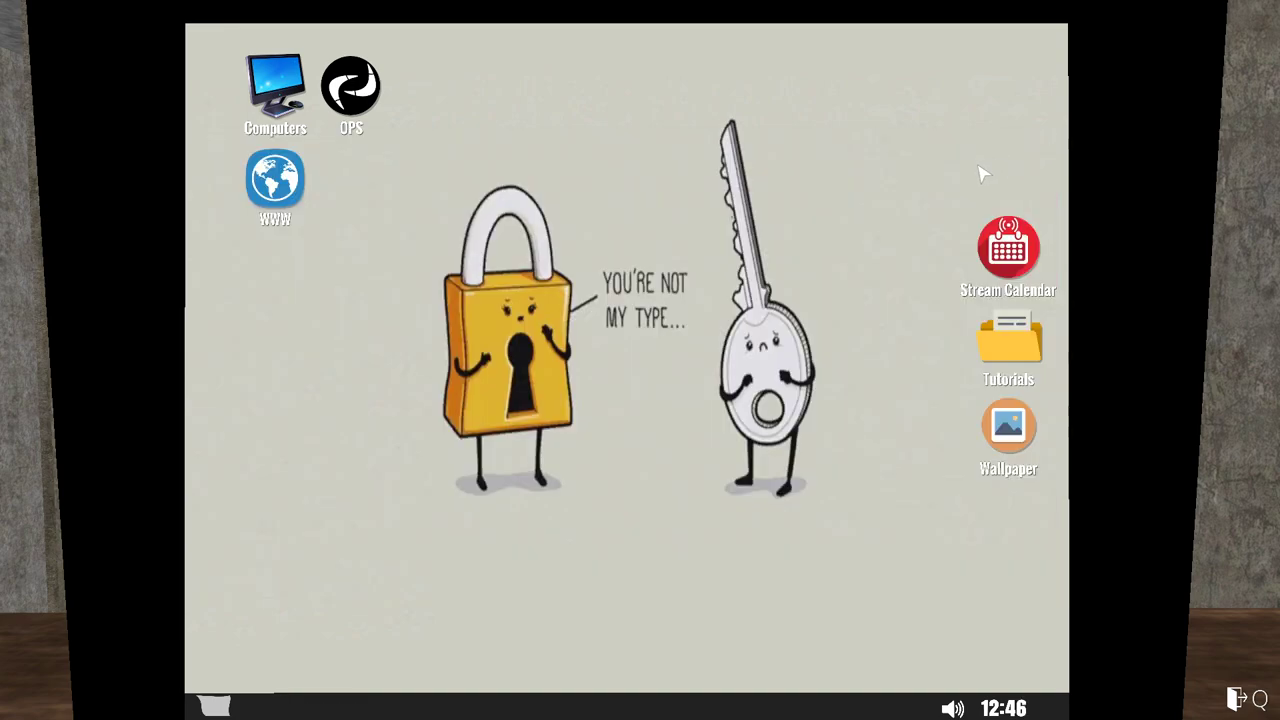
{"action": "mouse_move", "coordinate": [397, 235]}
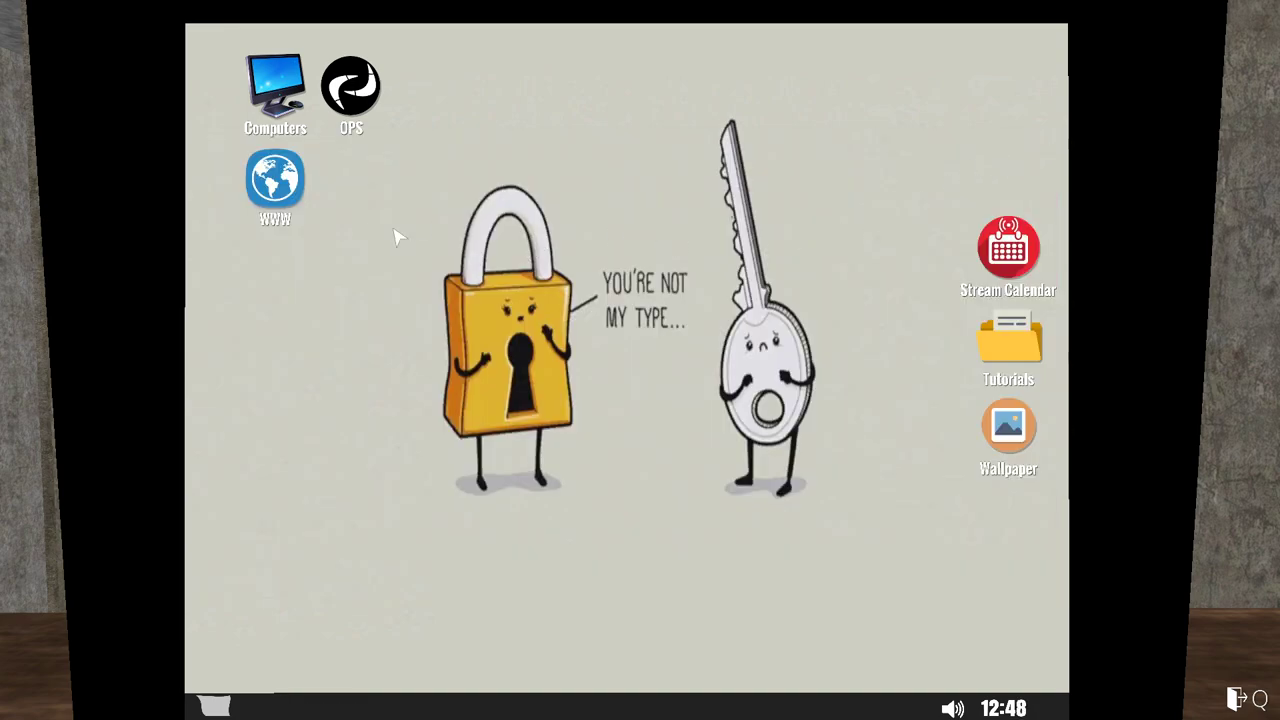
{"action": "mouse_move", "coordinate": [742, 593]}
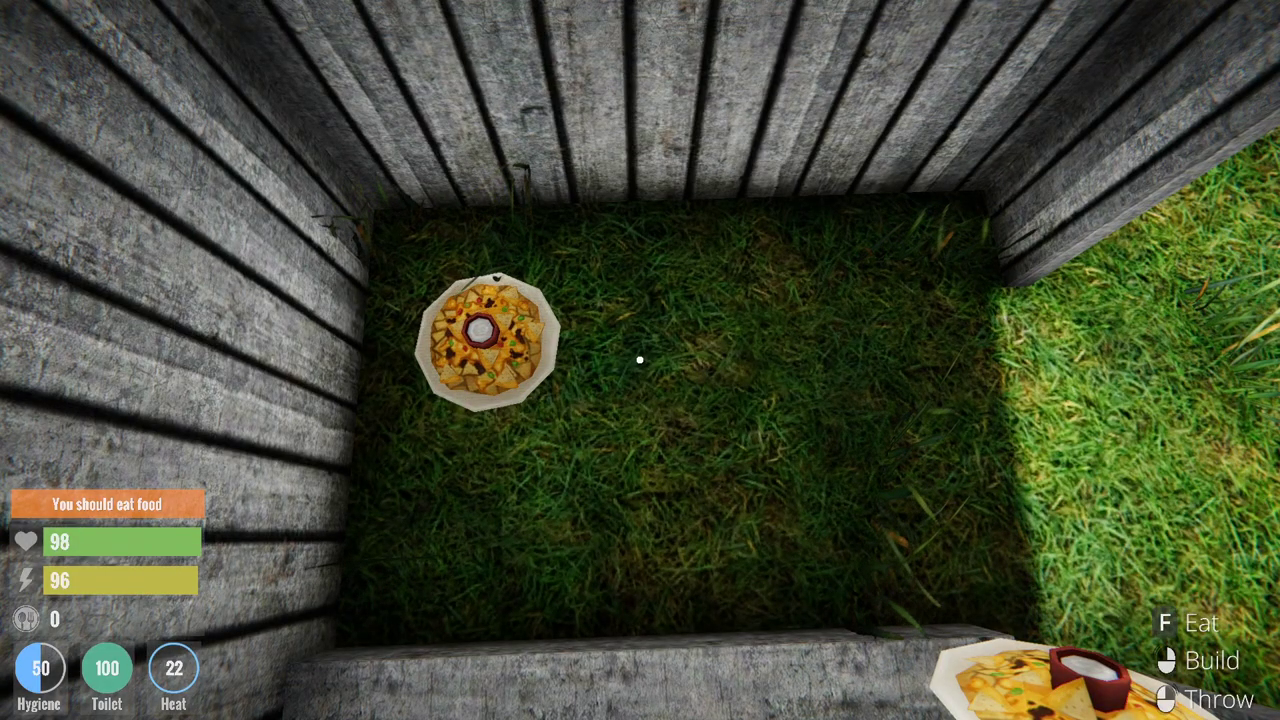
{"action": "mouse_move", "coordinate": [638, 360]}
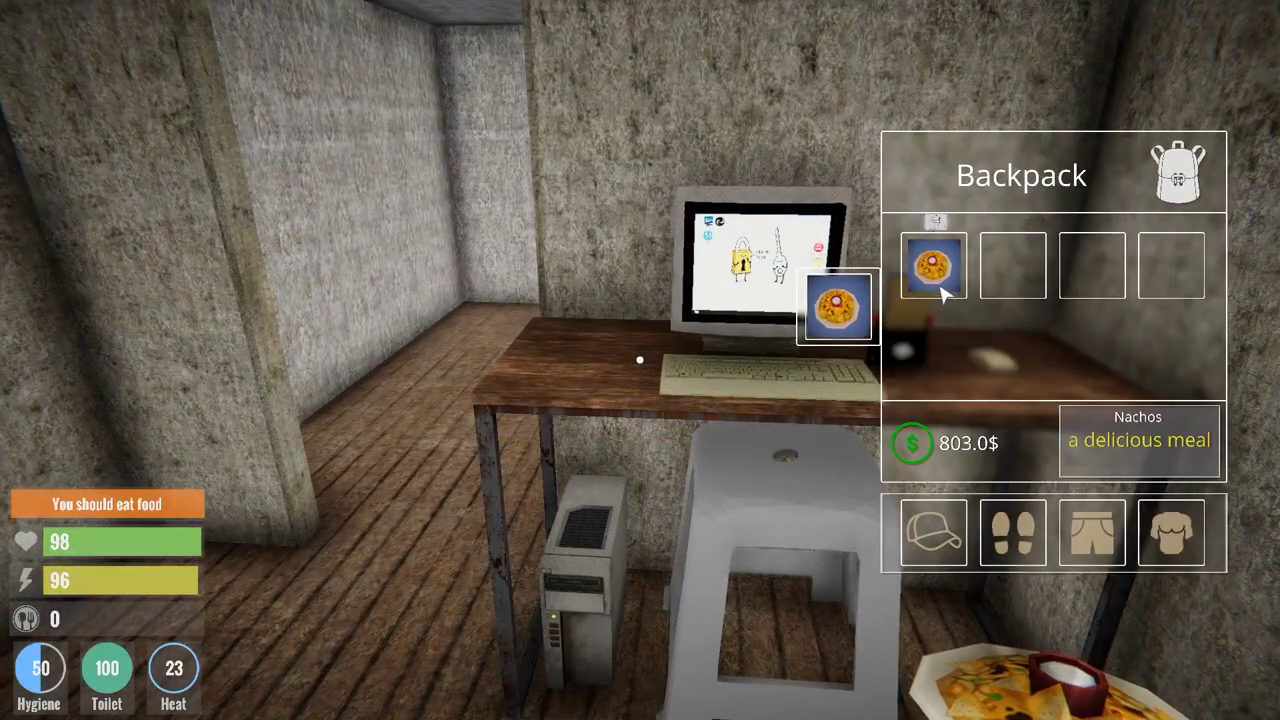
{"action": "mouse_move", "coordinate": [933, 265]}
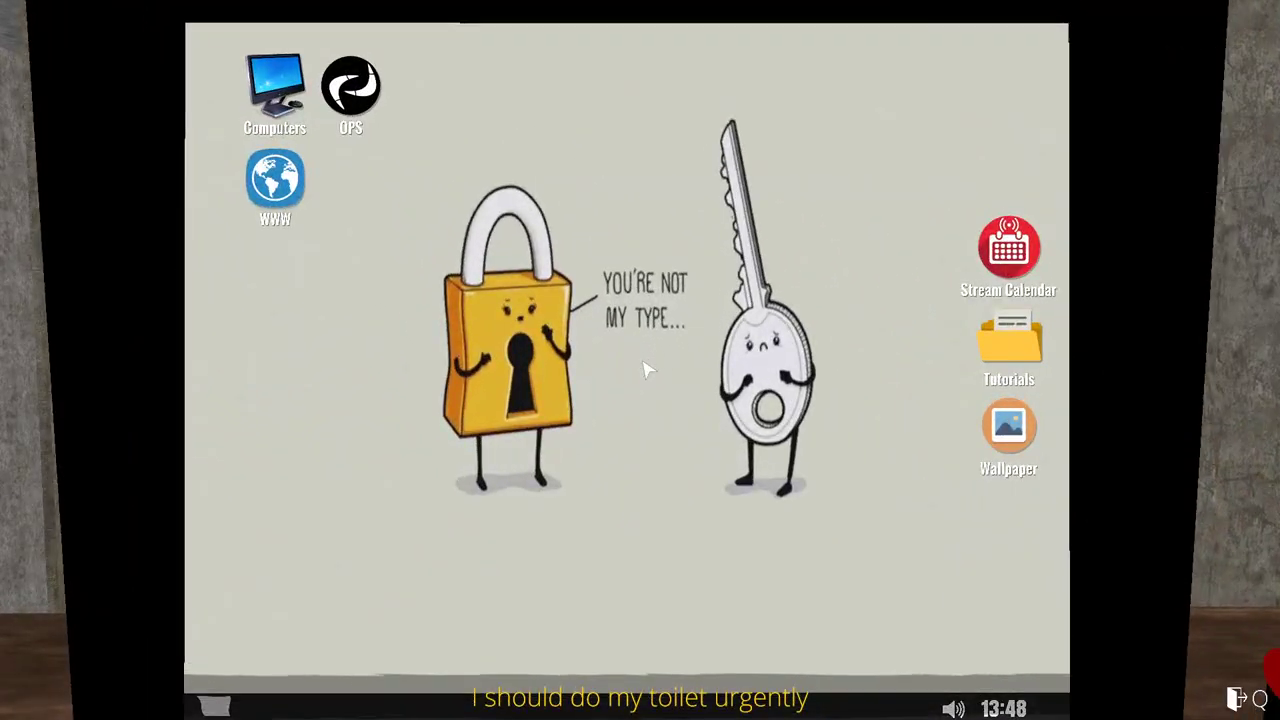
{"action": "mouse_move", "coordinate": [657, 410]}
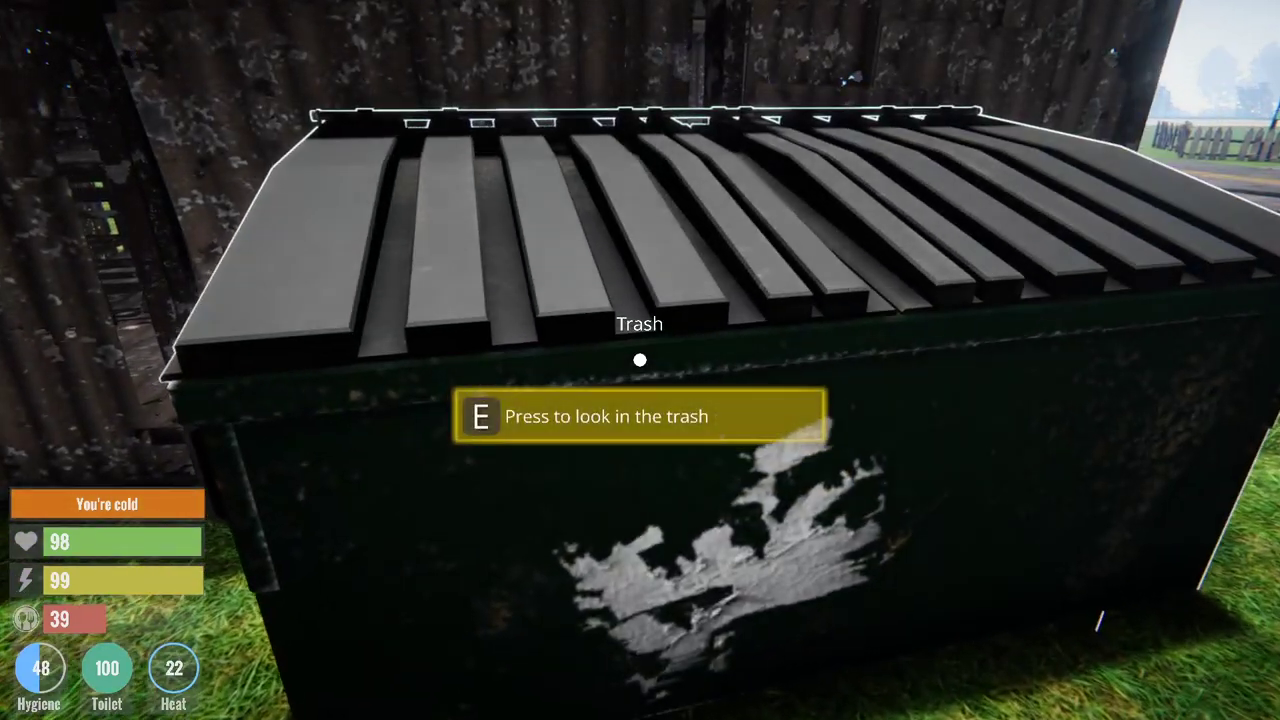
Search the dumpster and take the worn wheel into the backpack.
{"action": "key", "text": "e"}
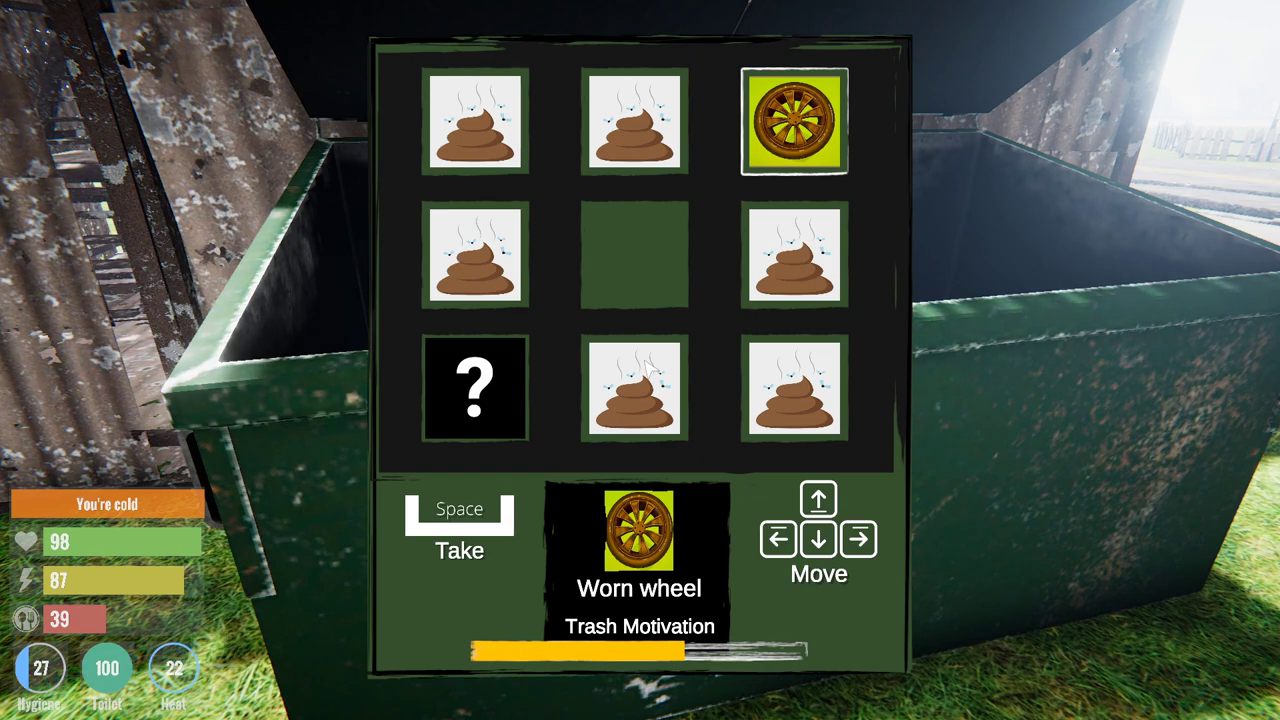
{"action": "key", "text": "space"}
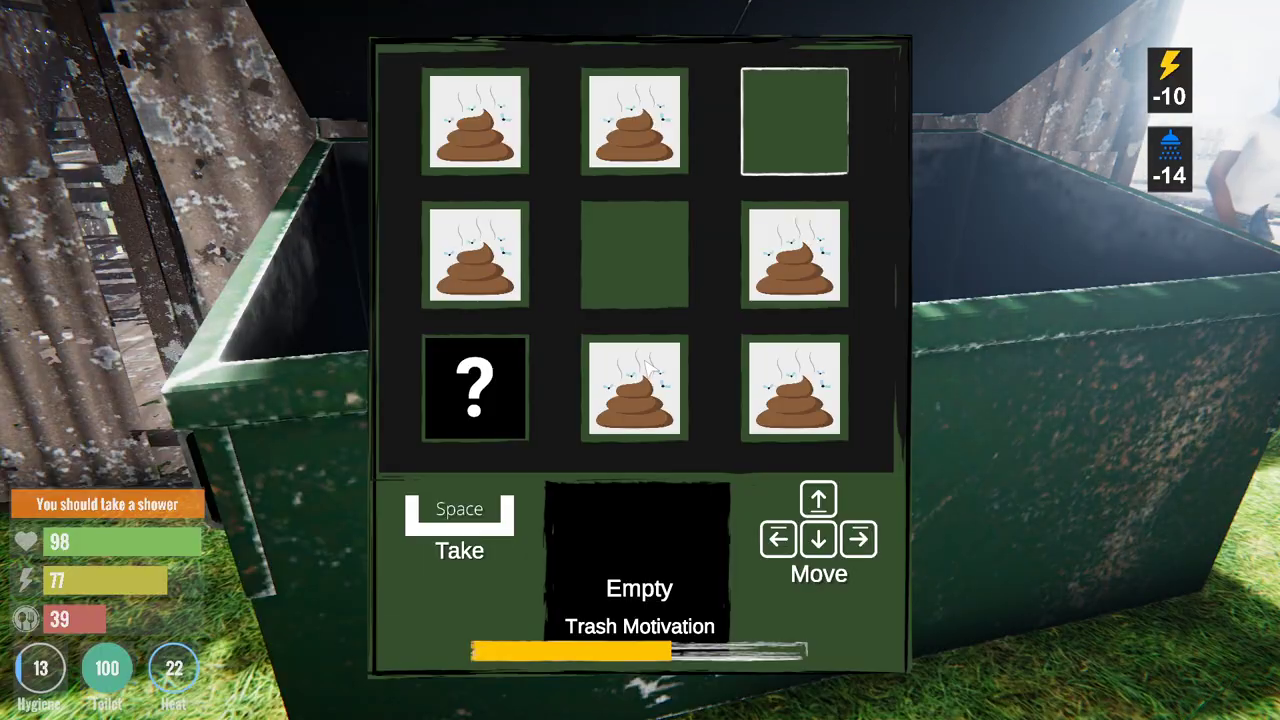
{"action": "key", "text": "Escape"}
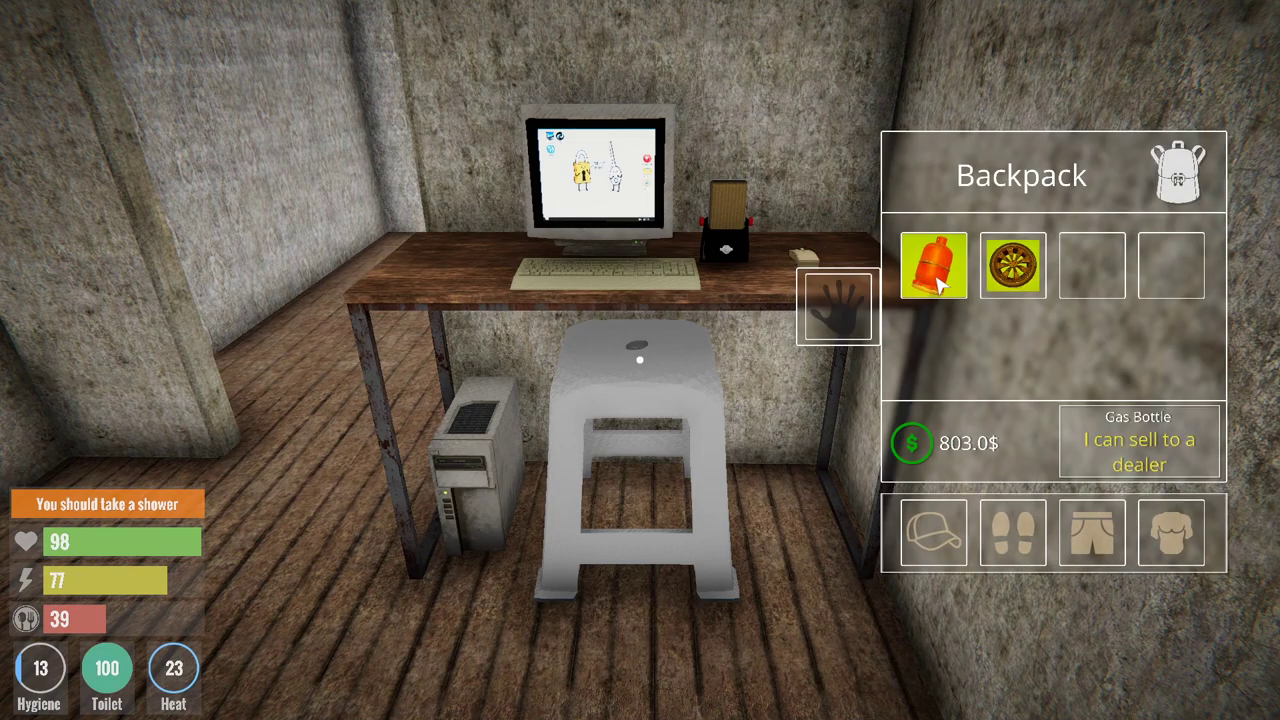
Move the gas bottle from the backpack into the hand slot.
{"action": "left_click_drag", "start_coordinate": [933, 265], "coordinate": [835, 306]}
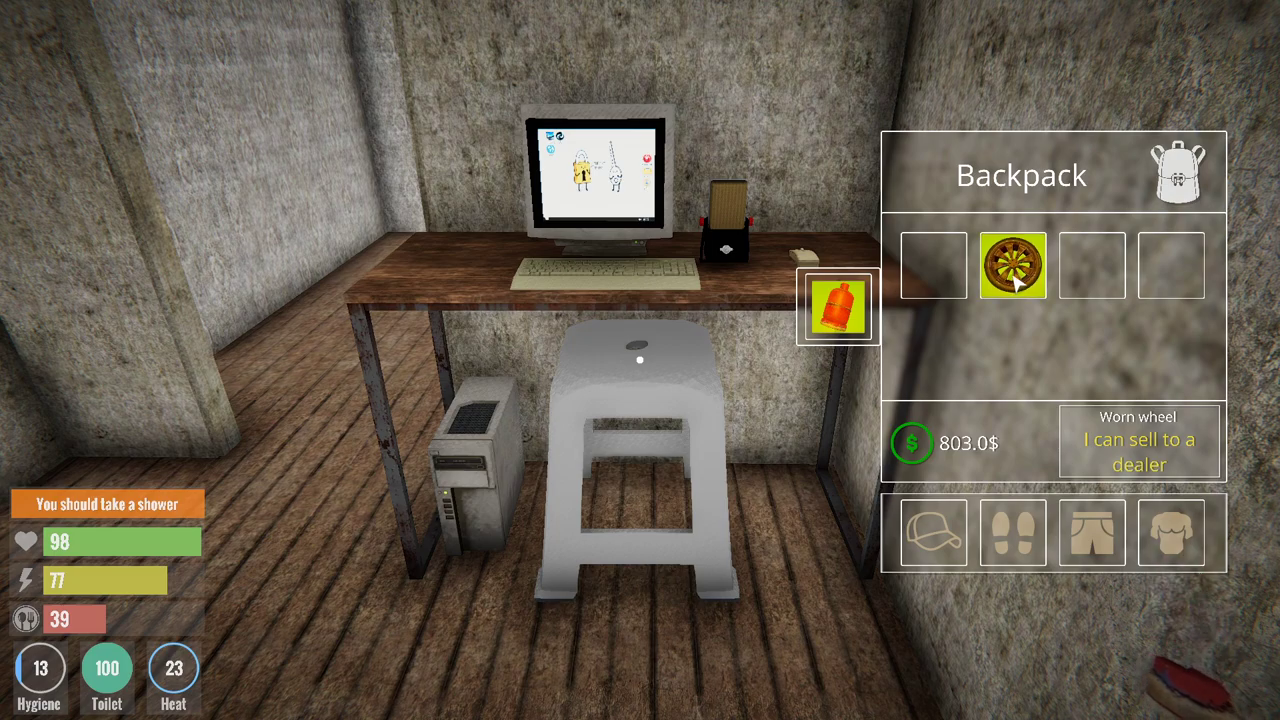
{"action": "mouse_move", "coordinate": [739, 376]}
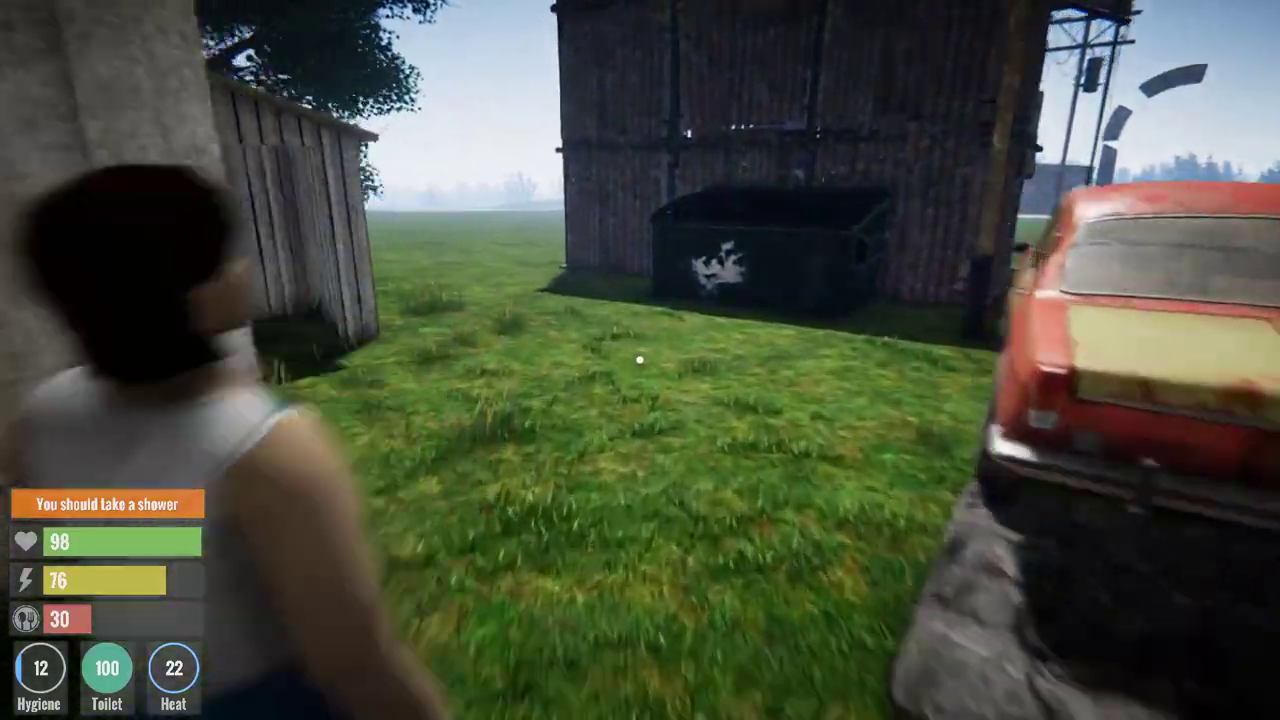
{"action": "mouse_move", "coordinate": [640, 360]}
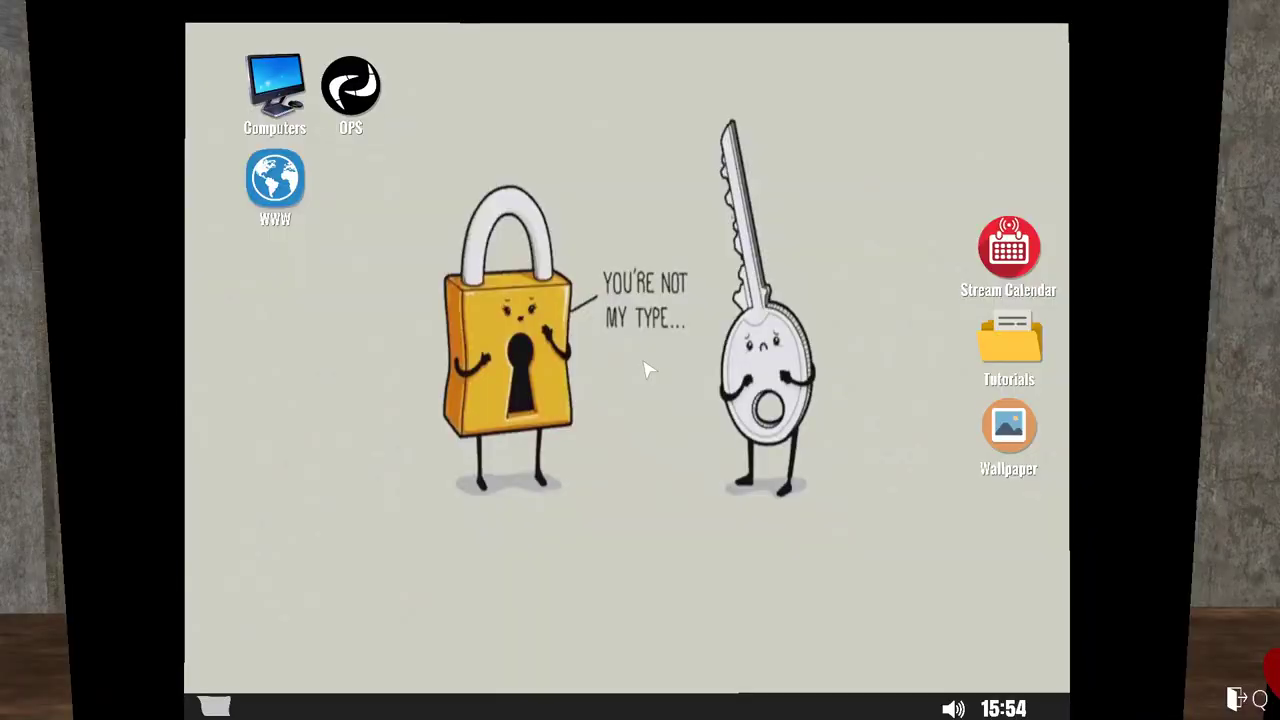
{"action": "mouse_move", "coordinate": [310, 205]}
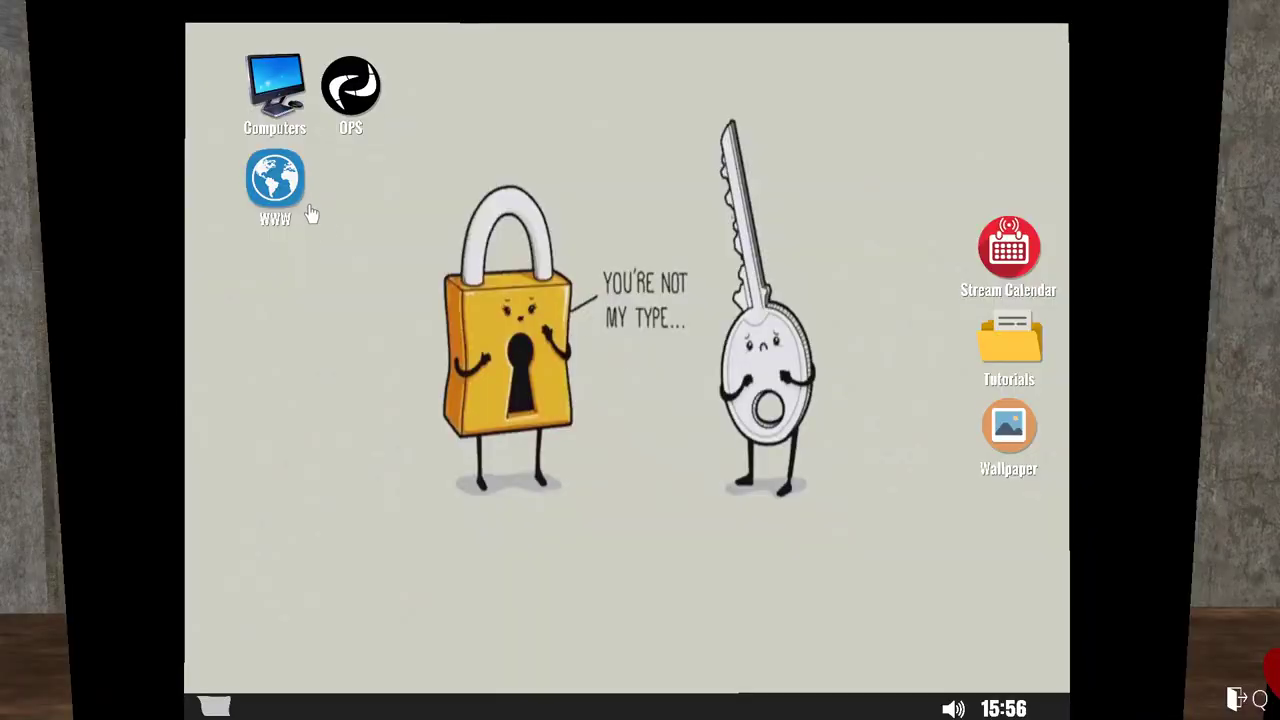
Launch the web browser and go to the Fast-Net internet provider site.
{"action": "double_click", "coordinate": [275, 180]}
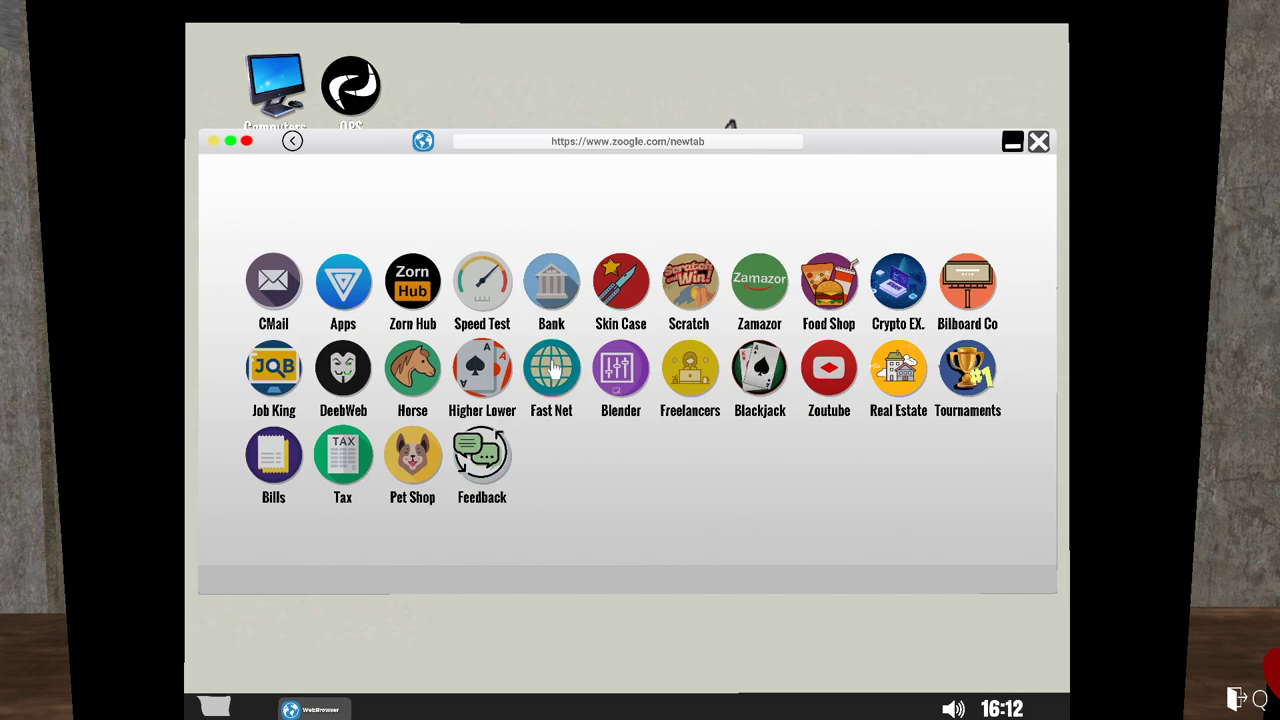
{"action": "left_click", "coordinate": [551, 368]}
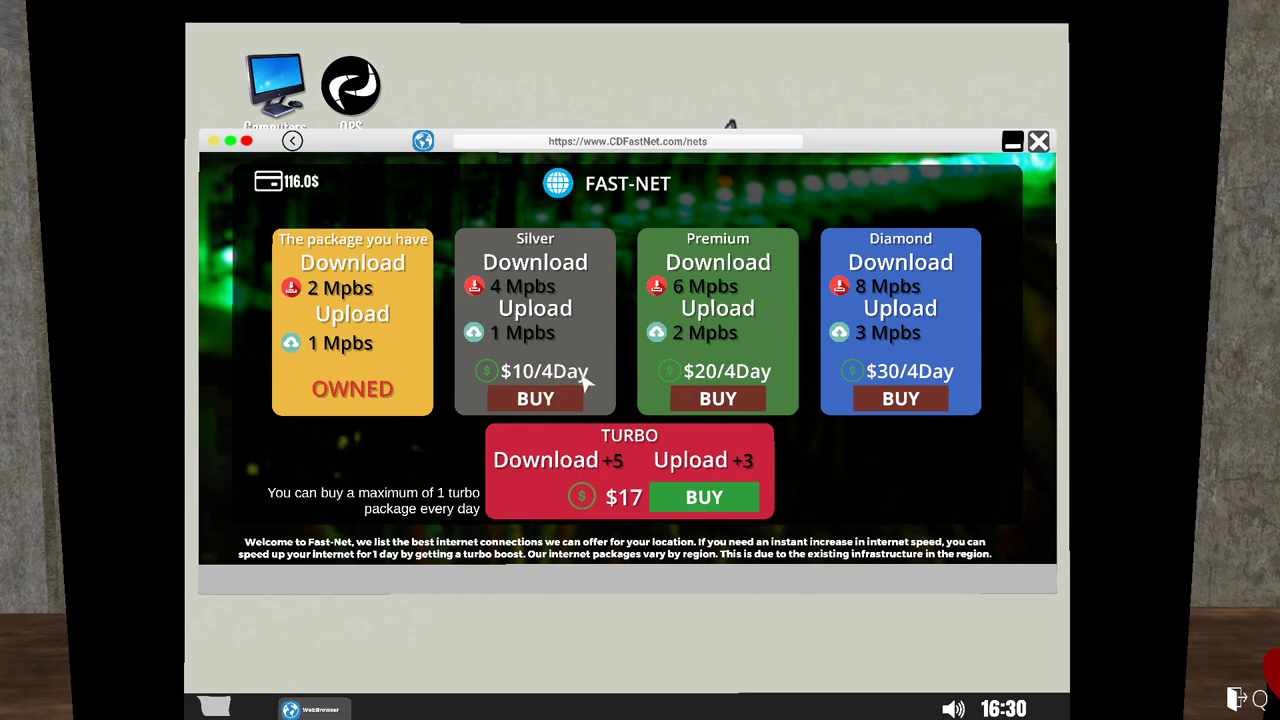
{"action": "mouse_move", "coordinate": [878, 390]}
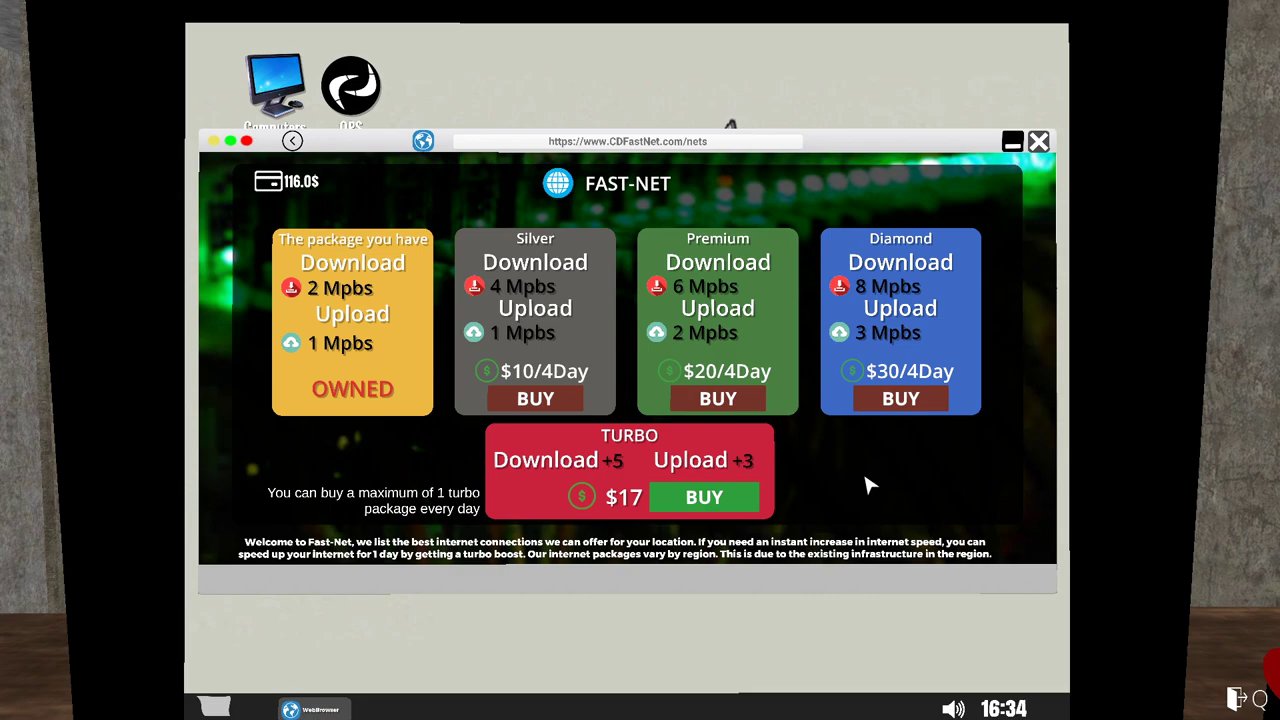
{"action": "mouse_move", "coordinate": [712, 475]}
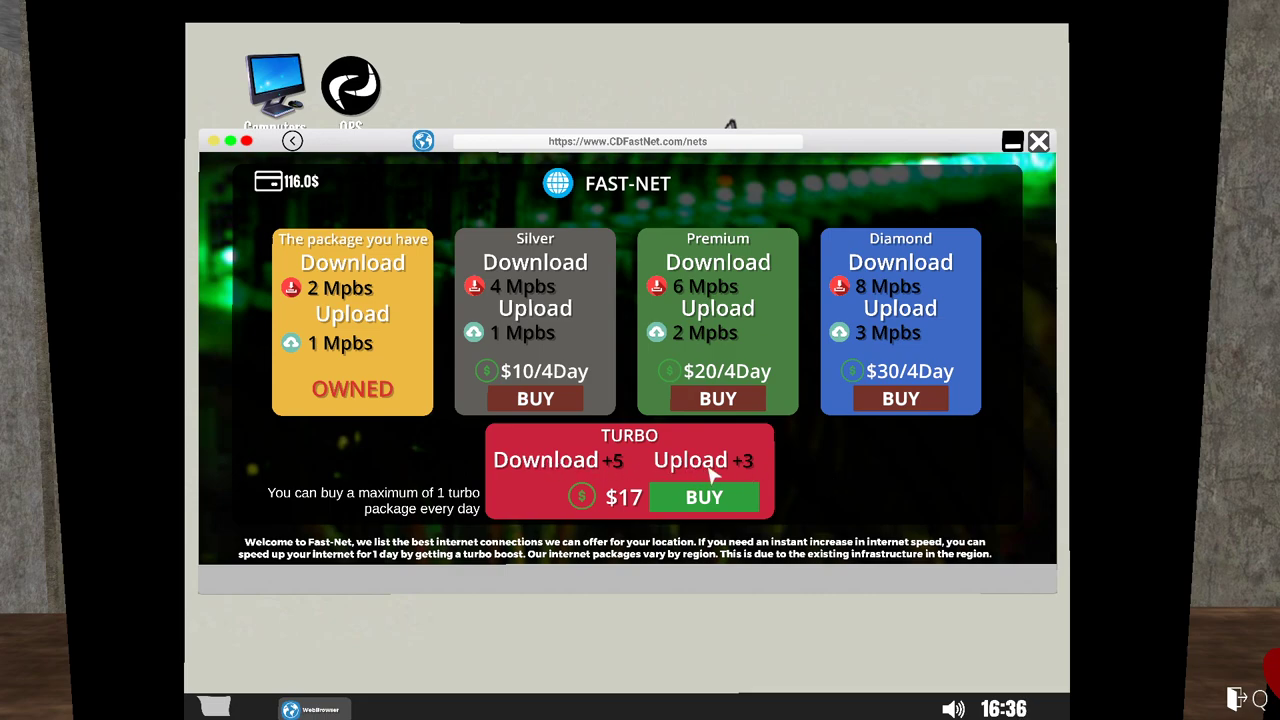
{"action": "mouse_move", "coordinate": [583, 326]}
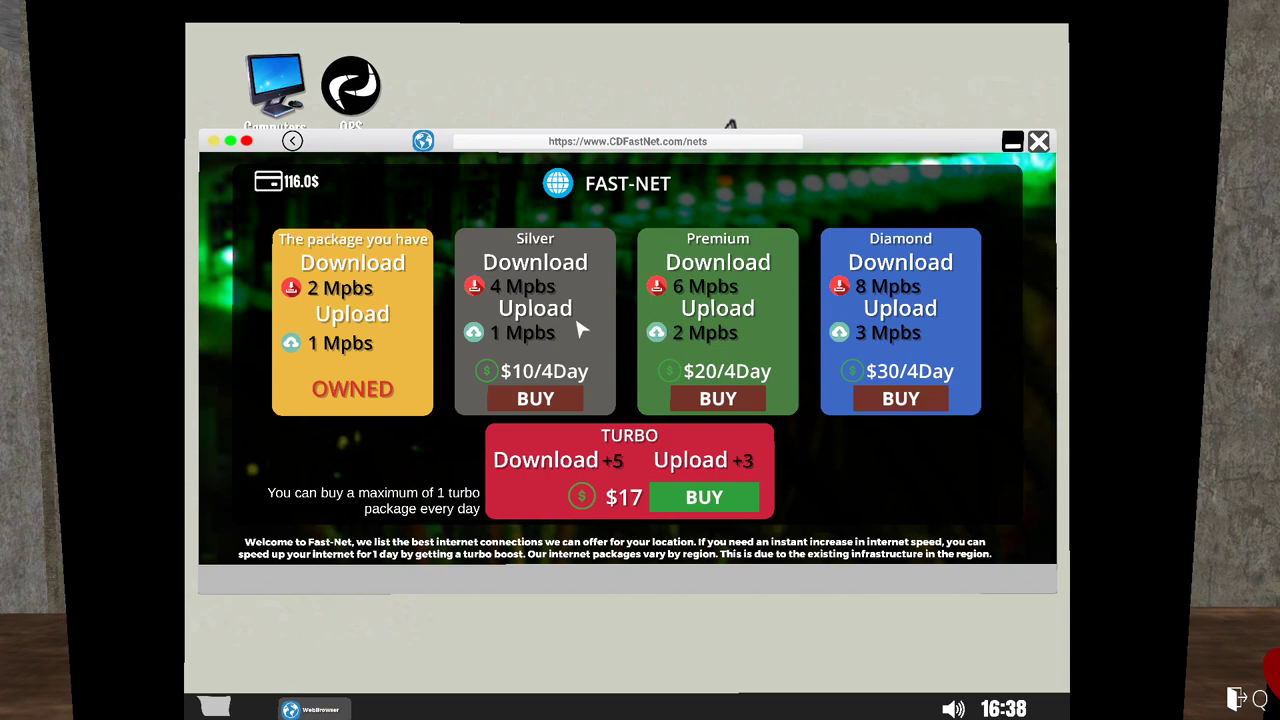
{"action": "mouse_move", "coordinate": [812, 521]}
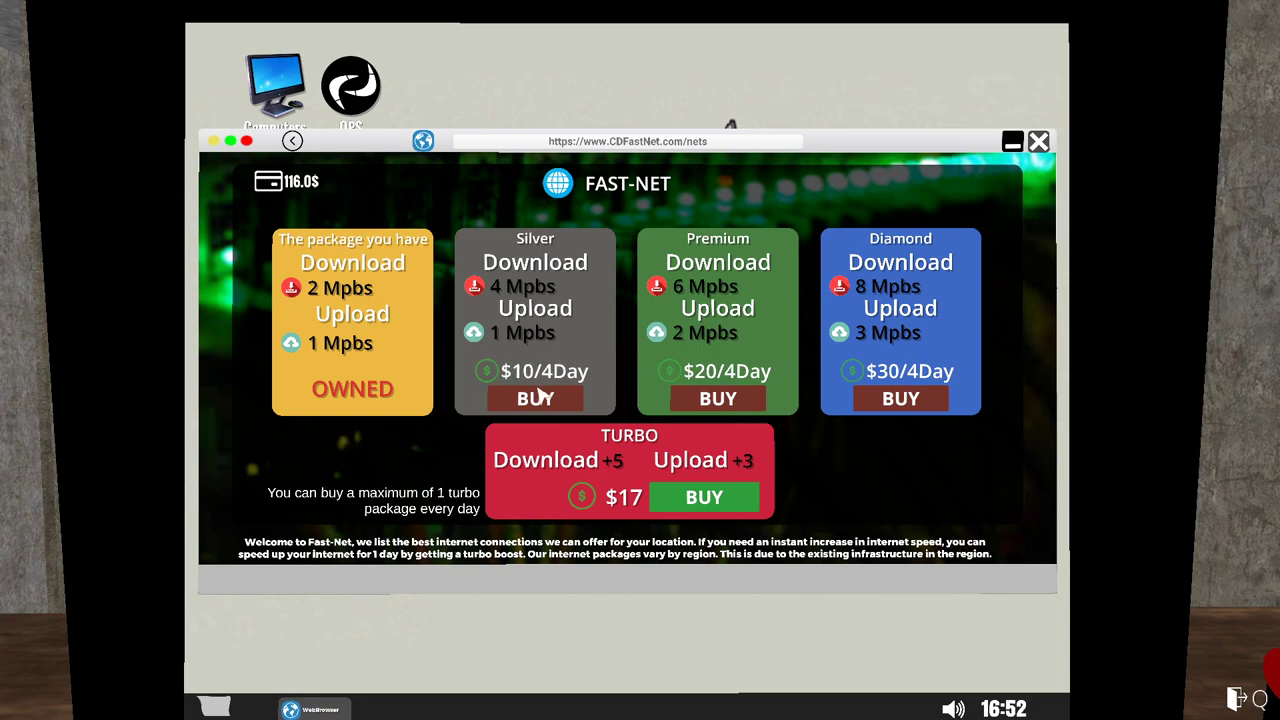
Buy the Silver internet package for 10$ (4 Mbps), then go back a page.
{"action": "left_click", "coordinate": [534, 397]}
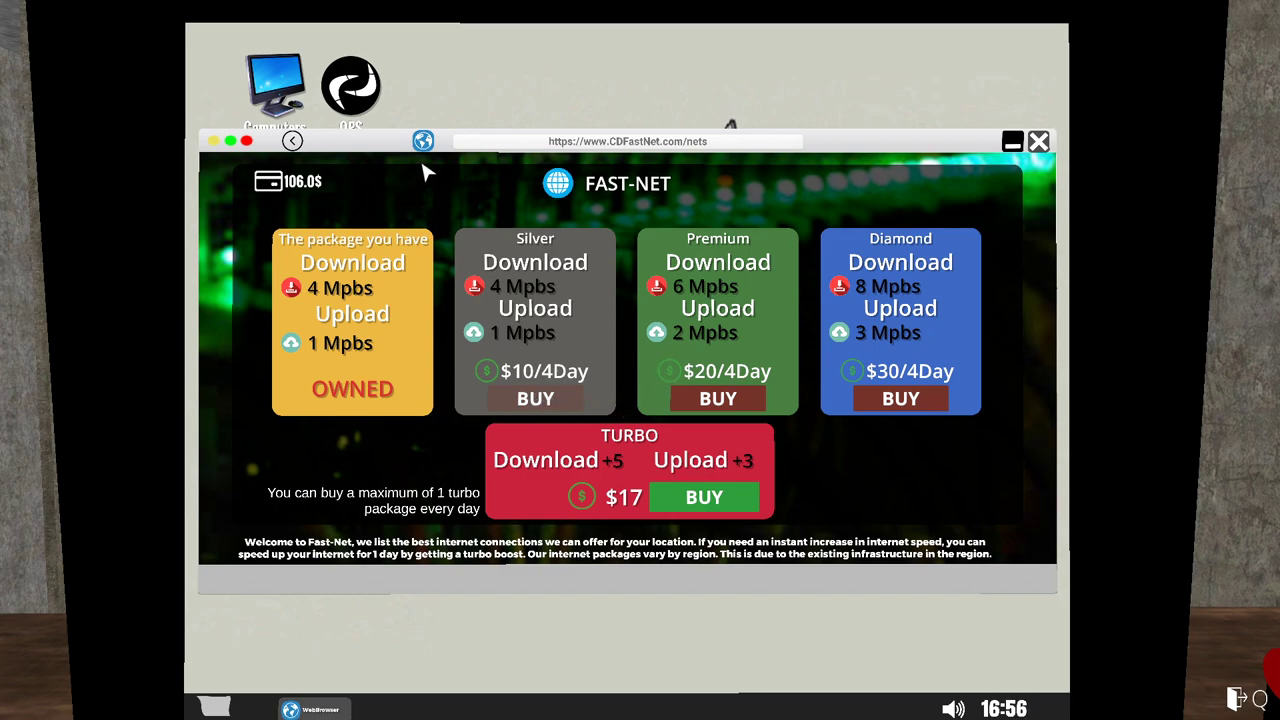
{"action": "mouse_move", "coordinate": [717, 414]}
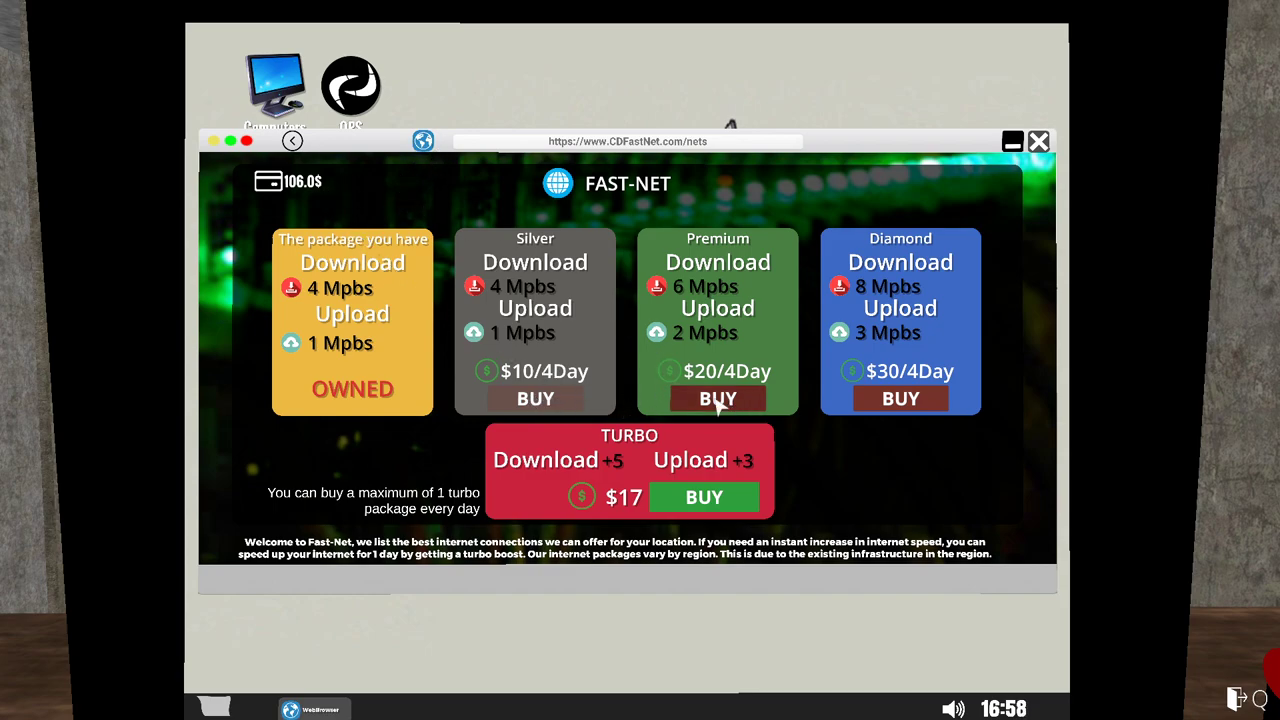
{"action": "left_click", "coordinate": [292, 146]}
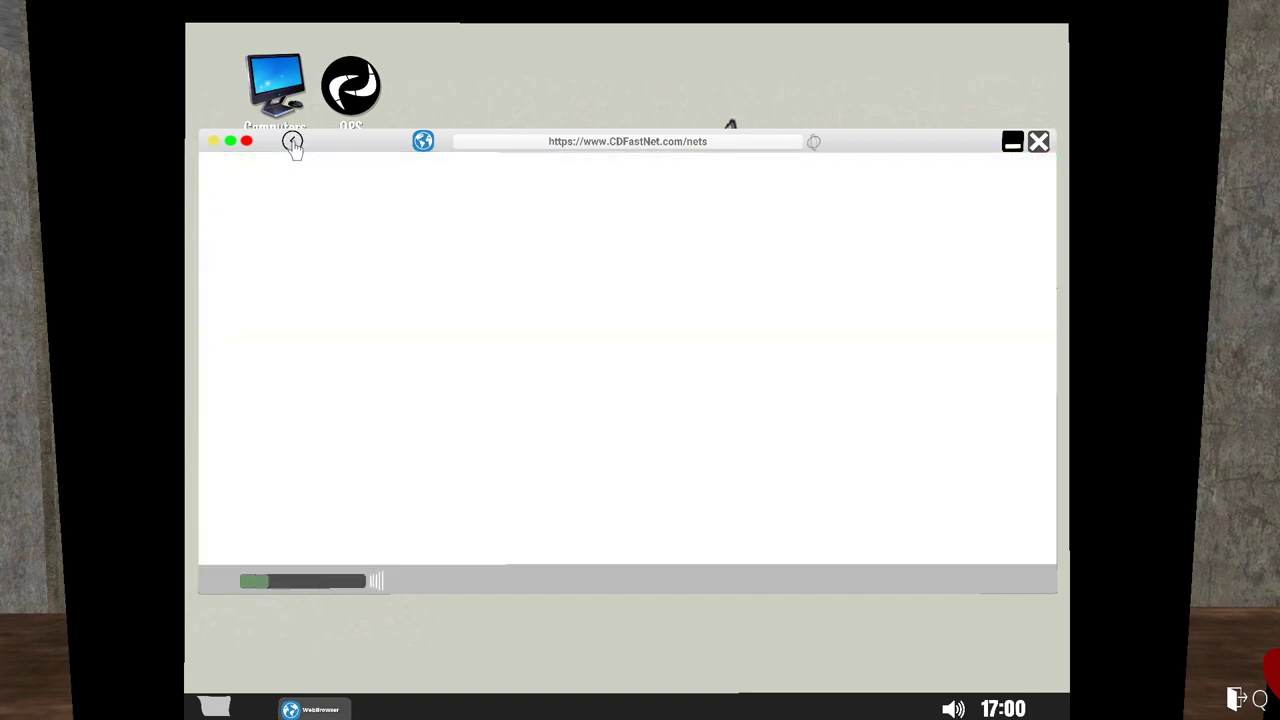
Return to the new tab, reopen Zamazor and scroll its products after checking the 215$ order.
{"action": "left_click", "coordinate": [291, 142]}
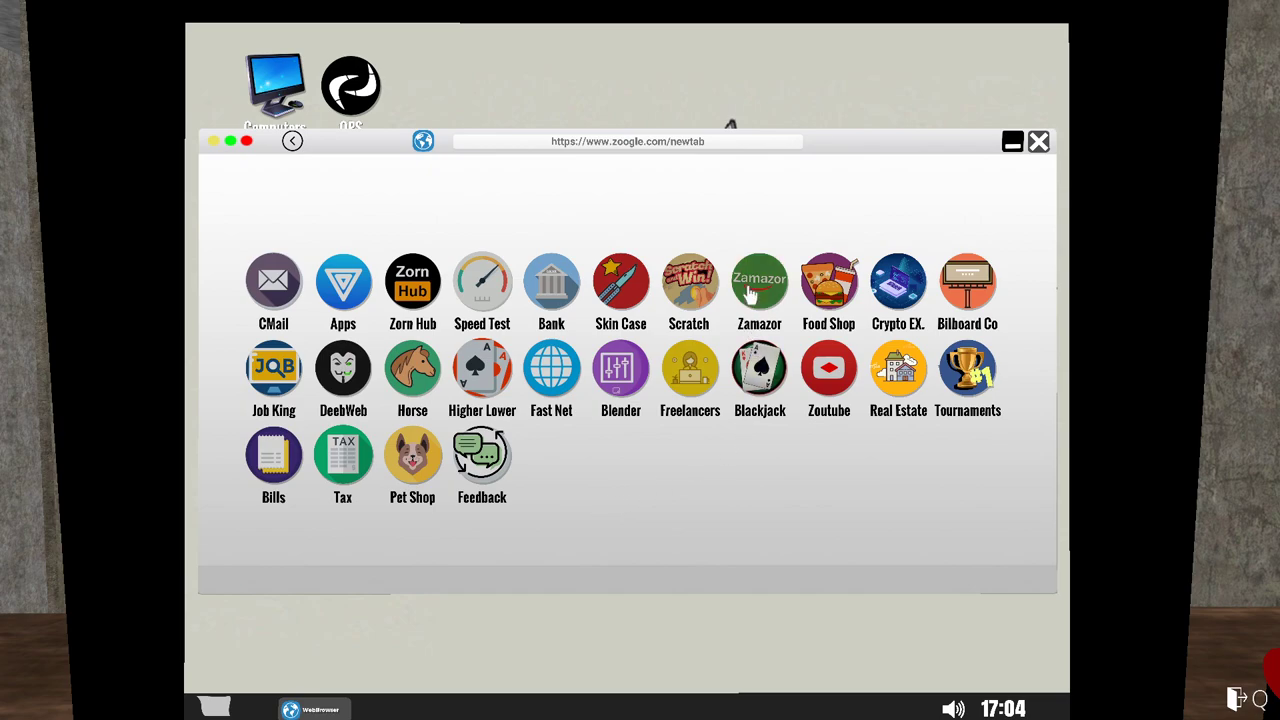
{"action": "left_click", "coordinate": [759, 280]}
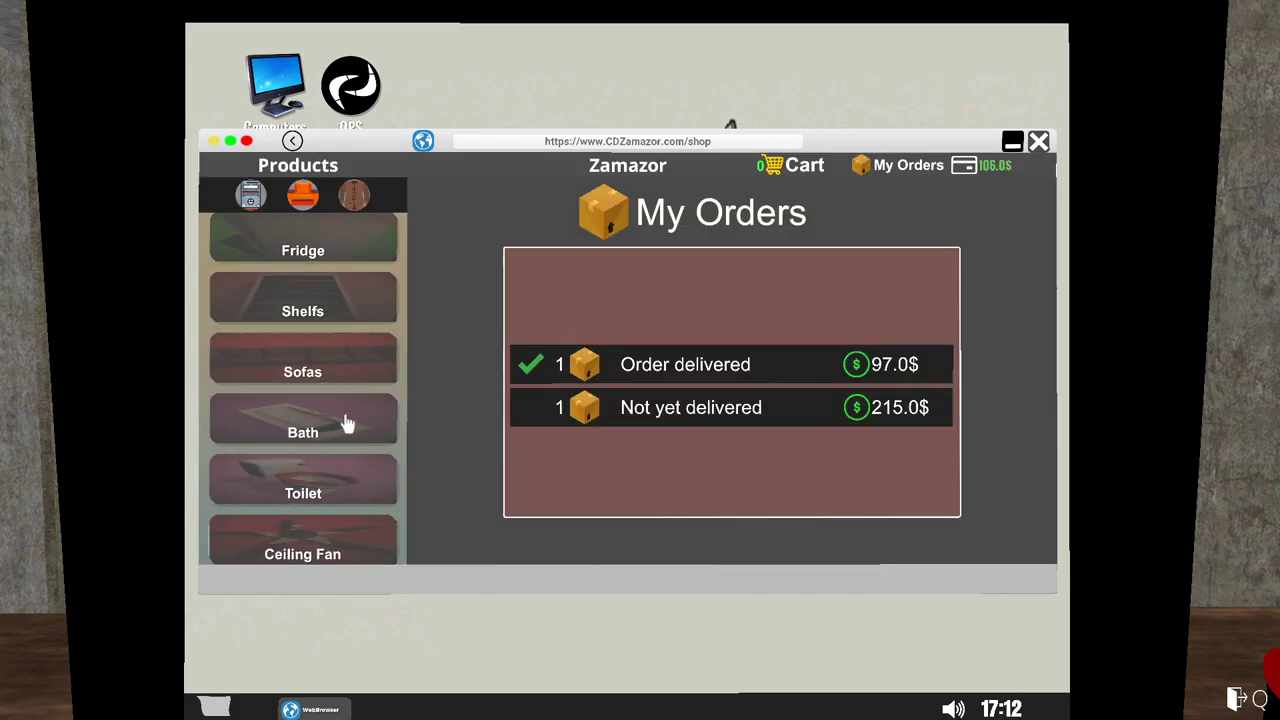
{"action": "scroll", "scroll_direction": "down", "scroll_amount": 3}
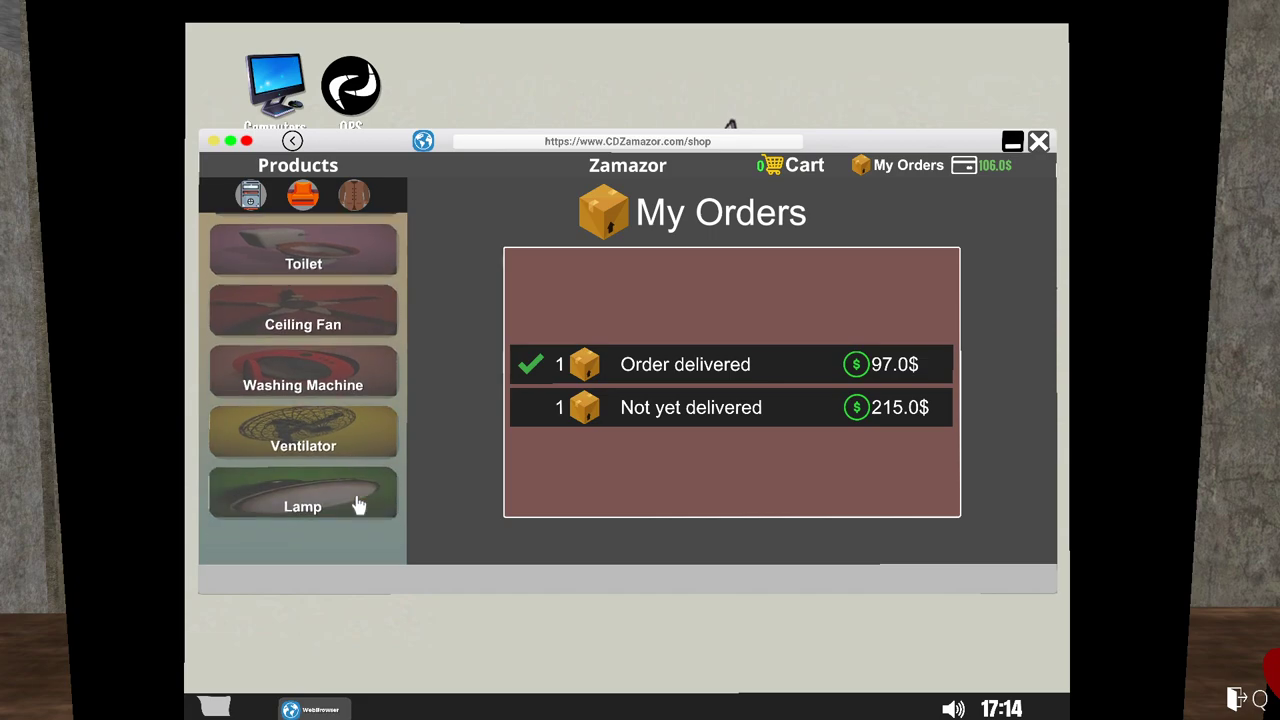
{"action": "scroll", "scroll_direction": "down", "scroll_amount": 3}
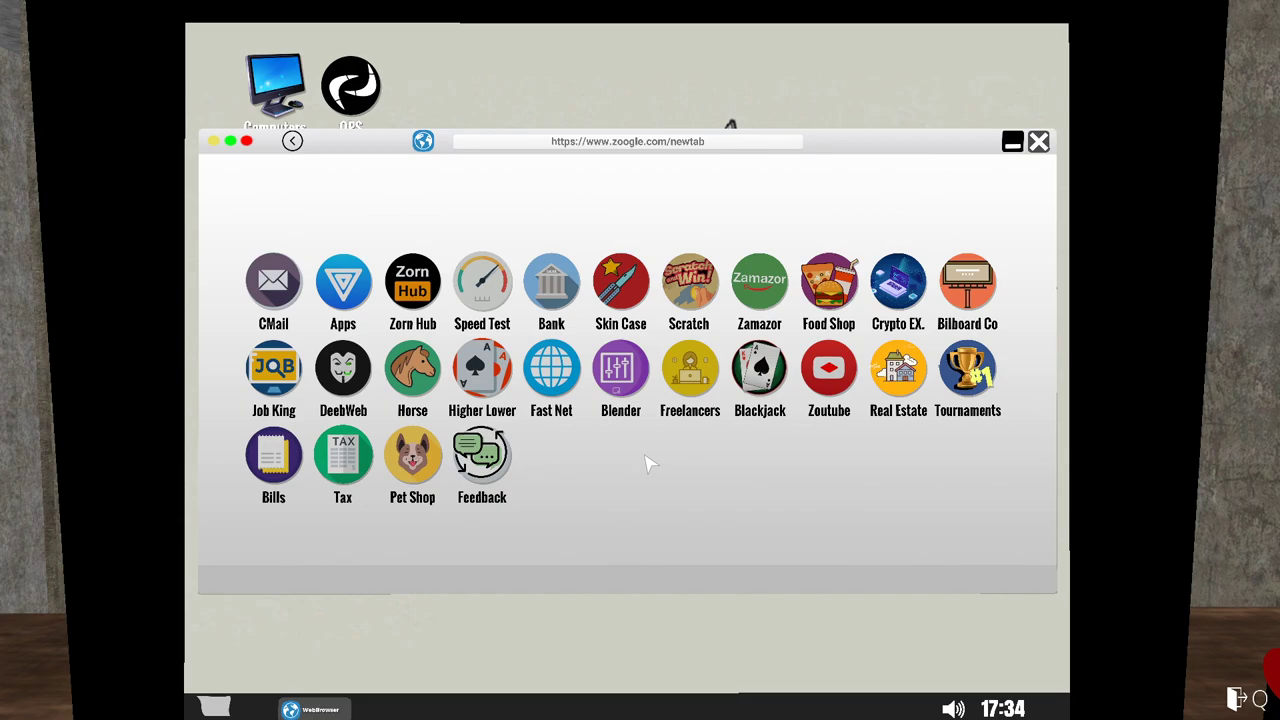
{"action": "mouse_move", "coordinate": [759, 375]}
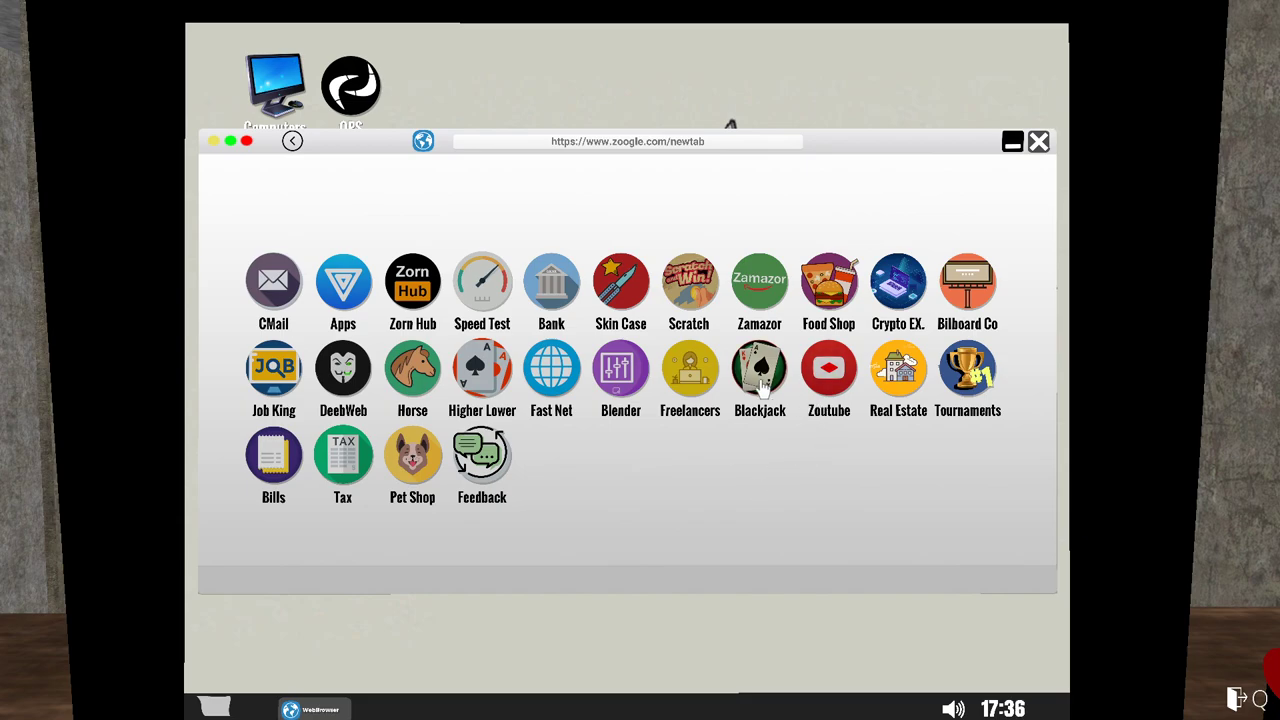
{"action": "mouse_move", "coordinate": [688, 373]}
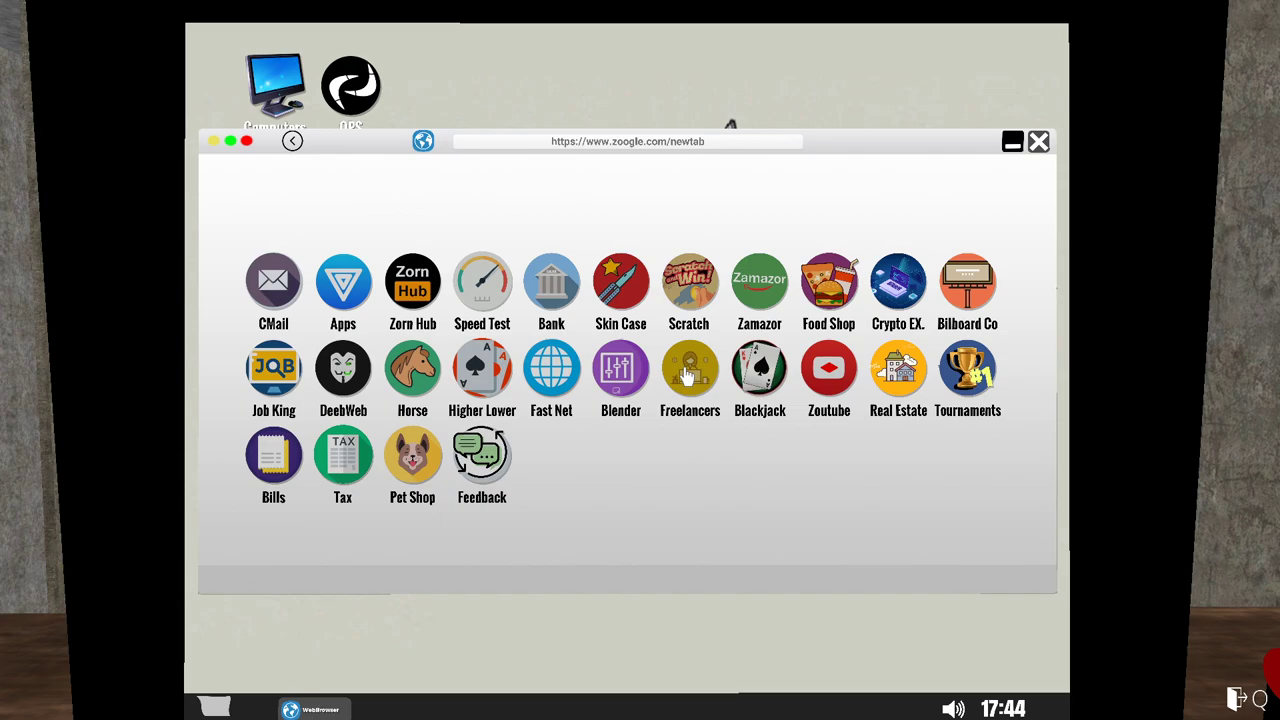
{"action": "mouse_move", "coordinate": [686, 453]}
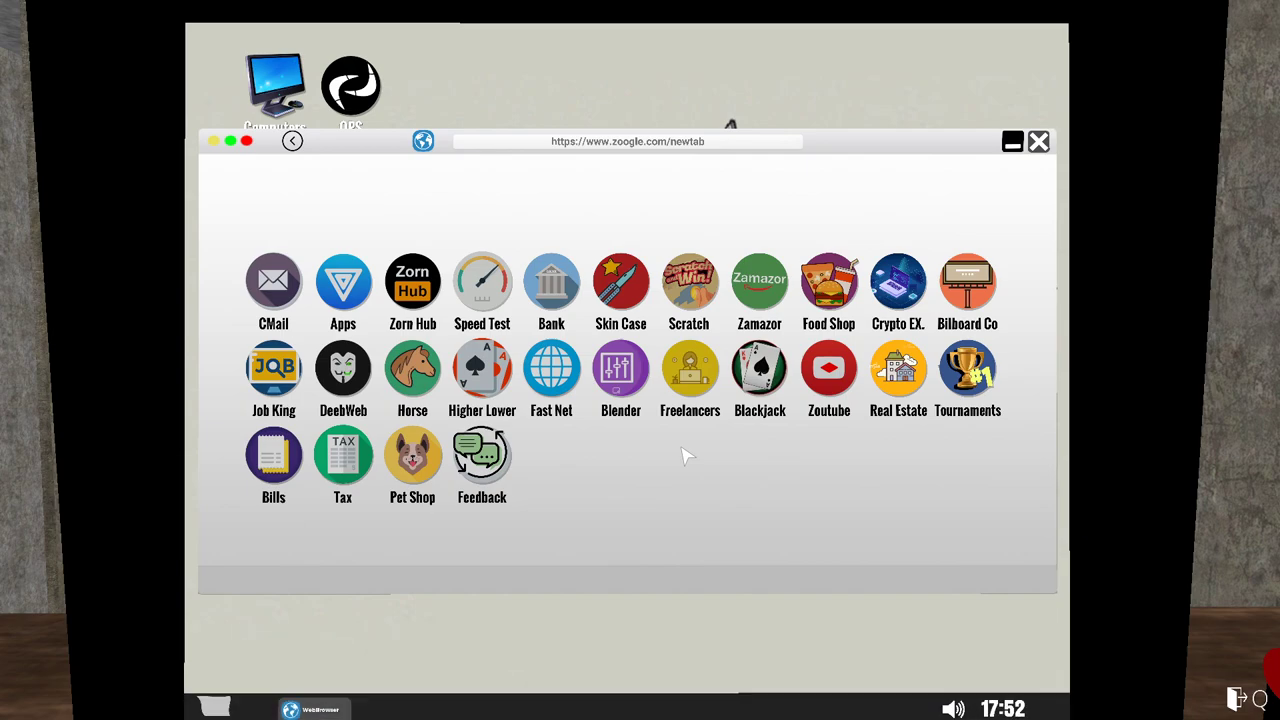
{"action": "mouse_move", "coordinate": [751, 375]}
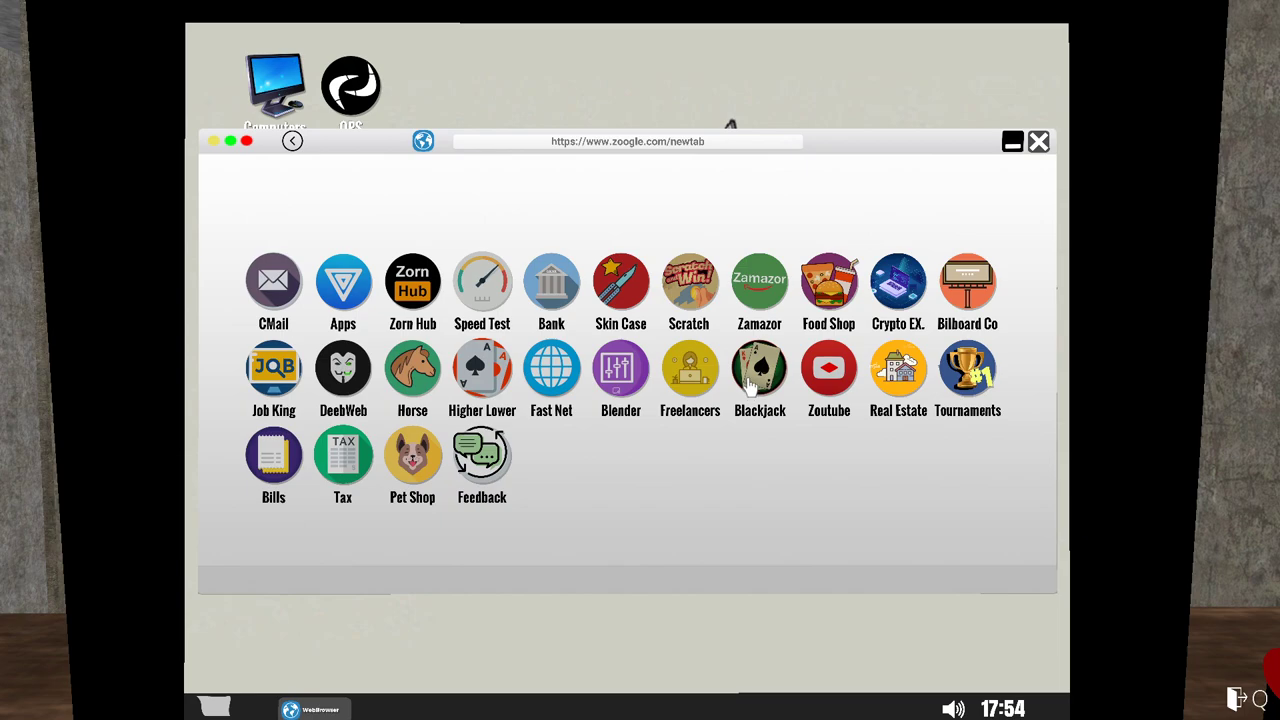
{"action": "left_click", "coordinate": [759, 367]}
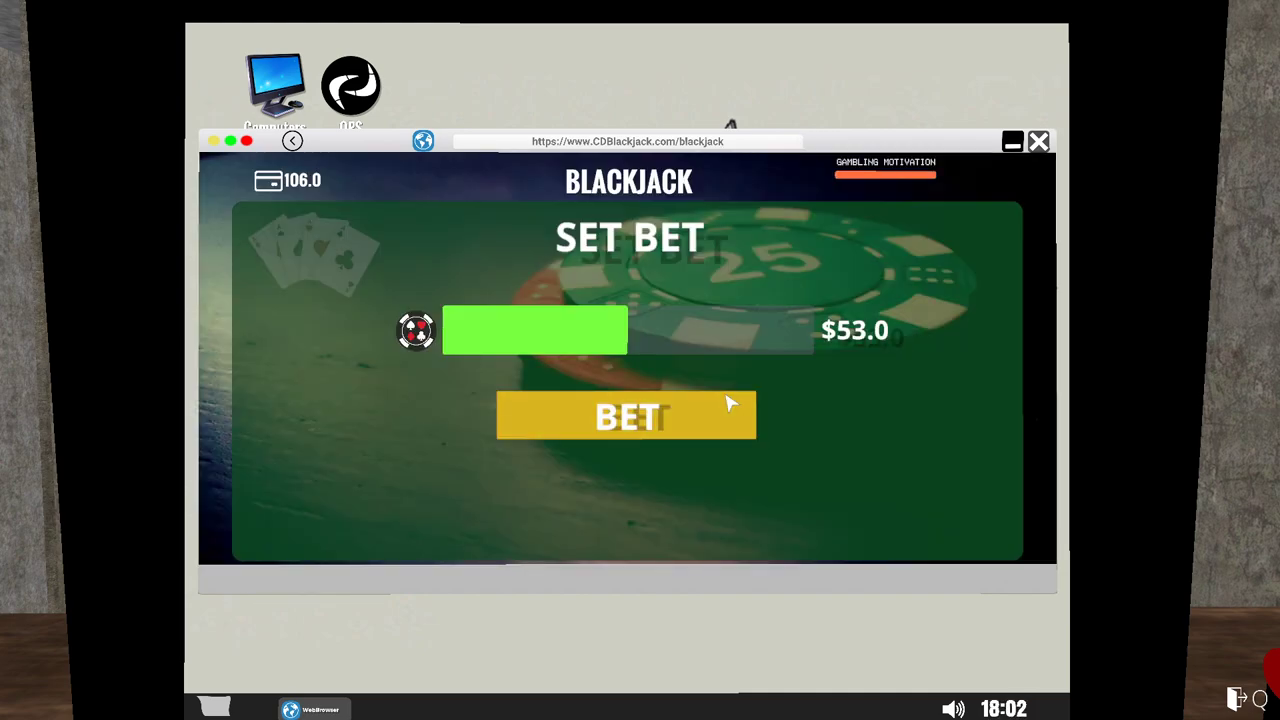
{"action": "mouse_move", "coordinate": [635, 347]}
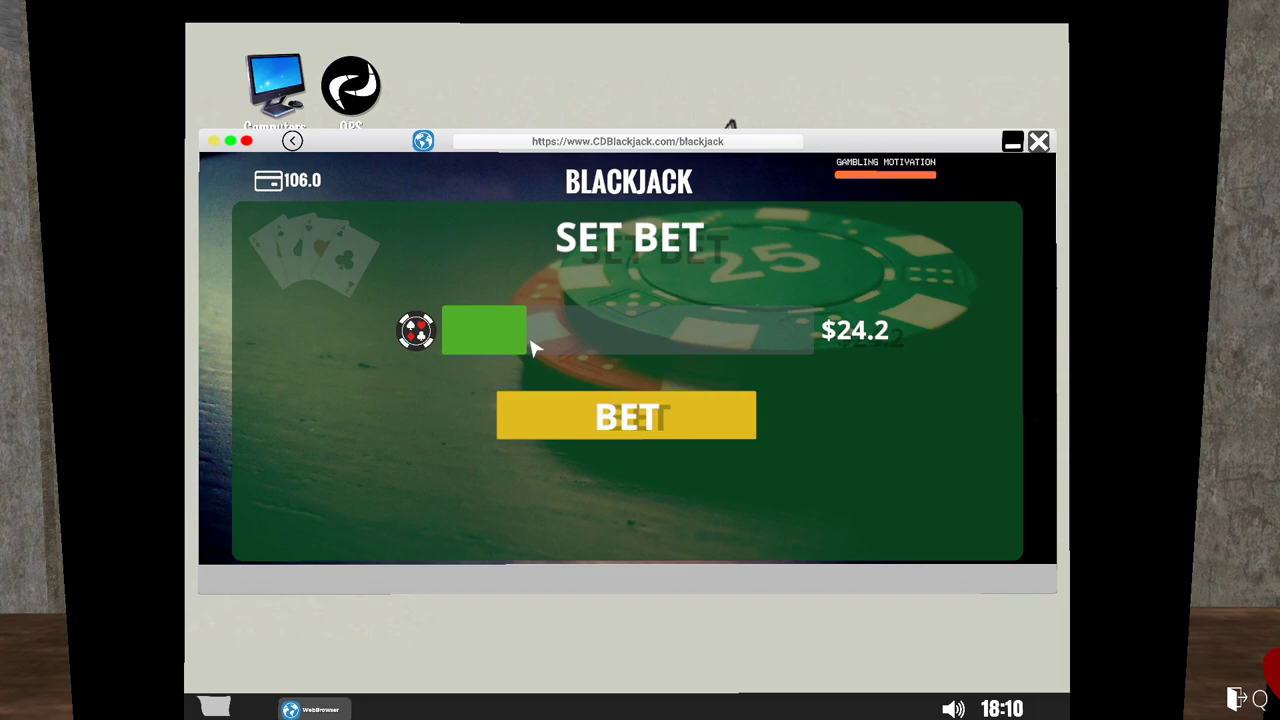
Play a blackjack hand, hitting up to 18.
{"action": "left_click", "coordinate": [626, 415]}
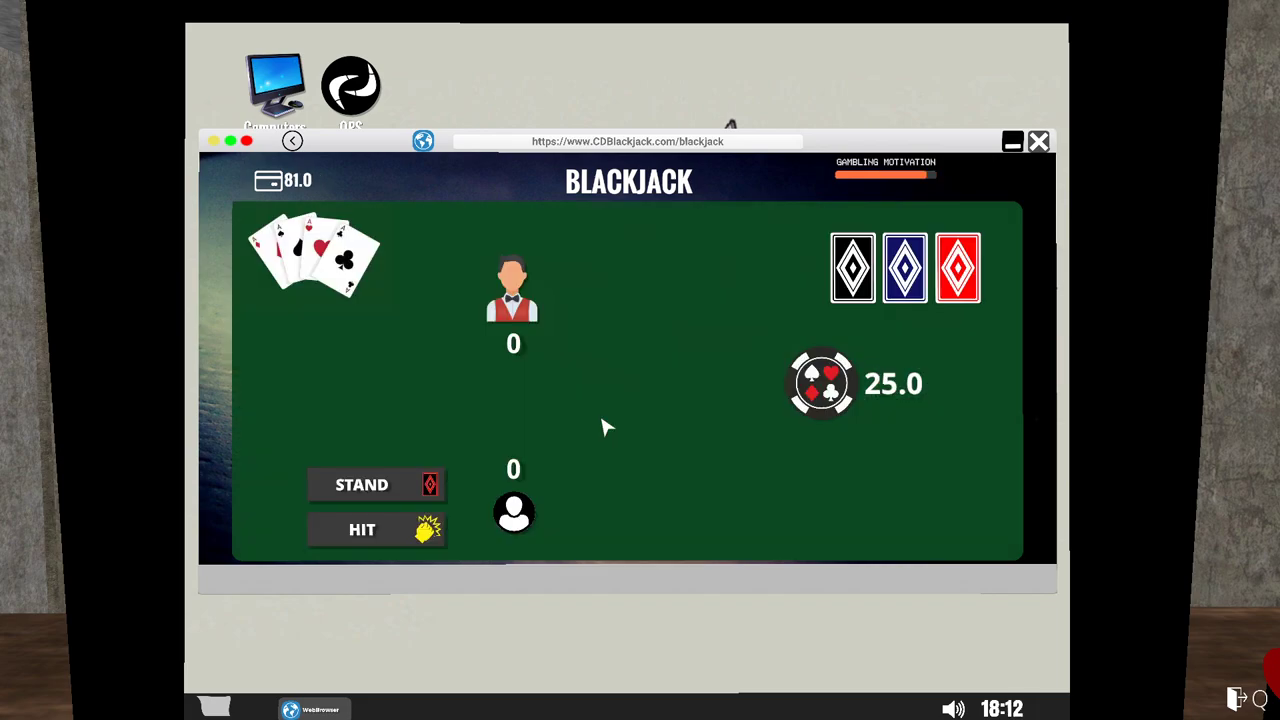
{"action": "left_click", "coordinate": [361, 529]}
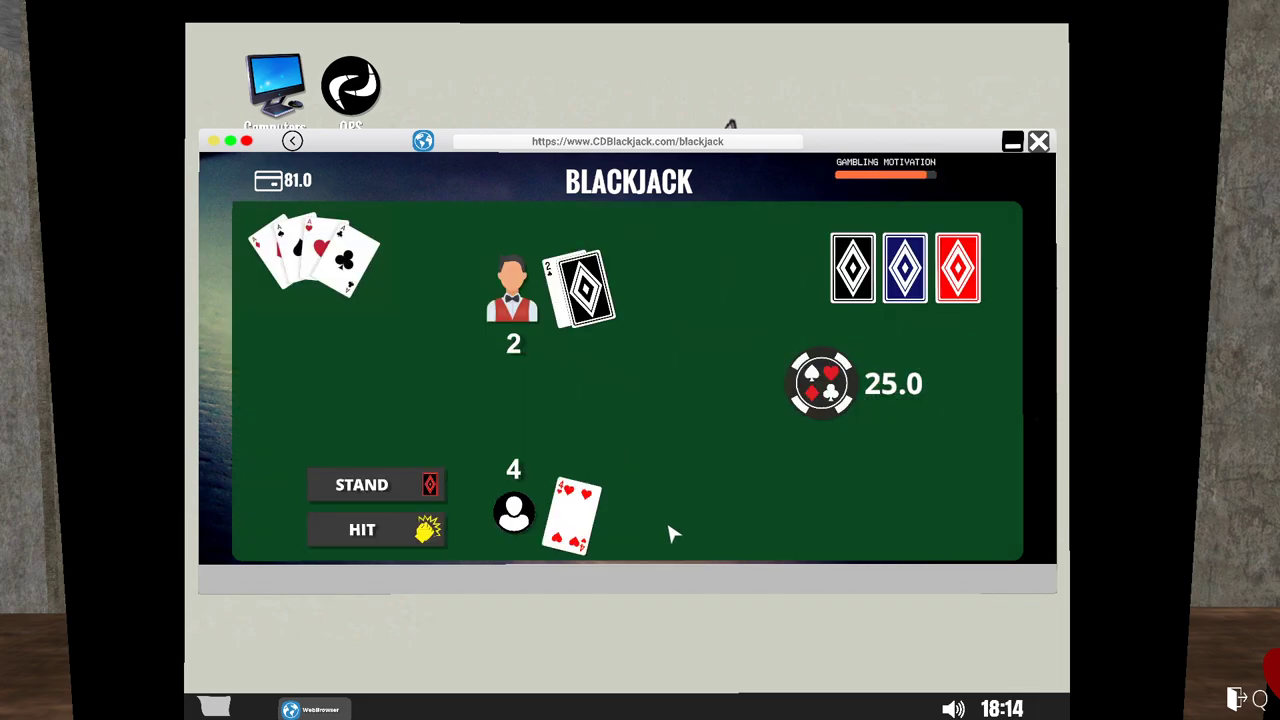
{"action": "left_click", "coordinate": [376, 529]}
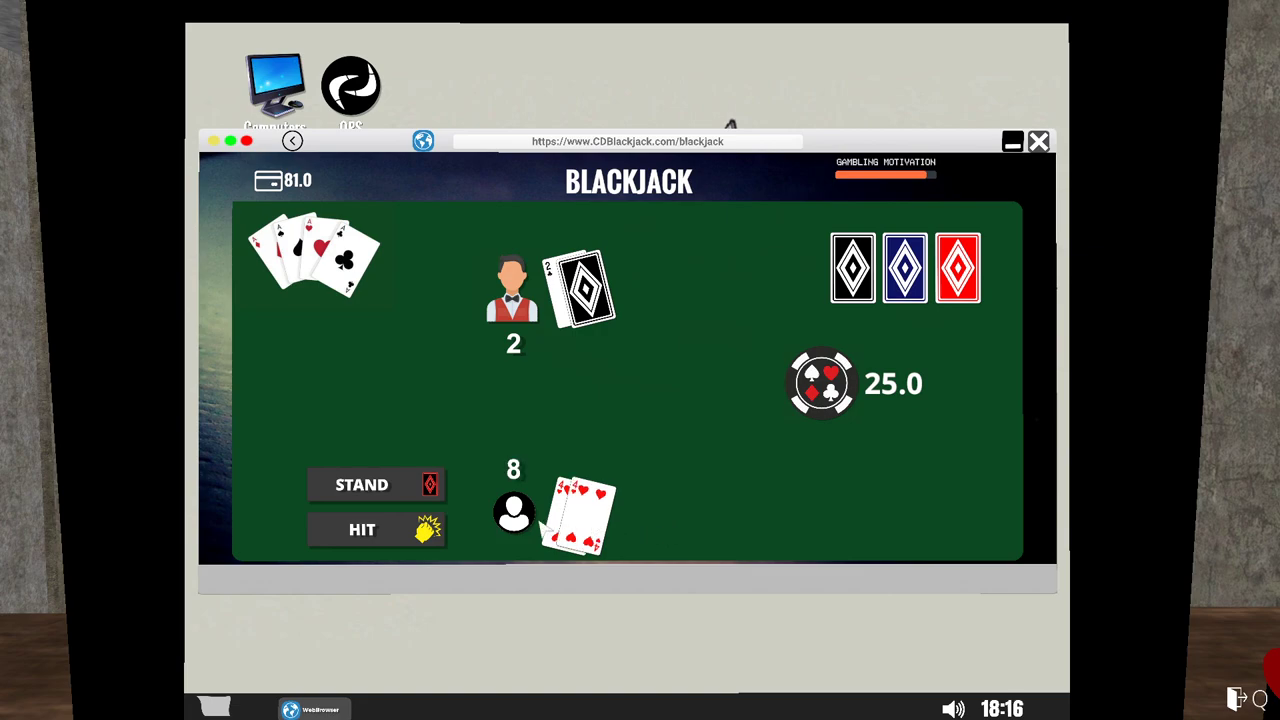
{"action": "left_click", "coordinate": [376, 529]}
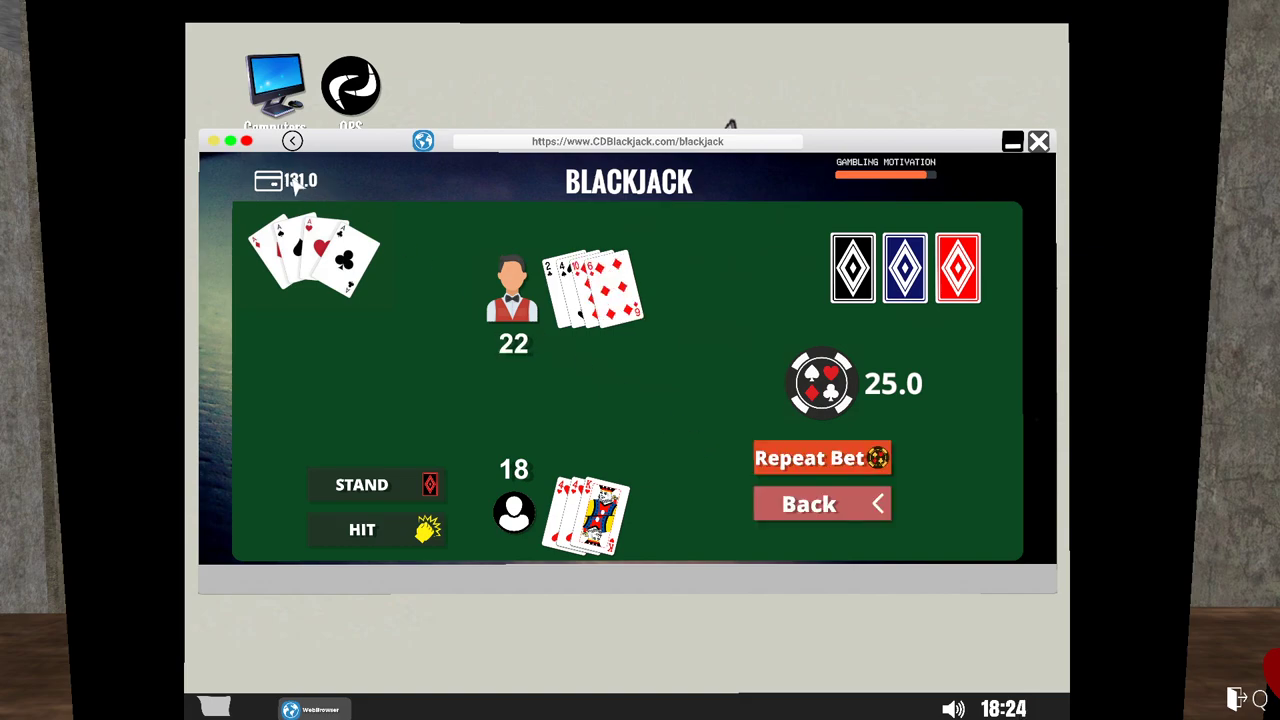
{"action": "mouse_move", "coordinate": [693, 439]}
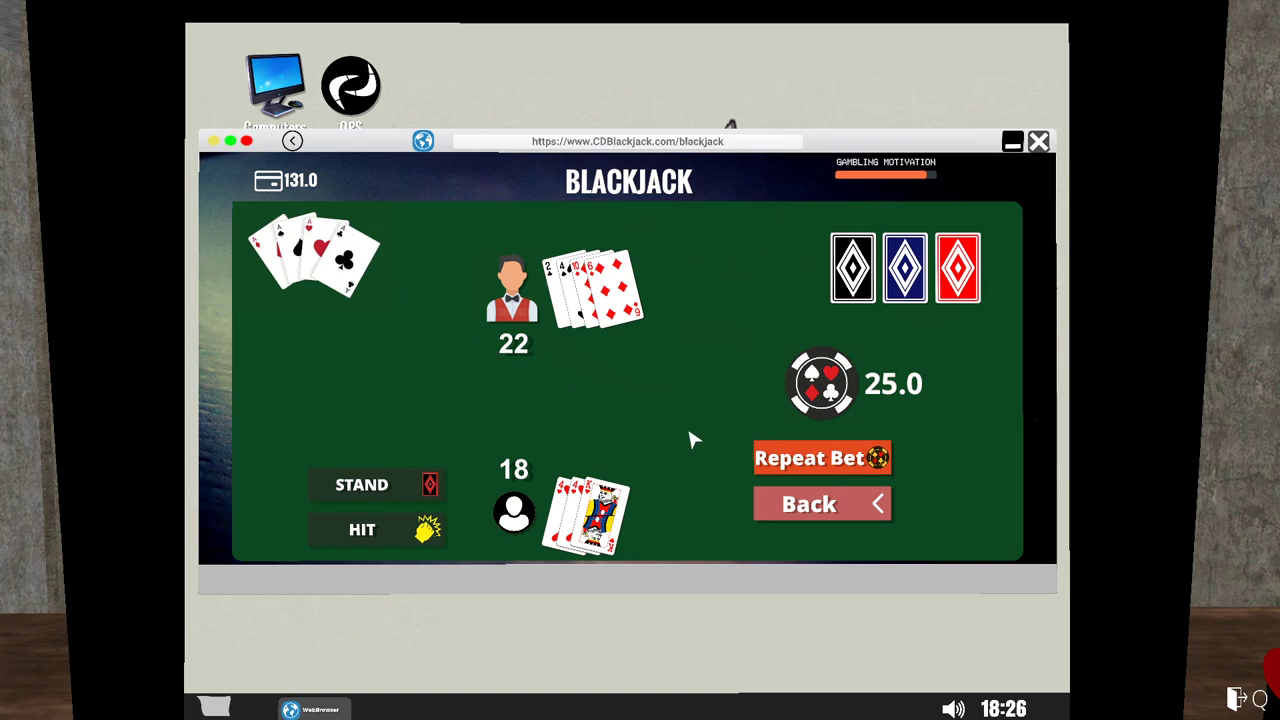
Repeat the 25$ bet twice, hitting to 20 and then to 17 against the dealer's 3.
{"action": "left_click", "coordinate": [822, 458]}
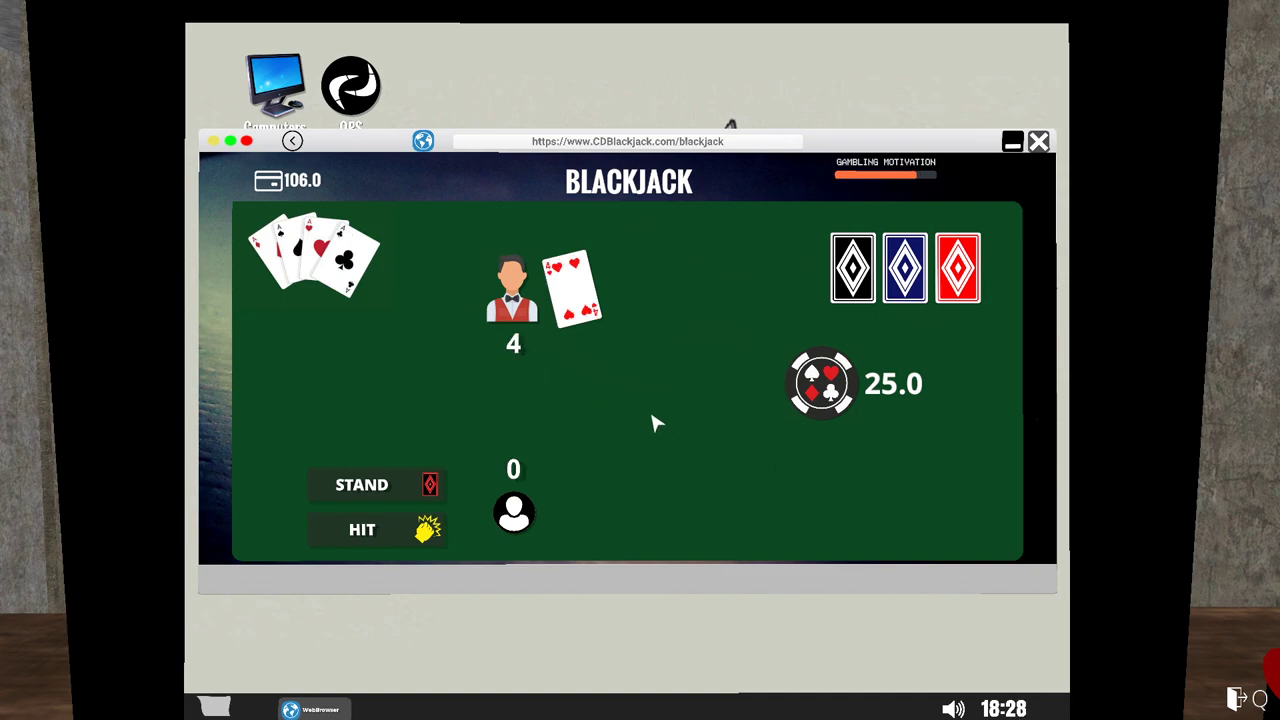
{"action": "left_click", "coordinate": [361, 529]}
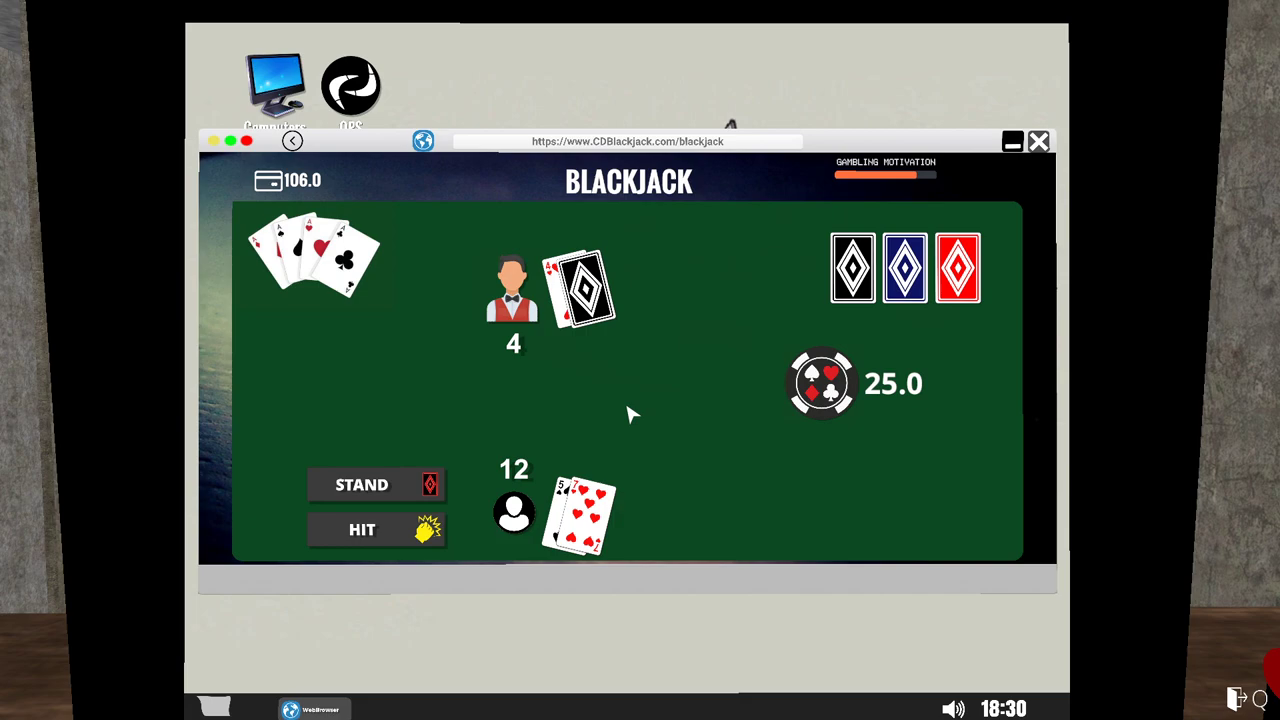
{"action": "left_click", "coordinate": [361, 529]}
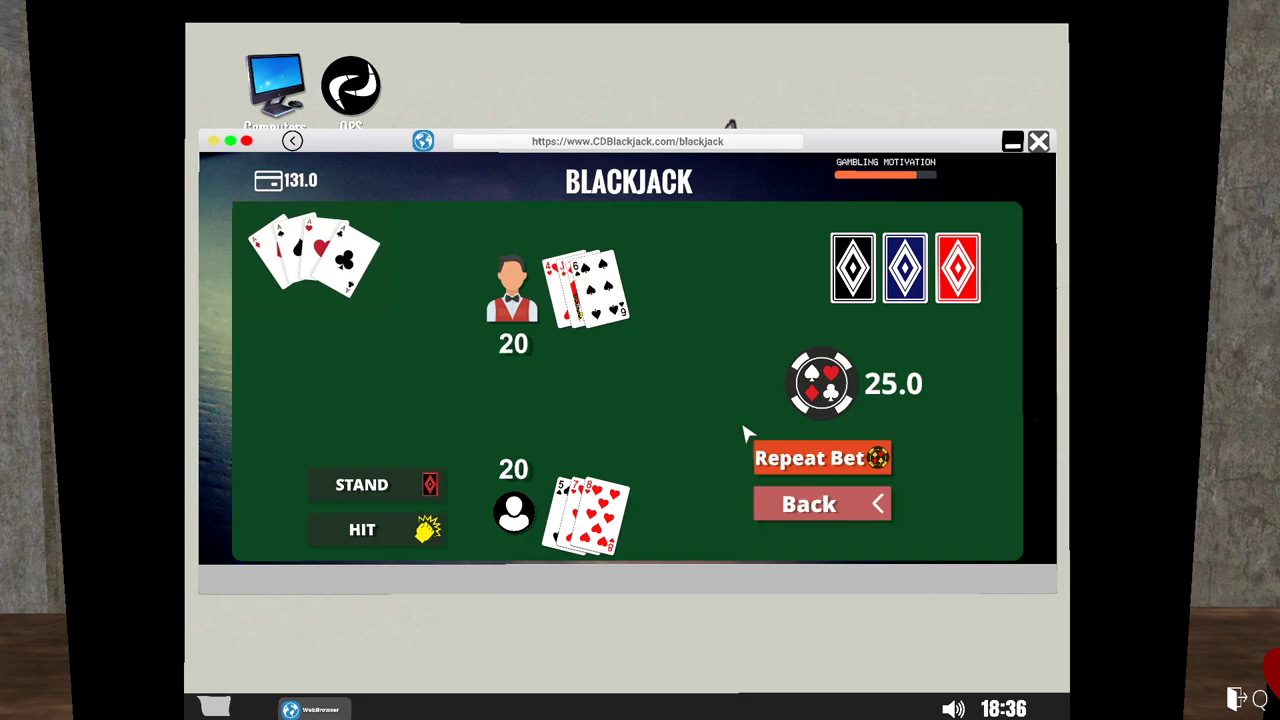
{"action": "mouse_move", "coordinate": [805, 466]}
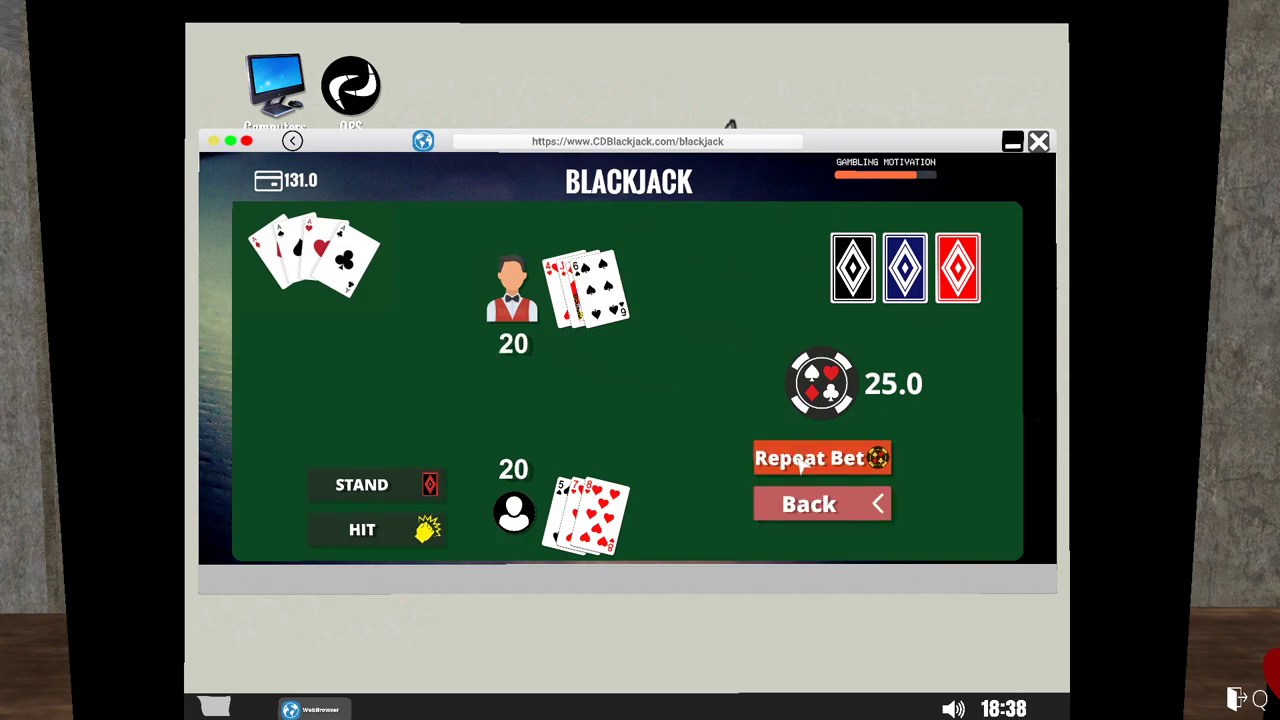
{"action": "left_click", "coordinate": [815, 458]}
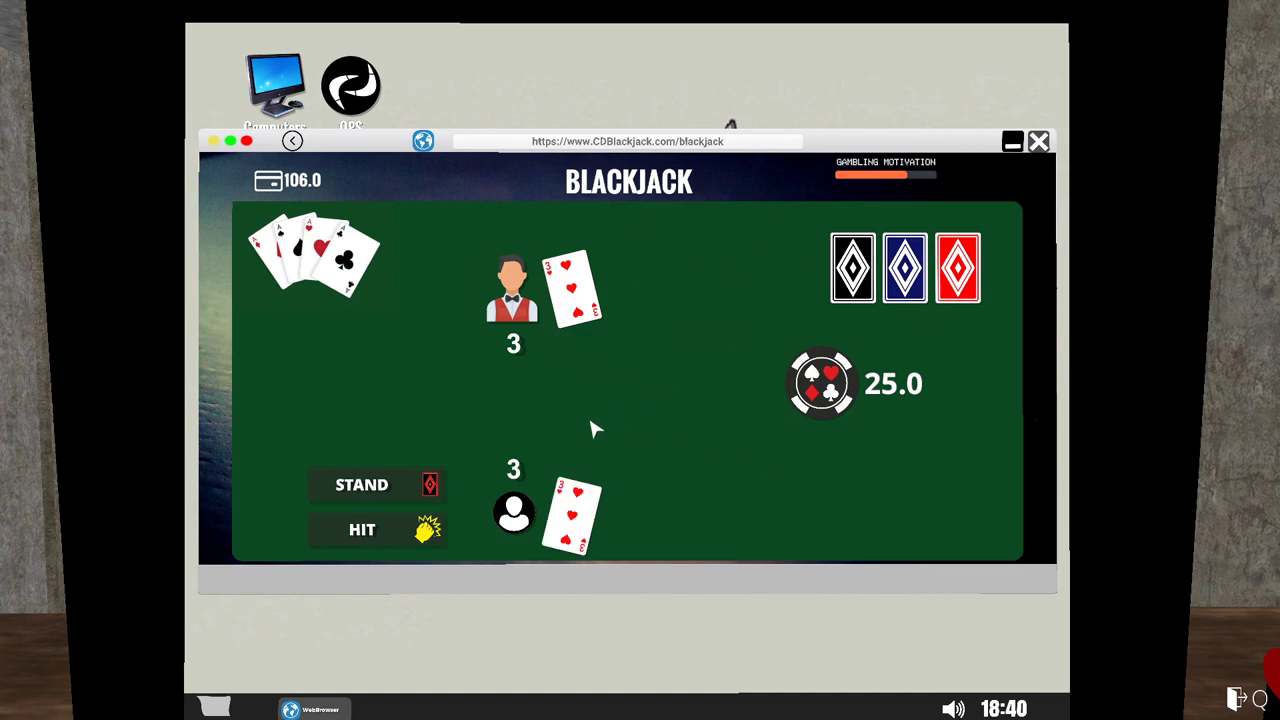
{"action": "left_click", "coordinate": [361, 529]}
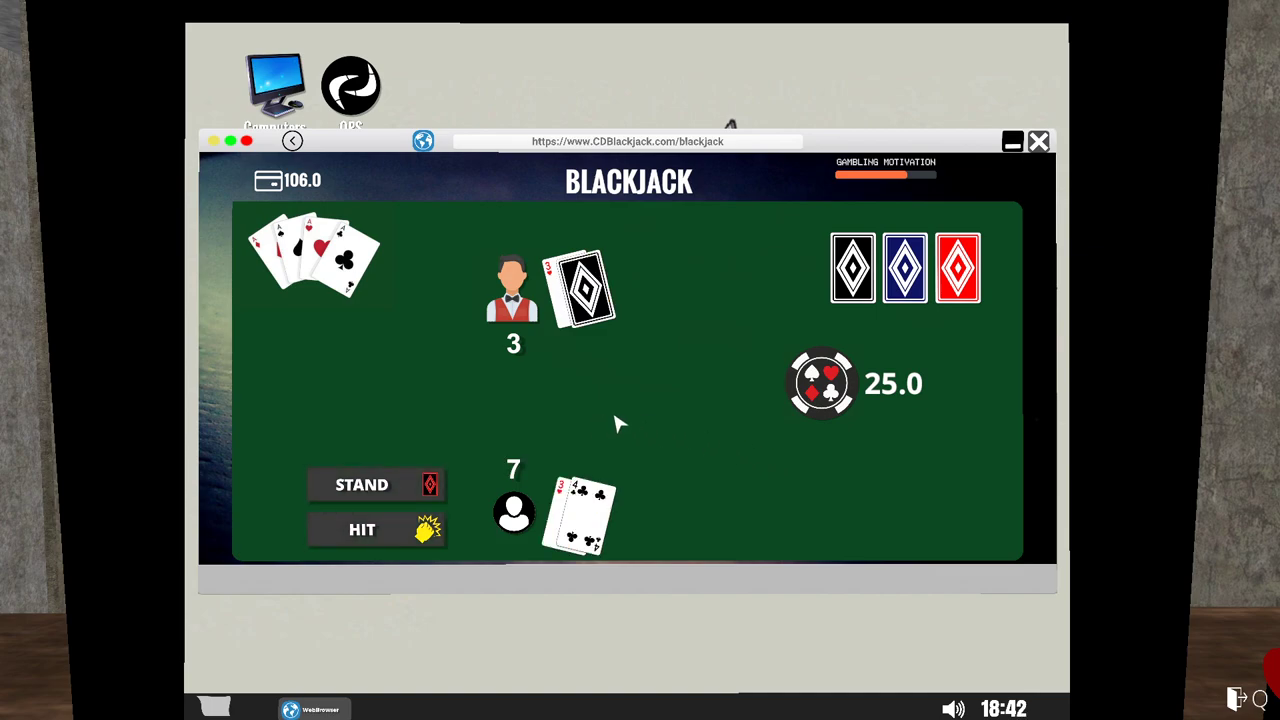
{"action": "left_click", "coordinate": [362, 529]}
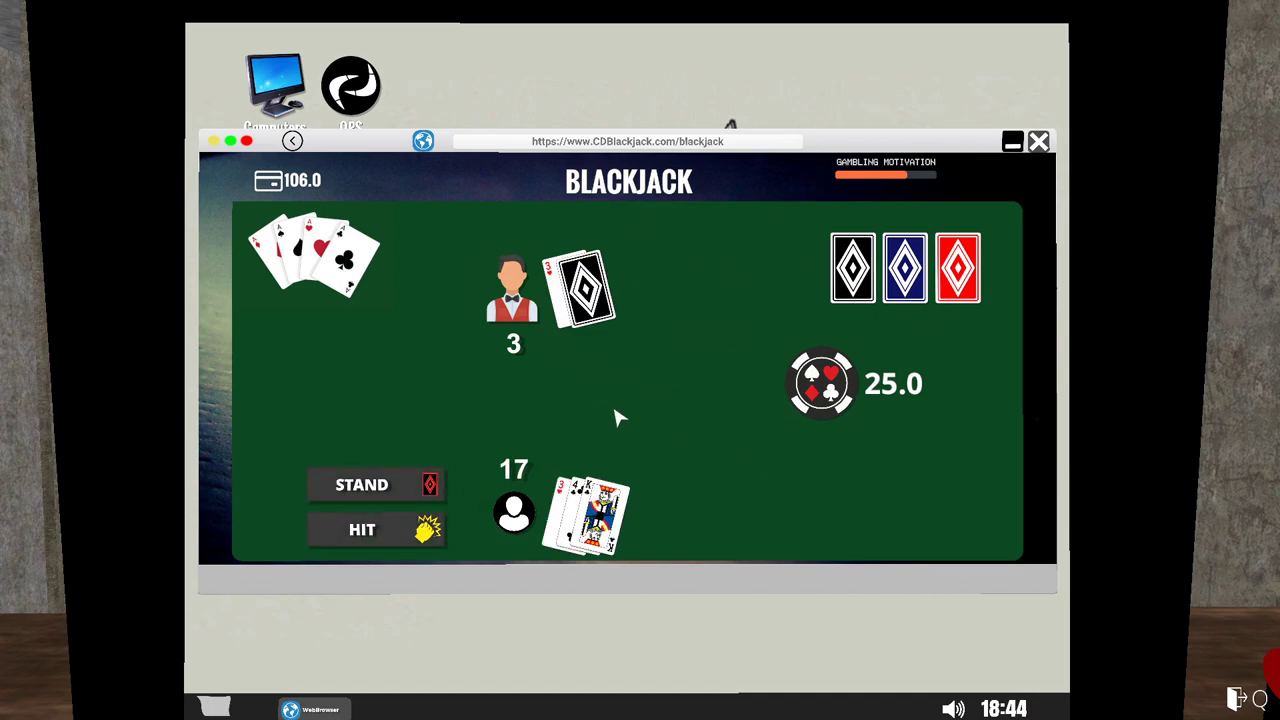
{"action": "mouse_move", "coordinate": [662, 408]}
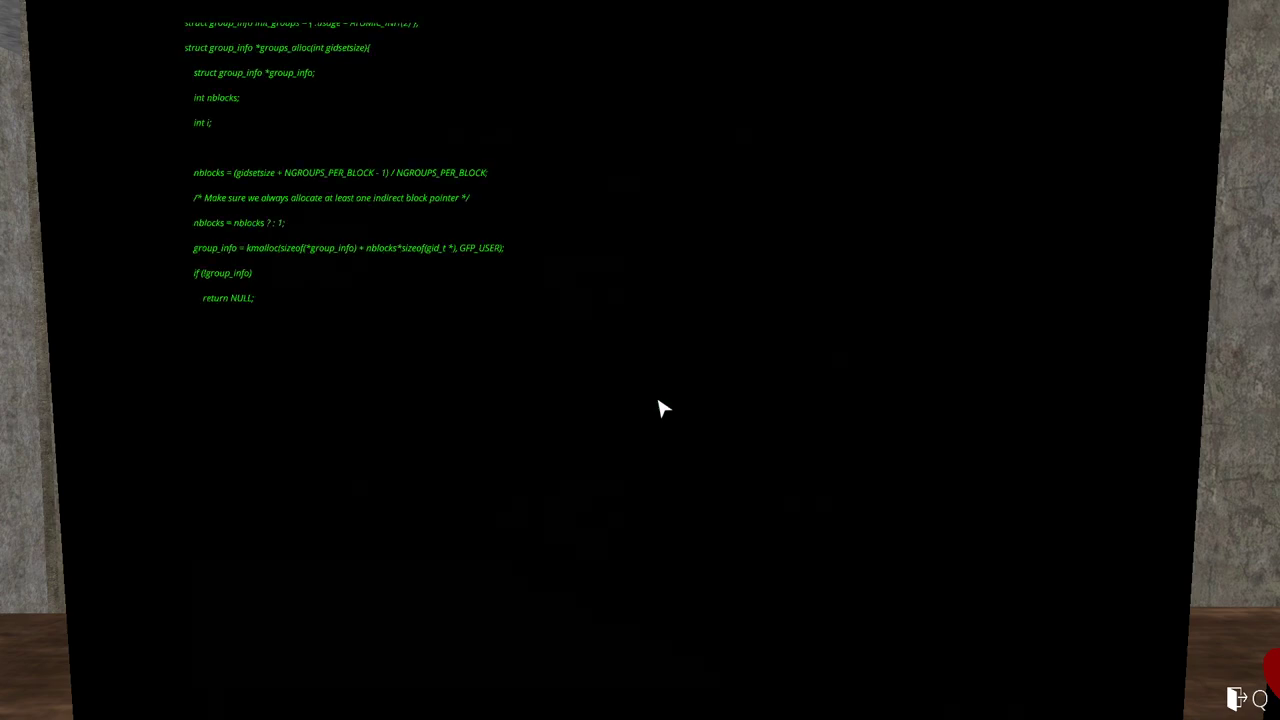
Dismiss the hacker screen and finish the hand at 17, winning as the dealer busts on 22.
{"action": "scroll", "scroll_direction": "down", "scroll_amount": 3}
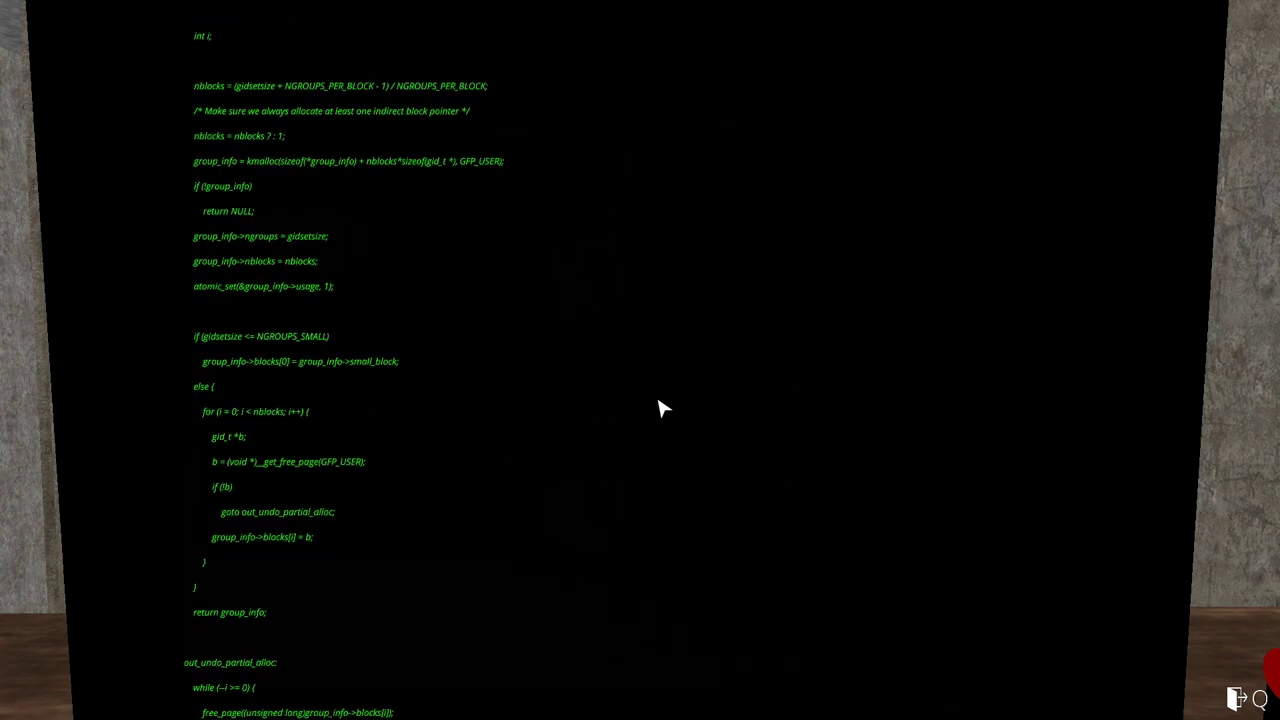
{"action": "scroll", "scroll_direction": "down", "scroll_amount": 3}
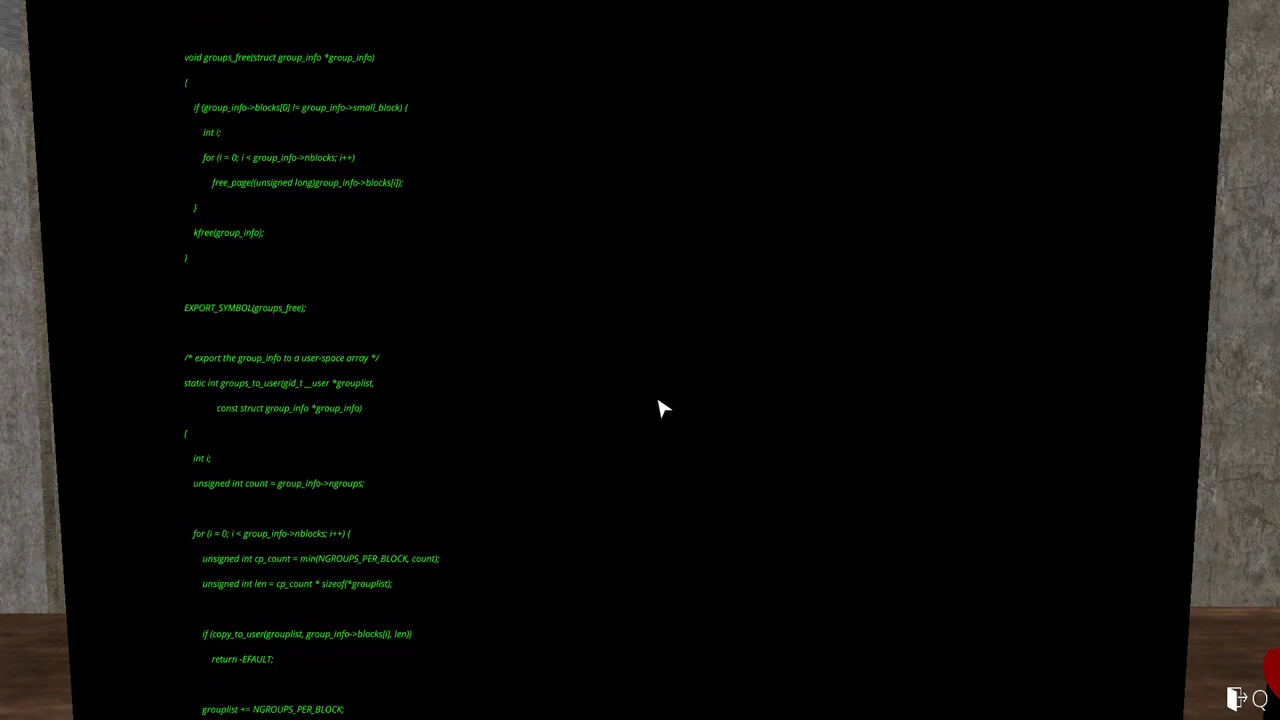
{"action": "scroll", "scroll_direction": "down", "scroll_amount": 3}
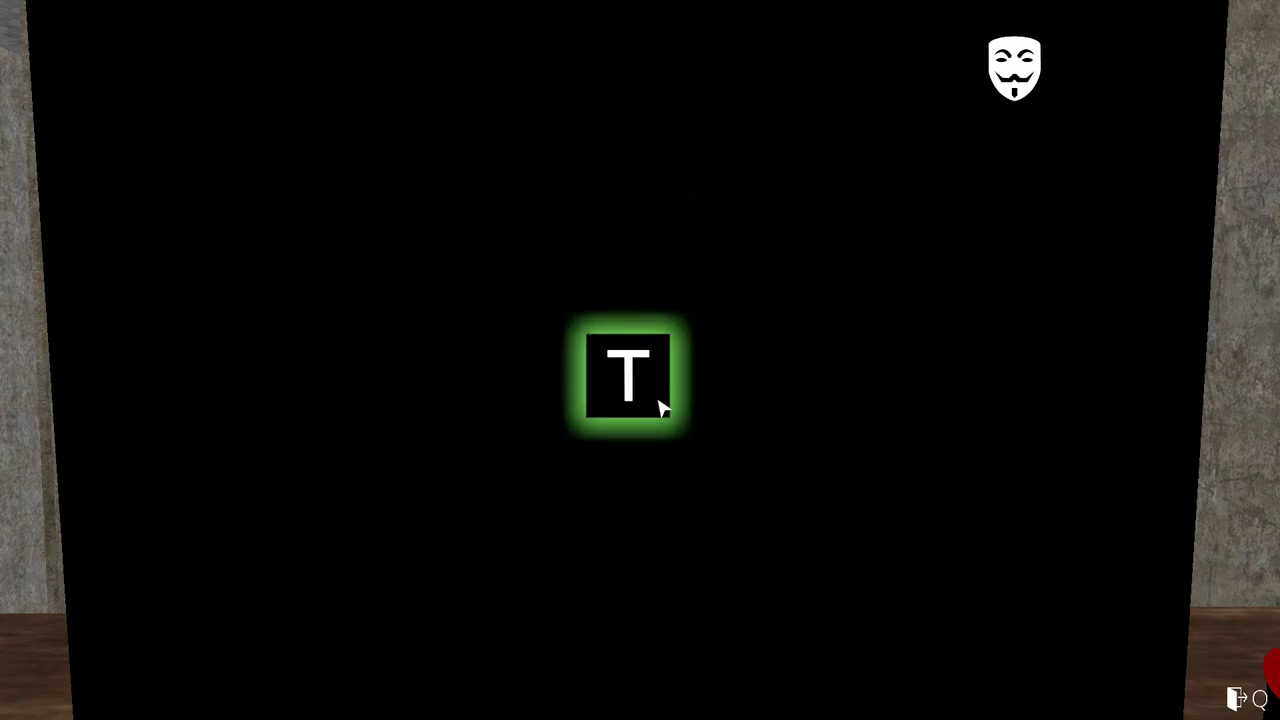
{"action": "key", "text": "z"}
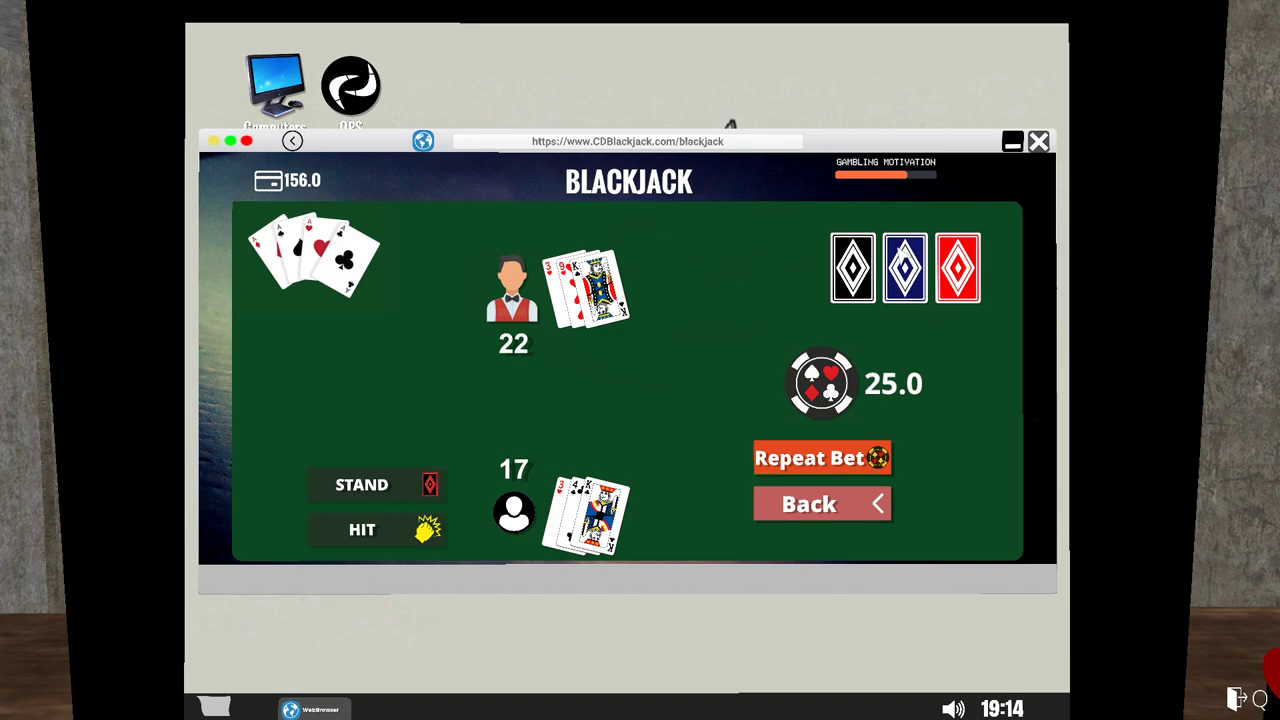
{"action": "mouse_move", "coordinate": [747, 298]}
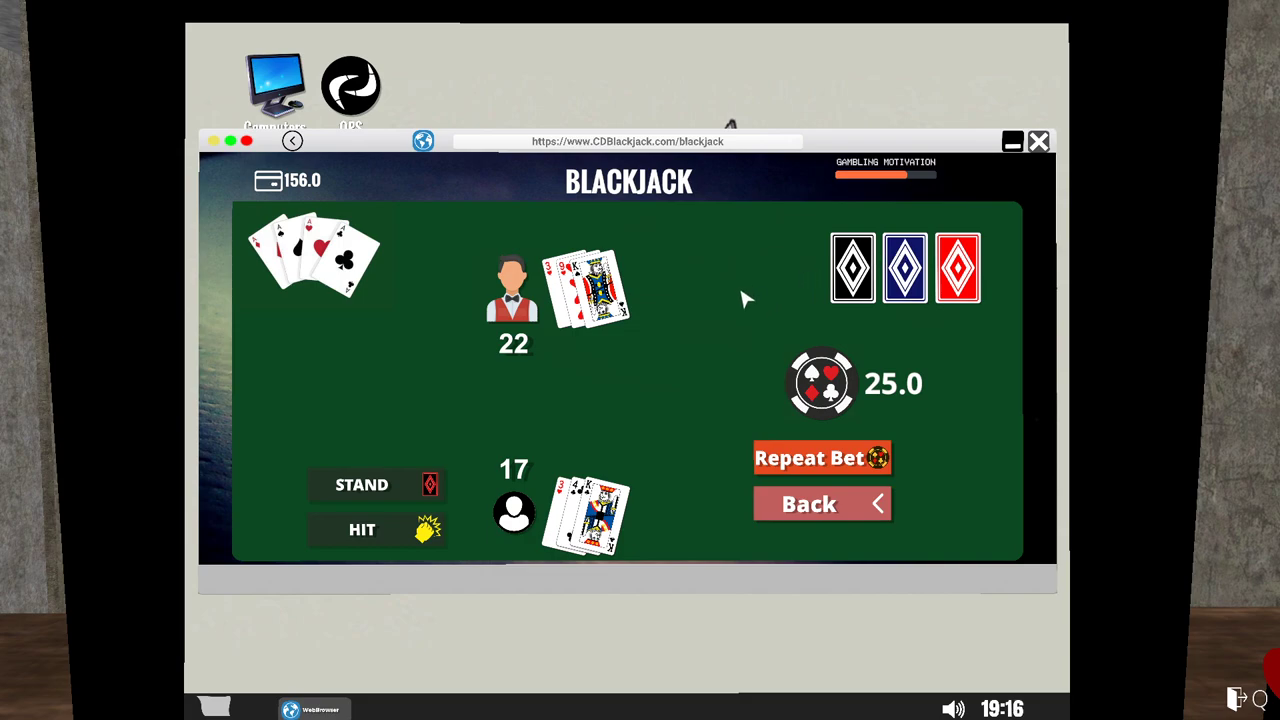
{"action": "mouse_move", "coordinate": [660, 427]}
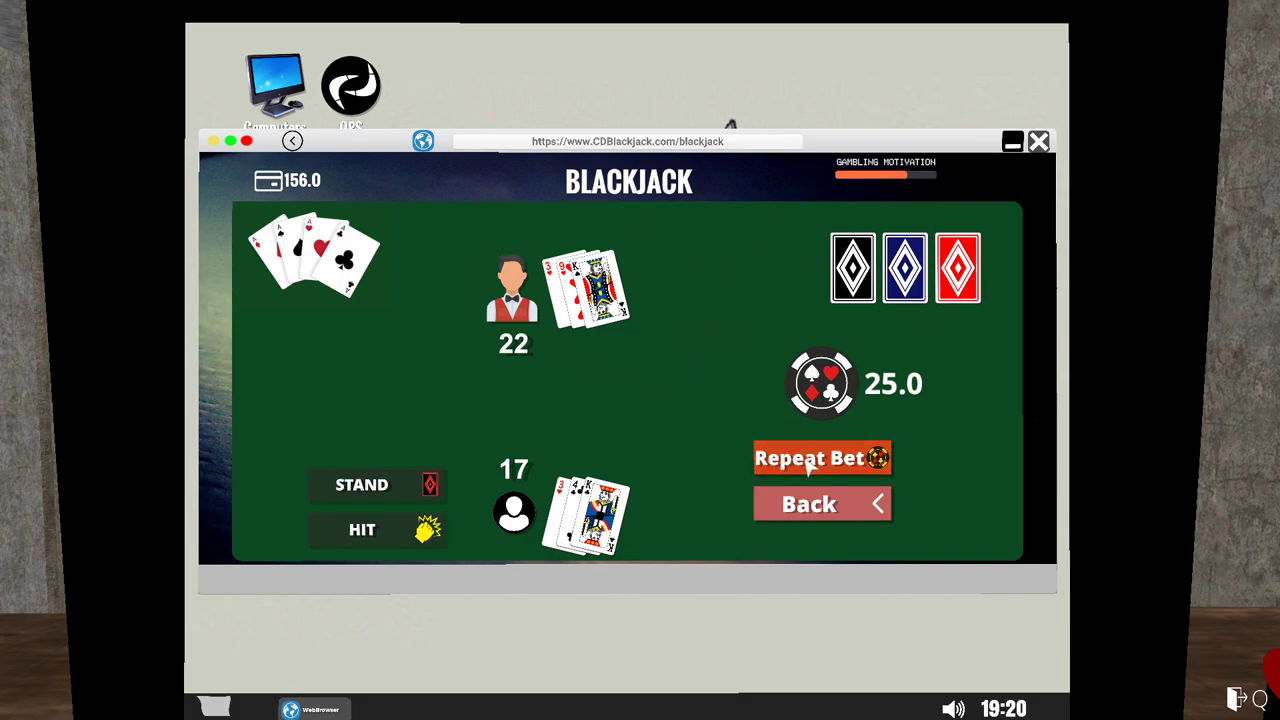
Play three more blackjack hands on repeat bet, standing on 17 and 19, ending with the wallet at 156$.
{"action": "left_click", "coordinate": [821, 457]}
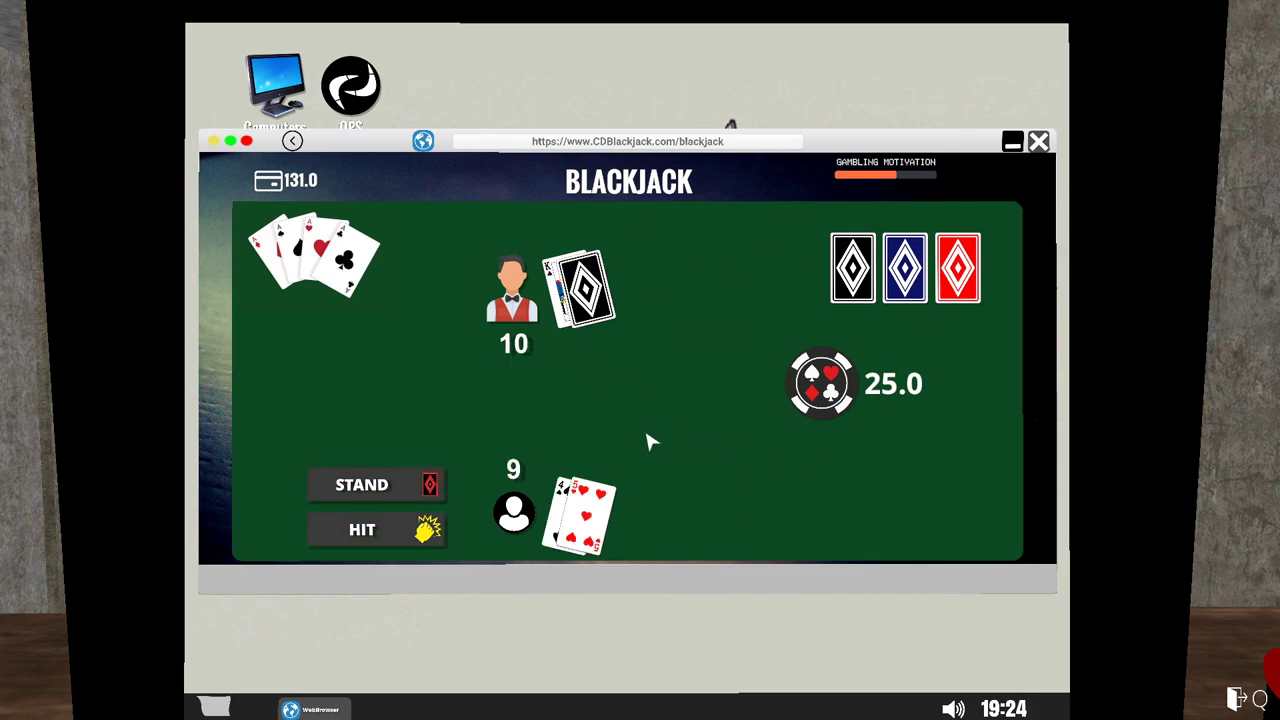
{"action": "left_click", "coordinate": [361, 529]}
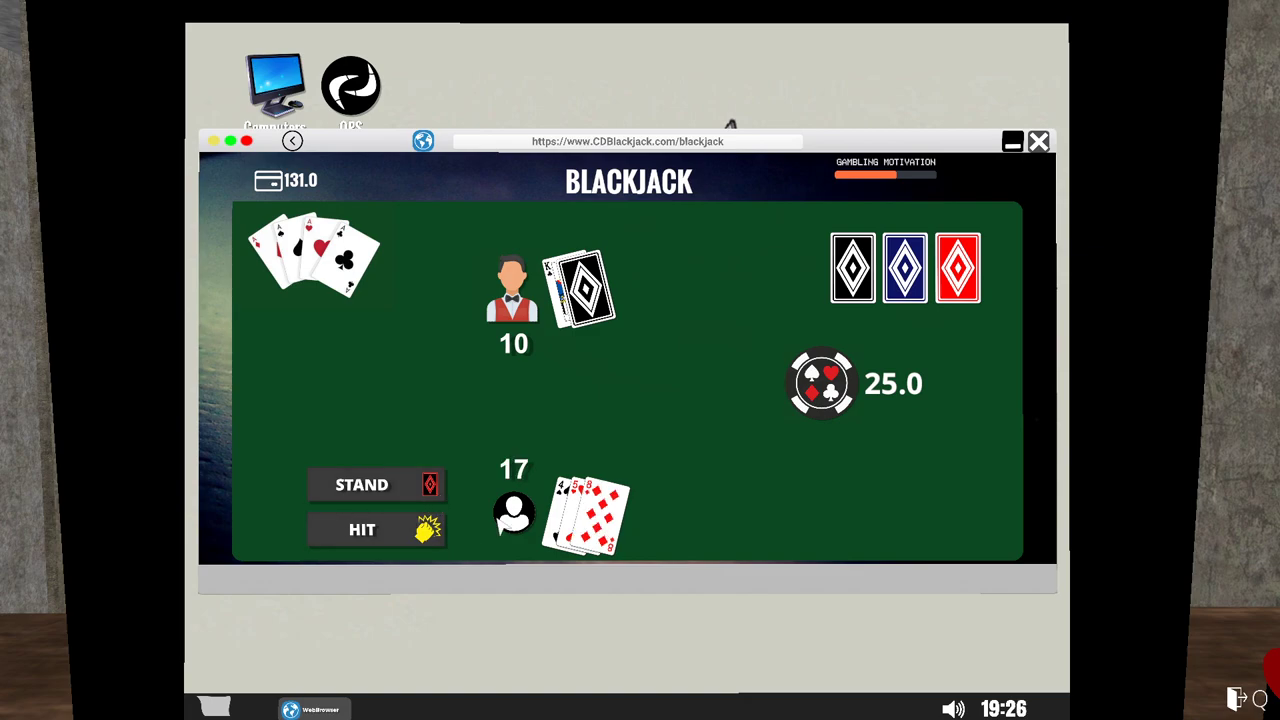
{"action": "left_click", "coordinate": [375, 484]}
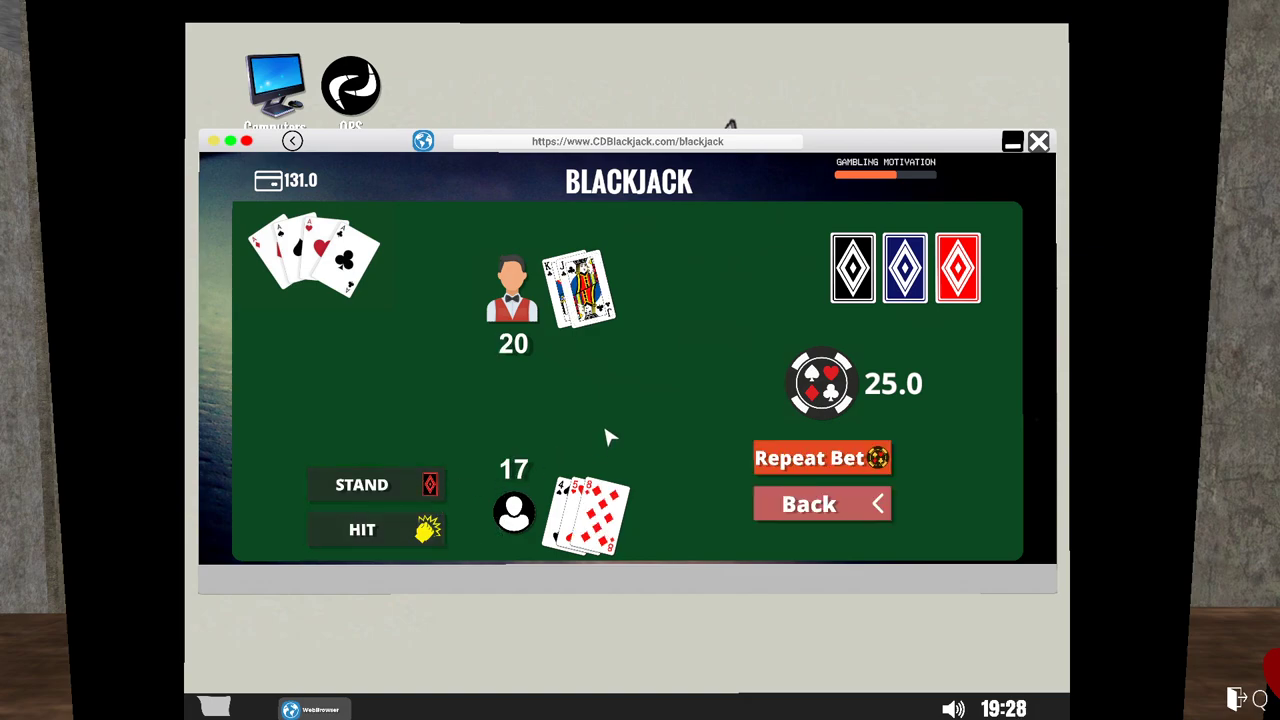
{"action": "left_click", "coordinate": [822, 458]}
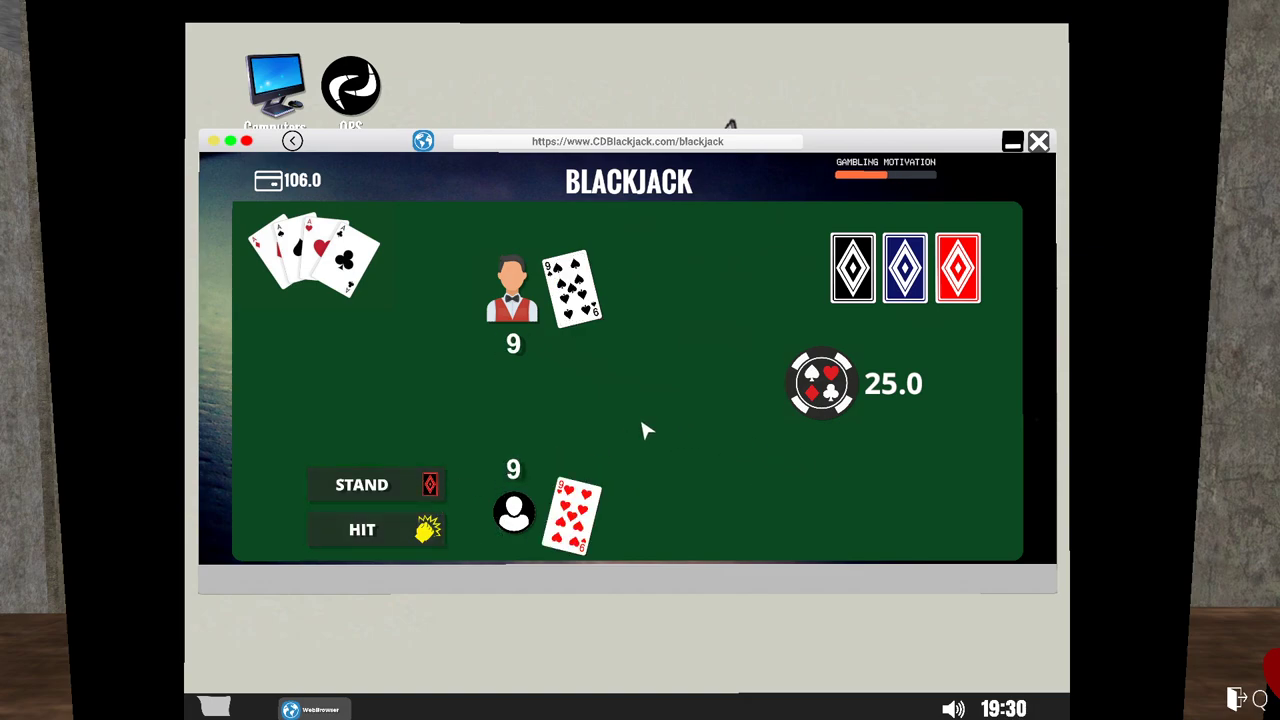
{"action": "left_click", "coordinate": [361, 529]}
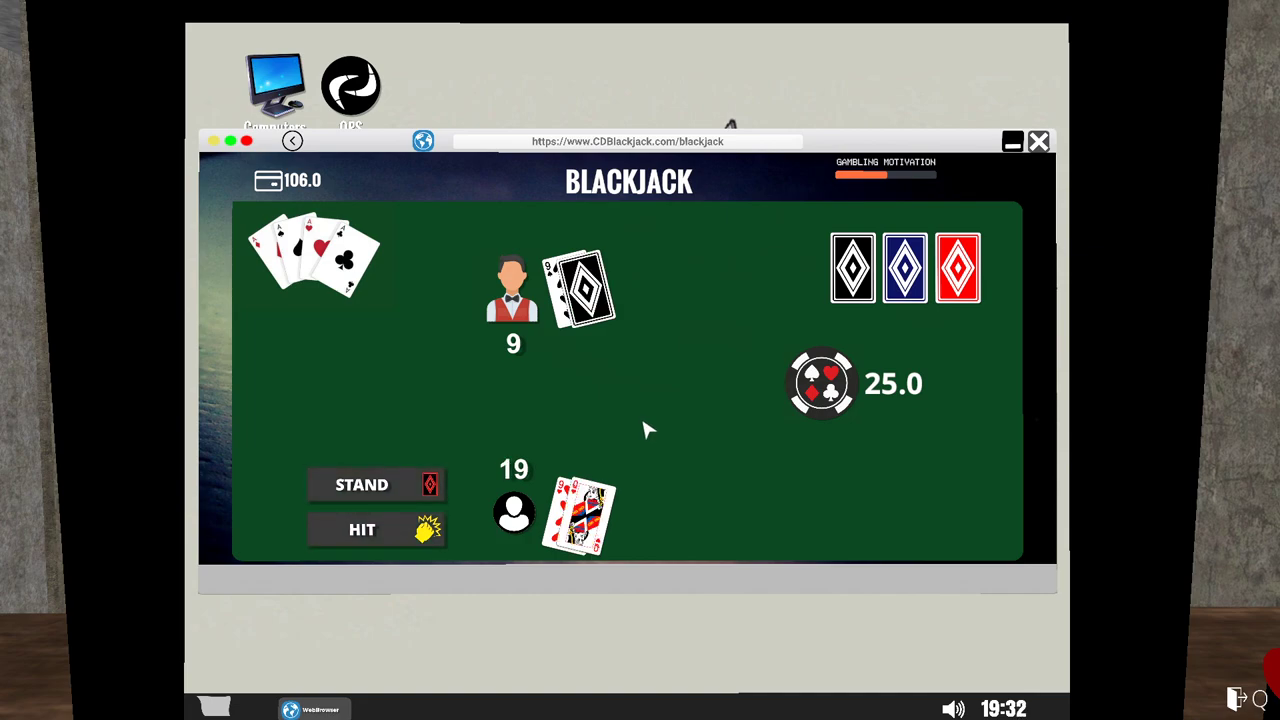
{"action": "left_click", "coordinate": [373, 484]}
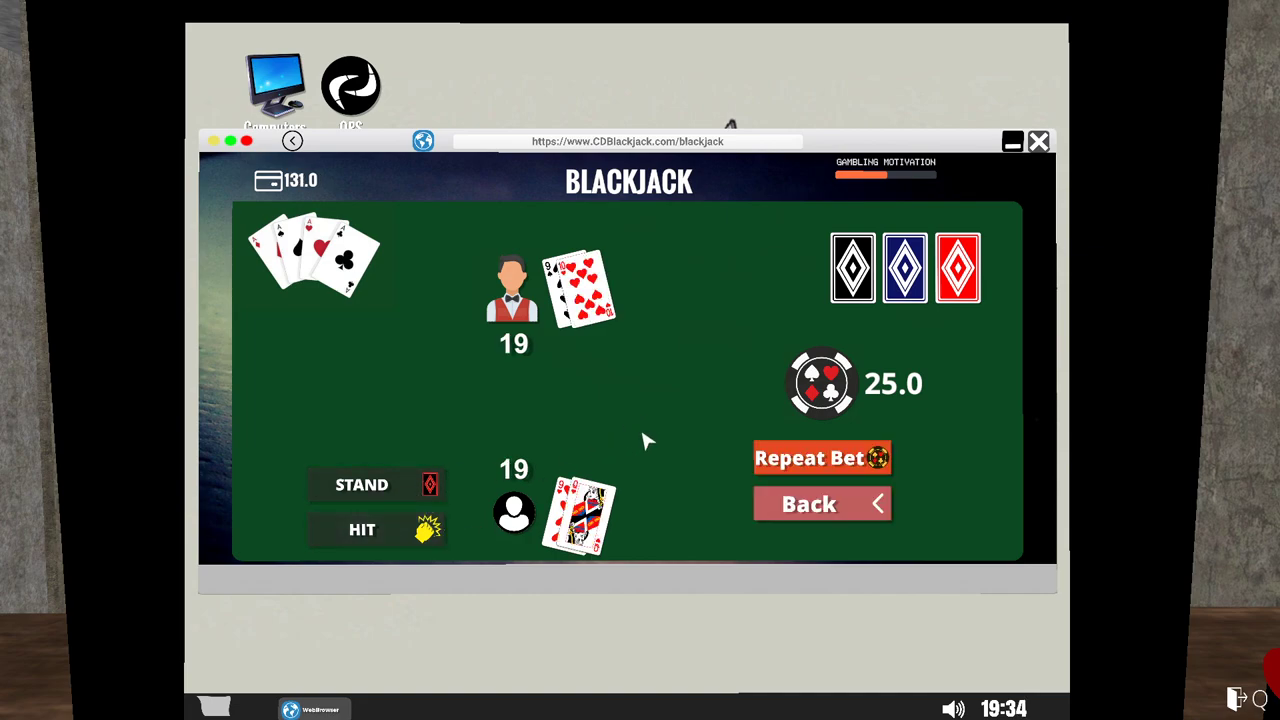
{"action": "left_click", "coordinate": [822, 457]}
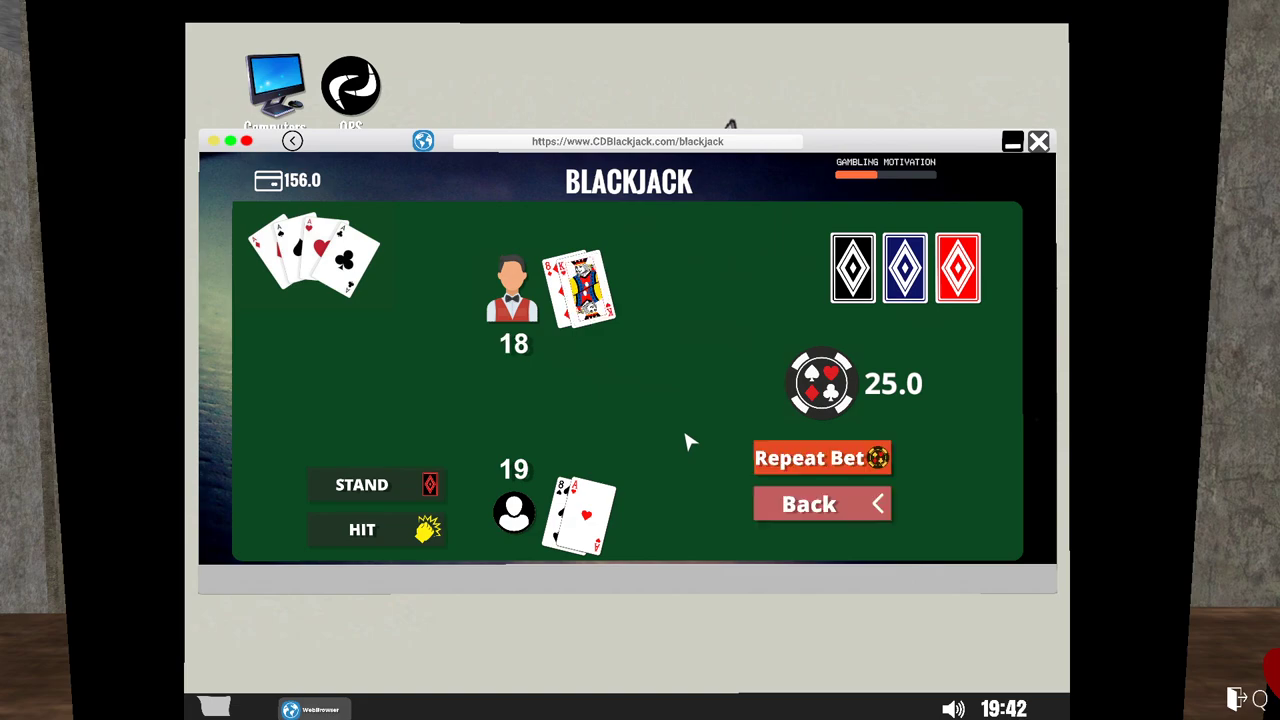
{"action": "mouse_move", "coordinate": [1040, 140]}
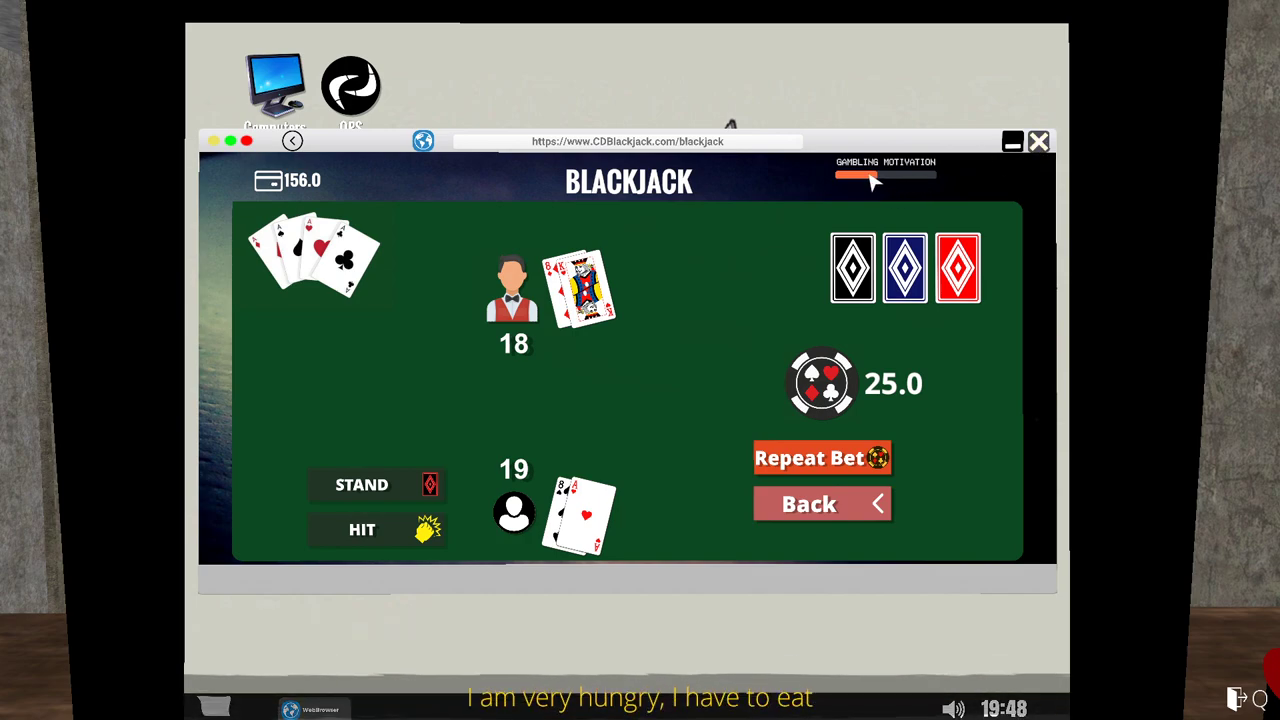
{"action": "left_click", "coordinate": [1039, 141]}
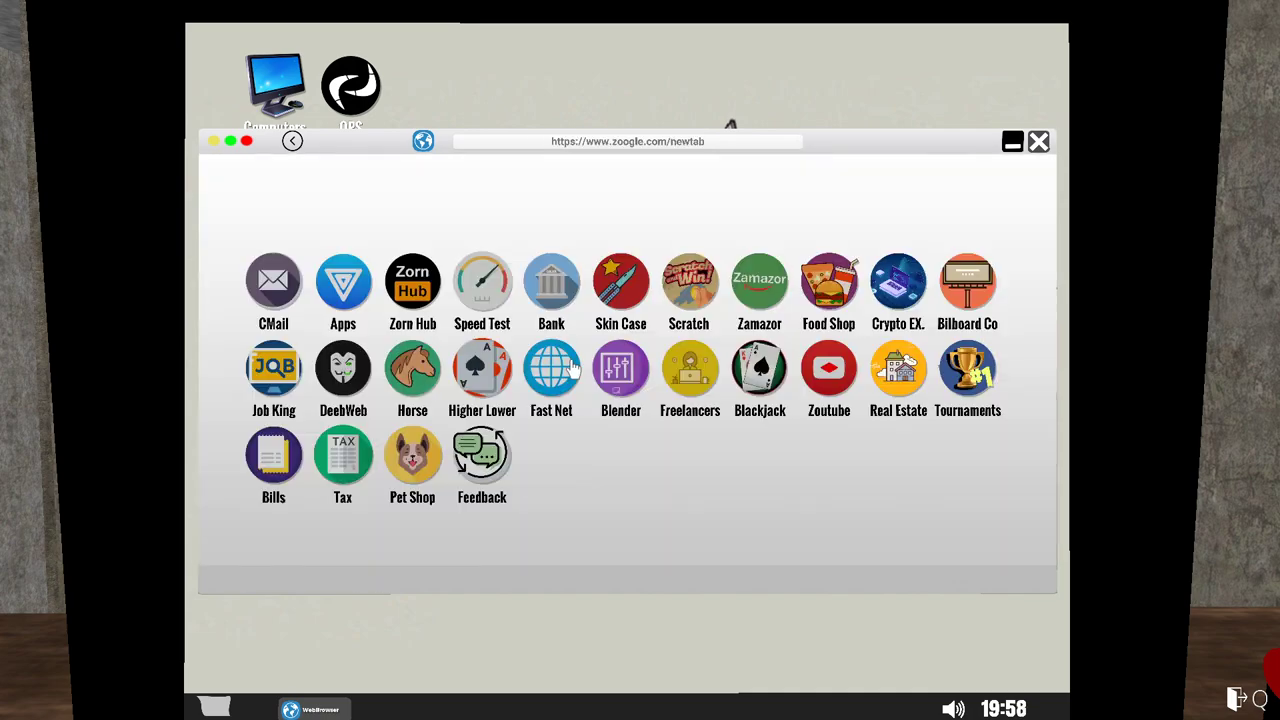
{"action": "mouse_move", "coordinate": [838, 295]}
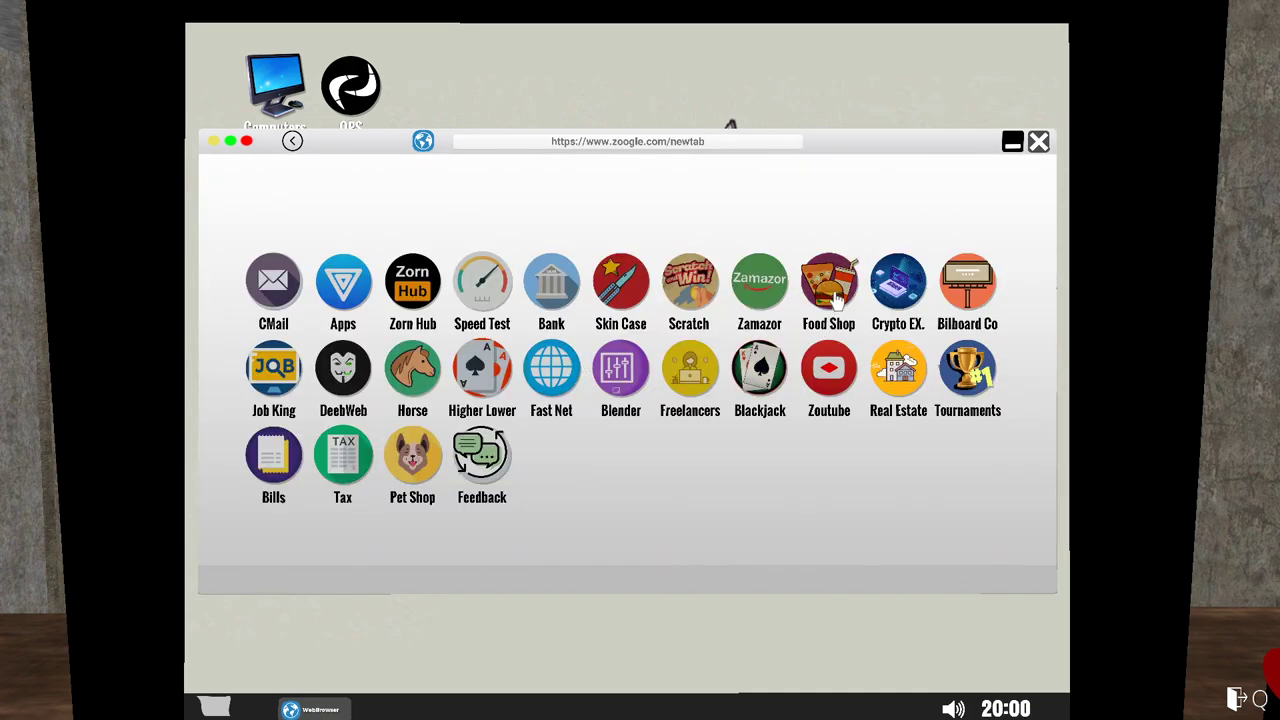
Check the Food Shop cart, which is empty, and return to the browser start page.
{"action": "left_click", "coordinate": [828, 281]}
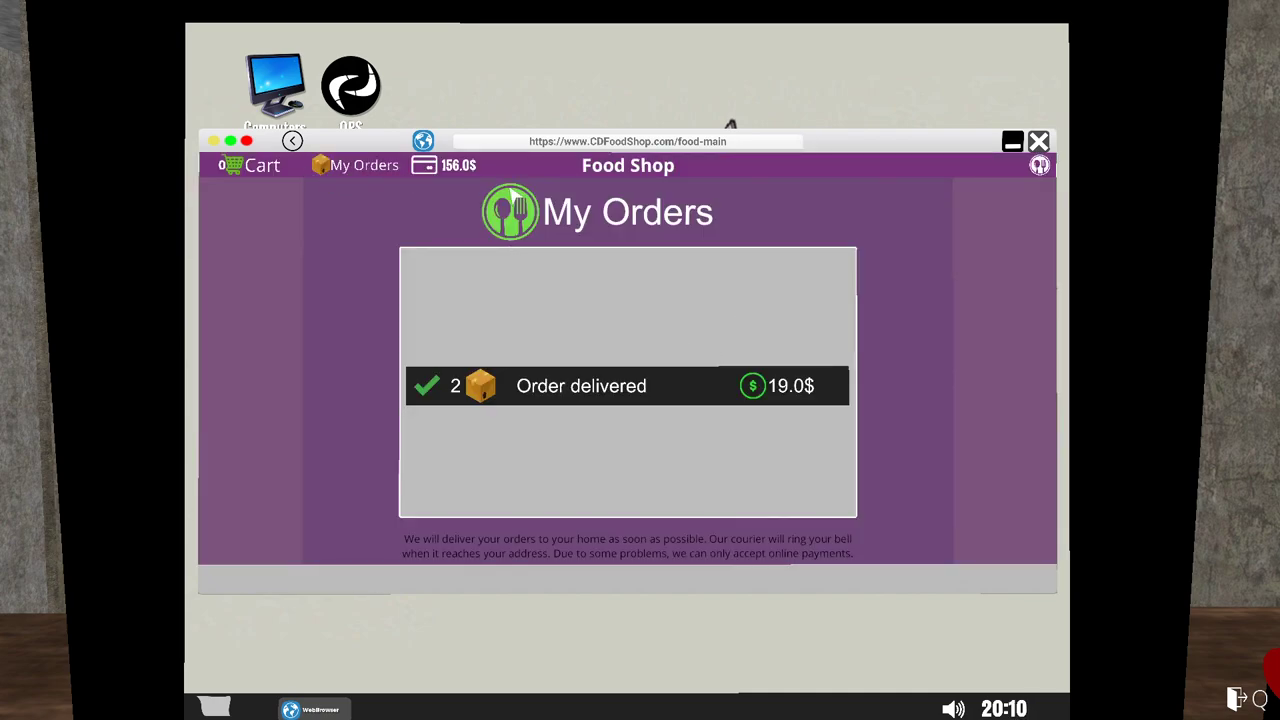
{"action": "mouse_move", "coordinate": [658, 300]}
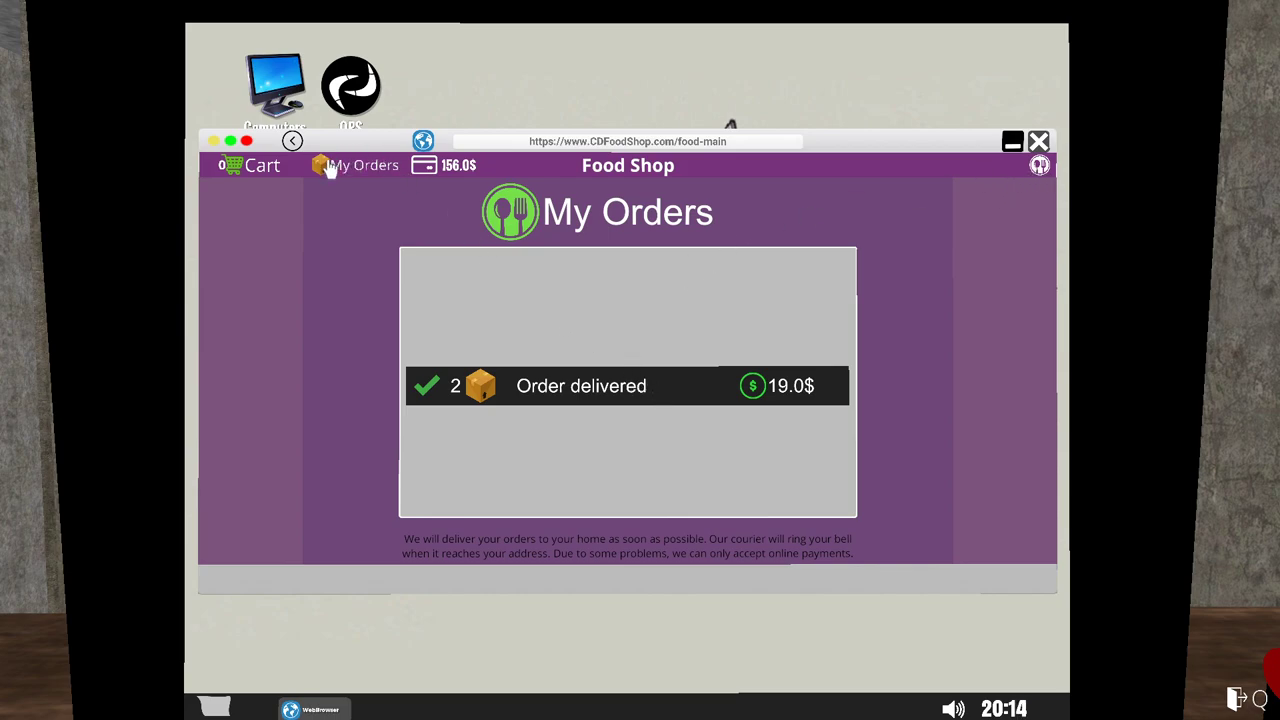
{"action": "left_click", "coordinate": [253, 165]}
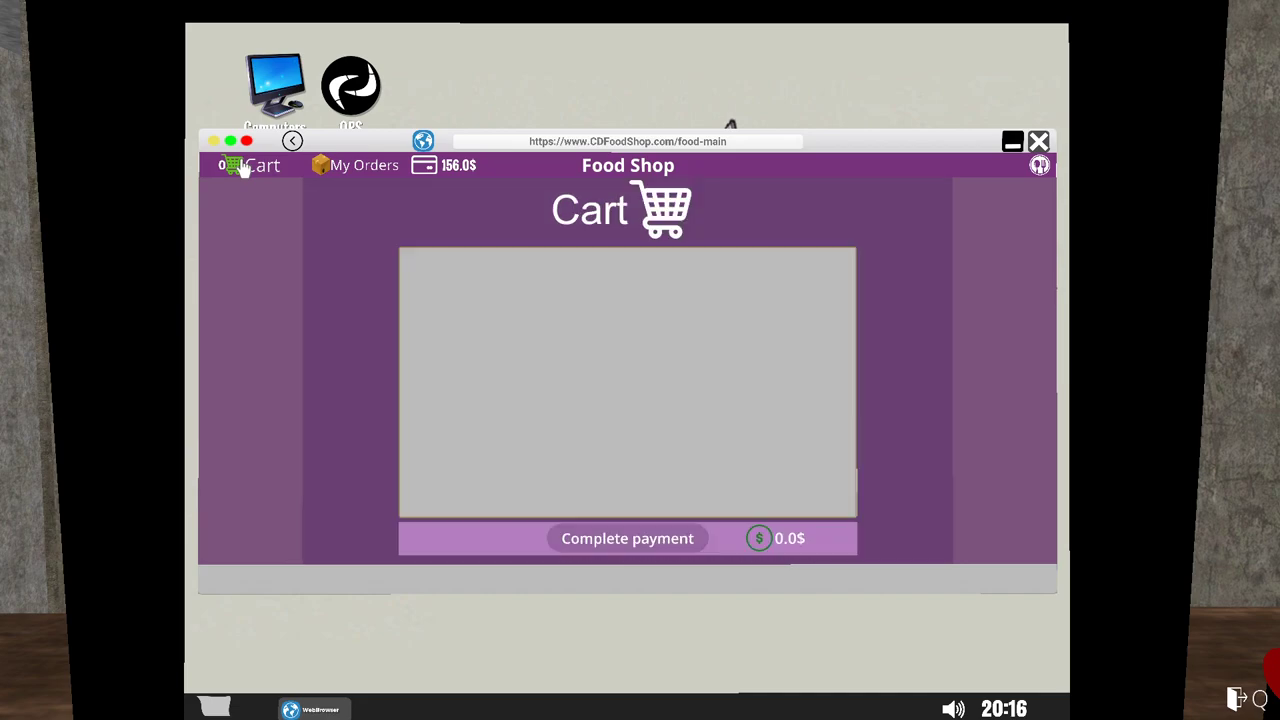
{"action": "mouse_move", "coordinate": [380, 150]}
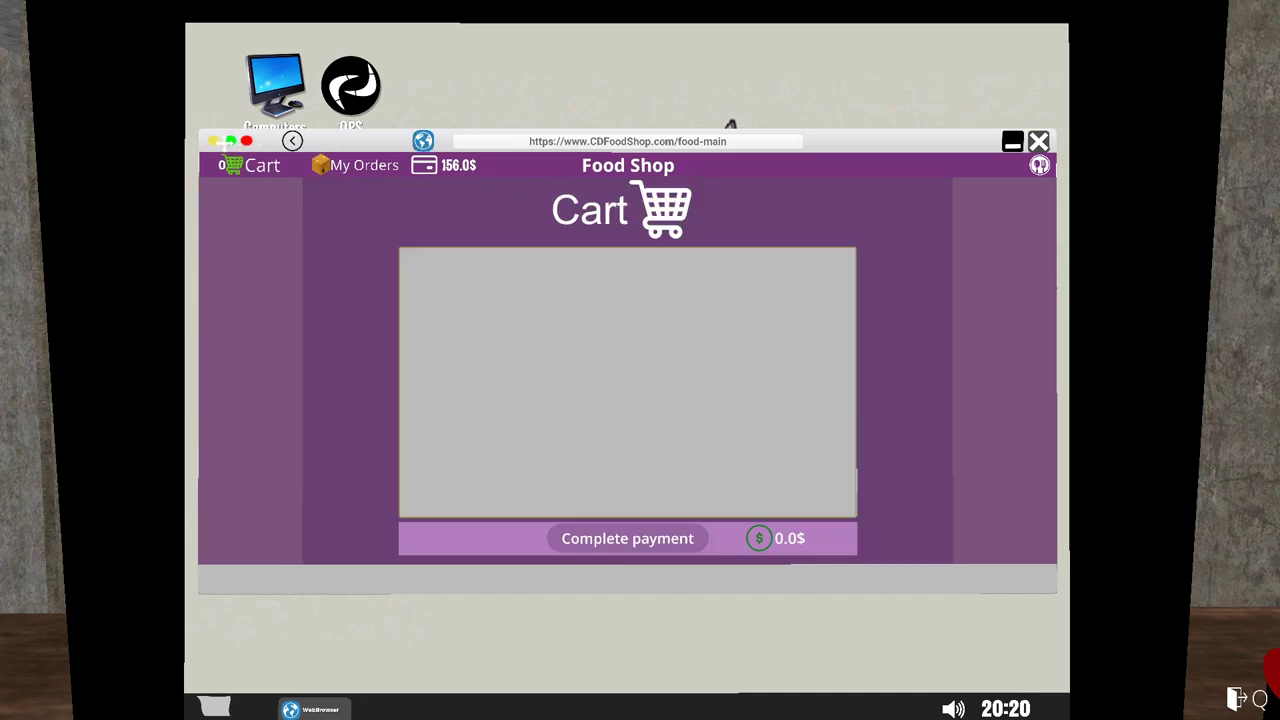
{"action": "mouse_move", "coordinate": [636, 551]}
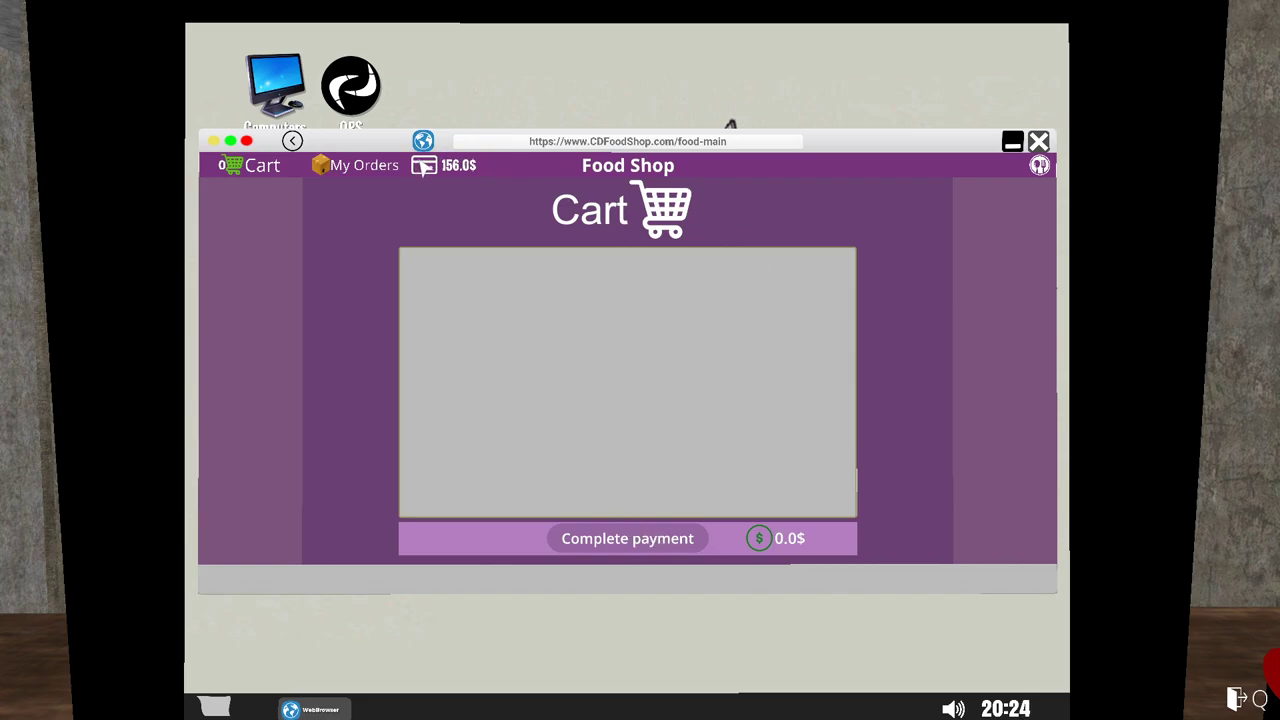
{"action": "left_click", "coordinate": [421, 140]}
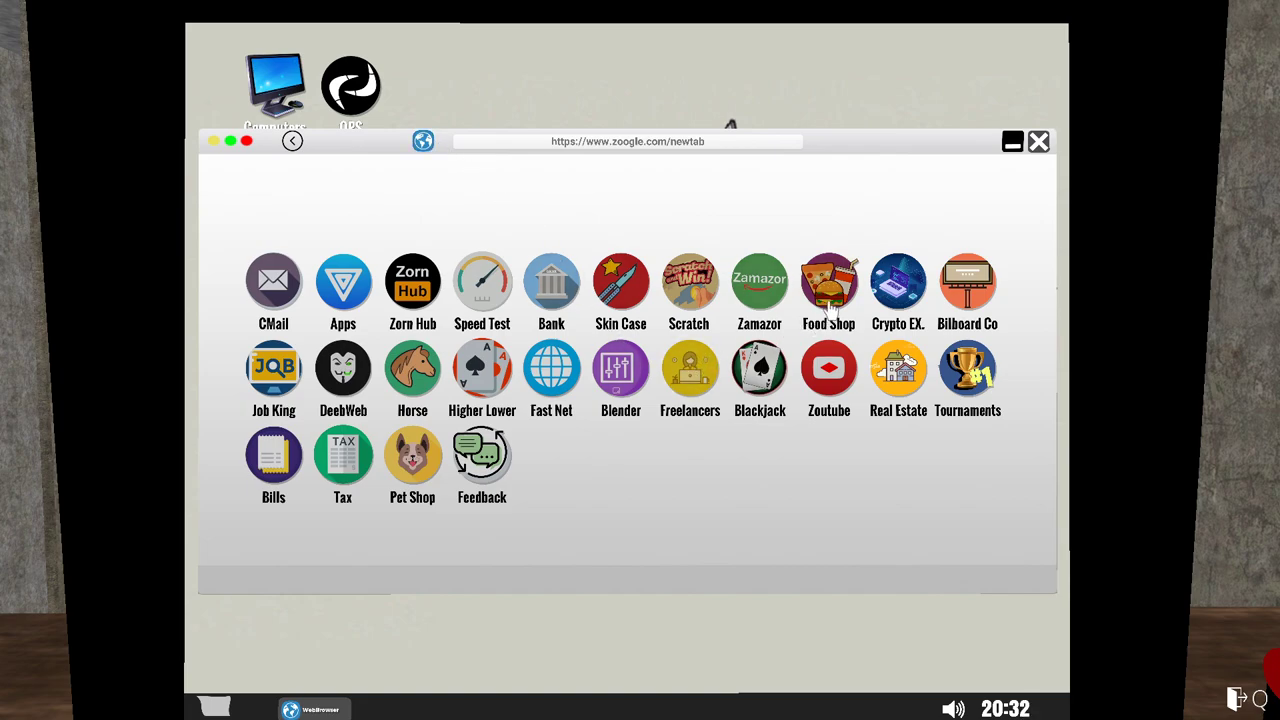
Review the Food Shop order list showing the 19$ order delivered, then go back to the previous page.
{"action": "left_click", "coordinate": [829, 281]}
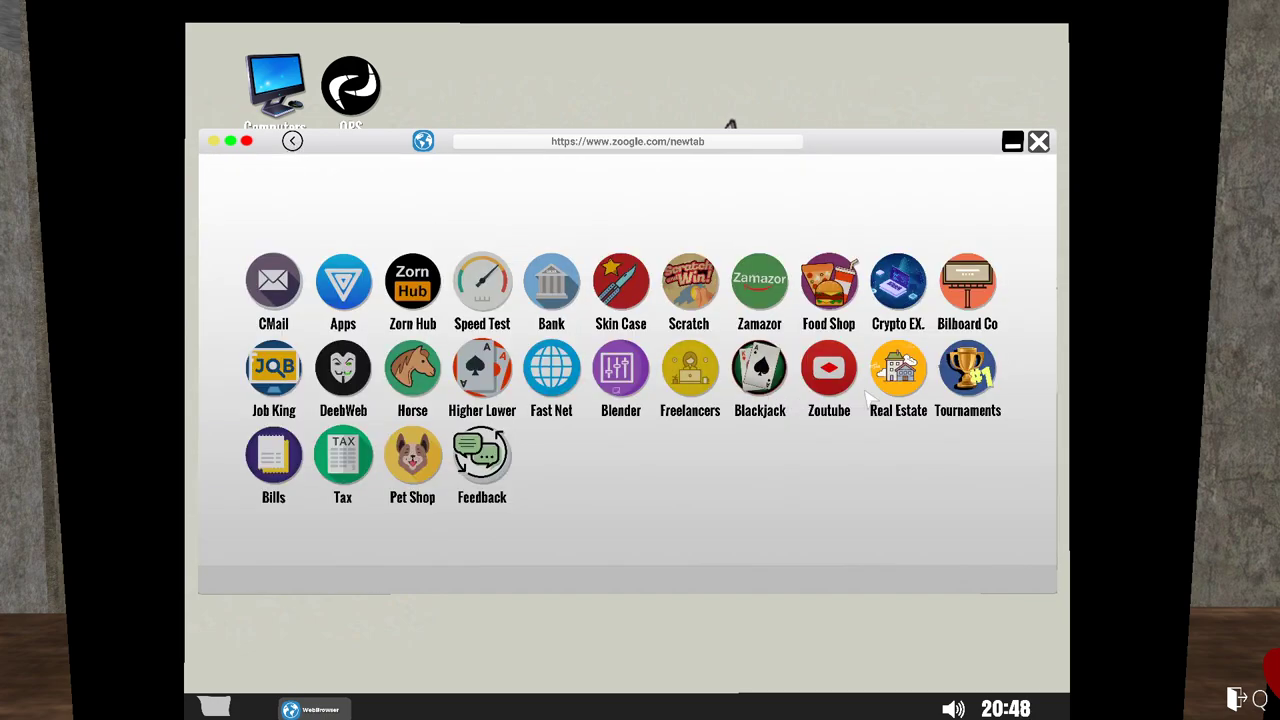
{"action": "left_click", "coordinate": [828, 281]}
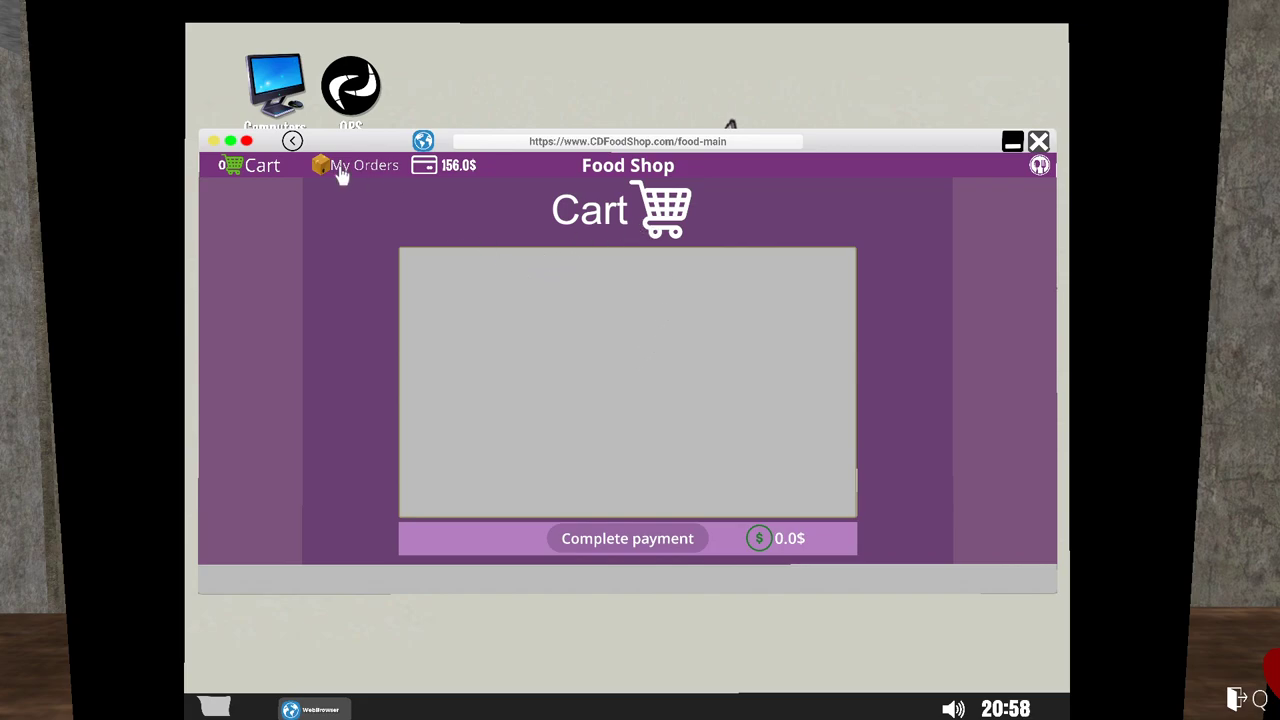
{"action": "left_click", "coordinate": [365, 165]}
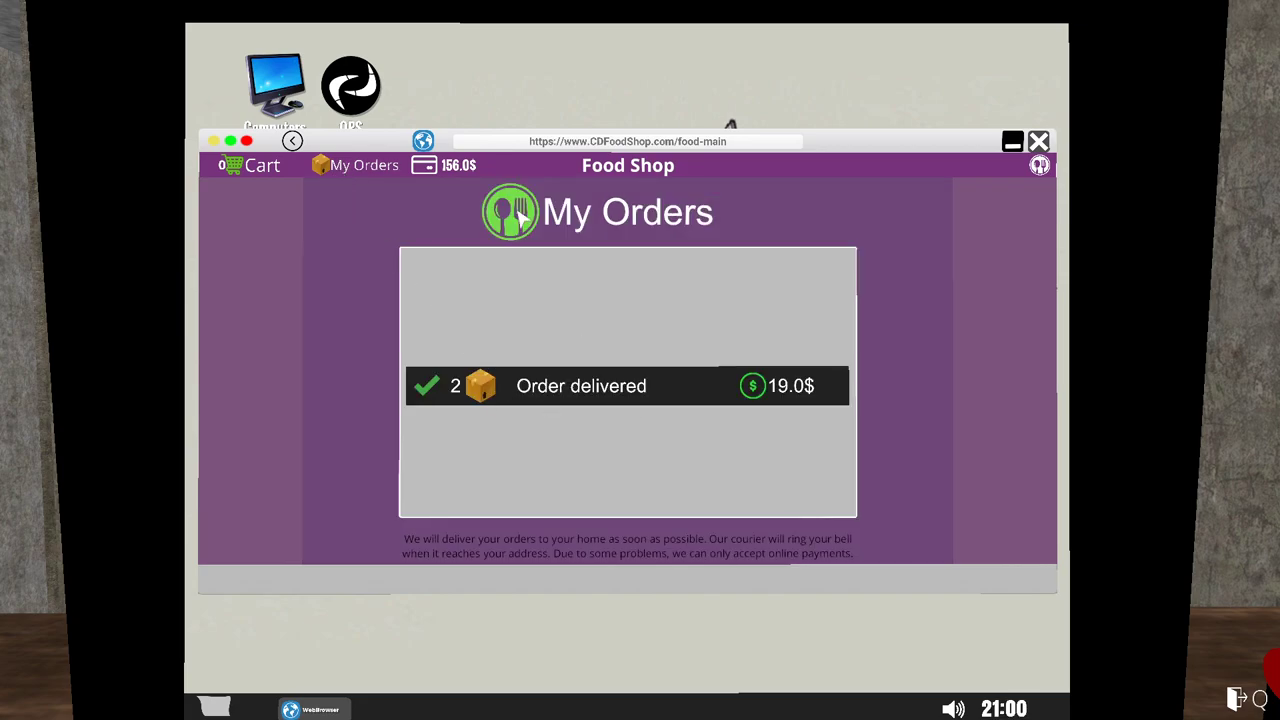
{"action": "mouse_move", "coordinate": [1058, 183]}
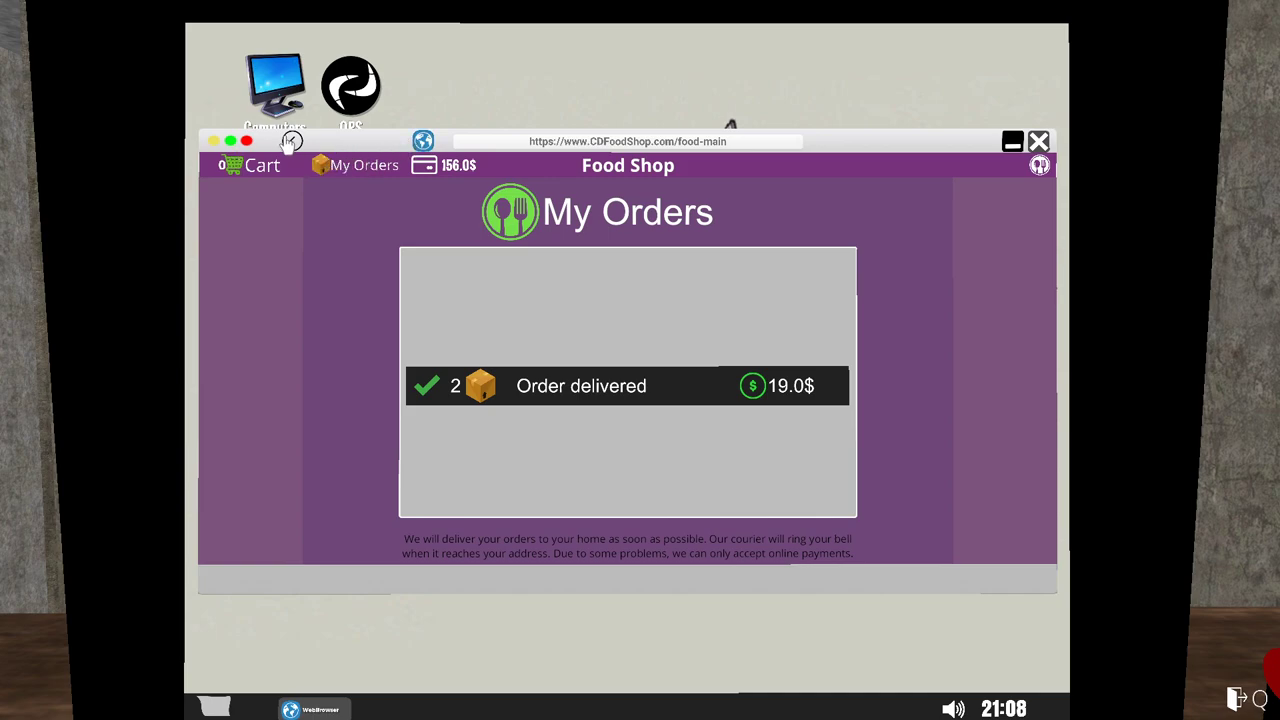
{"action": "left_click", "coordinate": [1040, 138]}
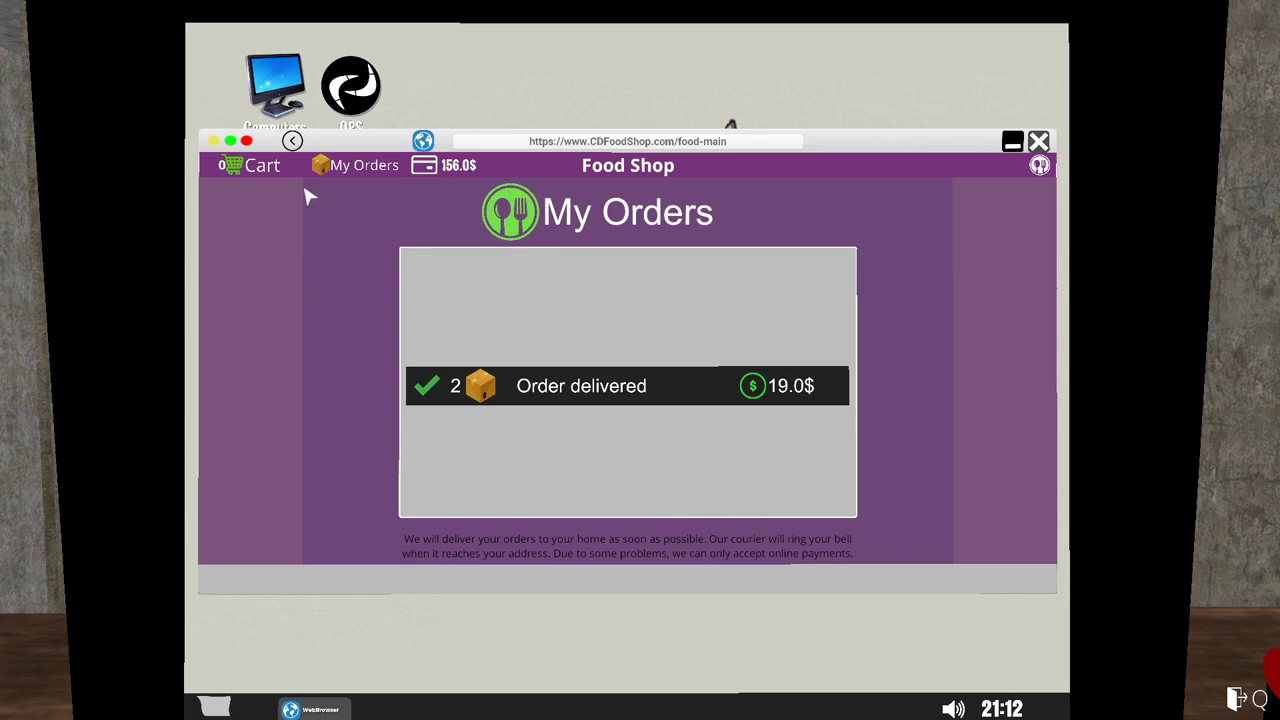
{"action": "left_click", "coordinate": [291, 141]}
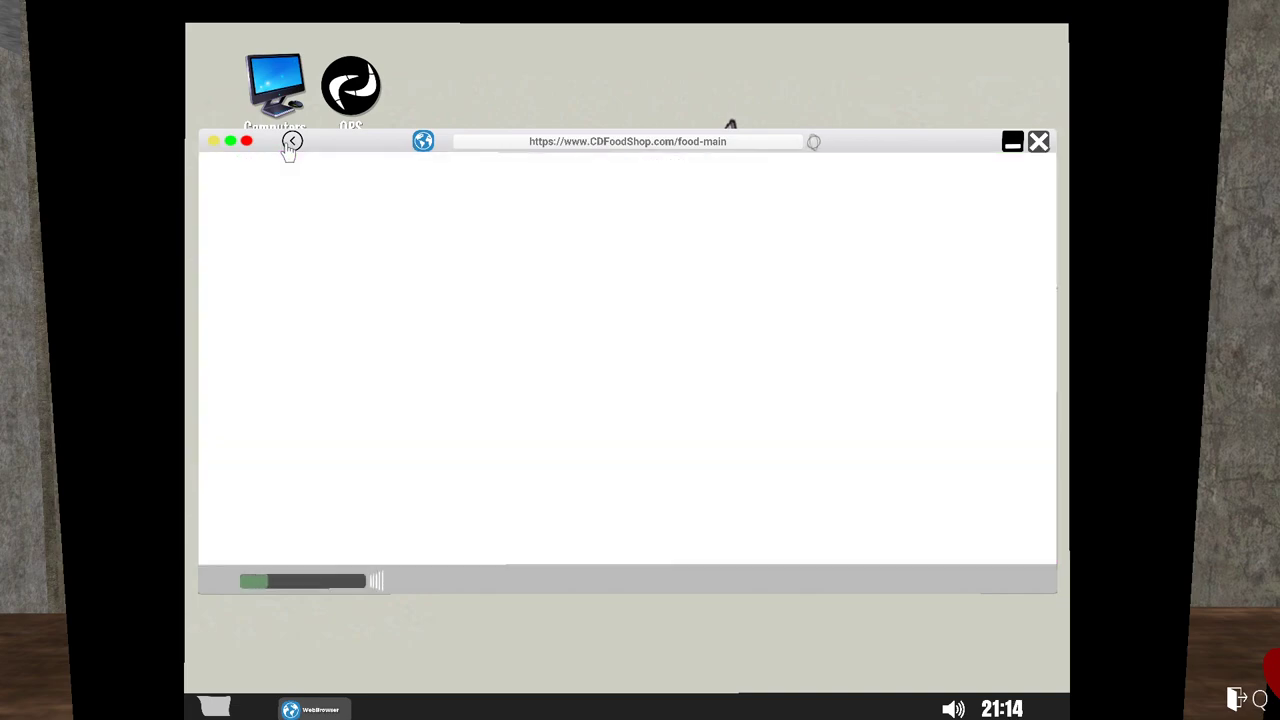
{"action": "left_click", "coordinate": [291, 143]}
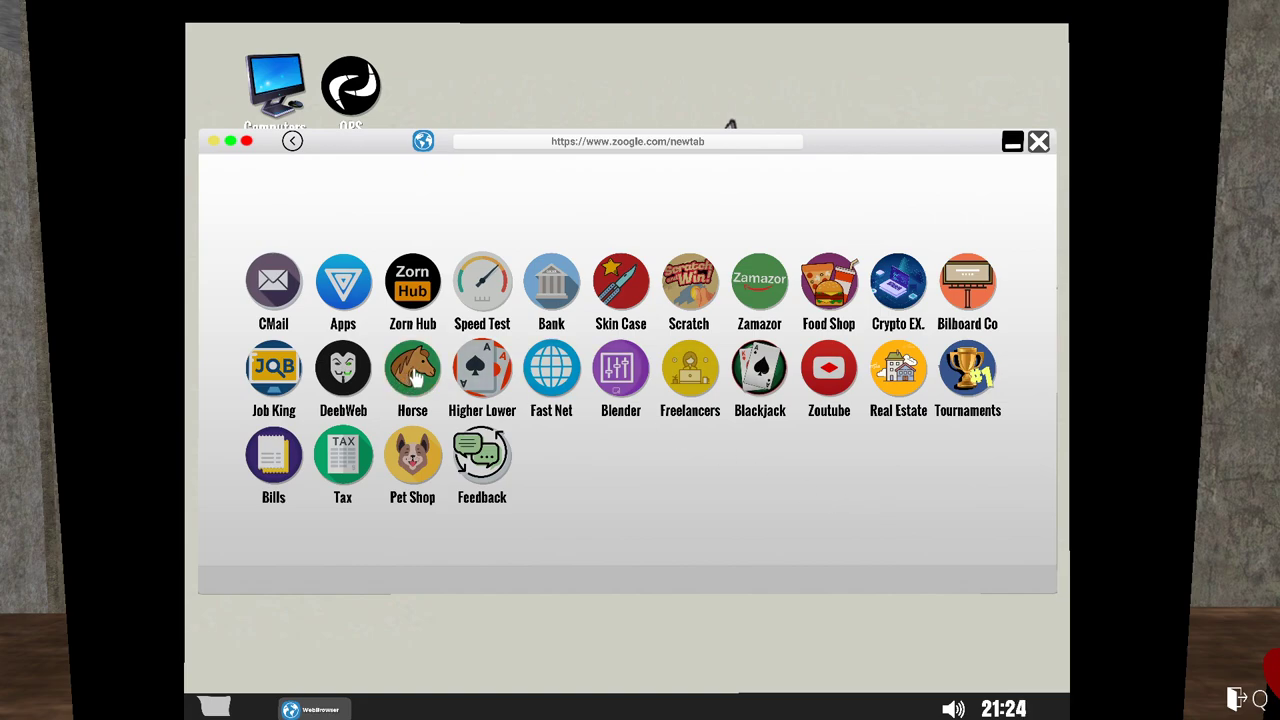
{"action": "mouse_move", "coordinate": [617, 562]}
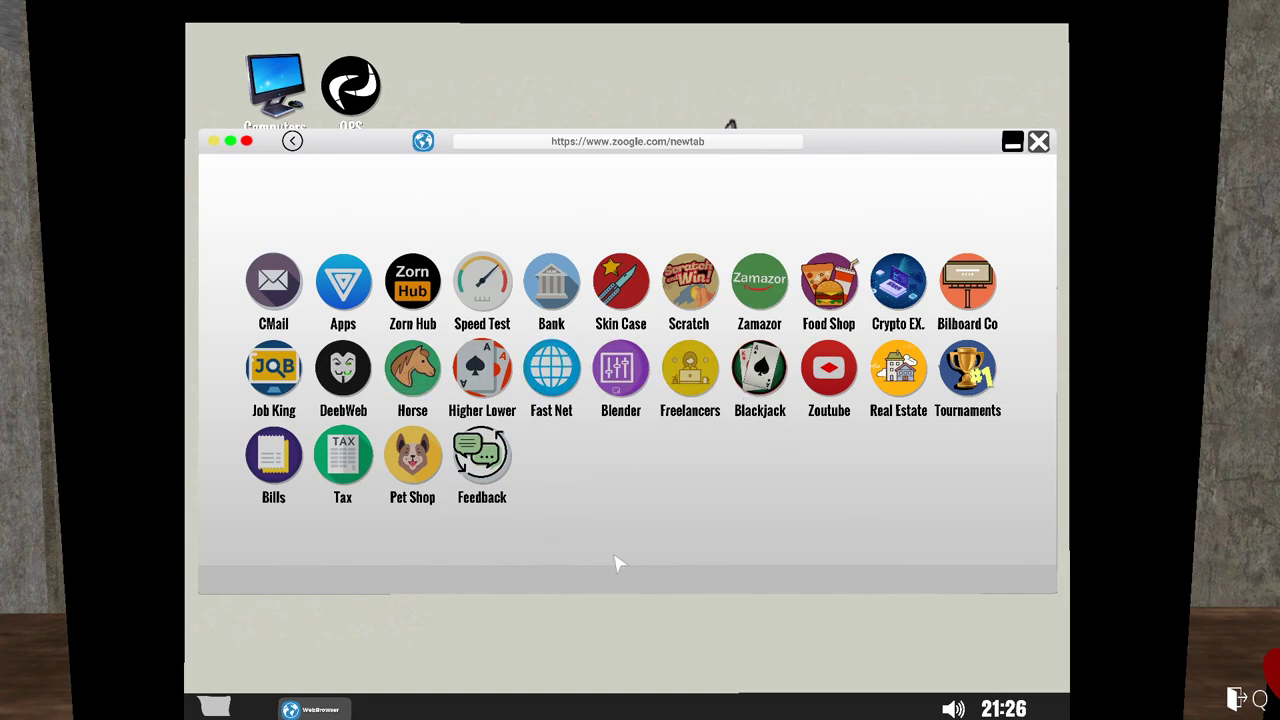
{"action": "mouse_move", "coordinate": [618, 540]}
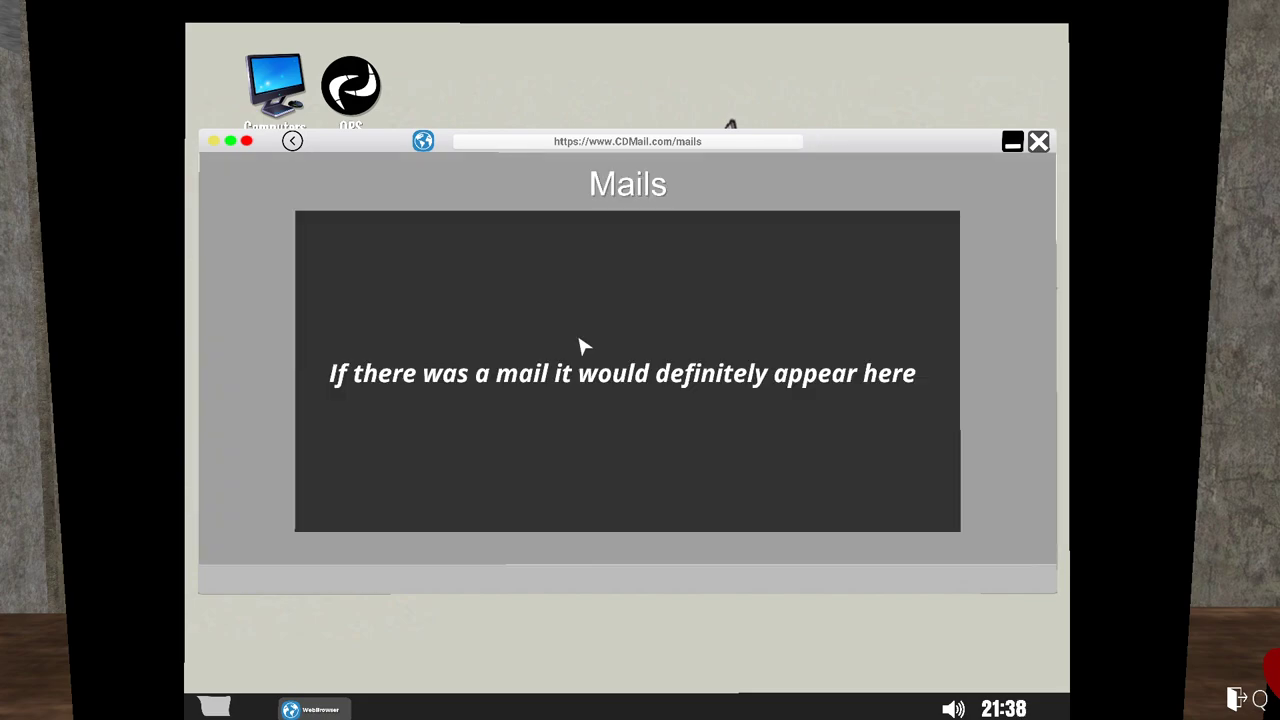
{"action": "mouse_move", "coordinate": [288, 144]}
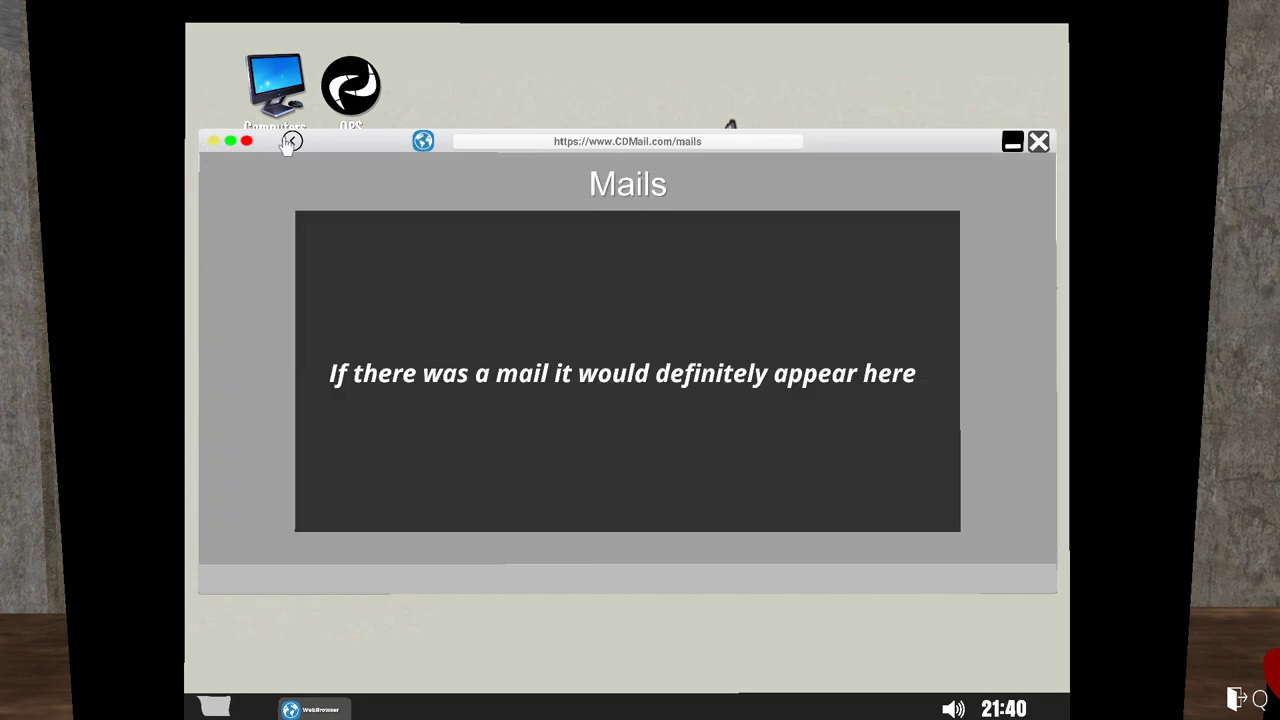
{"action": "left_click", "coordinate": [291, 143]}
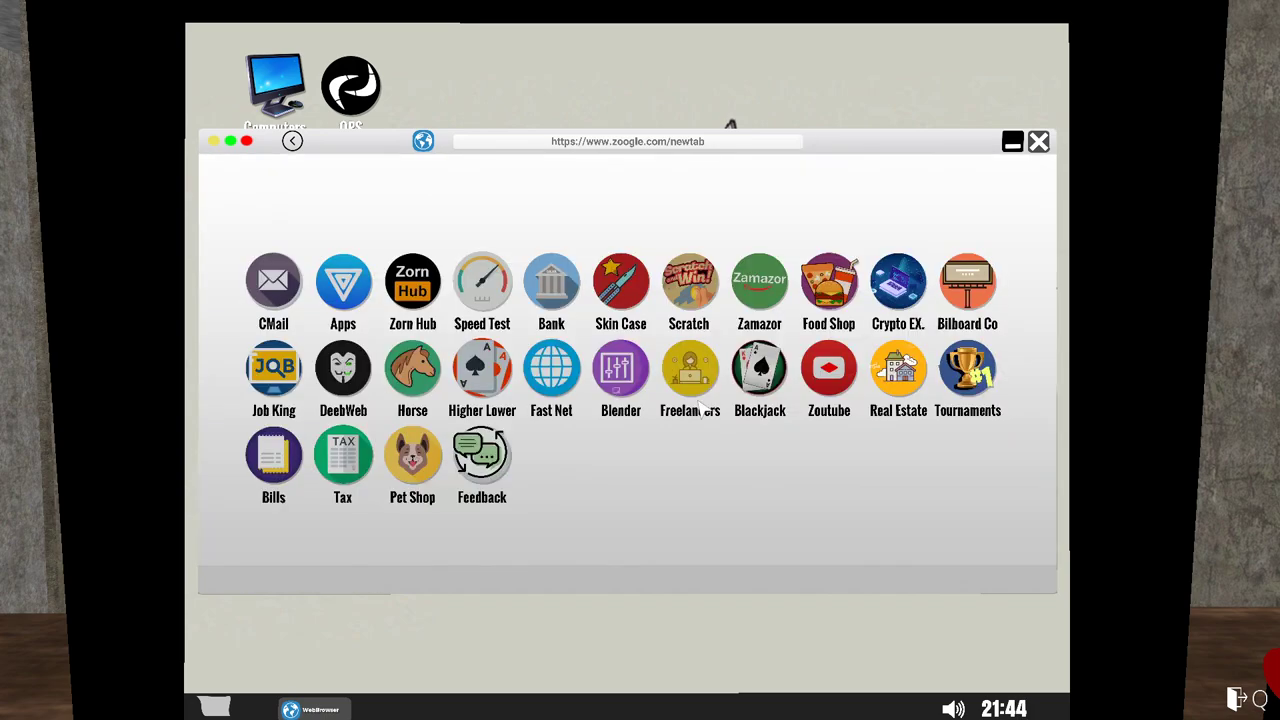
{"action": "mouse_move", "coordinate": [977, 315]}
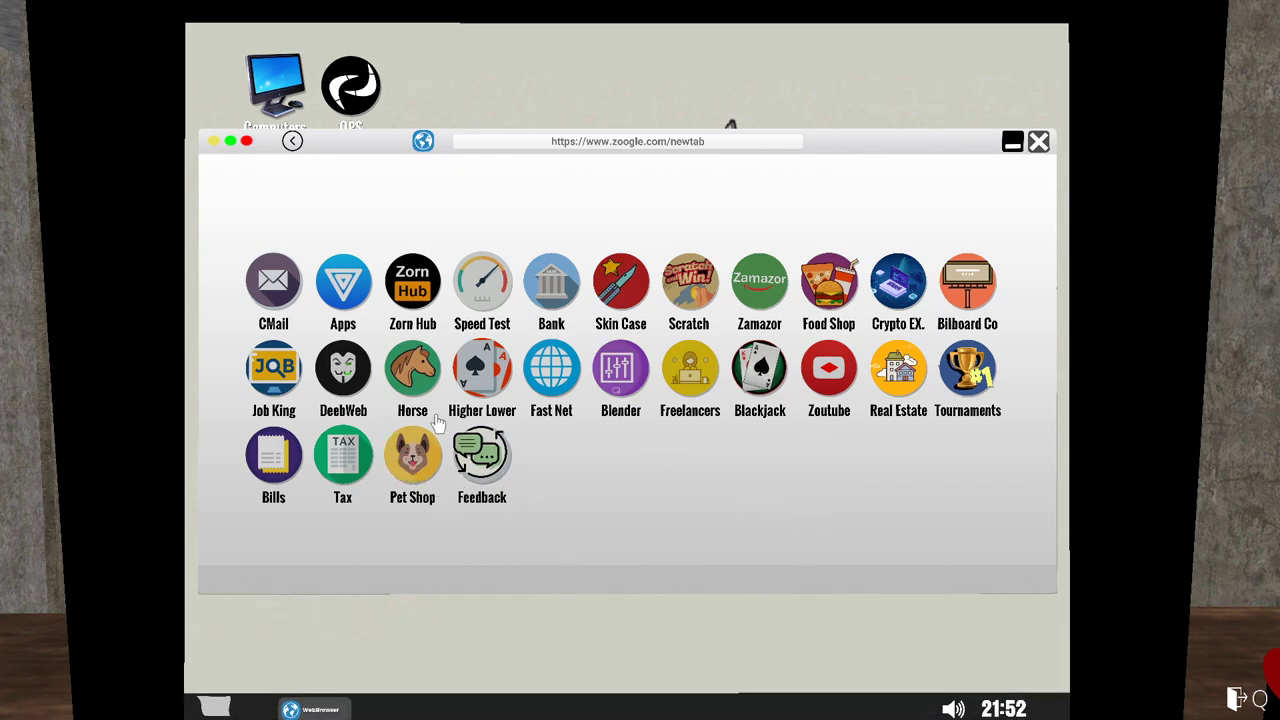
{"action": "mouse_move", "coordinate": [574, 287]}
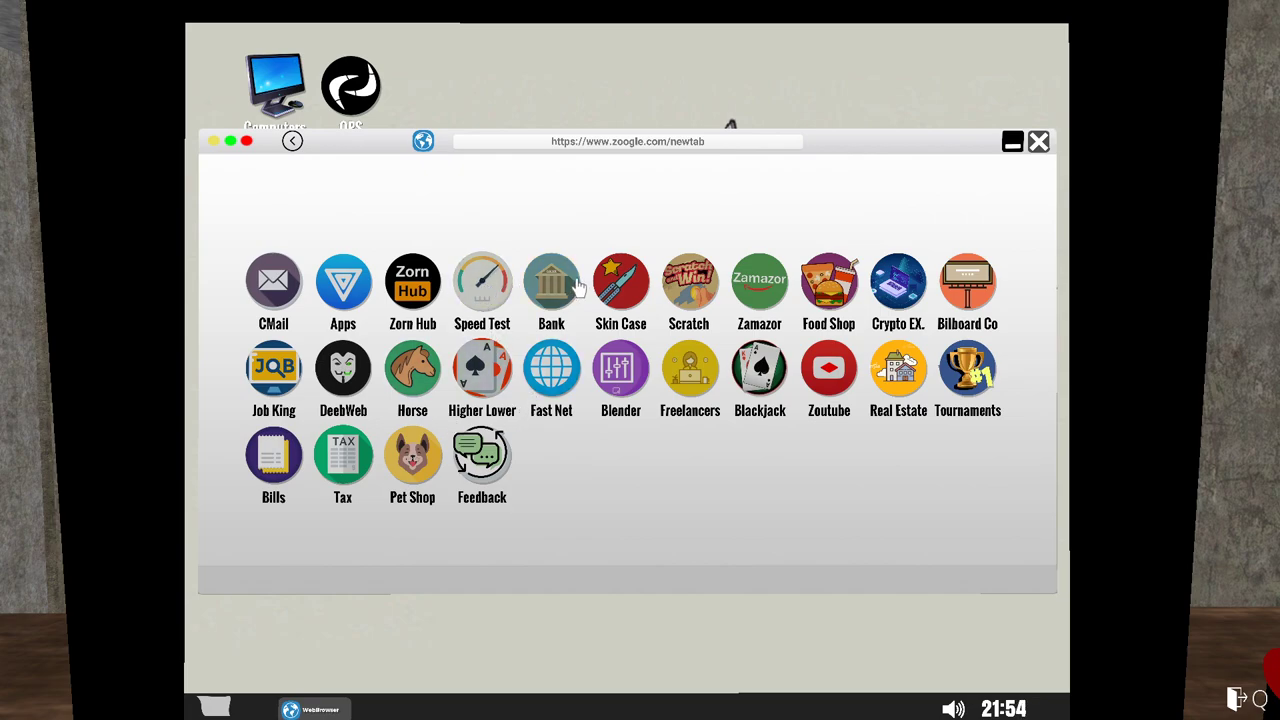
{"action": "mouse_move", "coordinate": [632, 295]}
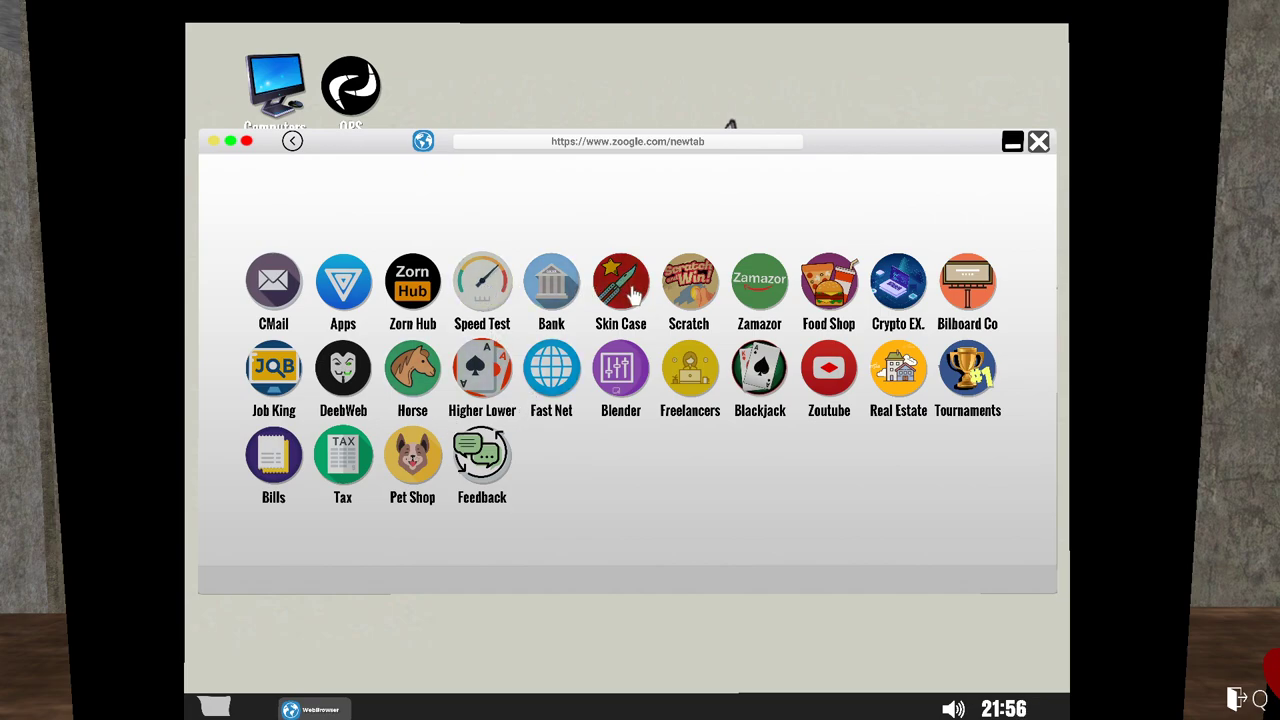
{"action": "mouse_move", "coordinate": [900, 293]}
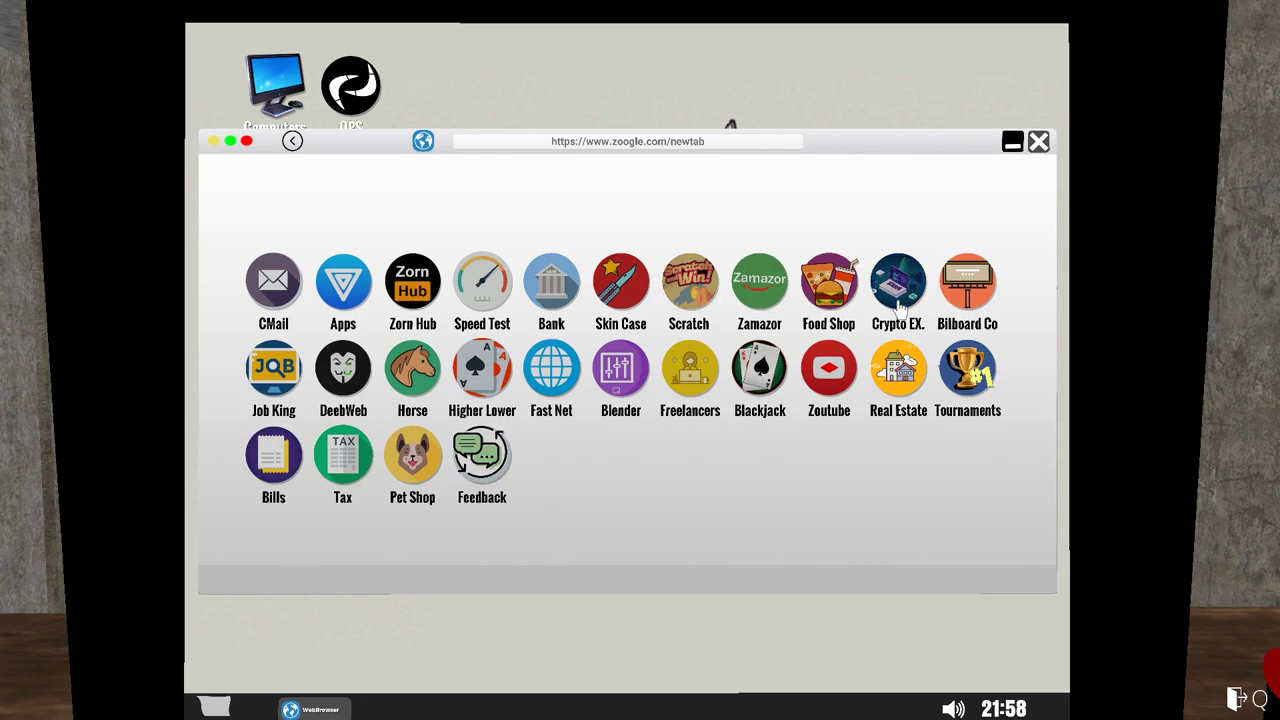
{"action": "mouse_move", "coordinate": [775, 474]}
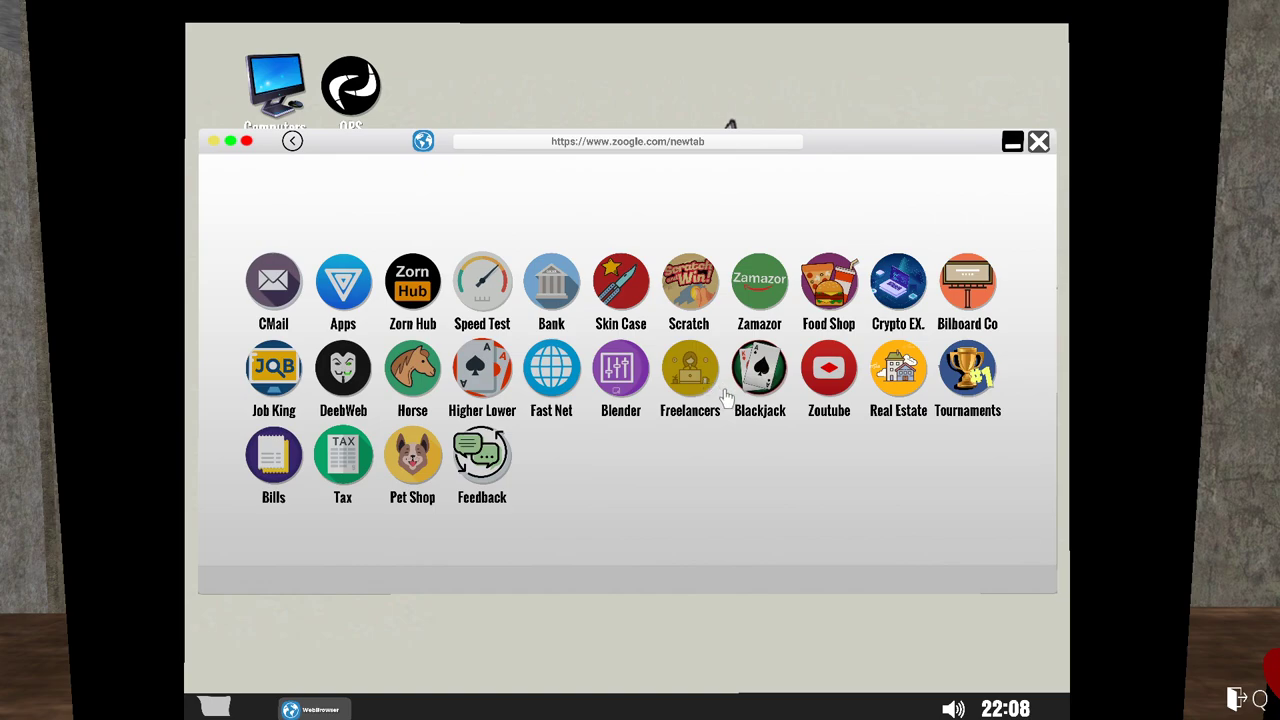
{"action": "mouse_move", "coordinate": [758, 385]}
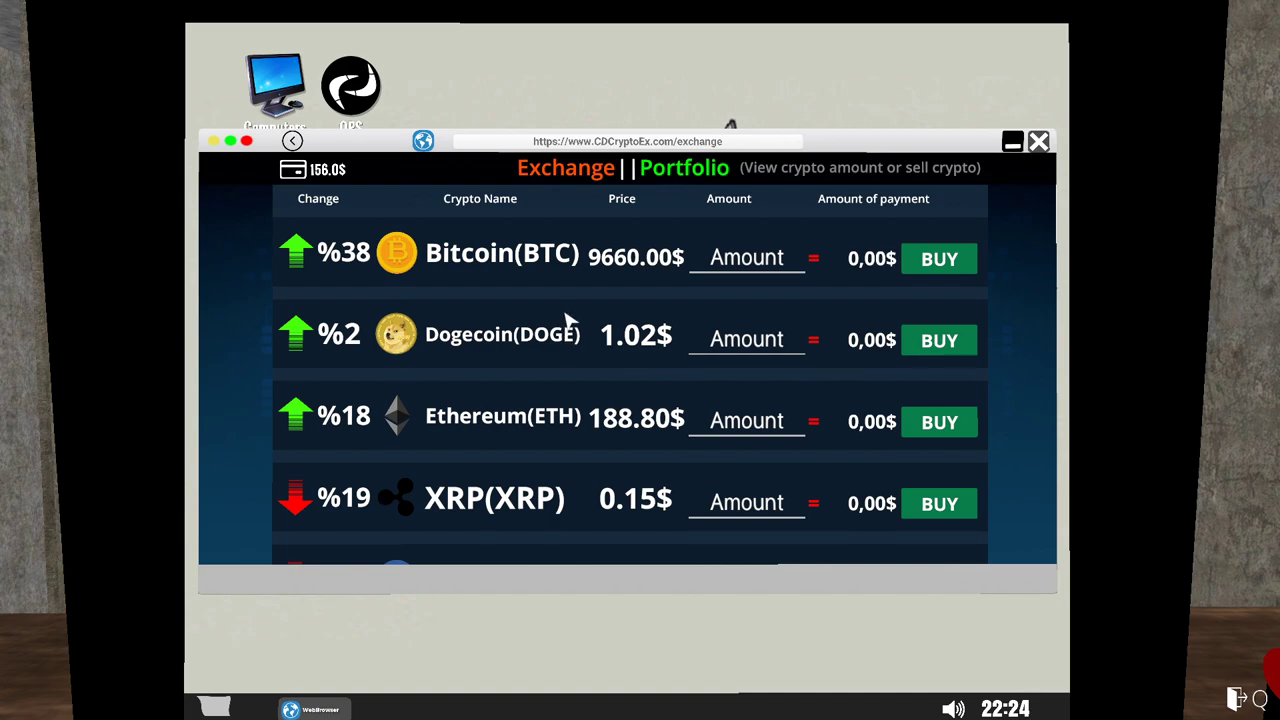
{"action": "mouse_move", "coordinate": [433, 352]}
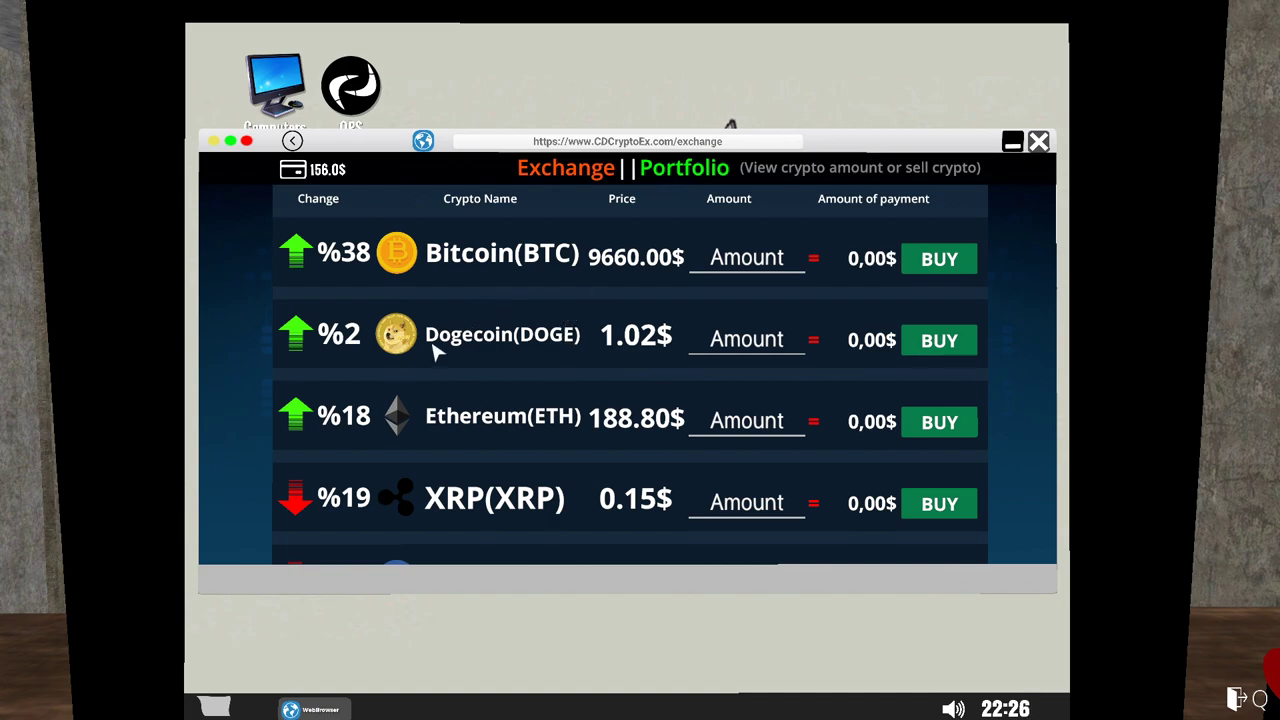
{"action": "mouse_move", "coordinate": [675, 363]}
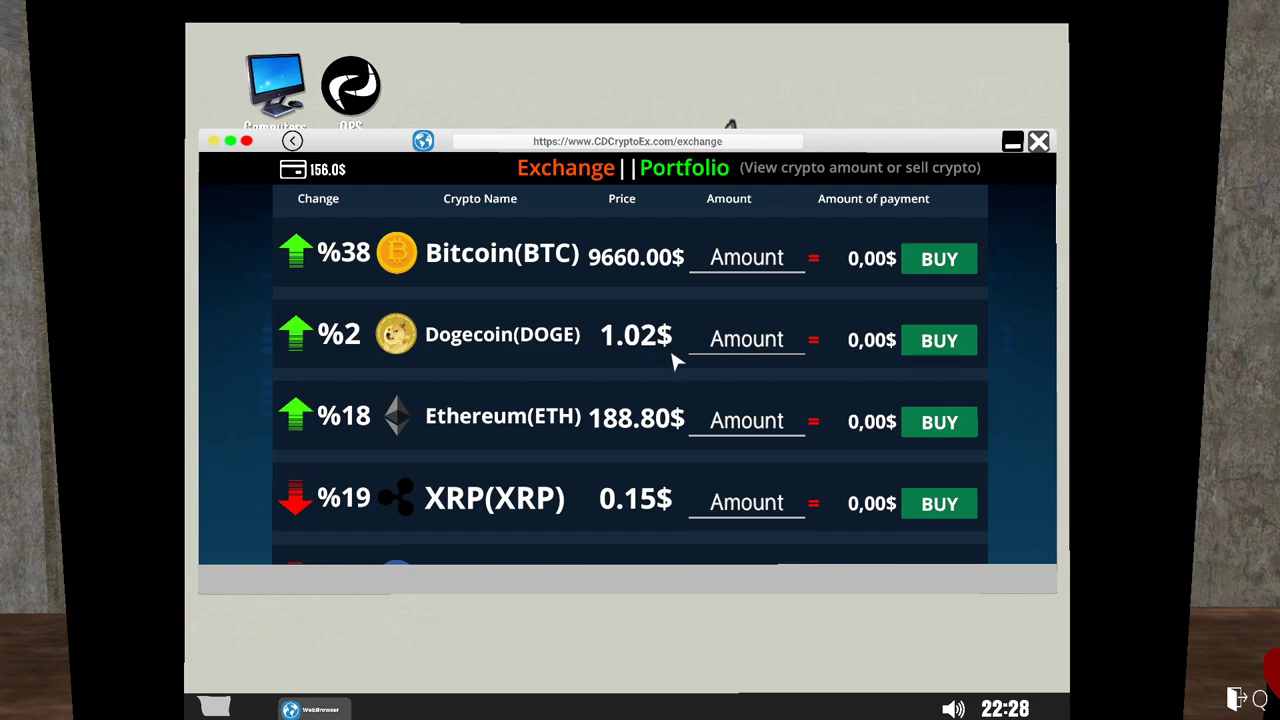
{"action": "mouse_move", "coordinate": [615, 449]}
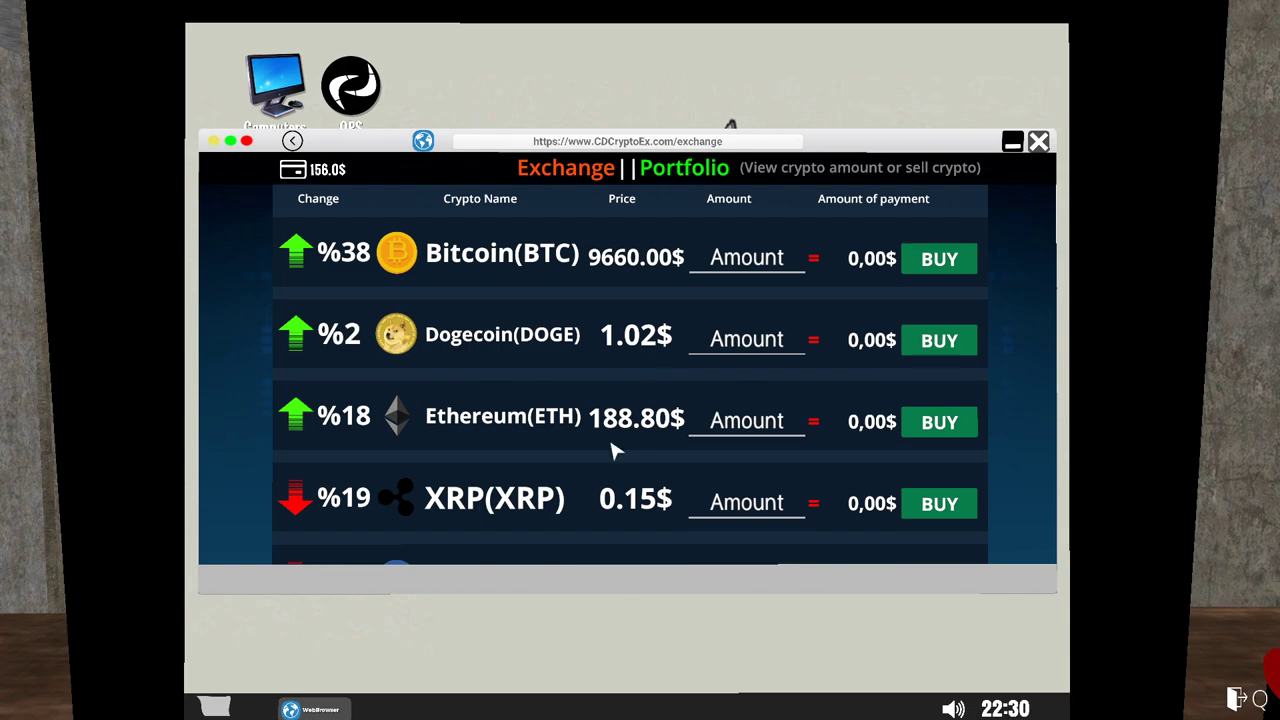
{"action": "scroll", "scroll_direction": "down", "scroll_amount": 3}
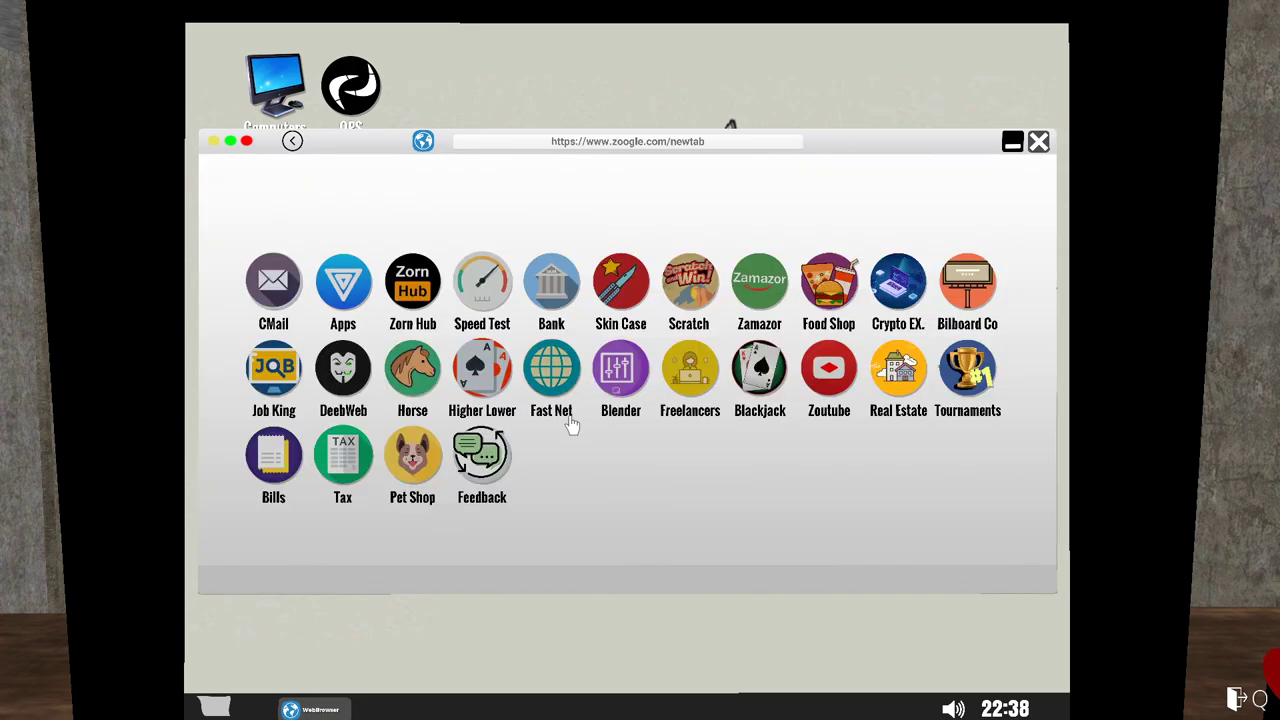
{"action": "mouse_move", "coordinate": [573, 385]}
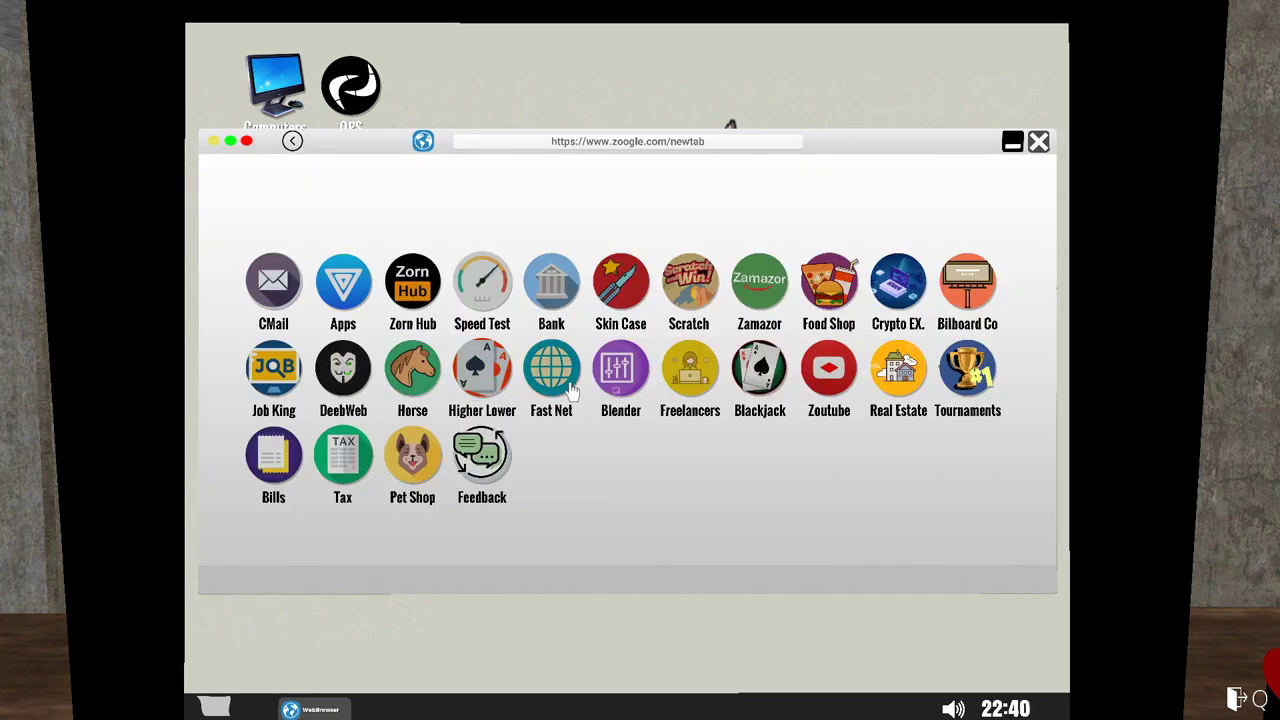
{"action": "left_click", "coordinate": [551, 368]}
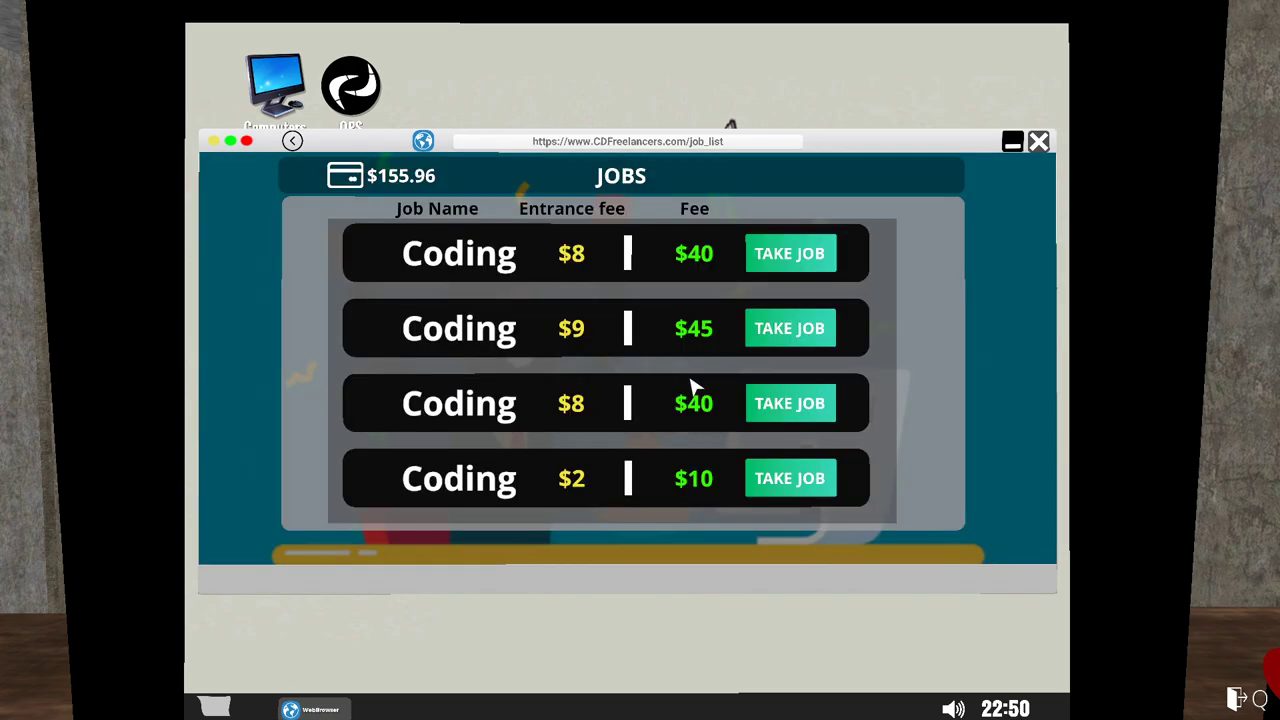
{"action": "mouse_move", "coordinate": [695, 485]}
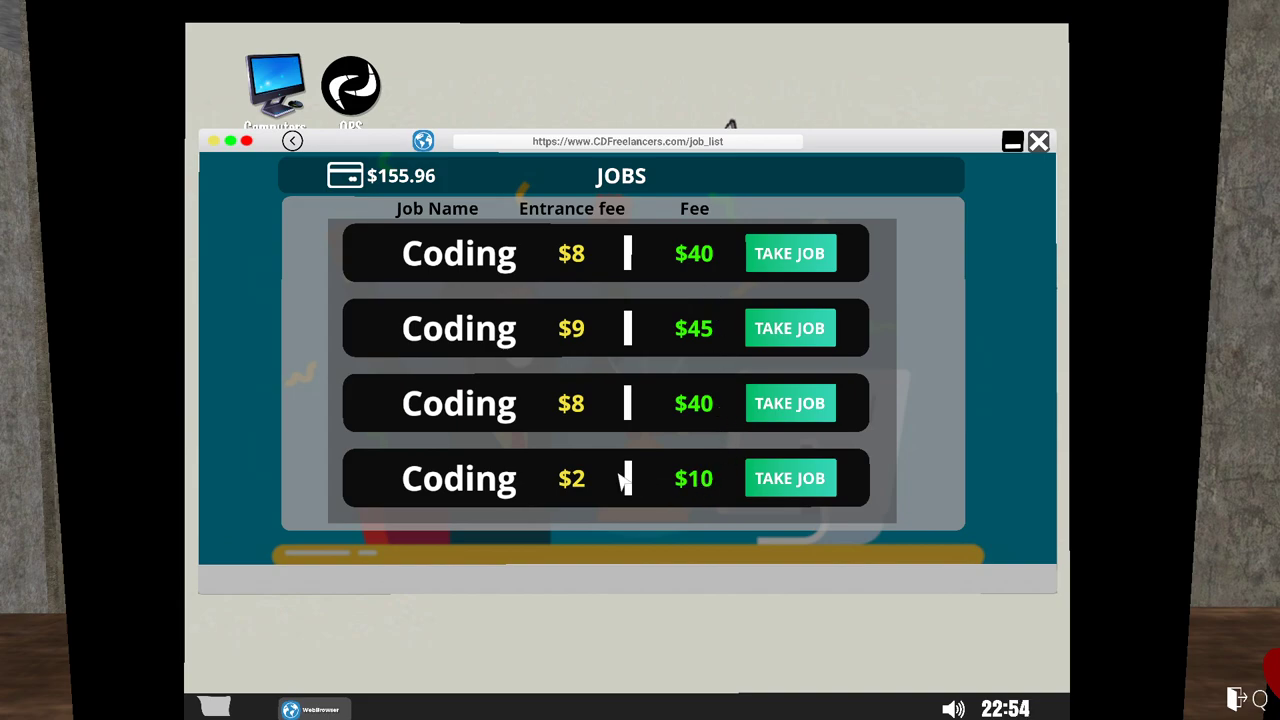
{"action": "mouse_move", "coordinate": [670, 490]}
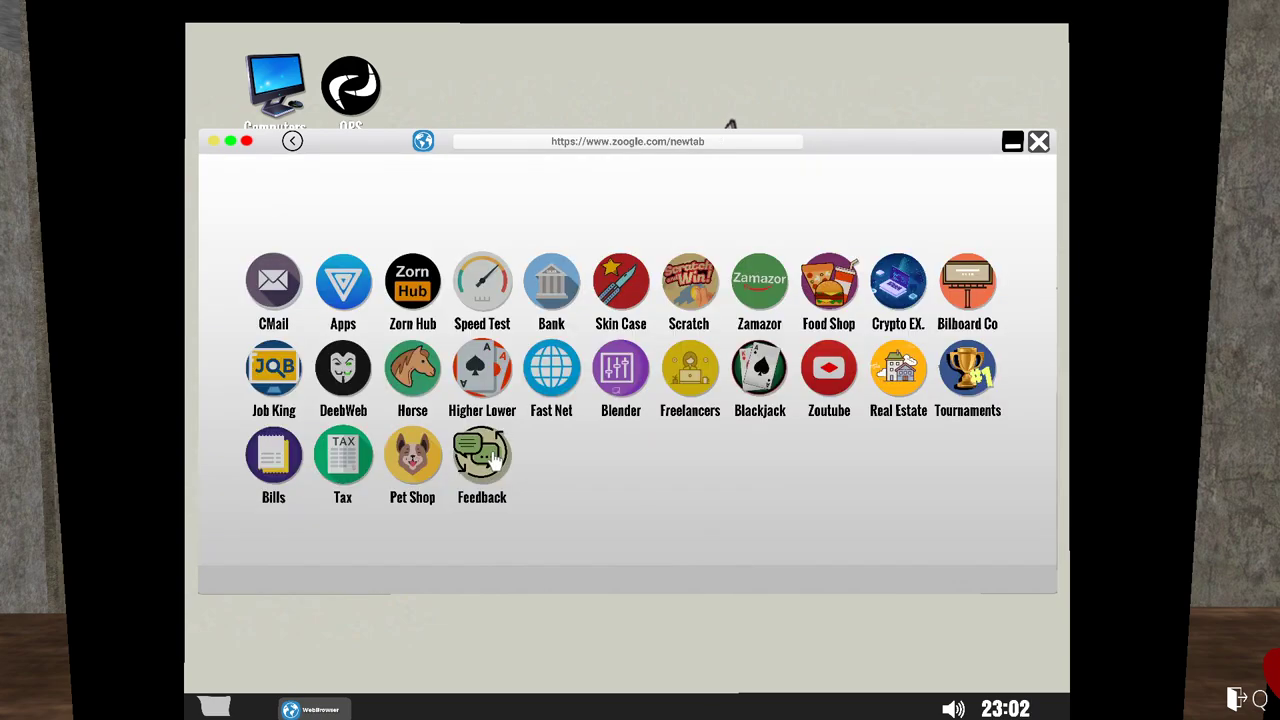
{"action": "left_click", "coordinate": [482, 458]}
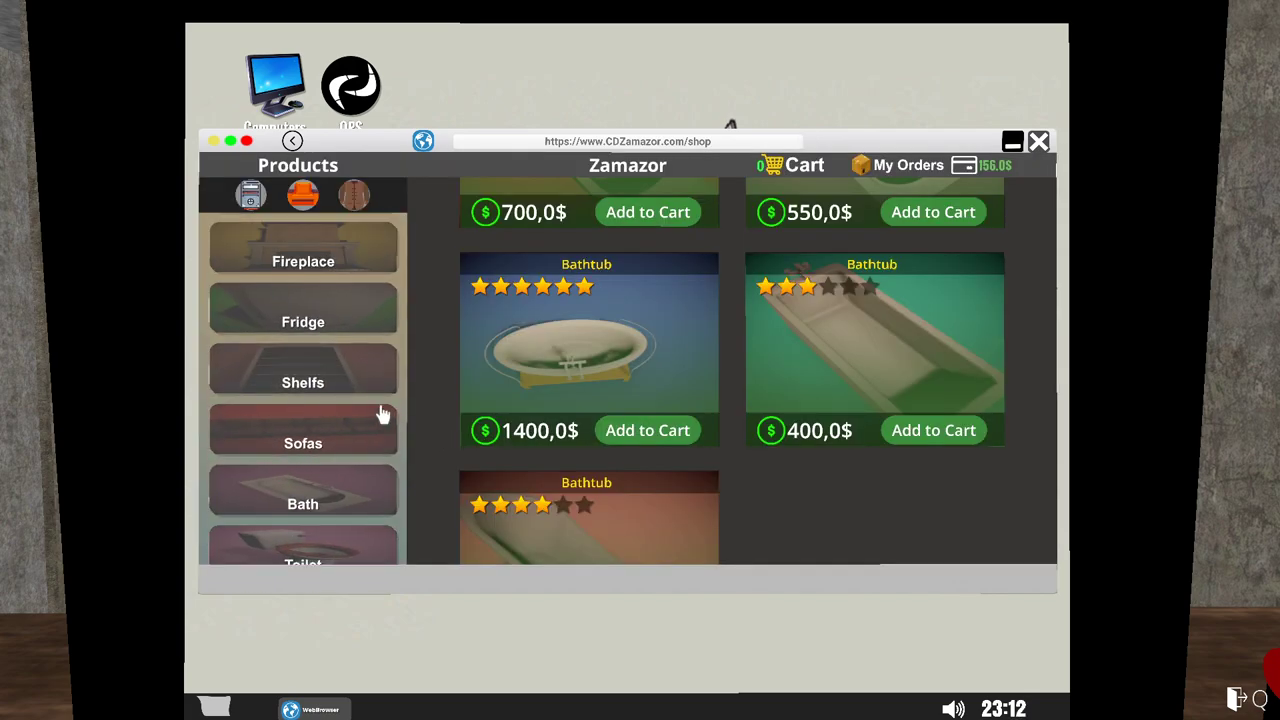
Scroll through Zamazor's bathtub listings priced from 400$ to 1400$ without buying.
{"action": "scroll", "scroll_direction": "down", "scroll_amount": 3}
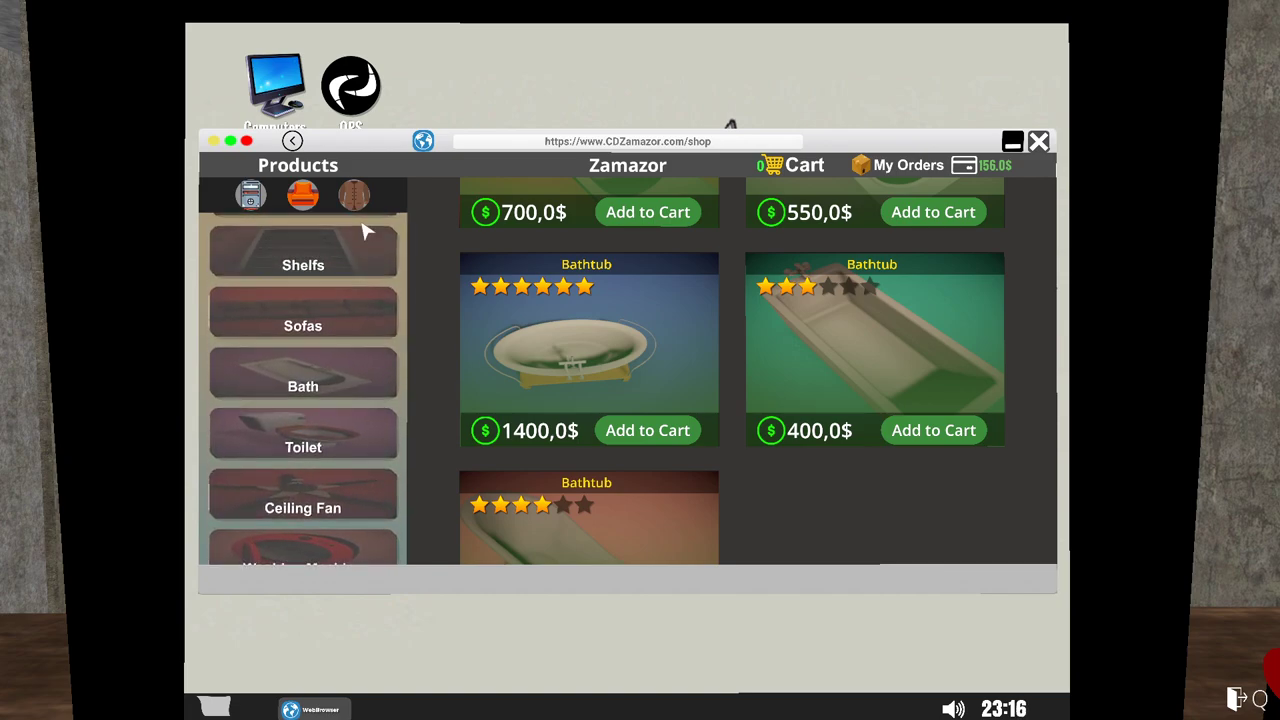
{"action": "mouse_move", "coordinate": [302, 194]}
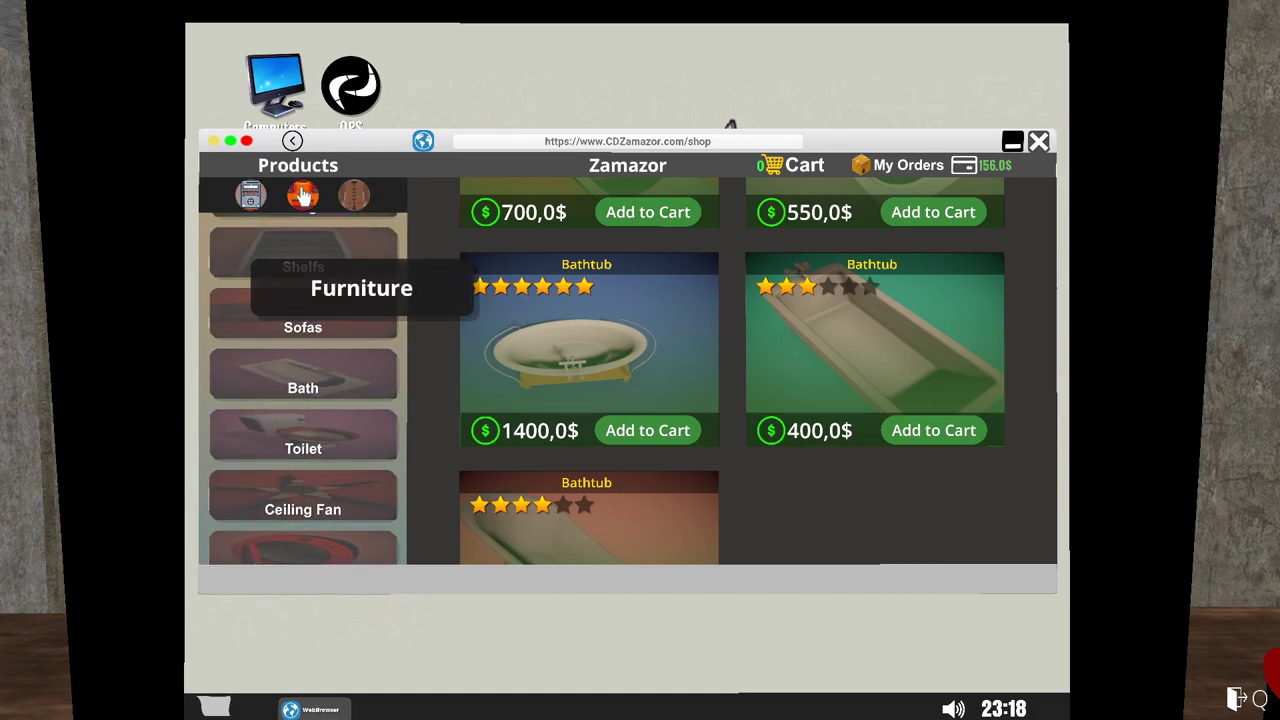
{"action": "mouse_move", "coordinate": [362, 420]}
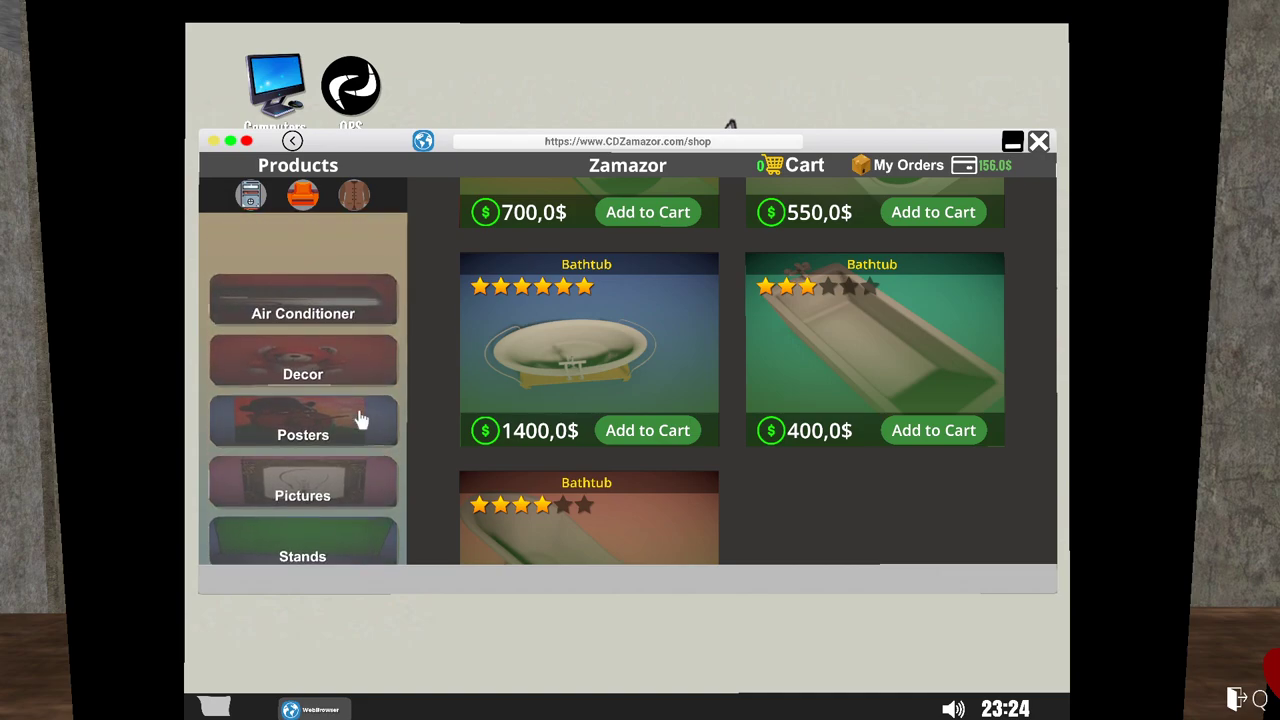
{"action": "scroll", "scroll_direction": "down", "scroll_amount": 3}
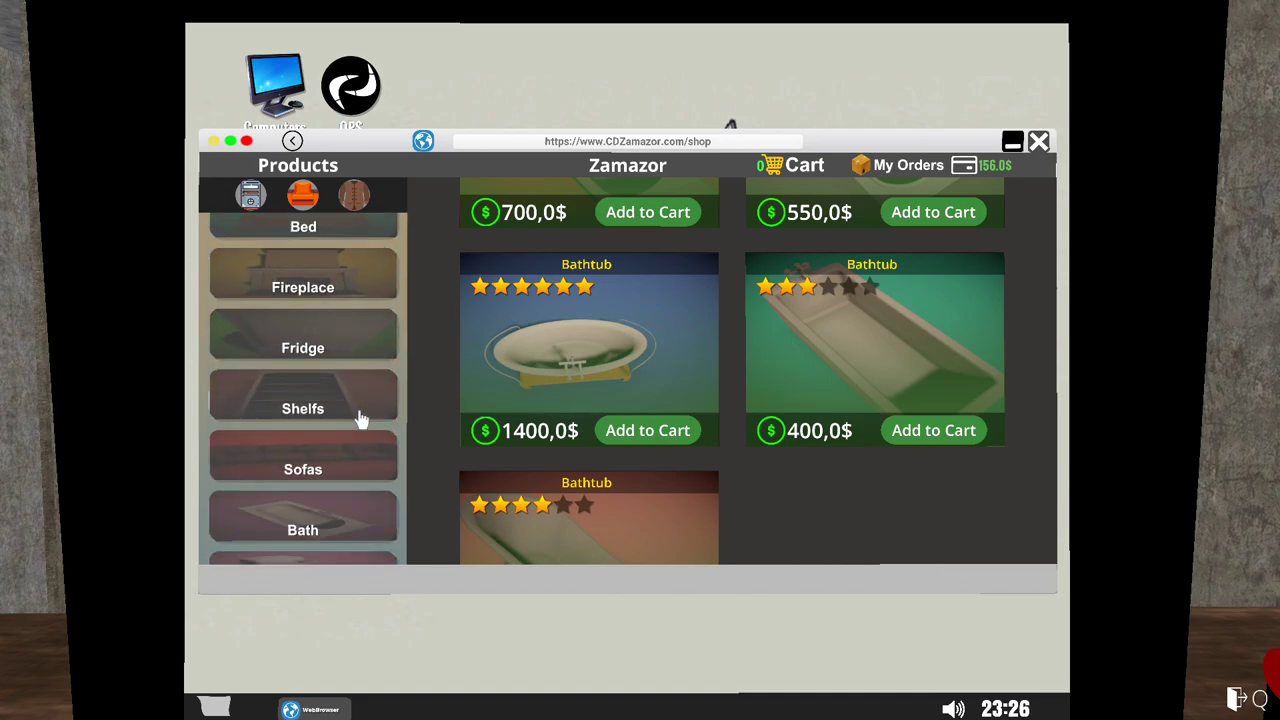
{"action": "scroll", "scroll_direction": "down", "scroll_amount": 3}
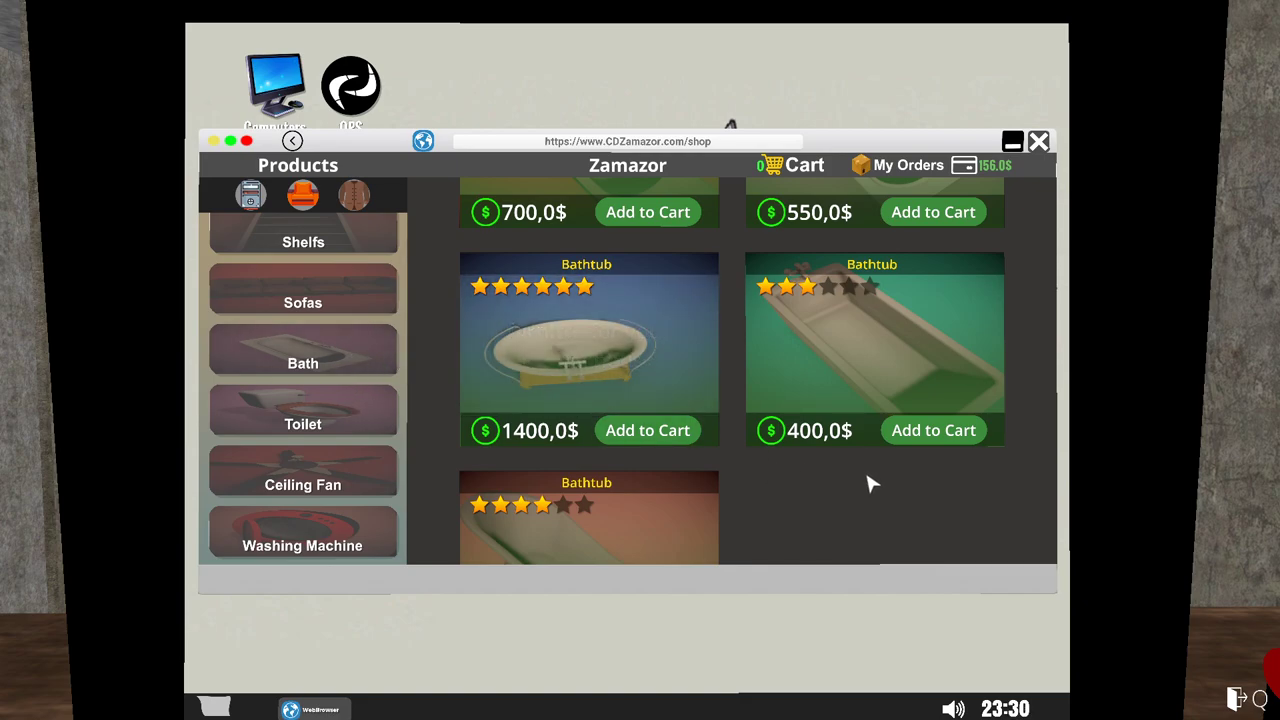
{"action": "scroll", "scroll_direction": "down", "scroll_amount": 3}
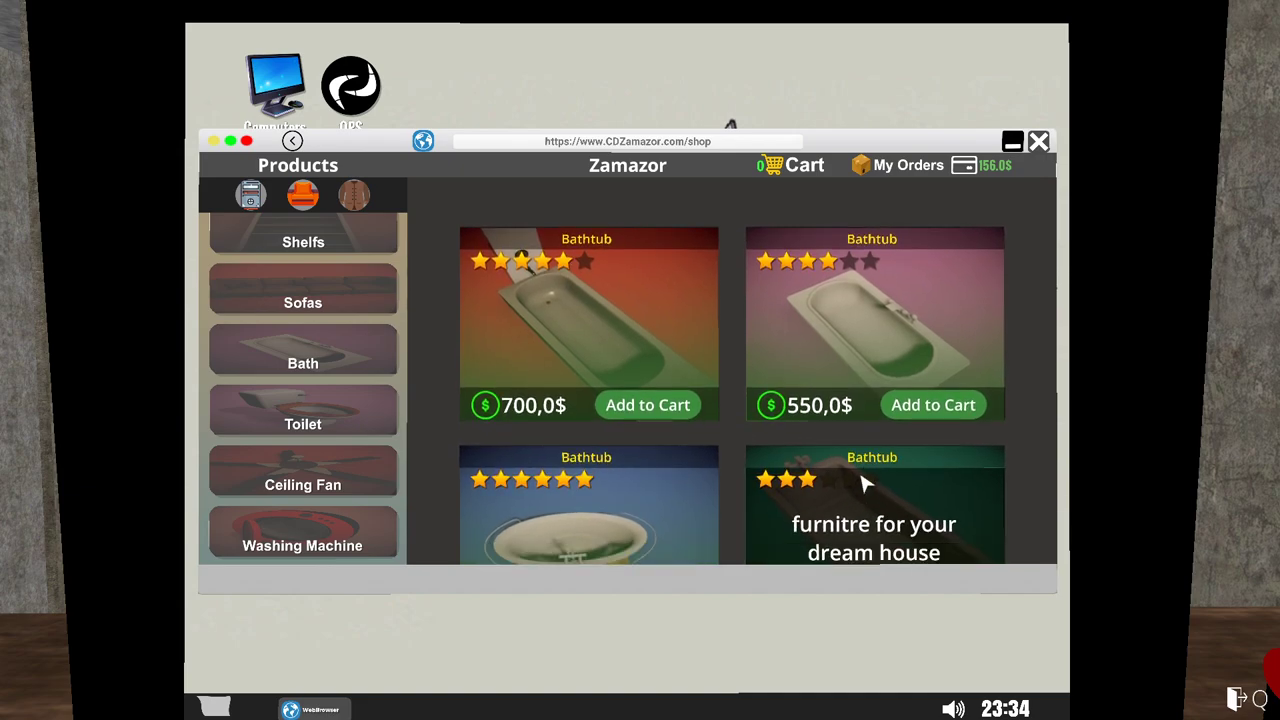
{"action": "scroll", "scroll_direction": "down", "scroll_amount": 3}
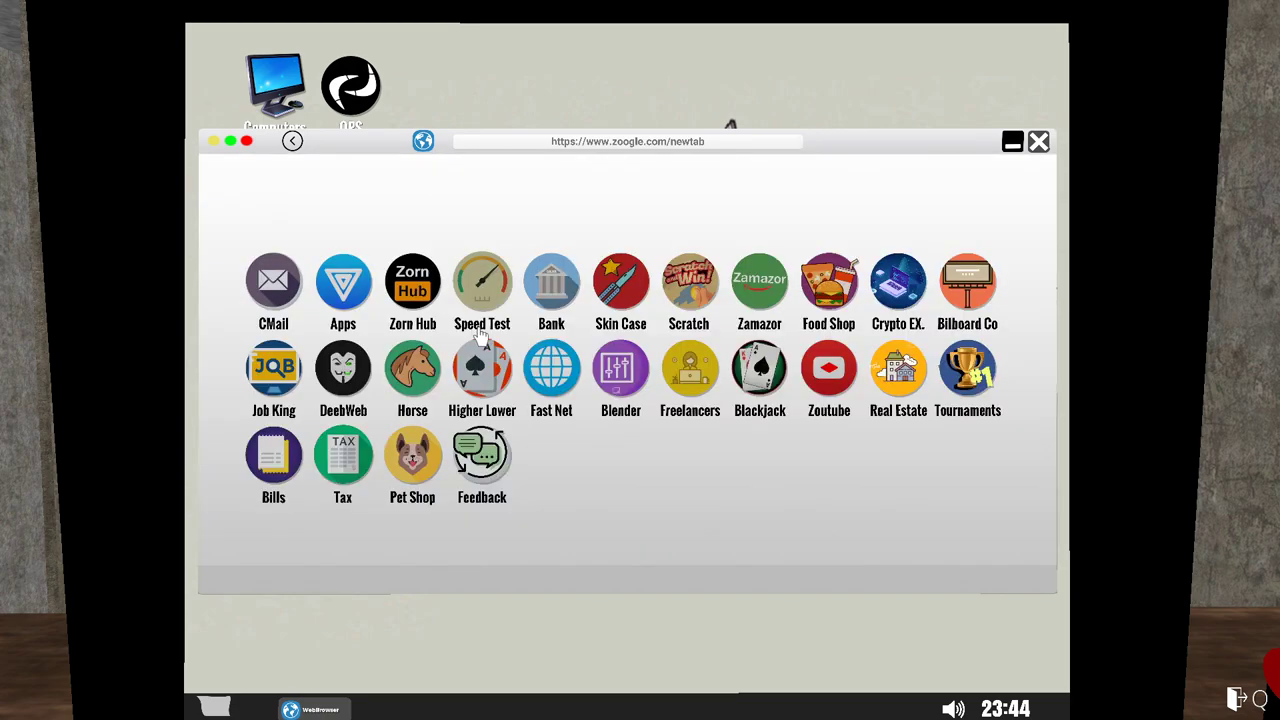
{"action": "mouse_move", "coordinate": [475, 300]}
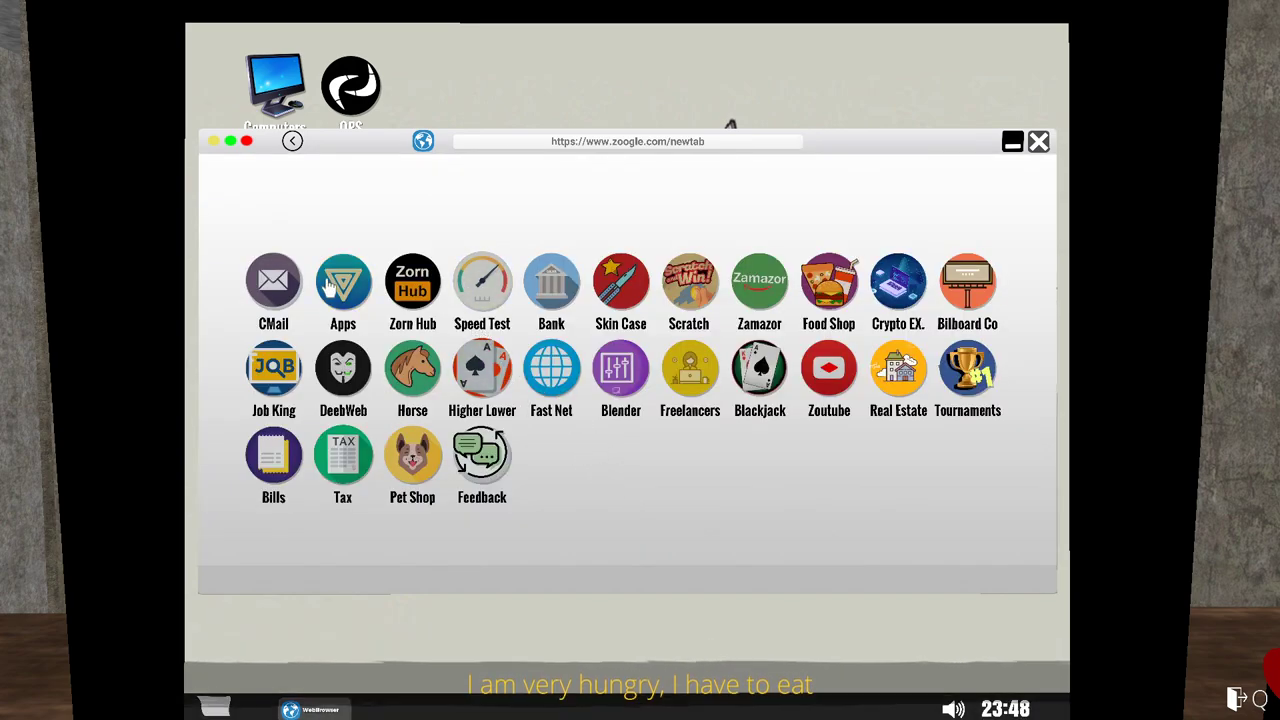
{"action": "mouse_move", "coordinate": [775, 390]}
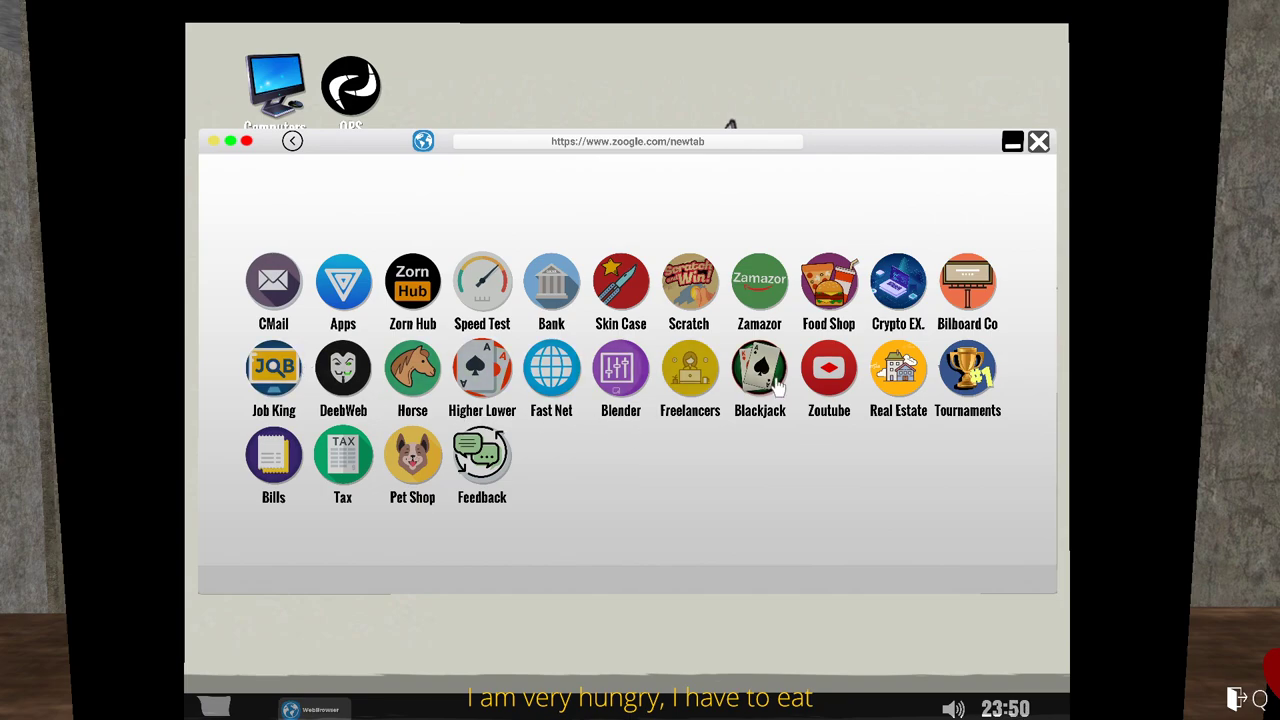
{"action": "mouse_move", "coordinate": [828, 280]}
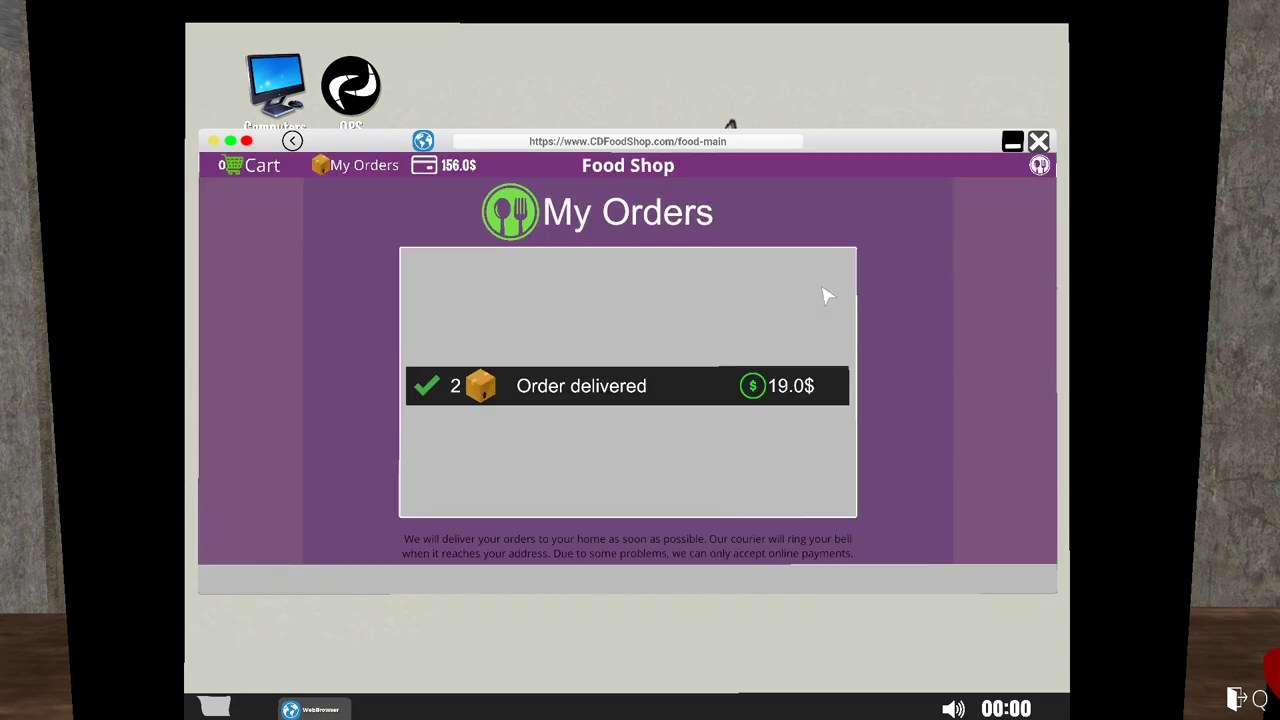
{"action": "mouse_move", "coordinate": [765, 405]}
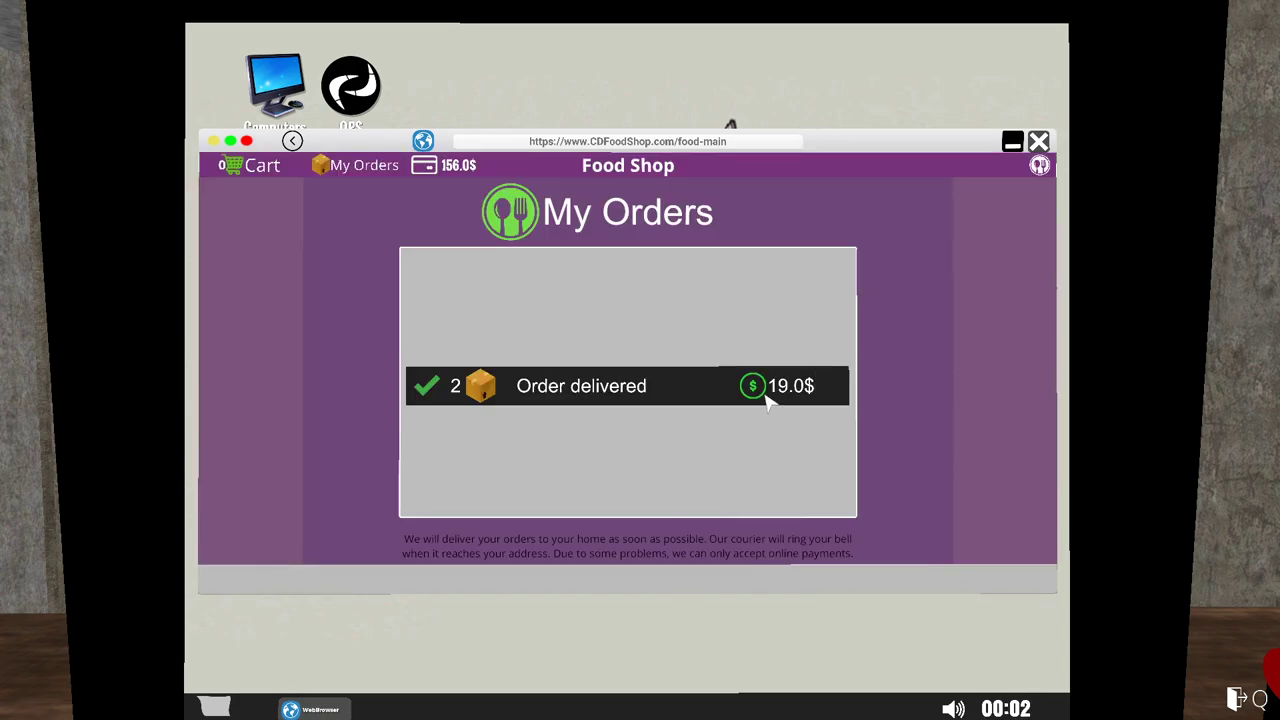
{"action": "mouse_move", "coordinate": [430, 180]}
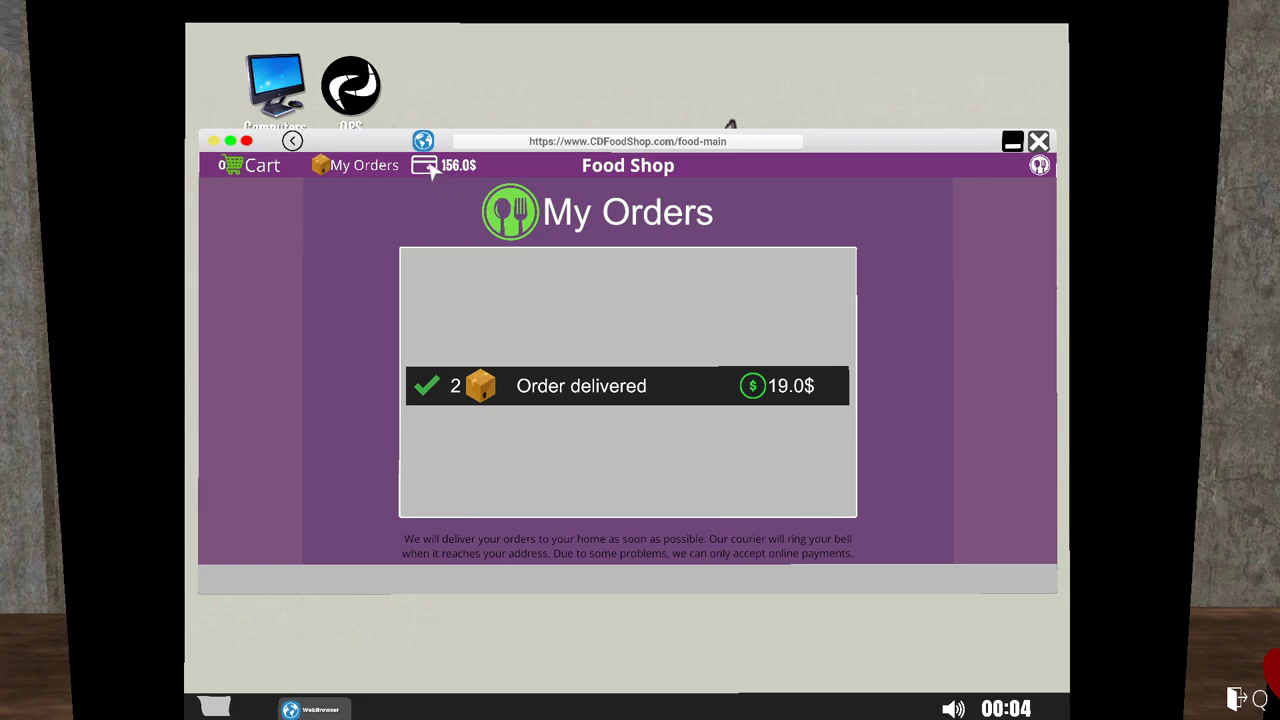
{"action": "mouse_move", "coordinate": [1037, 168]}
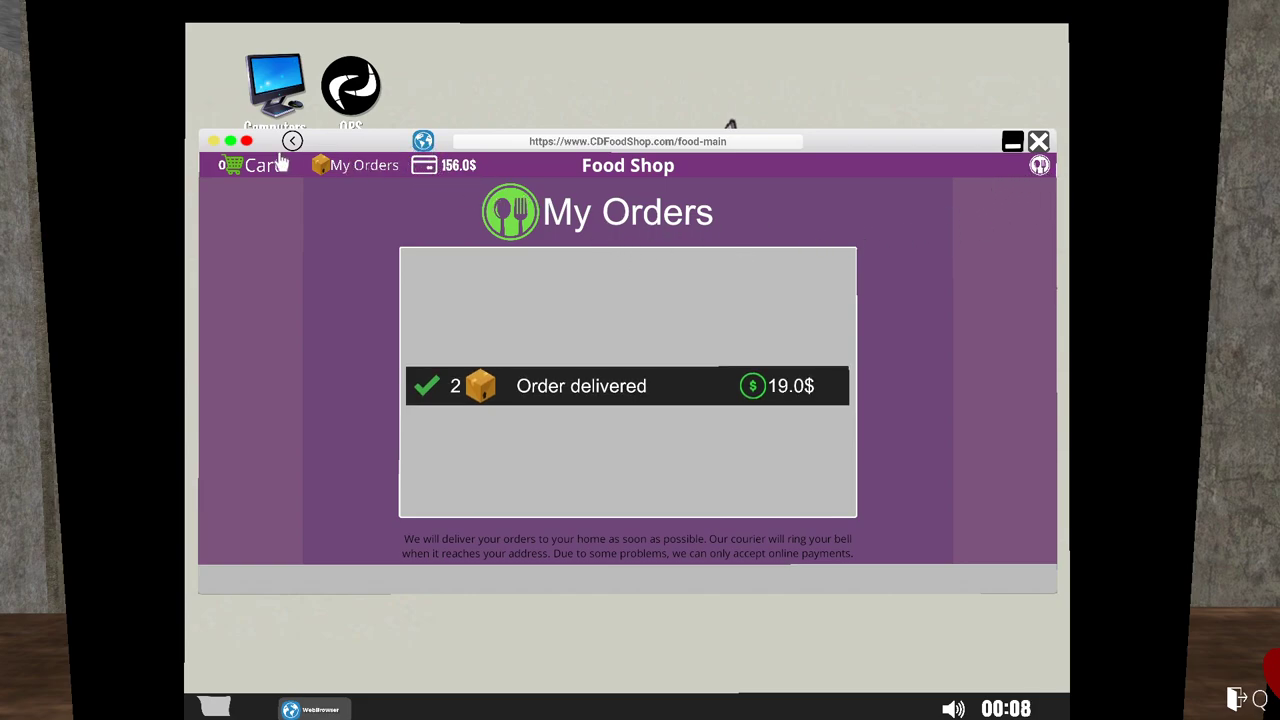
{"action": "mouse_move", "coordinate": [307, 357]}
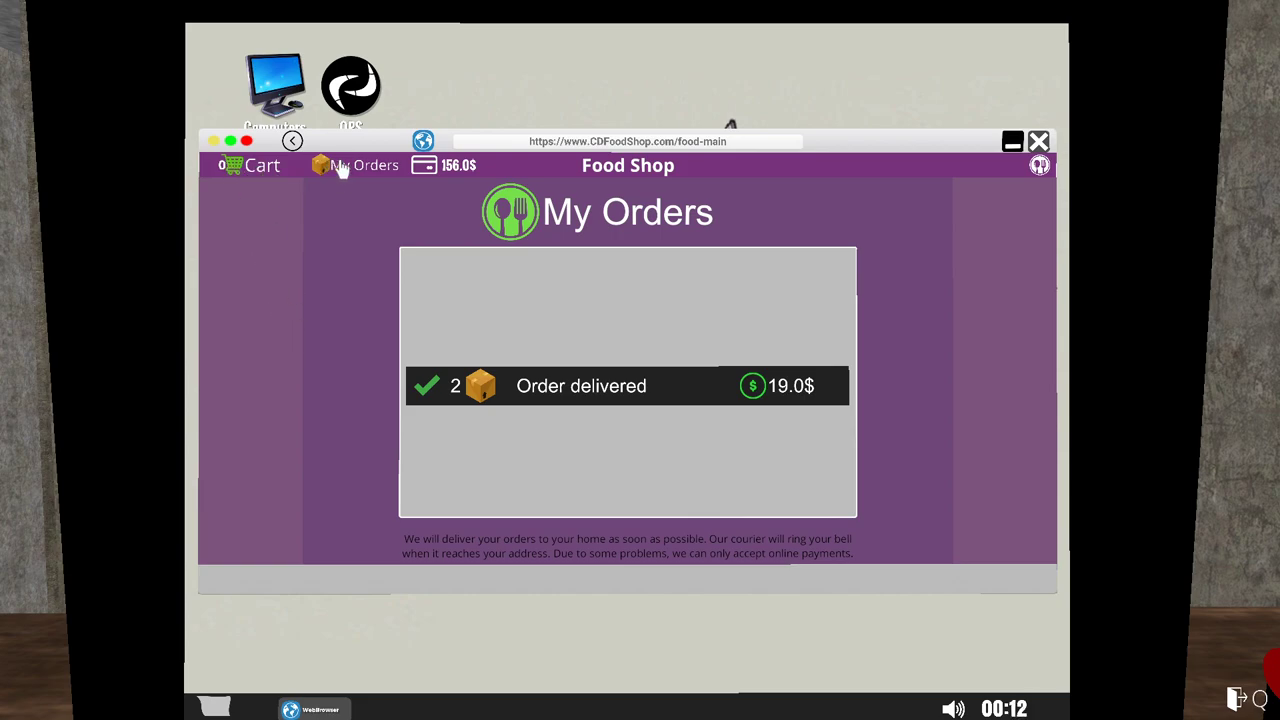
View the Food Shop cart, empty with a 0.0$ total.
{"action": "left_click", "coordinate": [256, 165]}
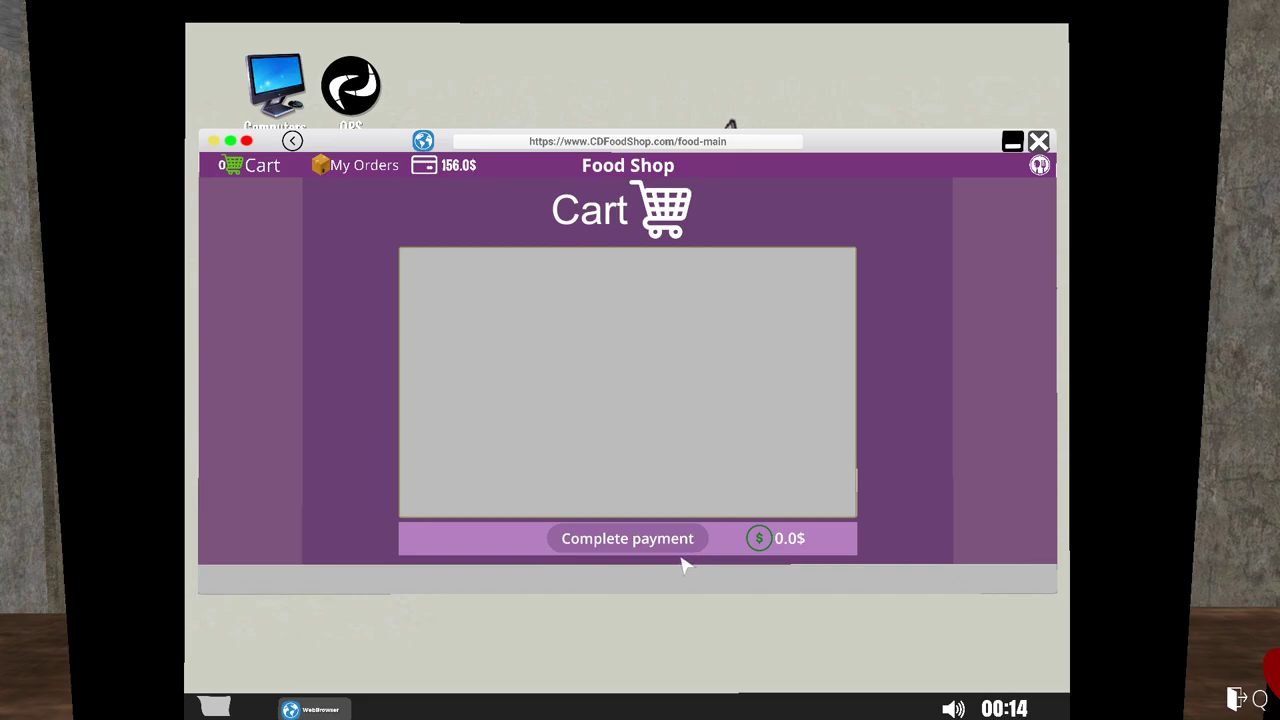
{"action": "mouse_move", "coordinate": [485, 627]}
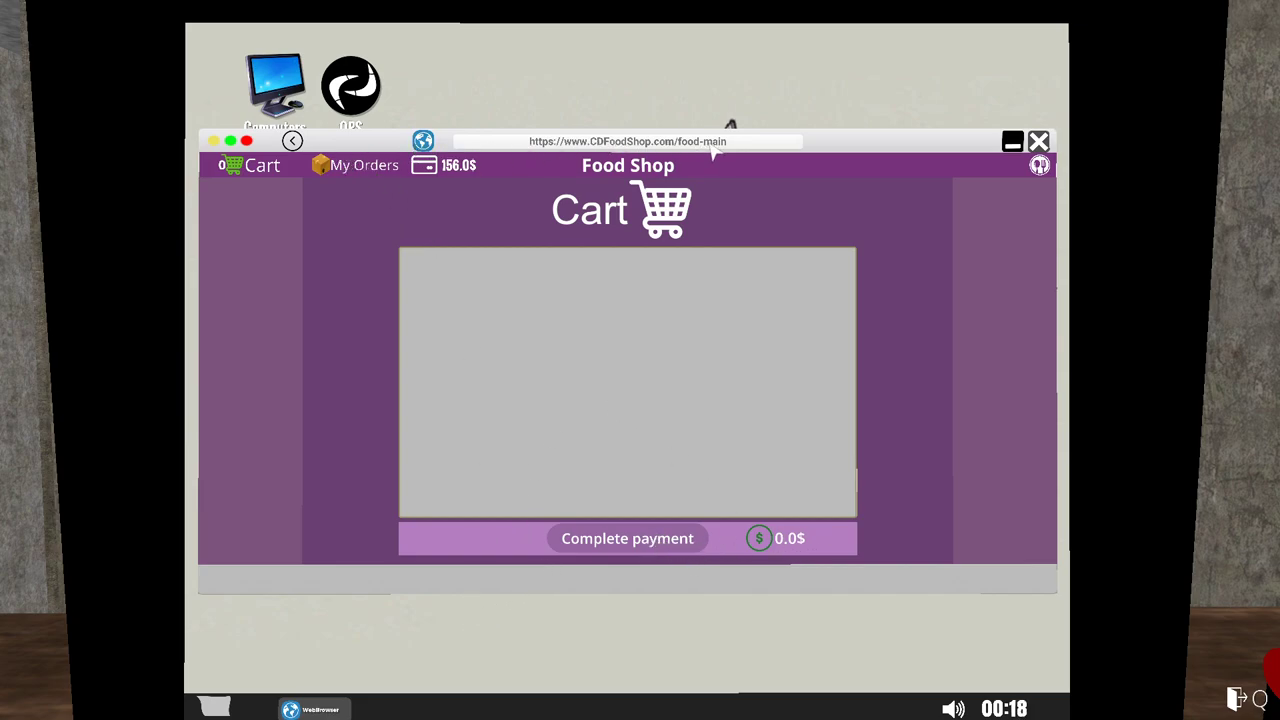
{"action": "mouse_move", "coordinate": [625, 180]}
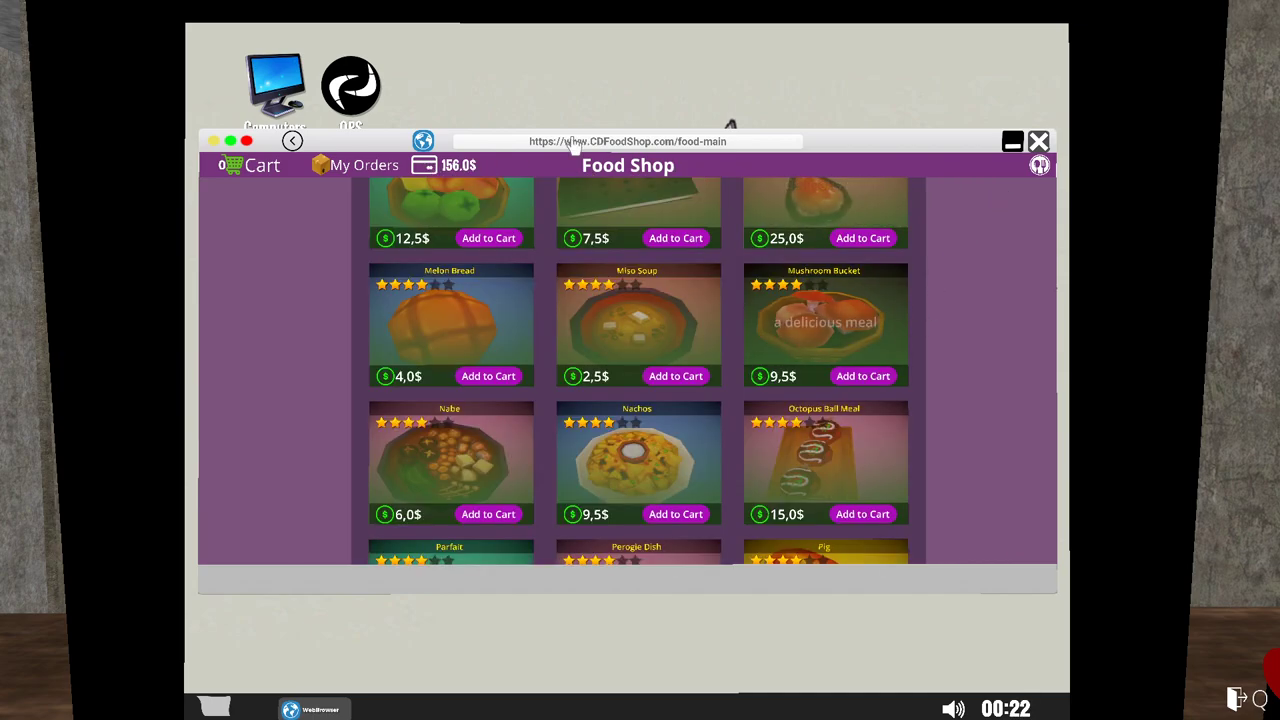
{"action": "mouse_move", "coordinate": [1045, 460]}
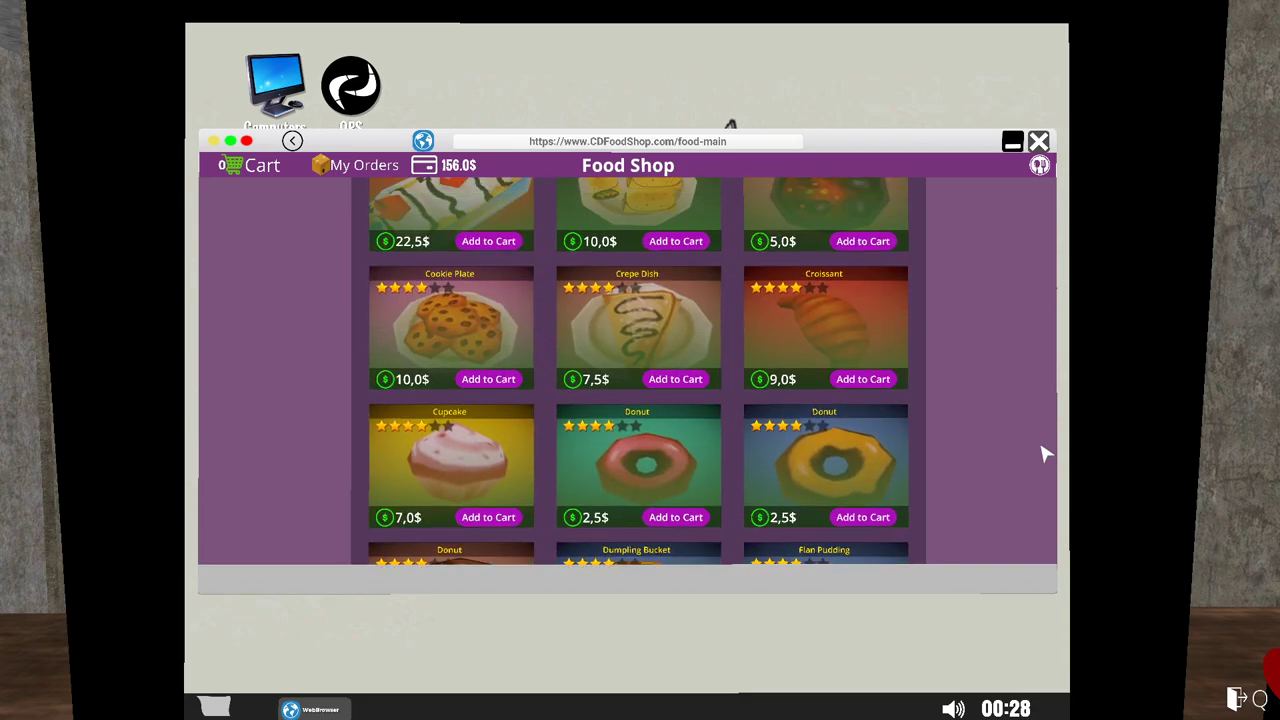
Add two more food items from the Food Shop list to the cart.
{"action": "scroll", "scroll_direction": "up", "scroll_amount": 3}
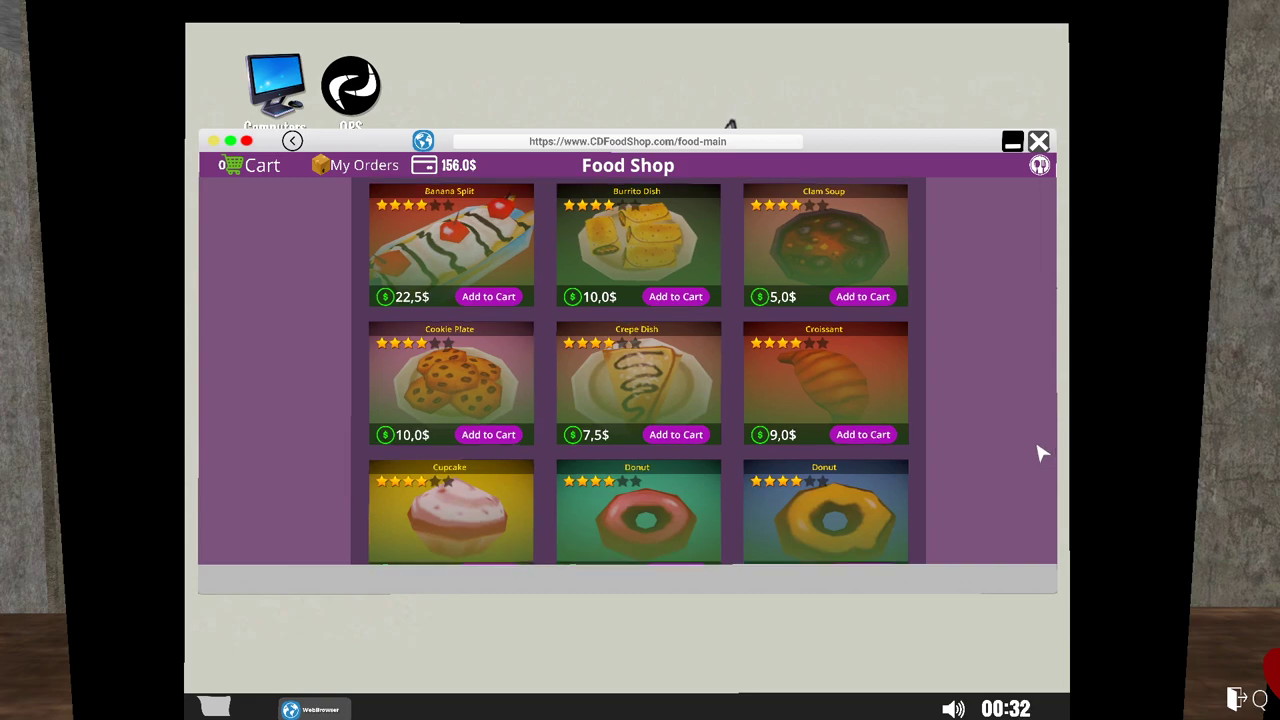
{"action": "left_click", "coordinate": [862, 296]}
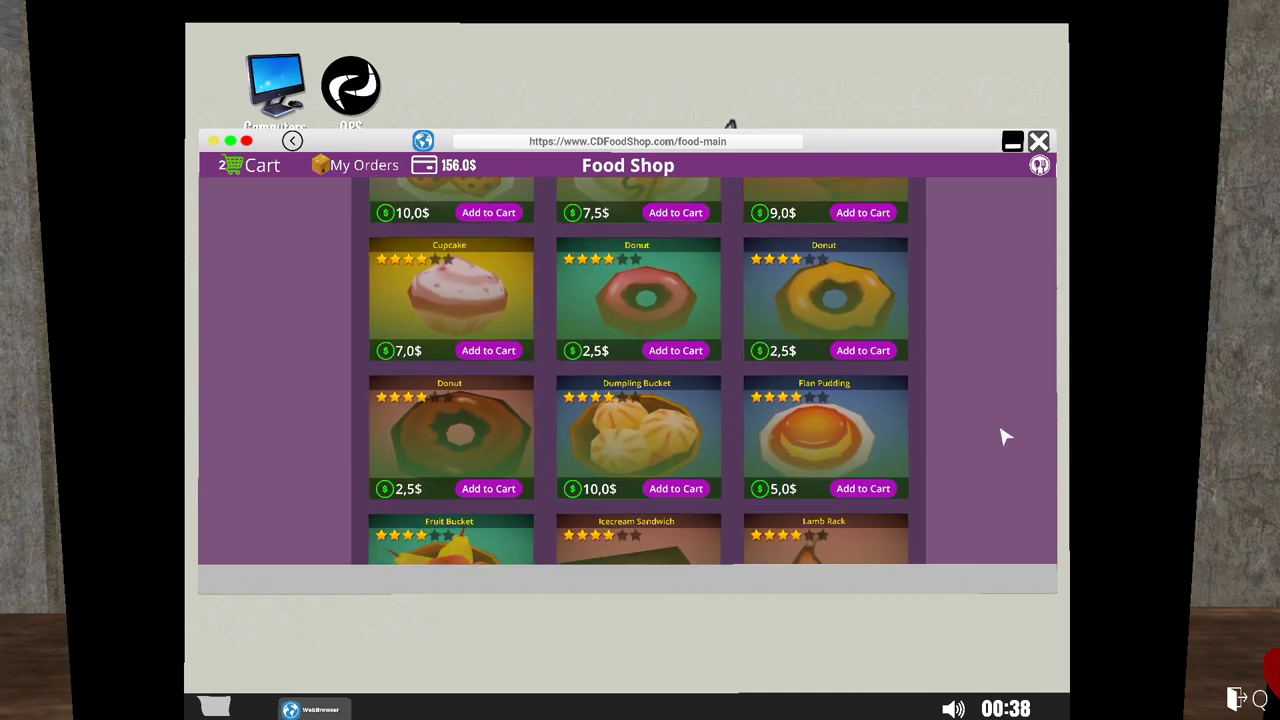
{"action": "scroll", "scroll_direction": "down", "scroll_amount": 3}
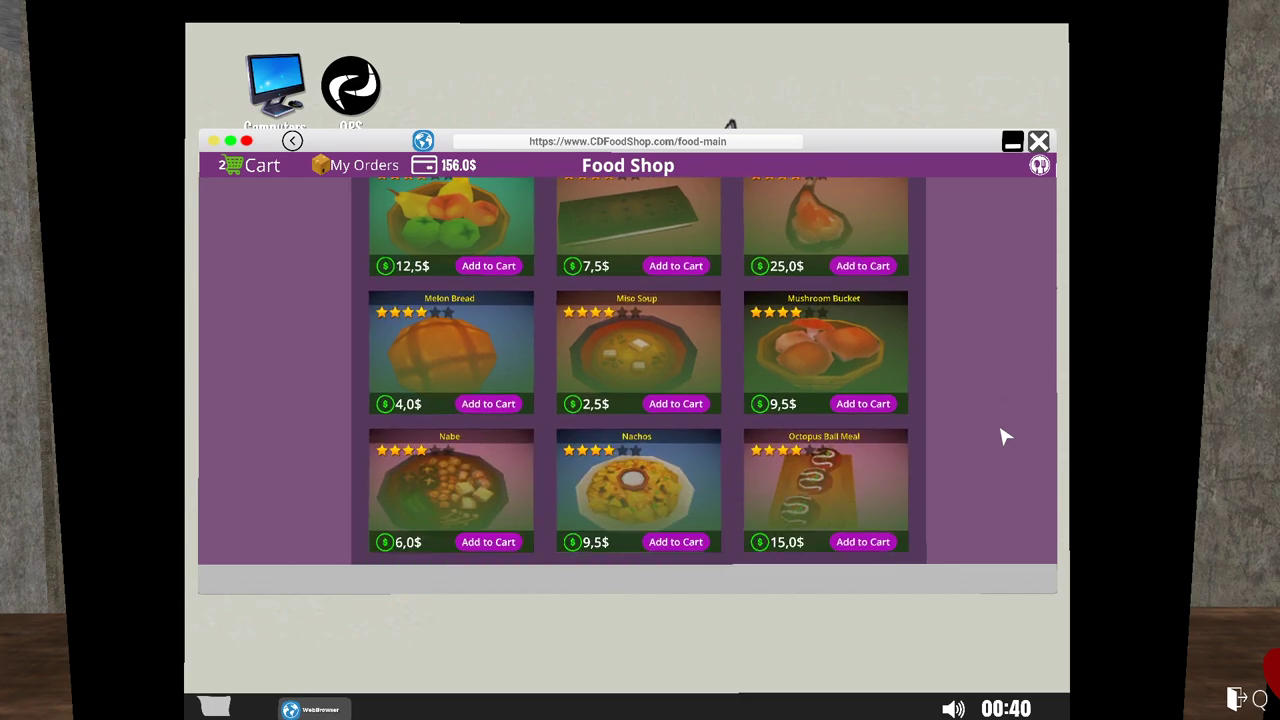
{"action": "scroll", "scroll_direction": "down", "scroll_amount": 3}
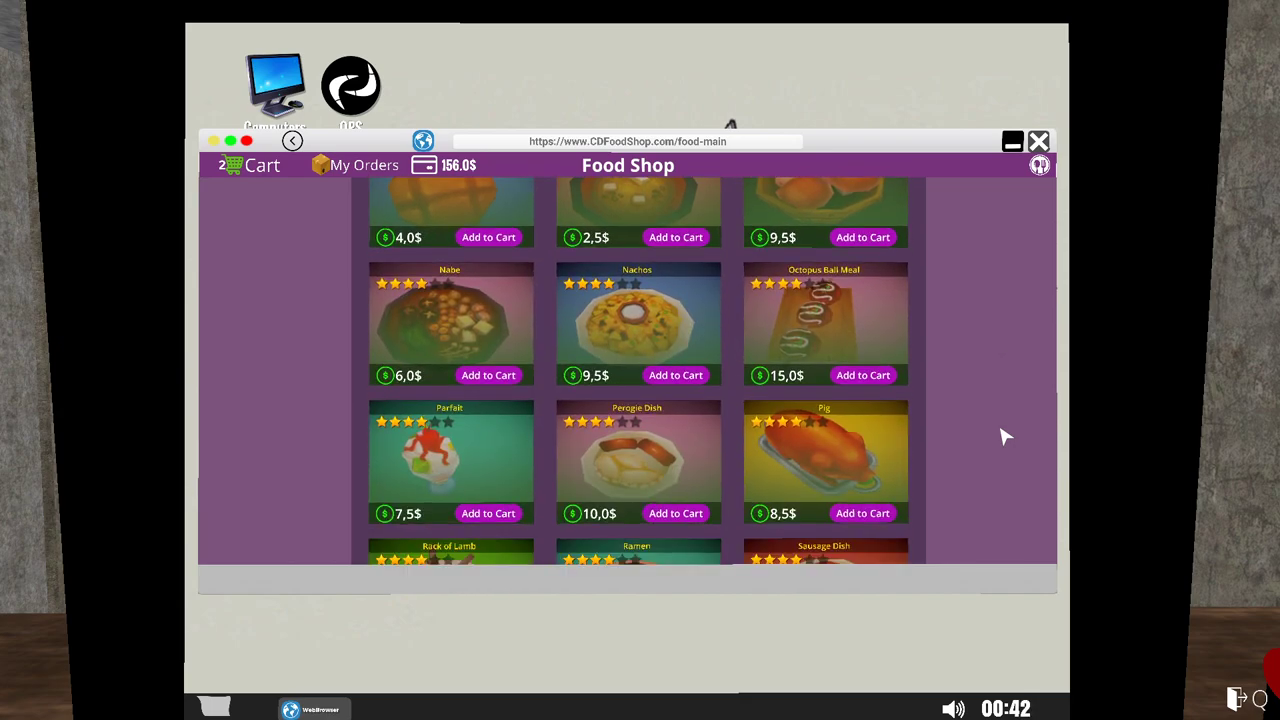
{"action": "scroll", "scroll_direction": "down", "scroll_amount": 3}
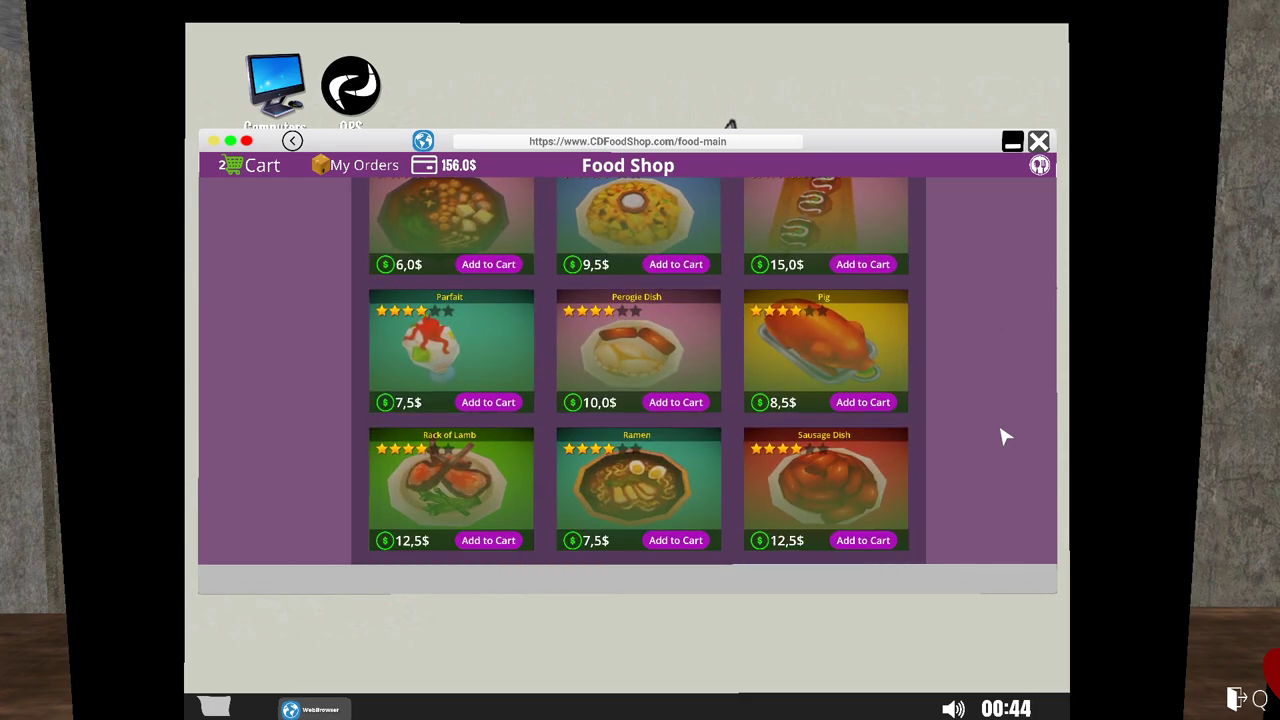
{"action": "mouse_move", "coordinate": [938, 418]}
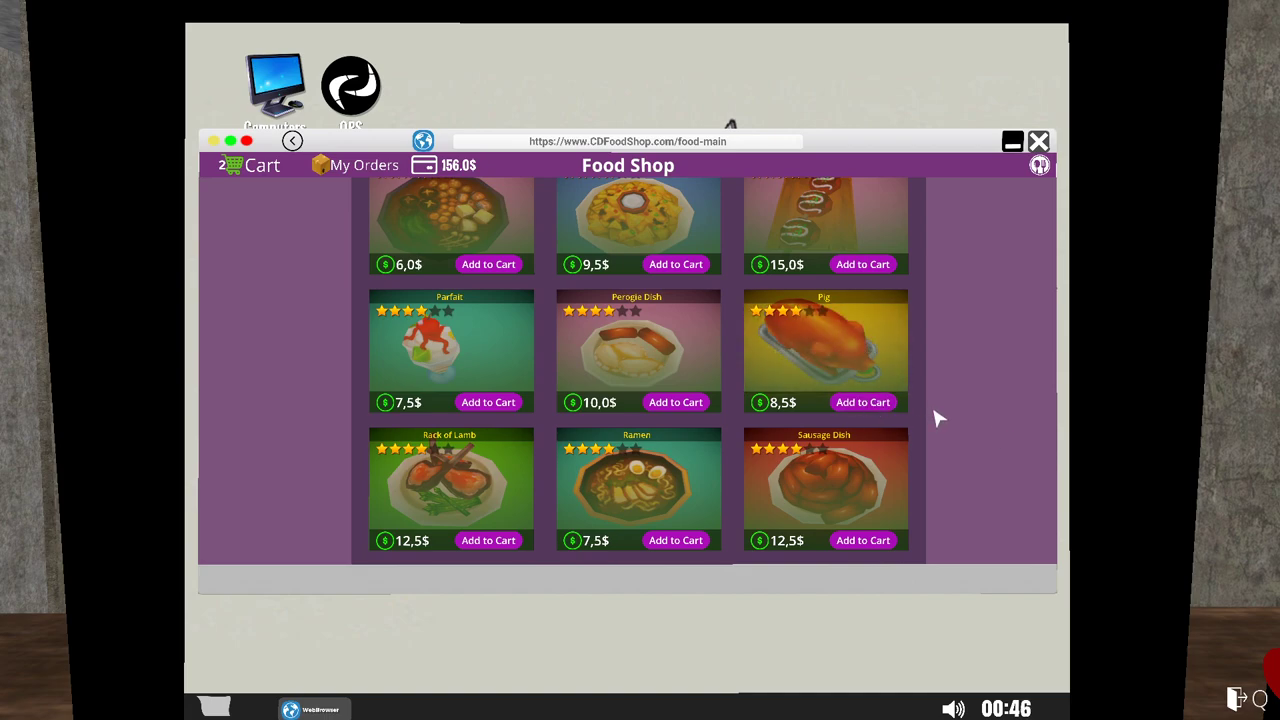
{"action": "left_click", "coordinate": [862, 402]}
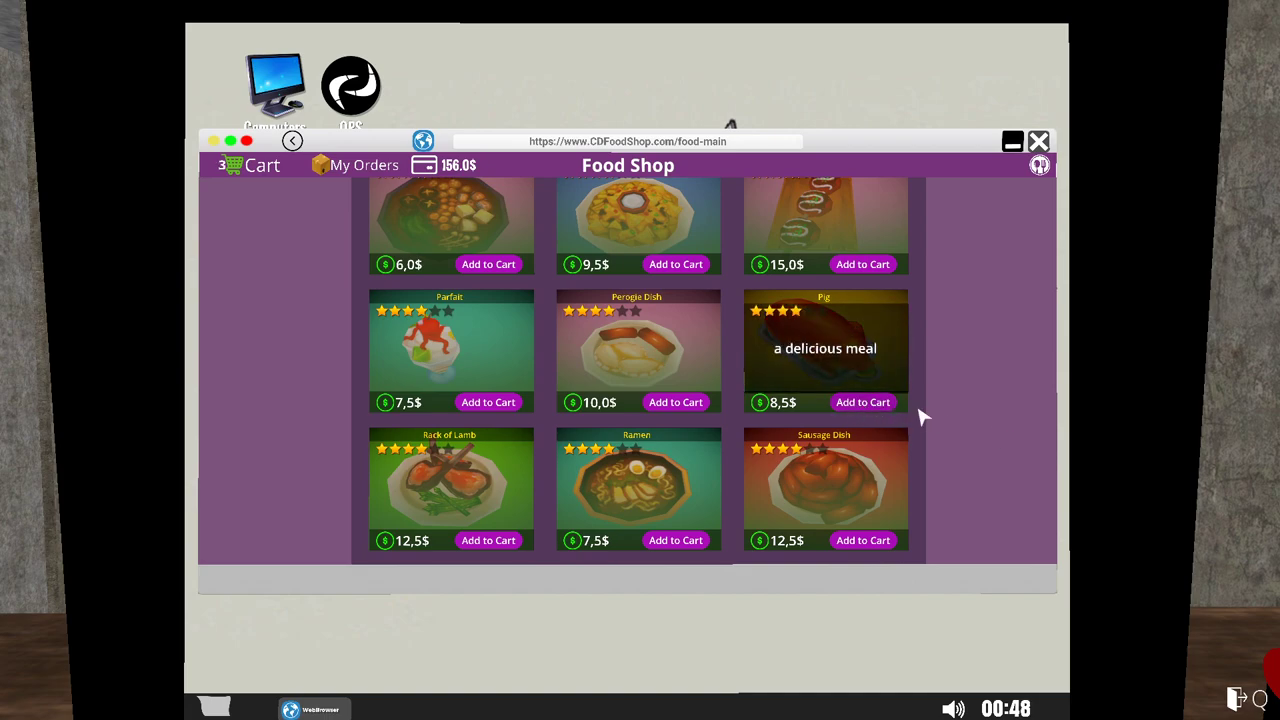
Add Sardines to the cart and view the five-item cart totalling 30.5$.
{"action": "scroll", "scroll_direction": "down", "scroll_amount": 3}
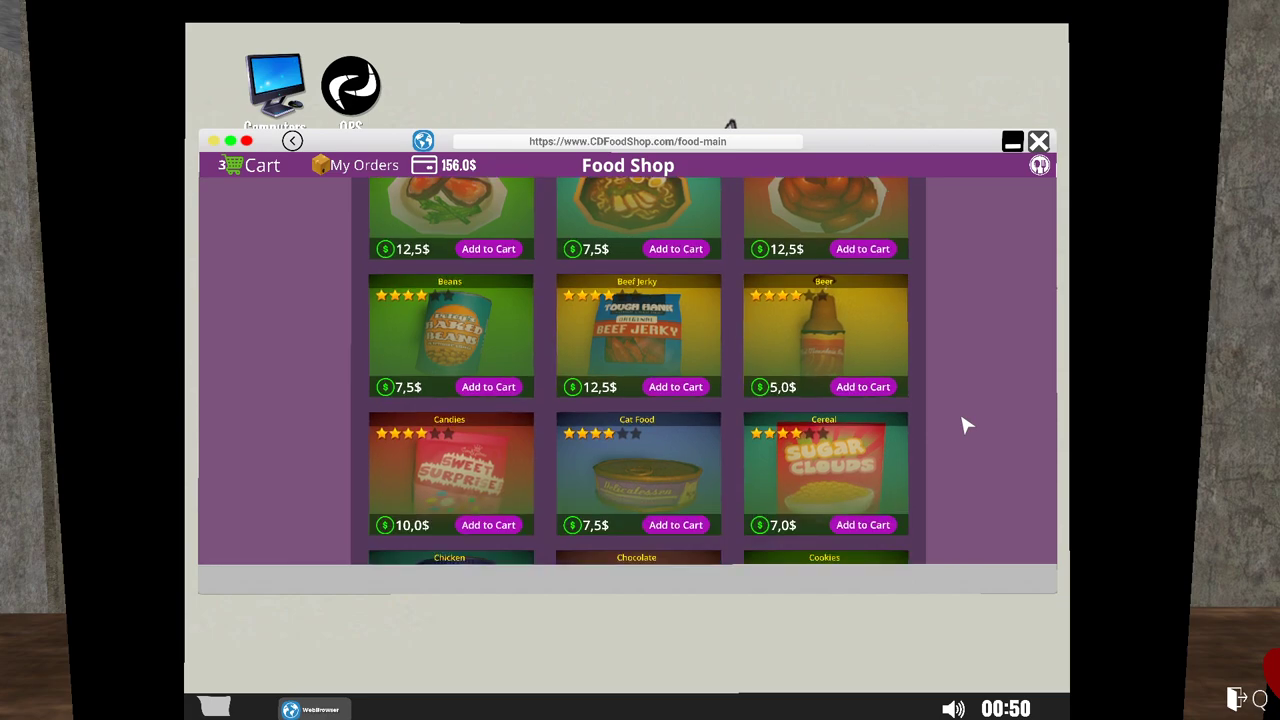
{"action": "scroll", "scroll_direction": "down", "scroll_amount": 3}
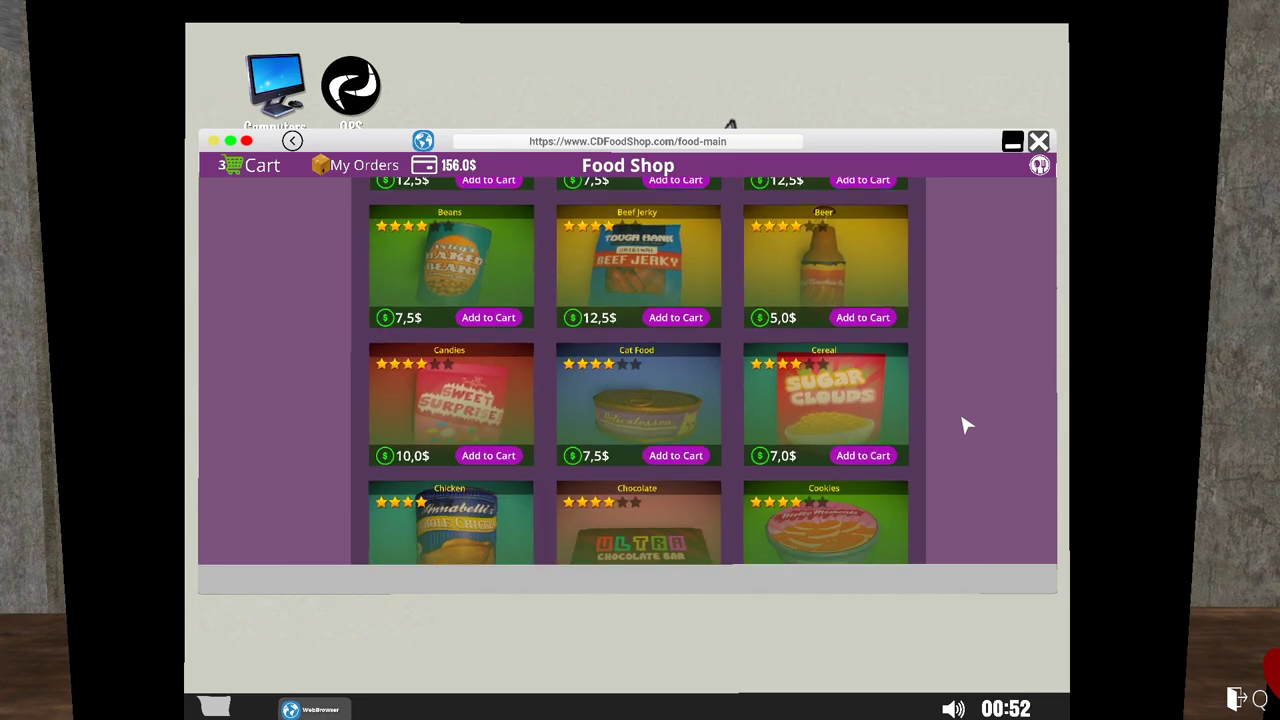
{"action": "scroll", "scroll_direction": "down", "scroll_amount": 3}
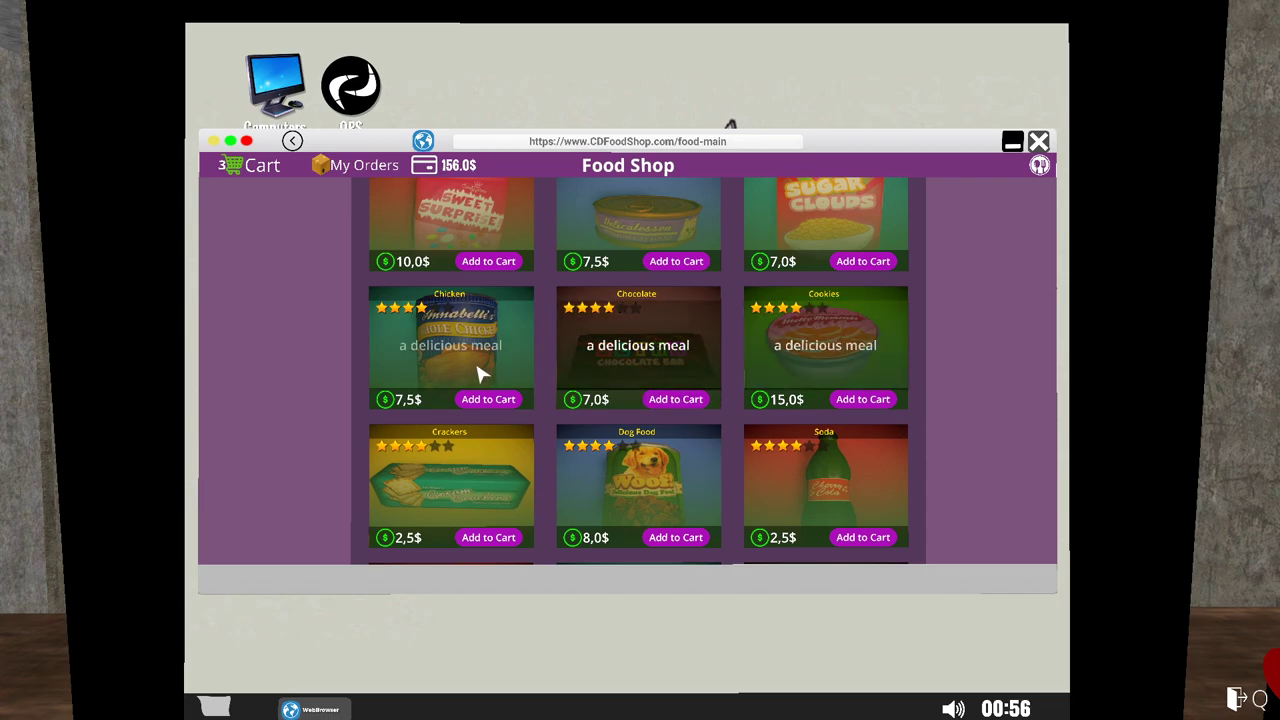
{"action": "scroll", "scroll_direction": "down", "scroll_amount": 3}
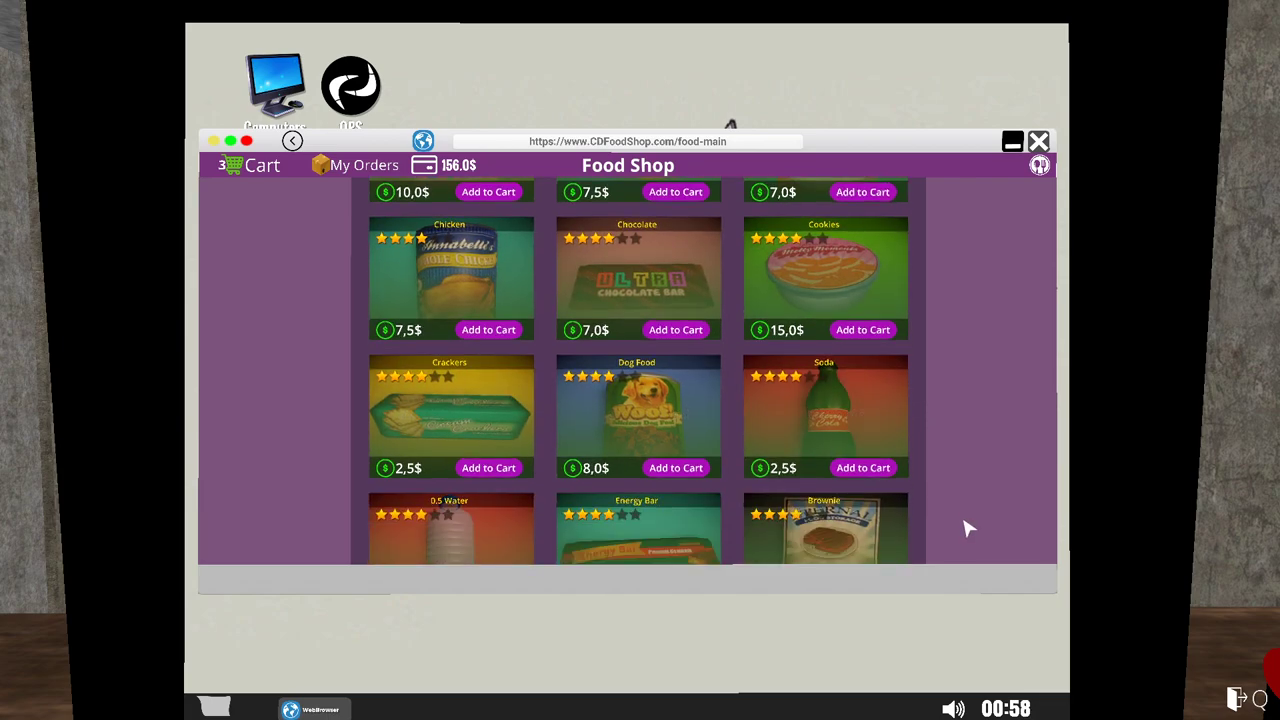
{"action": "scroll", "scroll_direction": "down", "scroll_amount": 3}
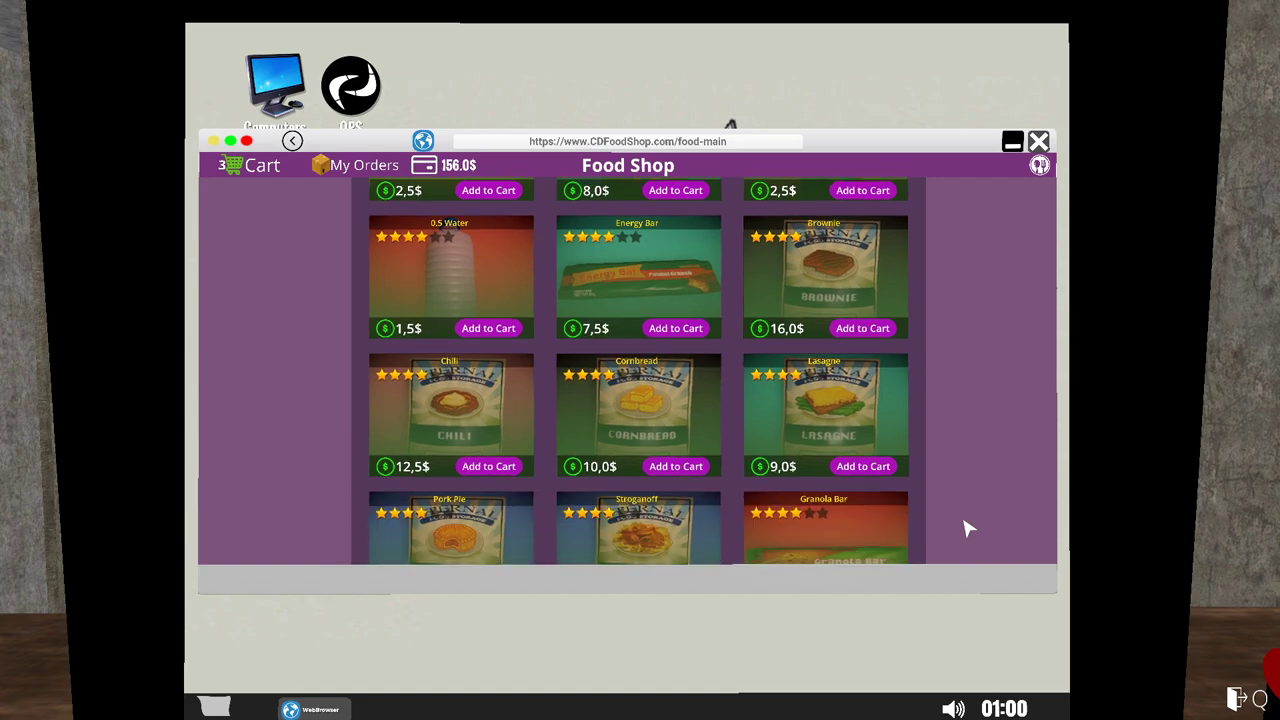
{"action": "scroll", "scroll_direction": "down", "scroll_amount": 3}
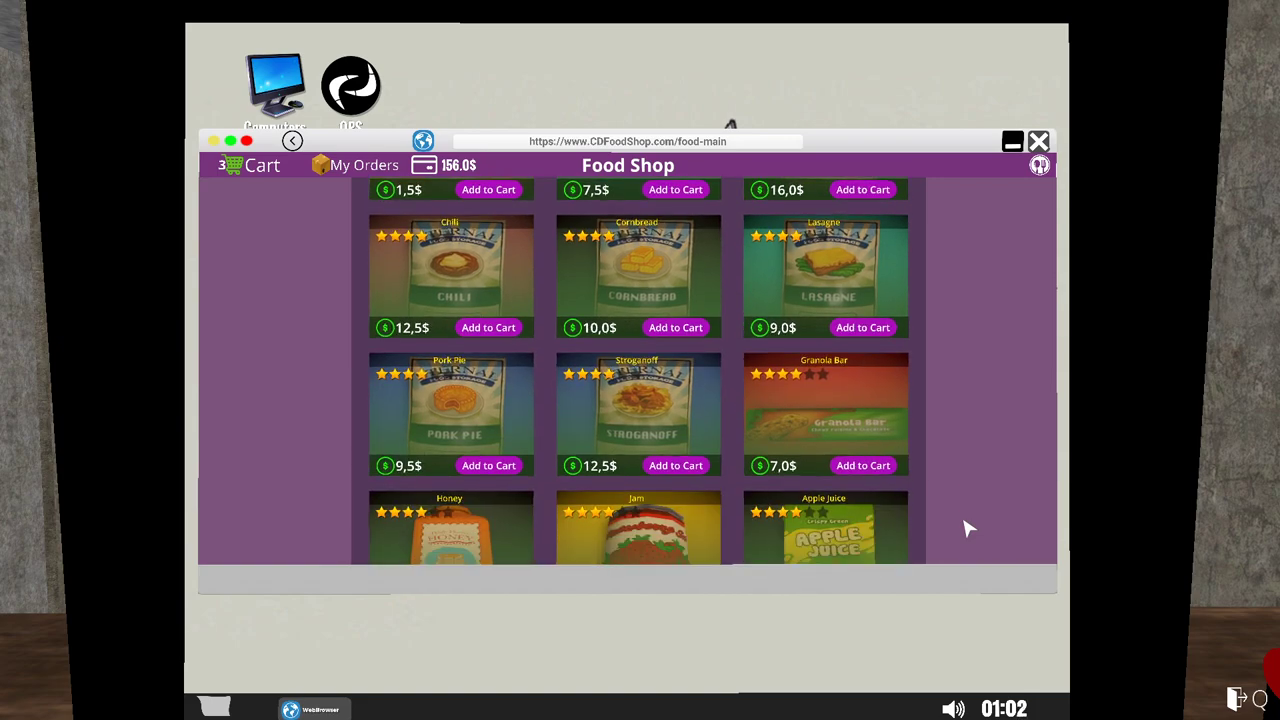
{"action": "scroll", "scroll_direction": "down", "scroll_amount": 3}
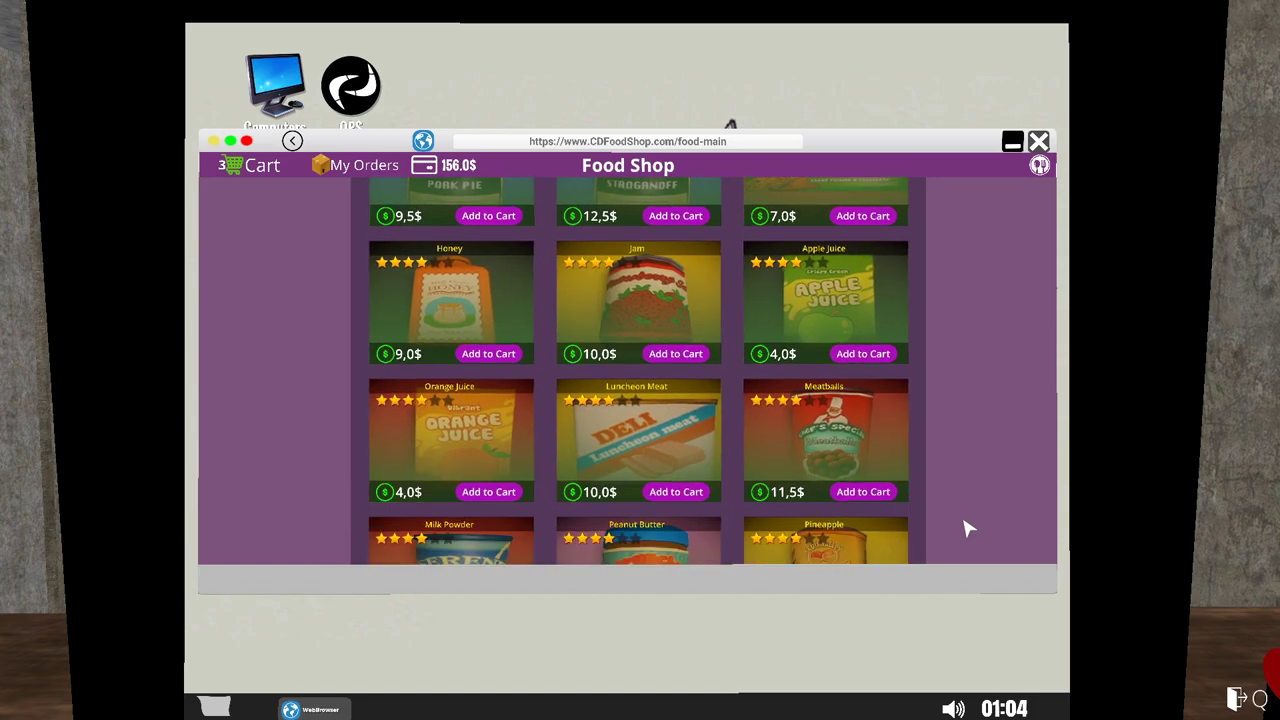
{"action": "scroll", "scroll_direction": "down", "scroll_amount": 3}
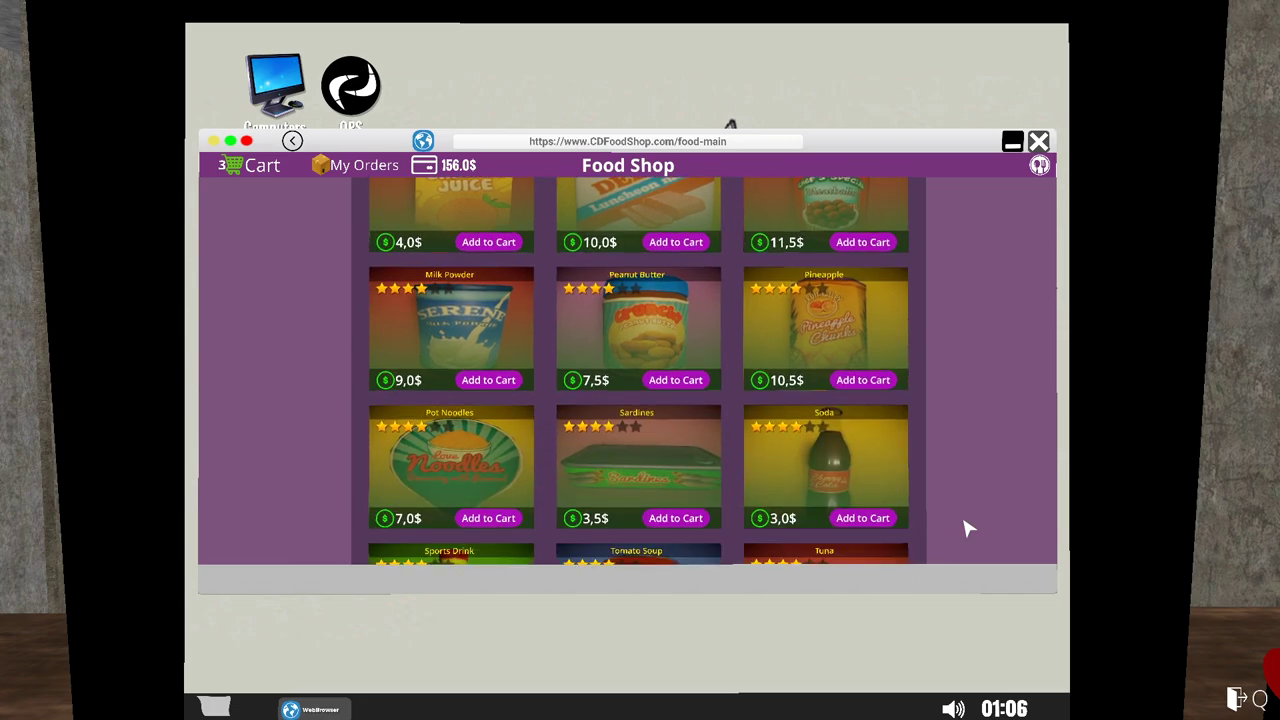
{"action": "mouse_move", "coordinate": [960, 524]}
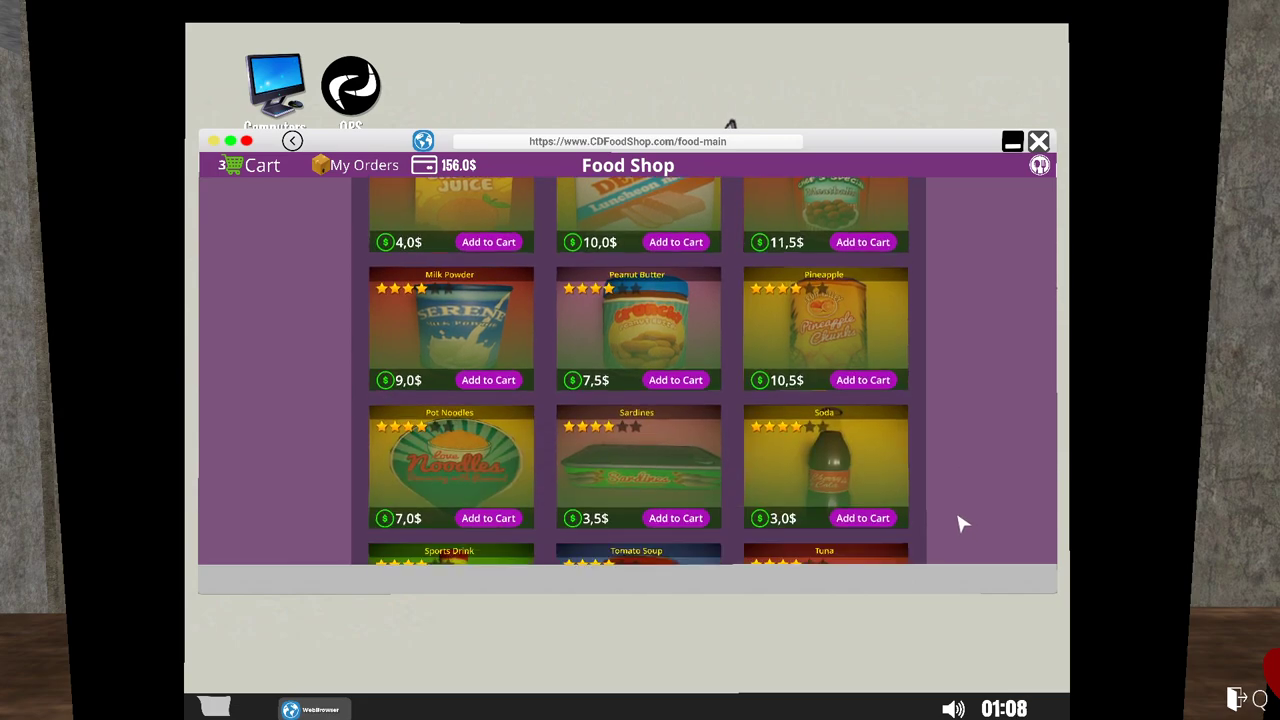
{"action": "left_click", "coordinate": [862, 517]}
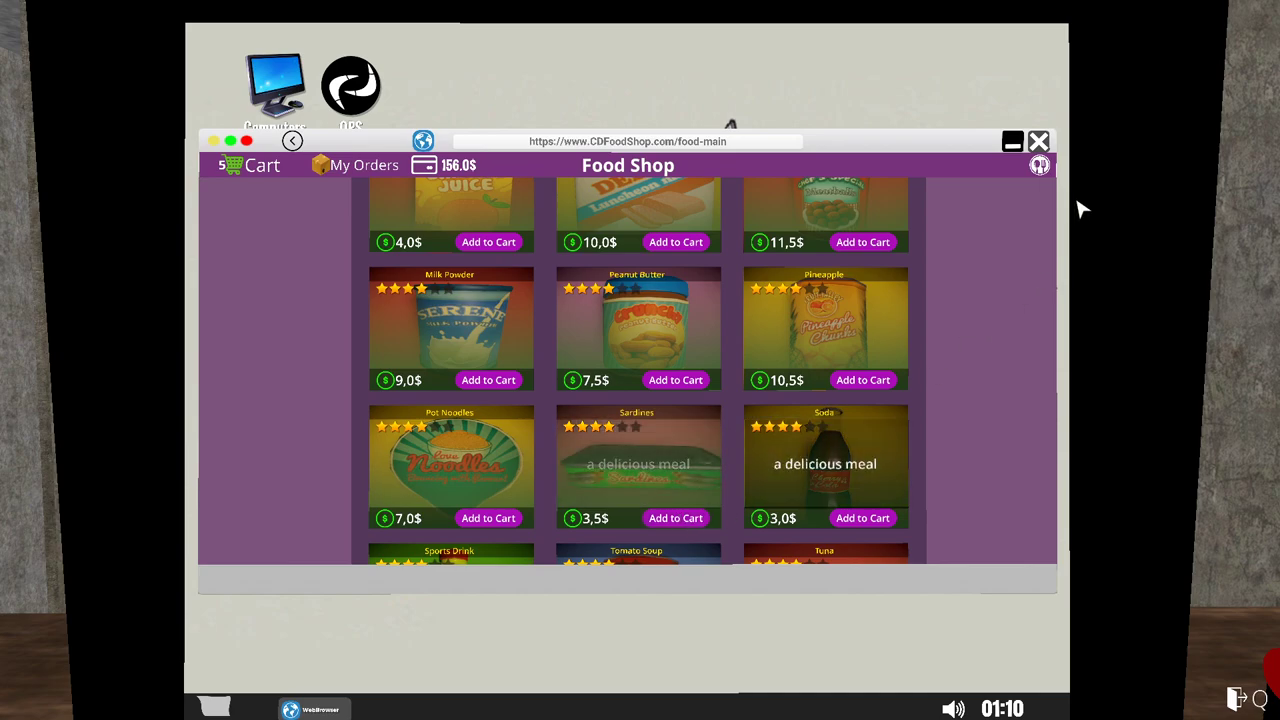
{"action": "left_click", "coordinate": [250, 165]}
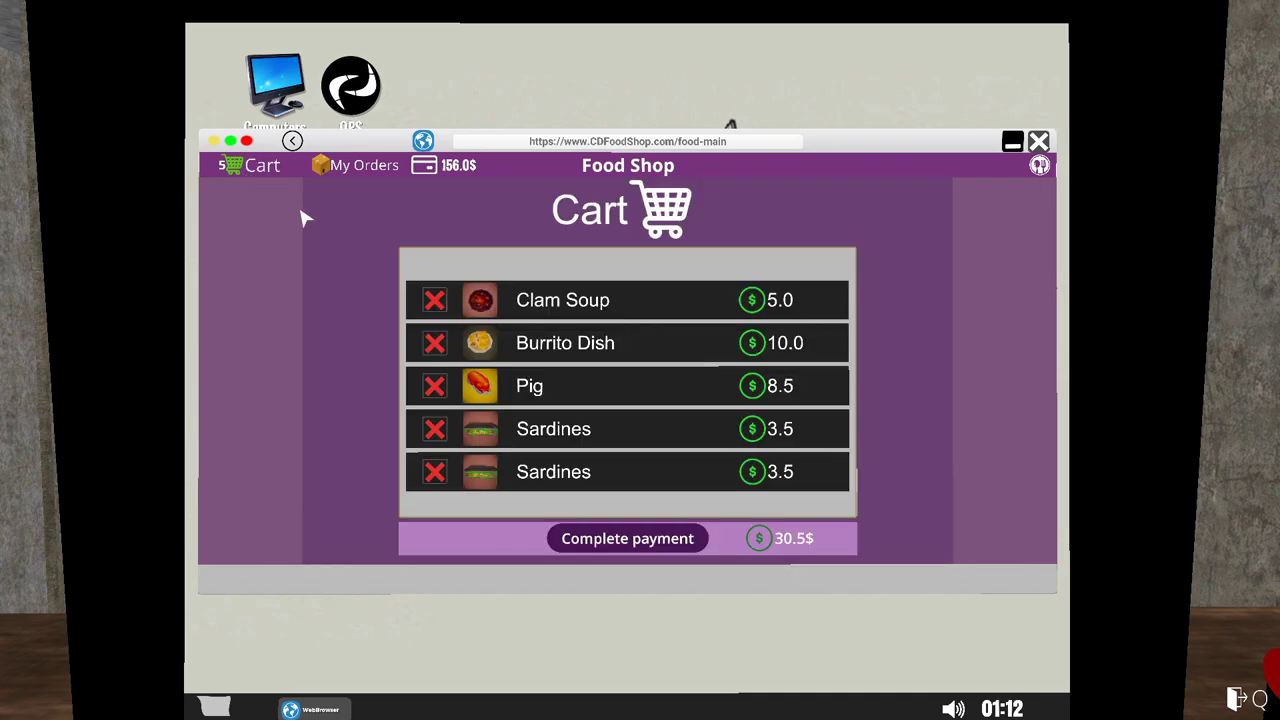
Pay the 30.5$ food order leaving 125.5$, confirm it in My Orders, and close the shop.
{"action": "left_click", "coordinate": [626, 538]}
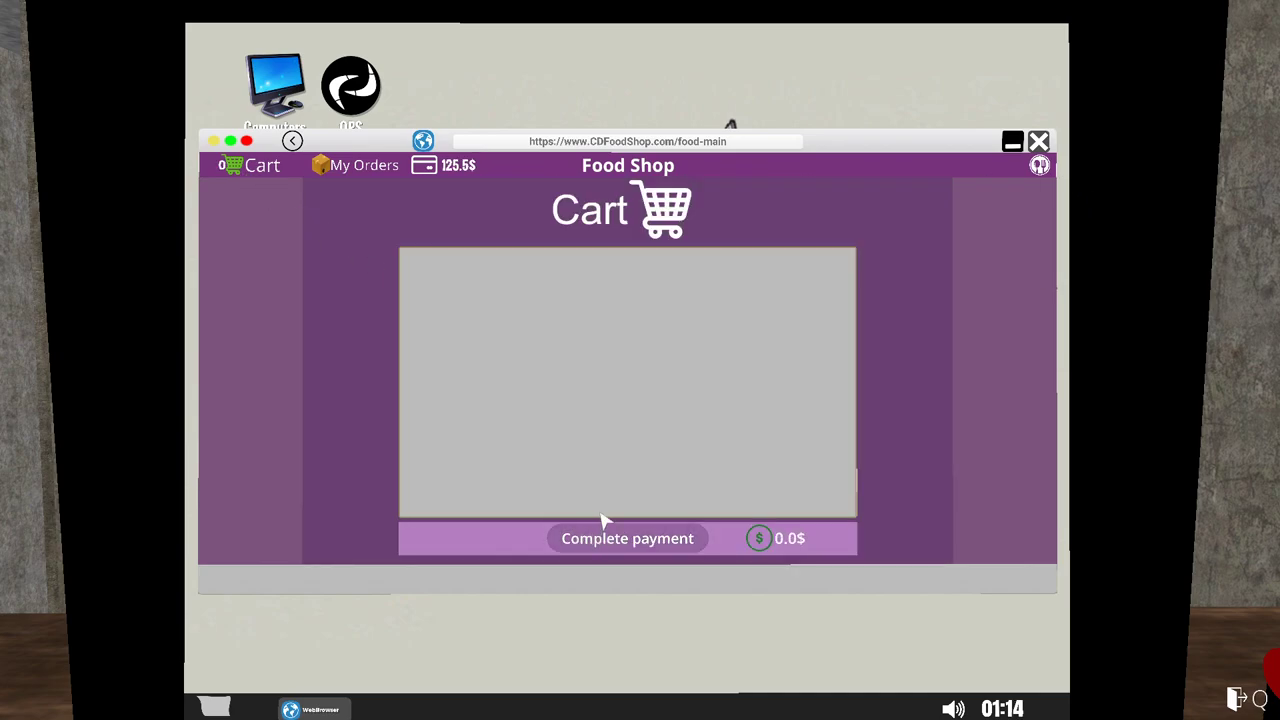
{"action": "left_click", "coordinate": [365, 165]}
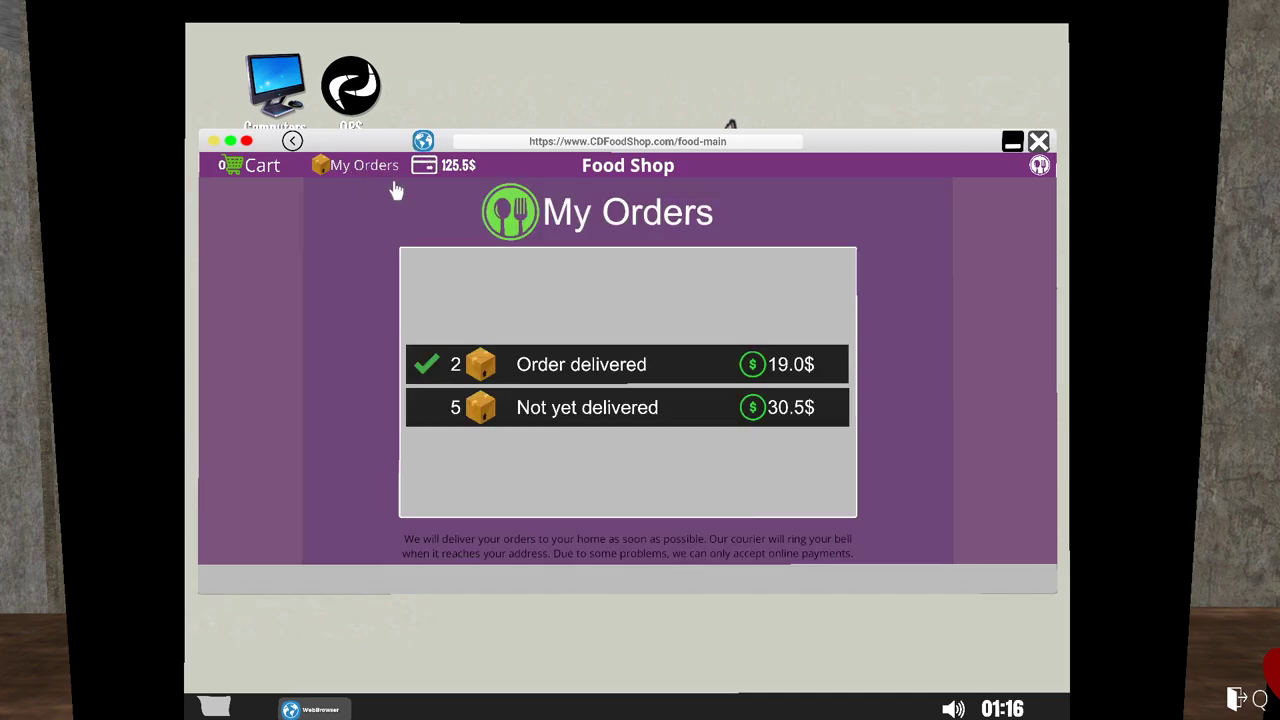
{"action": "mouse_move", "coordinate": [1057, 150]}
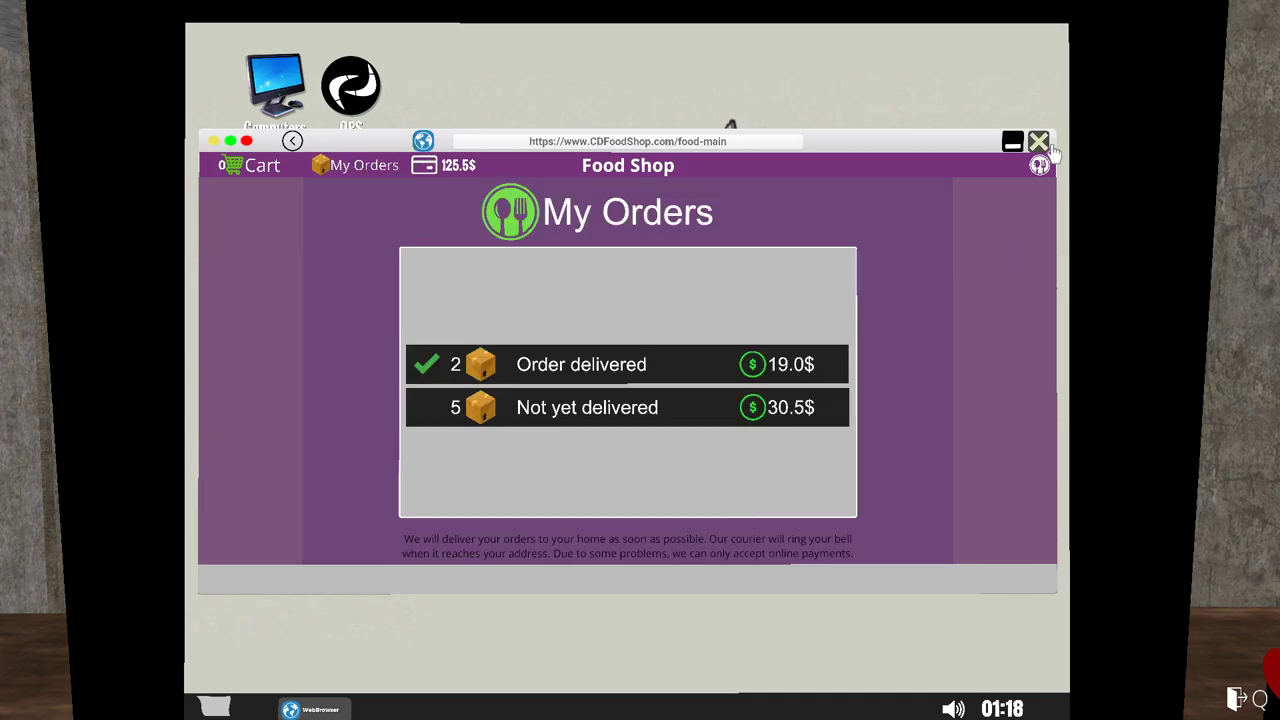
{"action": "left_click", "coordinate": [1039, 140]}
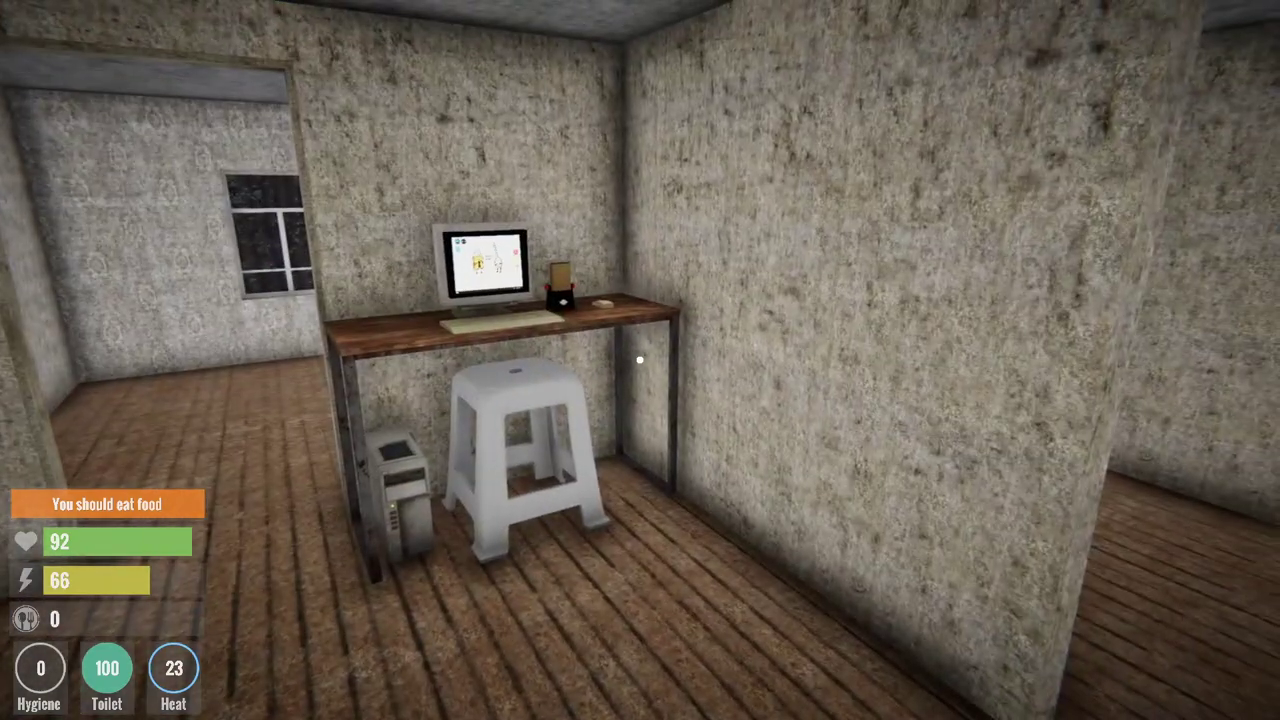
{"action": "mouse_move", "coordinate": [640, 360]}
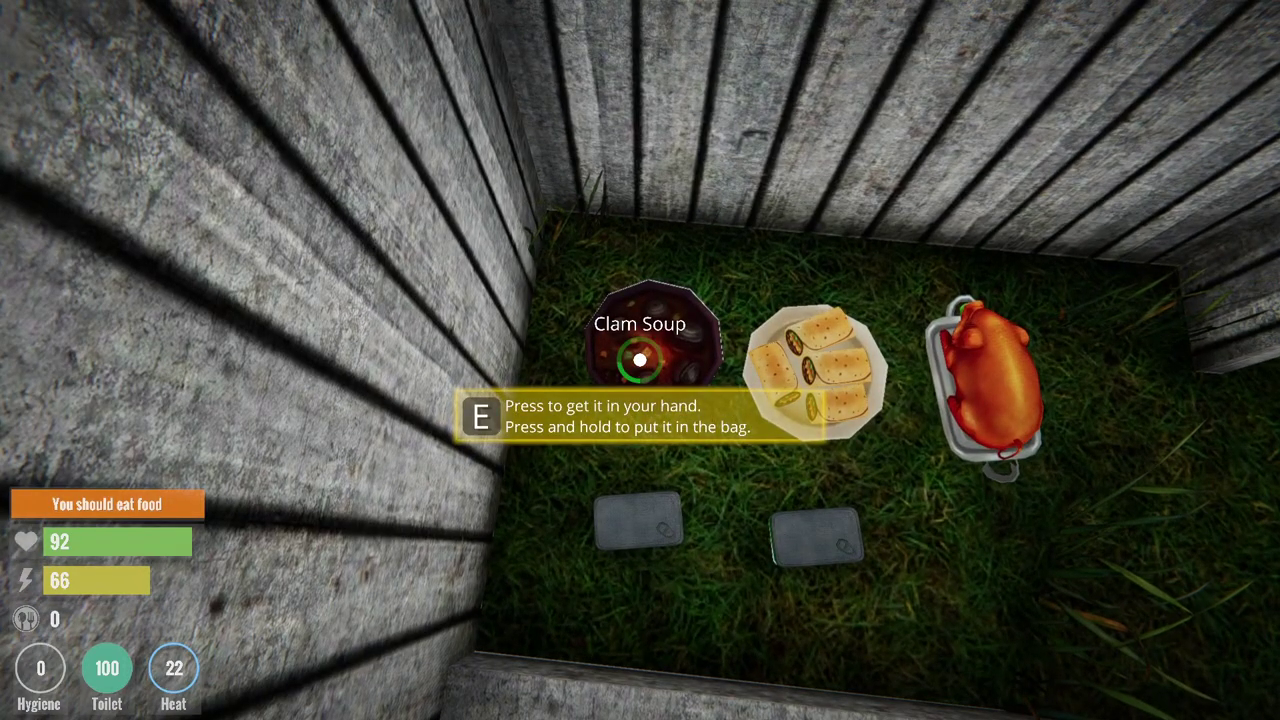
Bag the delivered Clam Soup from the yard.
{"action": "key", "text": "e"}
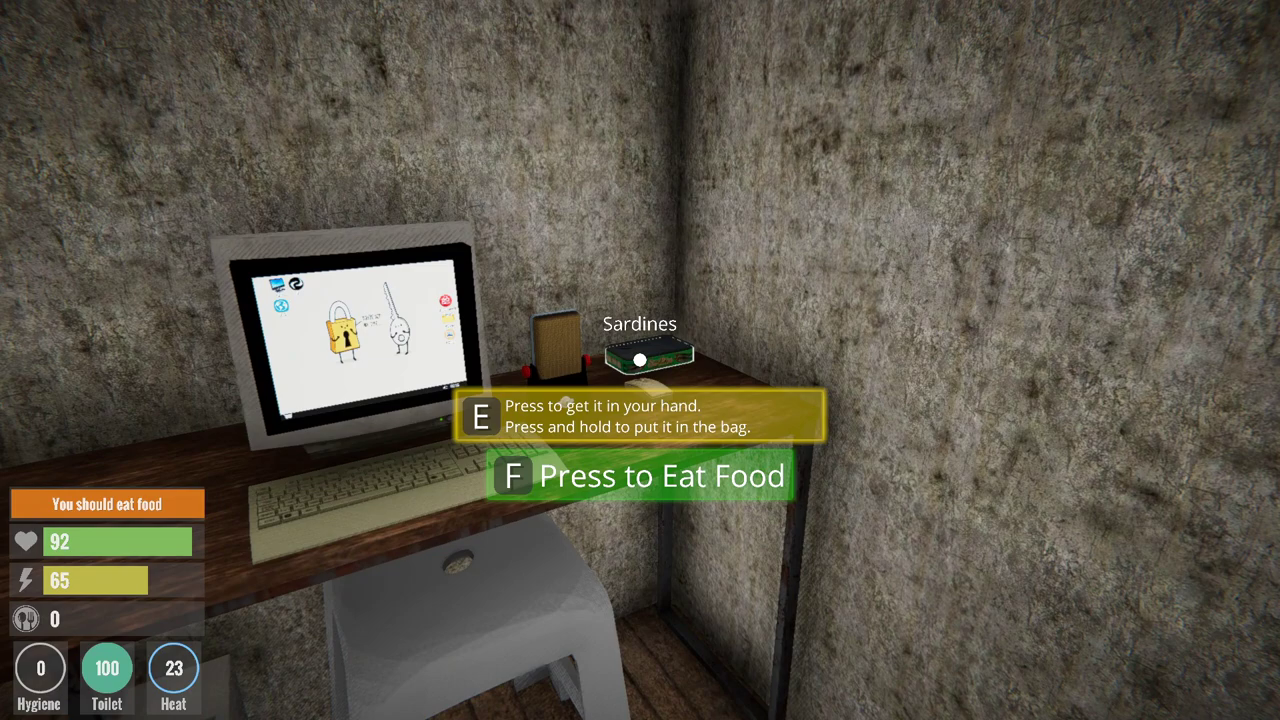
Inspect the backpack holding a gas bottle, round item, Clam Soup and Burrito Dish.
{"action": "key", "text": "tab"}
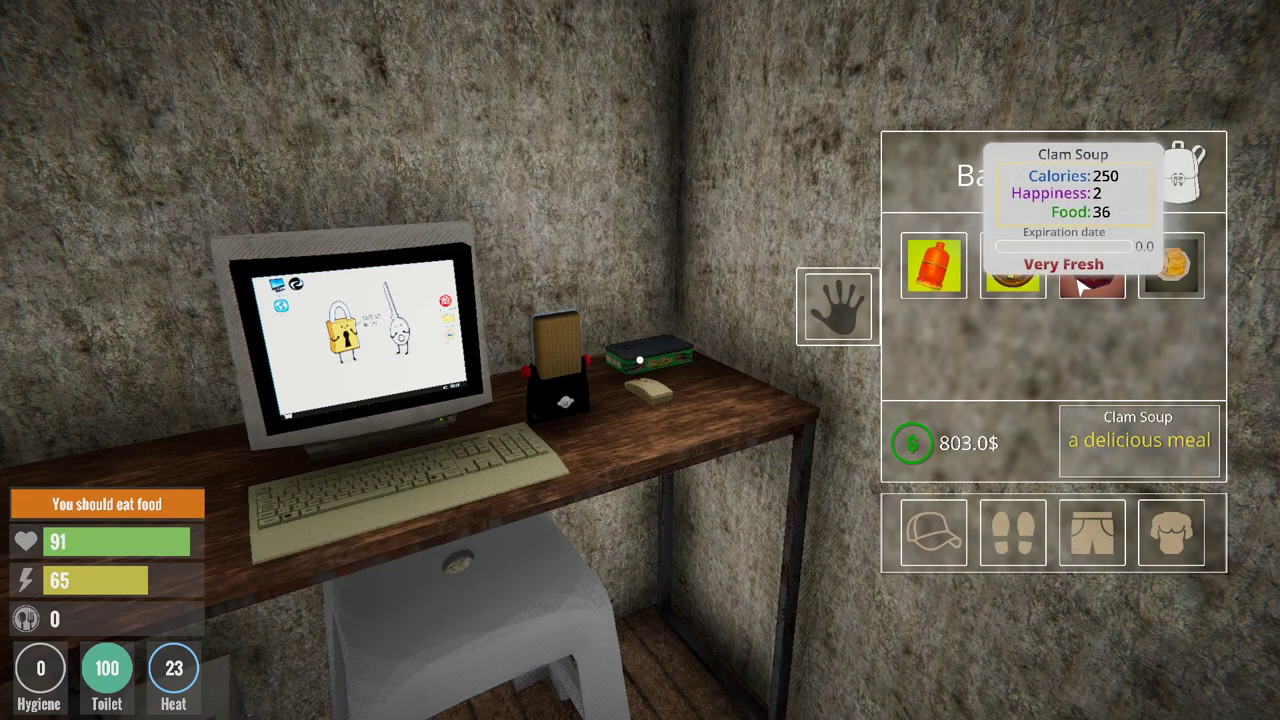
{"action": "mouse_move", "coordinate": [1012, 265]}
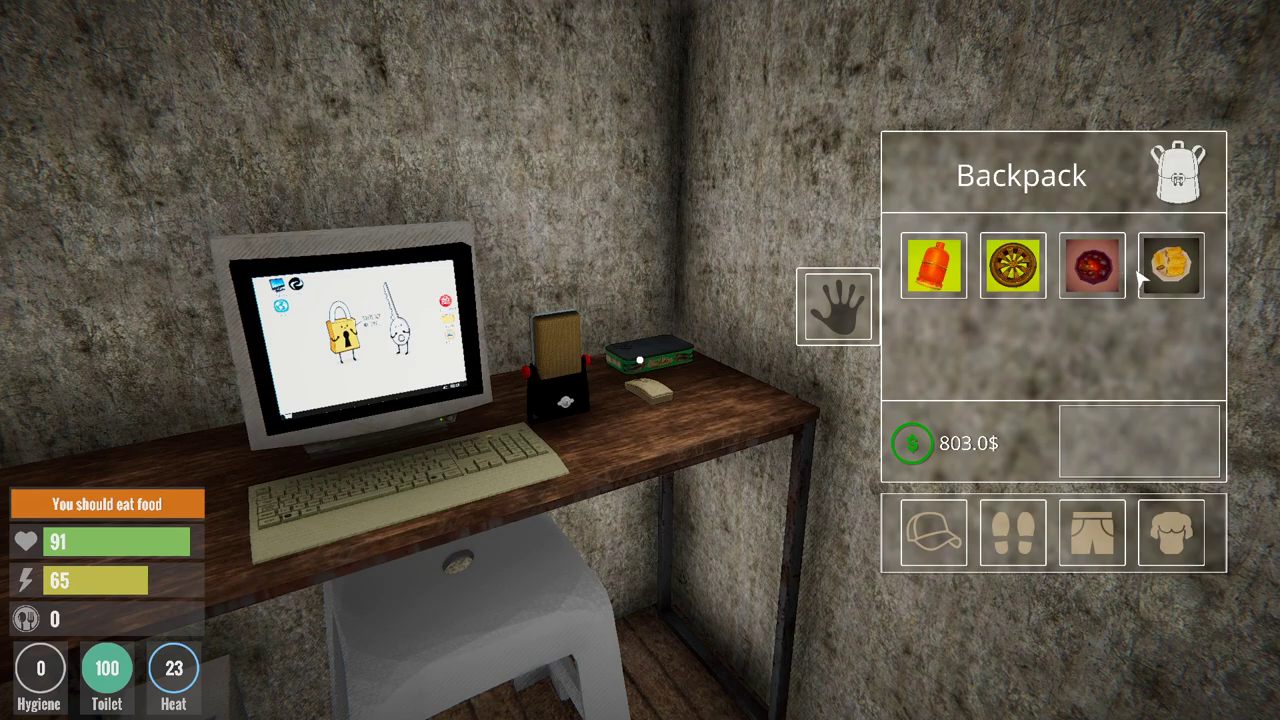
{"action": "mouse_move", "coordinate": [1148, 280]}
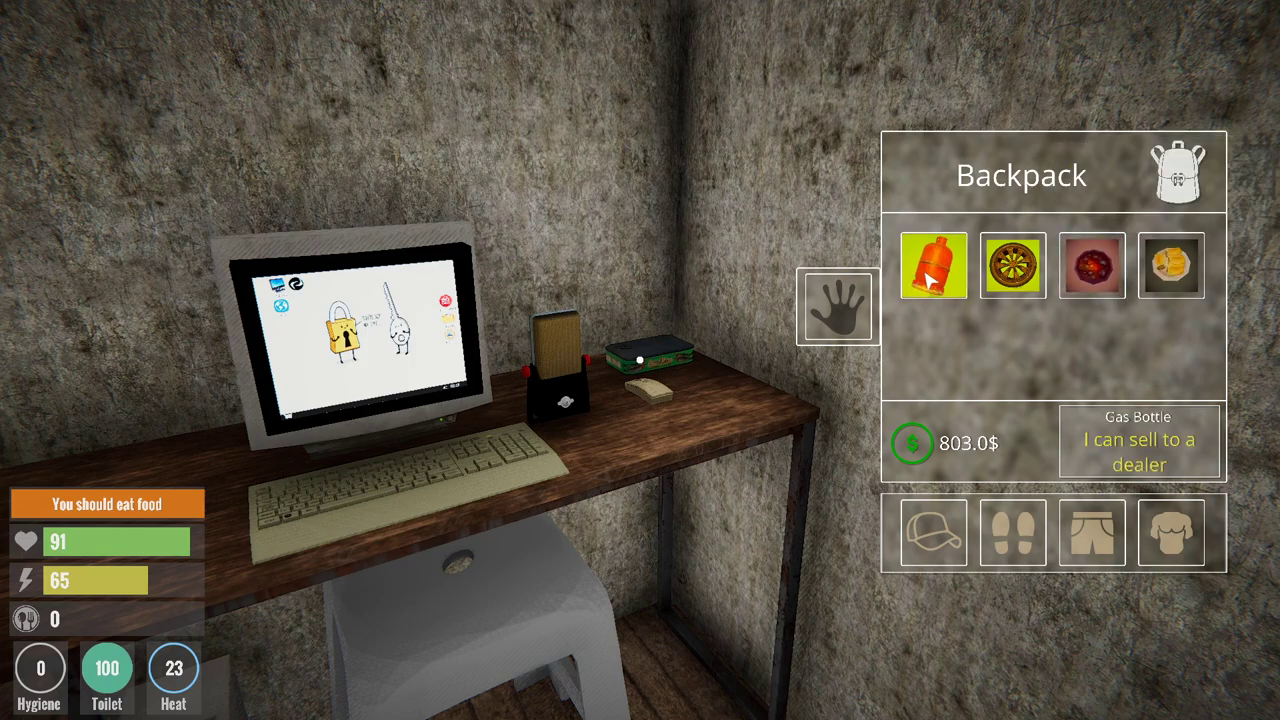
{"action": "left_click_drag", "start_coordinate": [933, 265], "coordinate": [838, 307]}
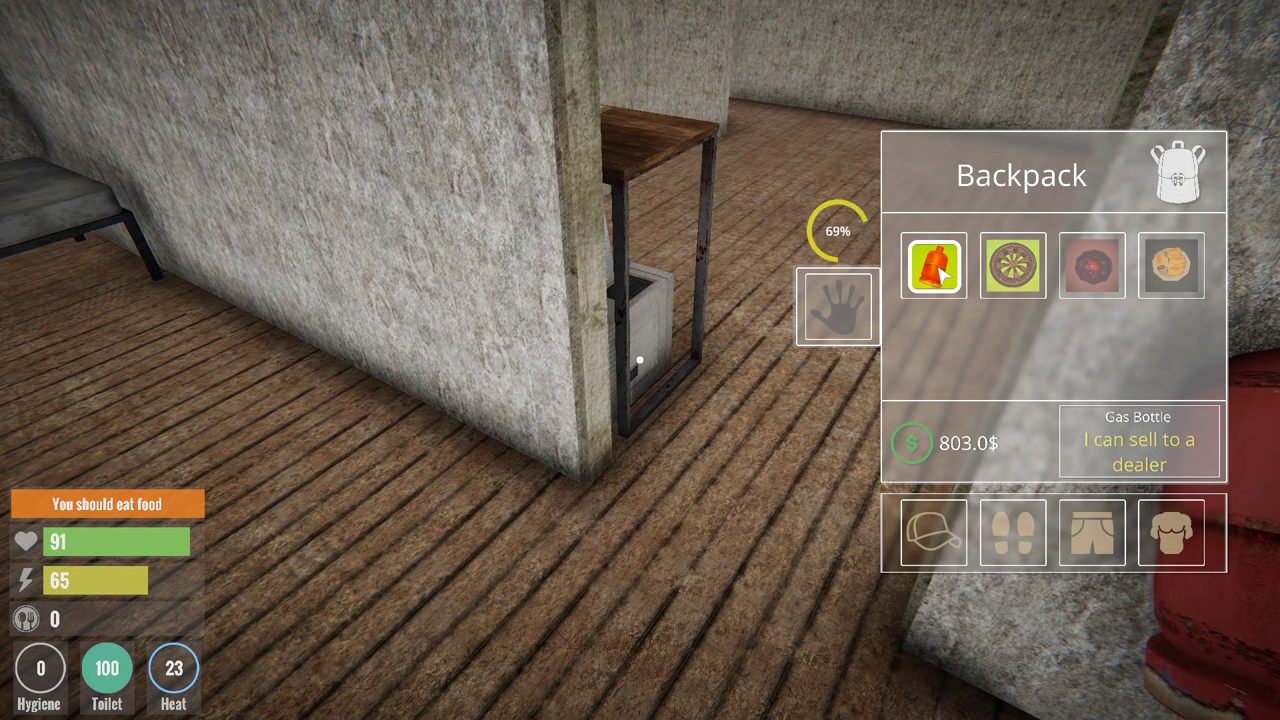
{"action": "left_click", "coordinate": [1019, 271]}
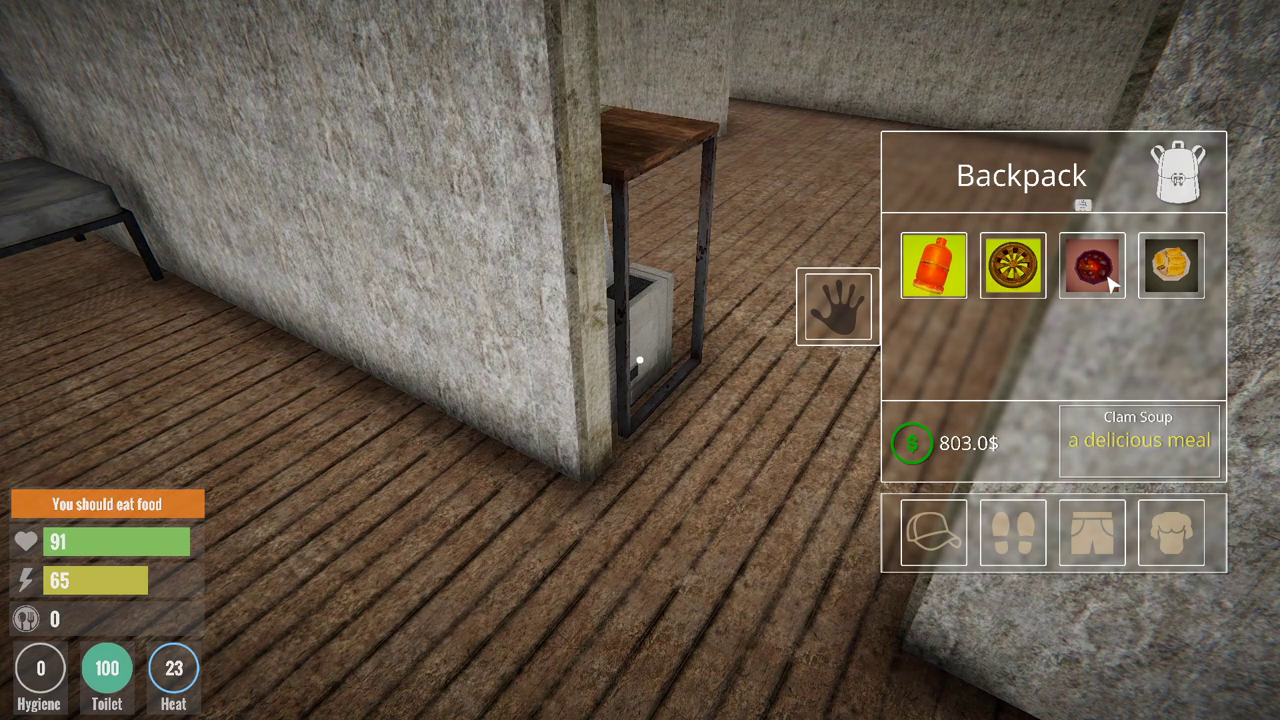
{"action": "mouse_move", "coordinate": [1095, 283]}
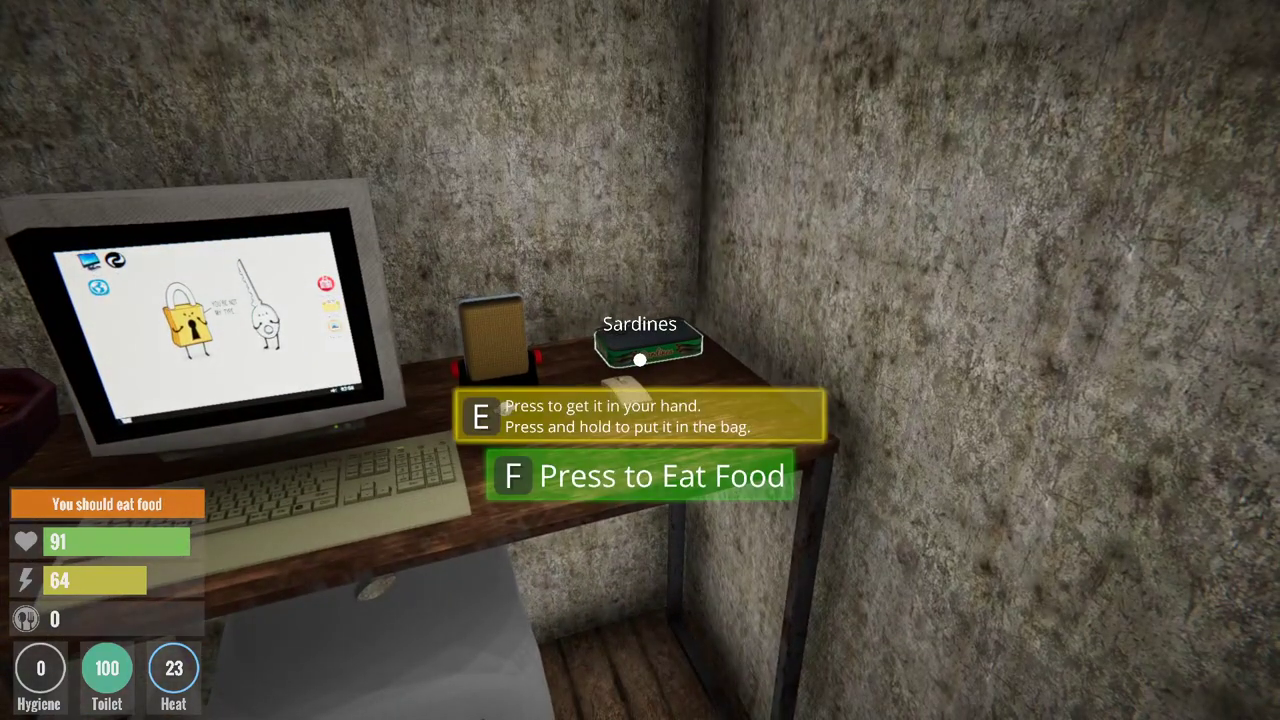
Eat the sardines on the desk and a meal from the backpack to raise the food meter.
{"action": "key", "text": "f"}
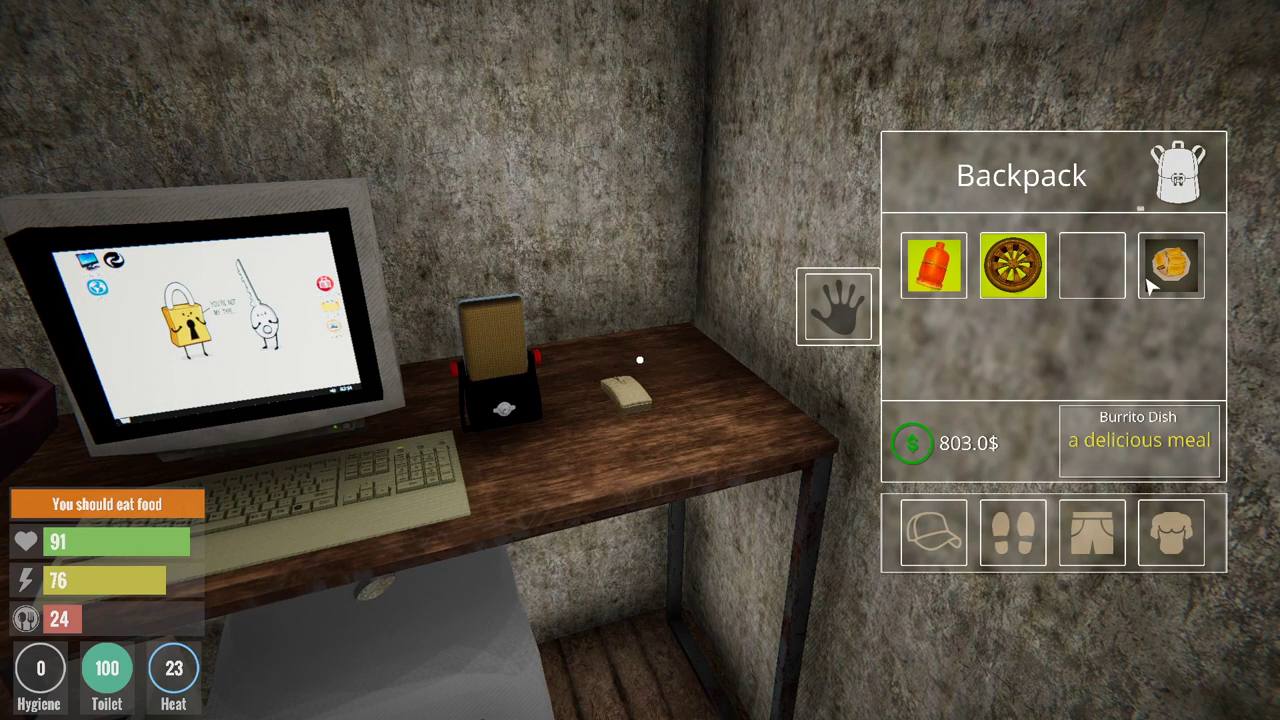
{"action": "left_click", "coordinate": [1169, 266]}
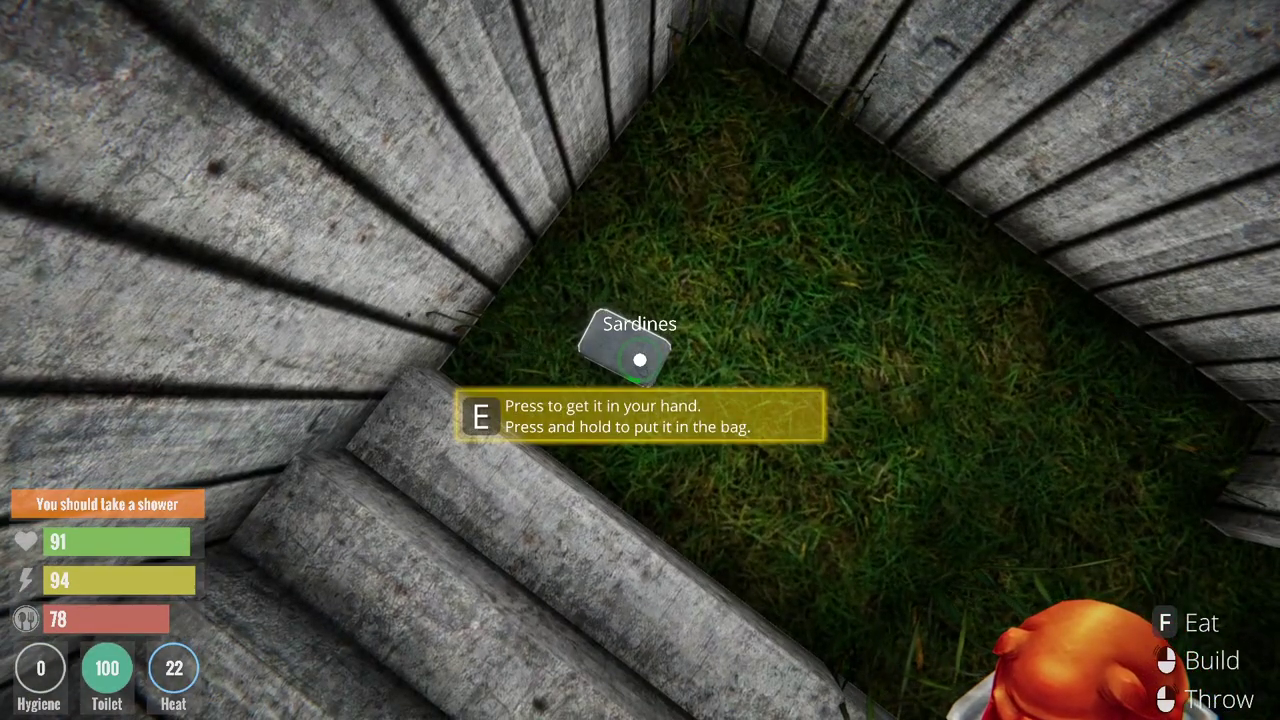
Bag the sardines lying in the yard, raising food to 78, and head to the car trunk.
{"action": "key", "text": "e"}
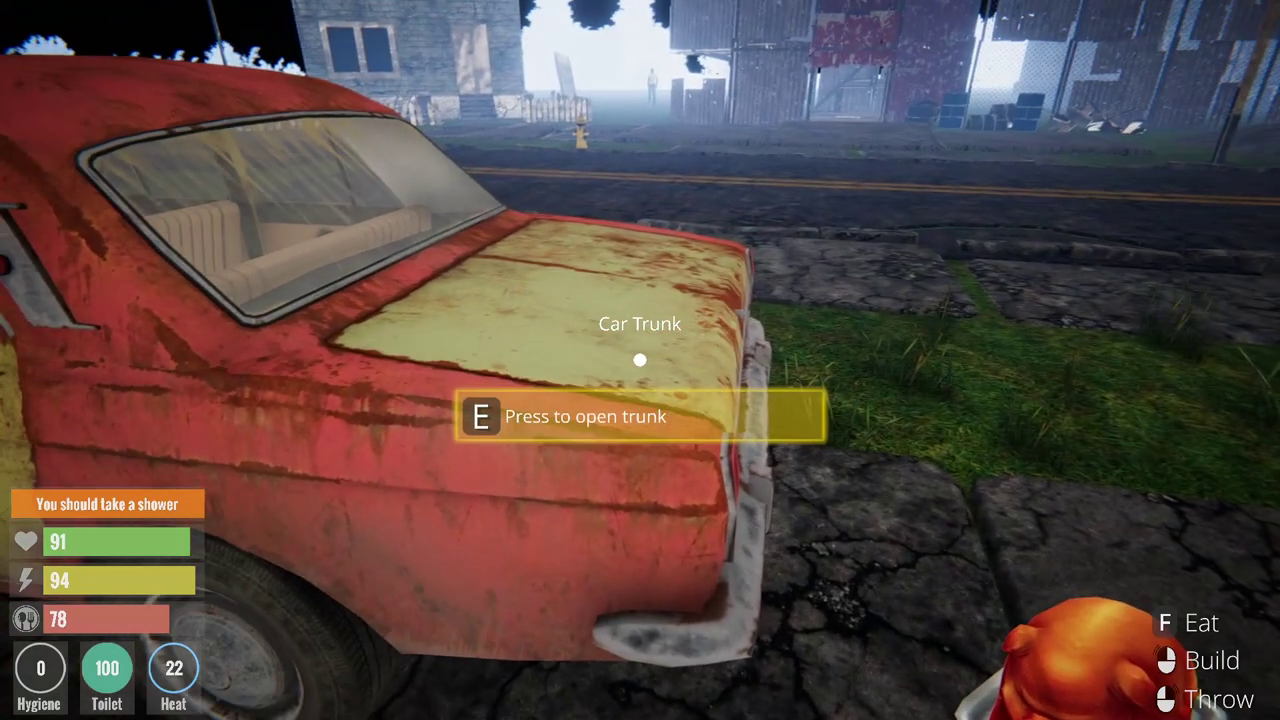
Stow the gas bottle in the car trunk, then go inside and shelve the roast pig.
{"action": "key", "text": "e"}
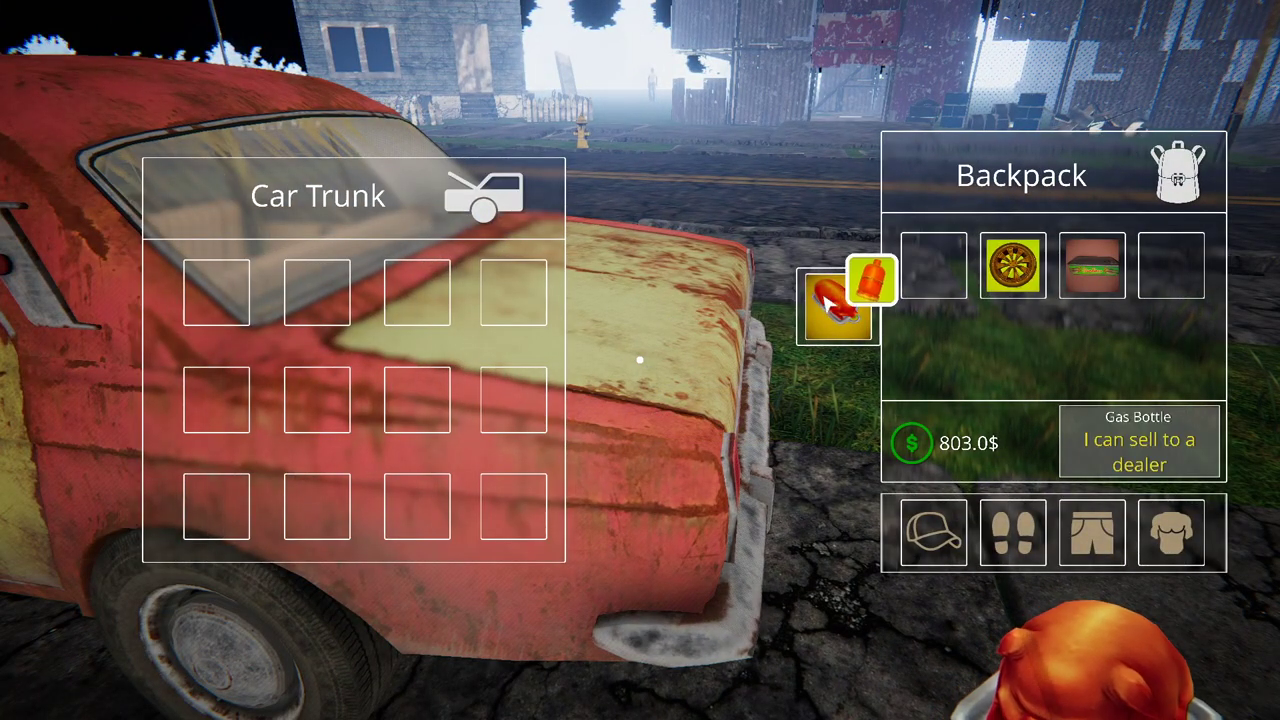
{"action": "left_click_drag", "start_coordinate": [870, 280], "coordinate": [513, 291]}
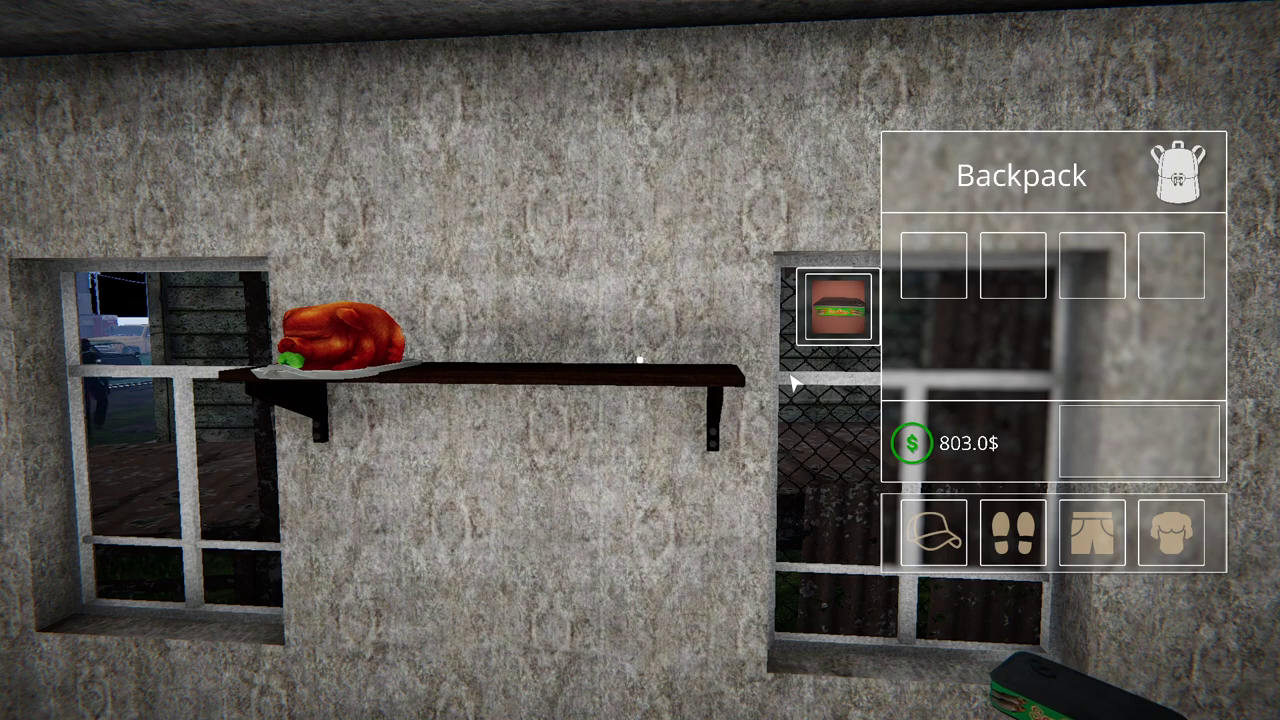
{"action": "key", "text": "Tab"}
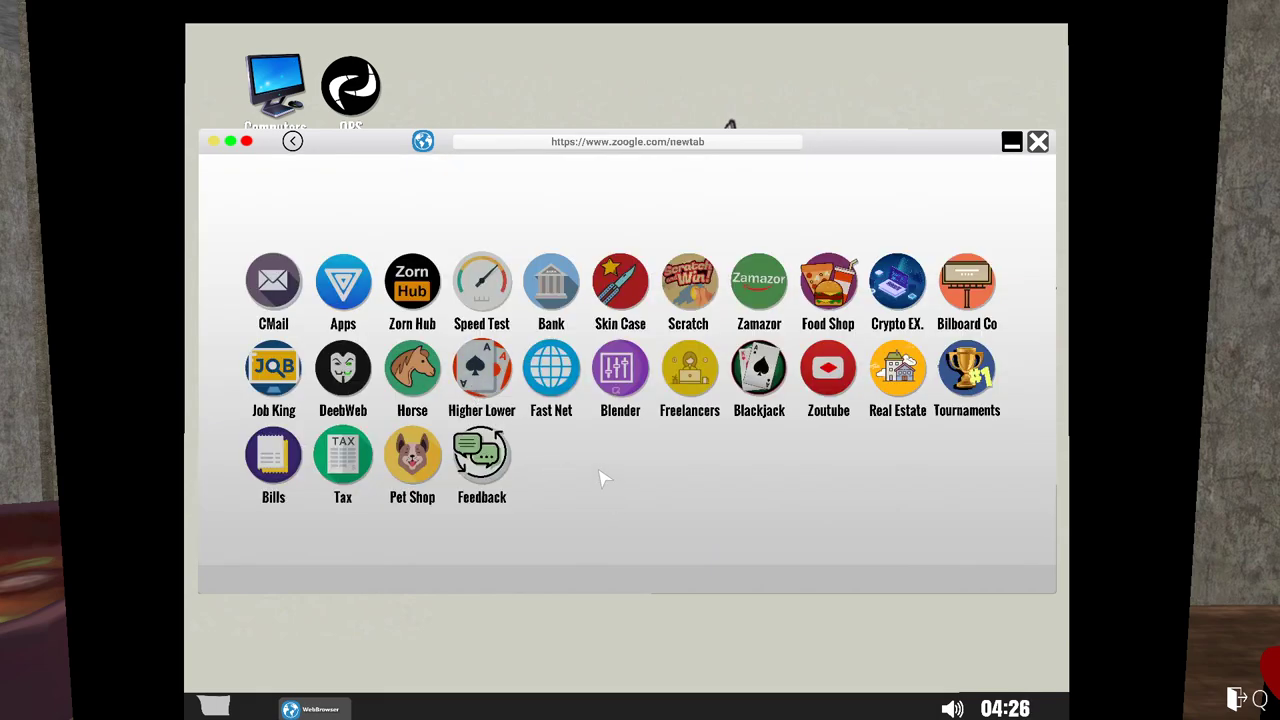
Log in to the CD Bank site by fingerprint, showing 803$ wallet and 125.5$ card.
{"action": "left_click", "coordinate": [551, 280]}
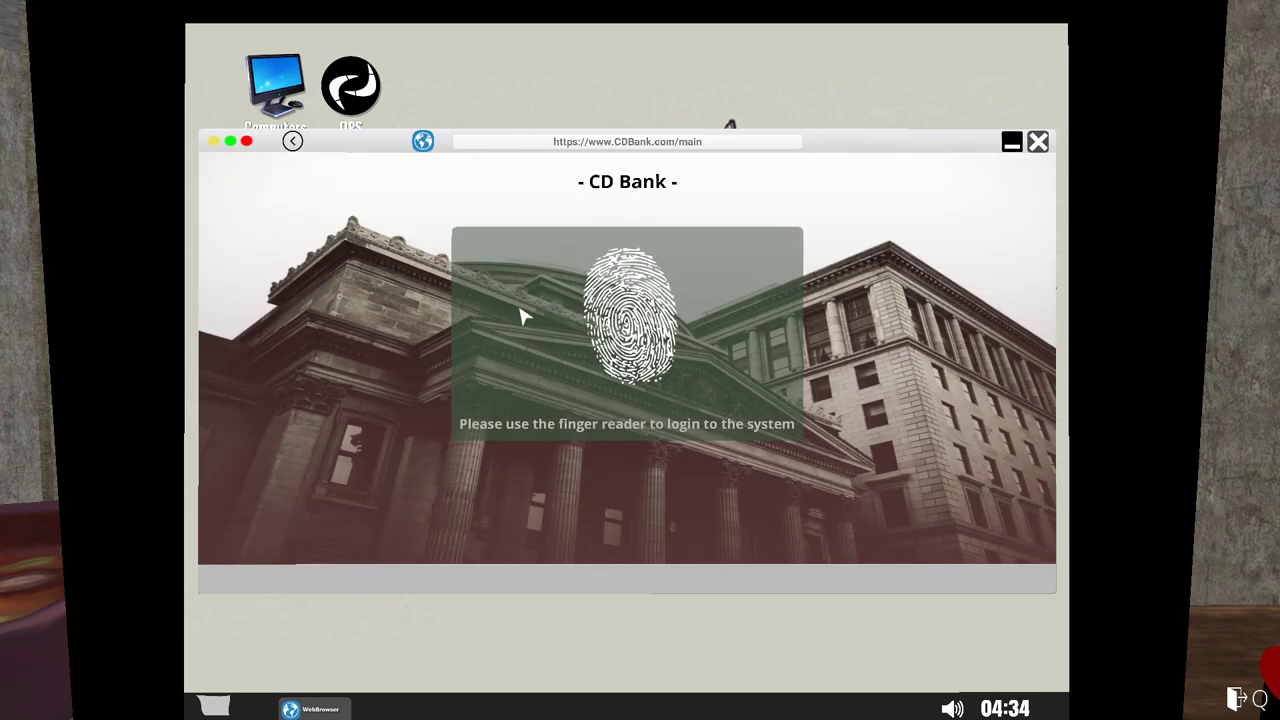
{"action": "left_click", "coordinate": [629, 330]}
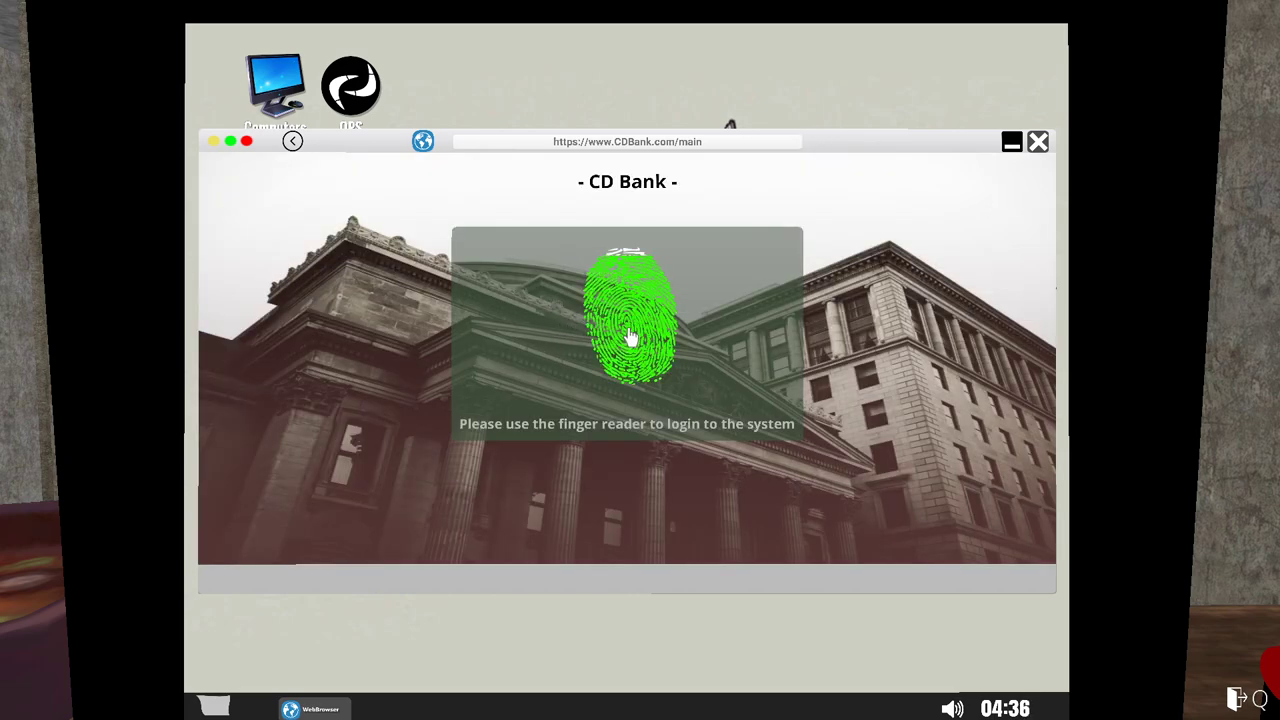
{"action": "left_click", "coordinate": [628, 332]}
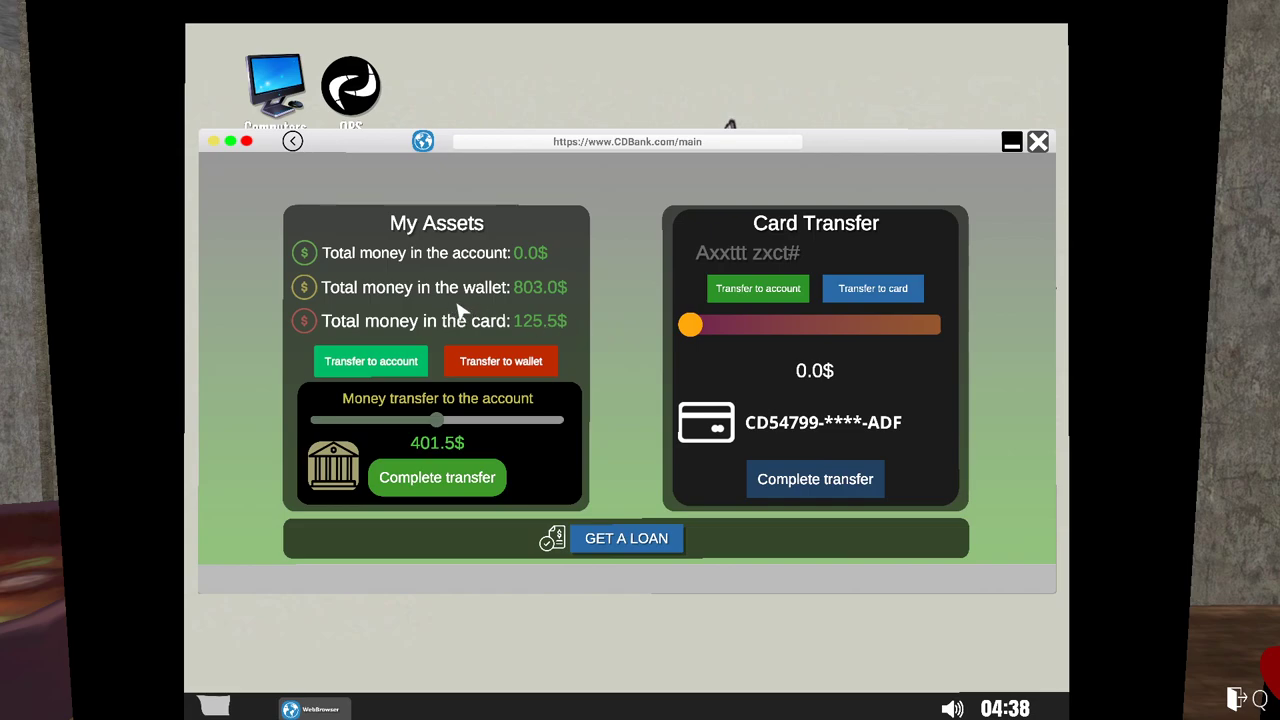
{"action": "mouse_move", "coordinate": [525, 330]}
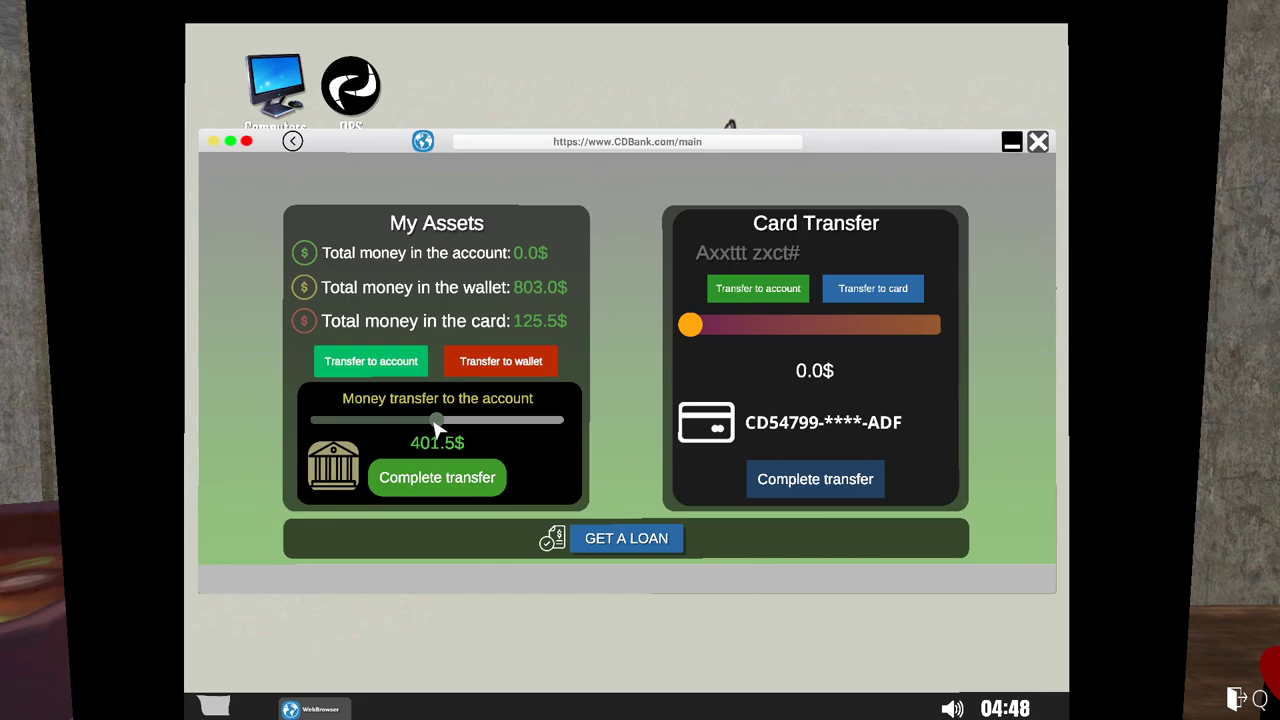
Transfer 403.7$ from the wallet into the bank account, leaving 399.3$ in the wallet.
{"action": "left_click_drag", "start_coordinate": [437, 420], "coordinate": [440, 420]}
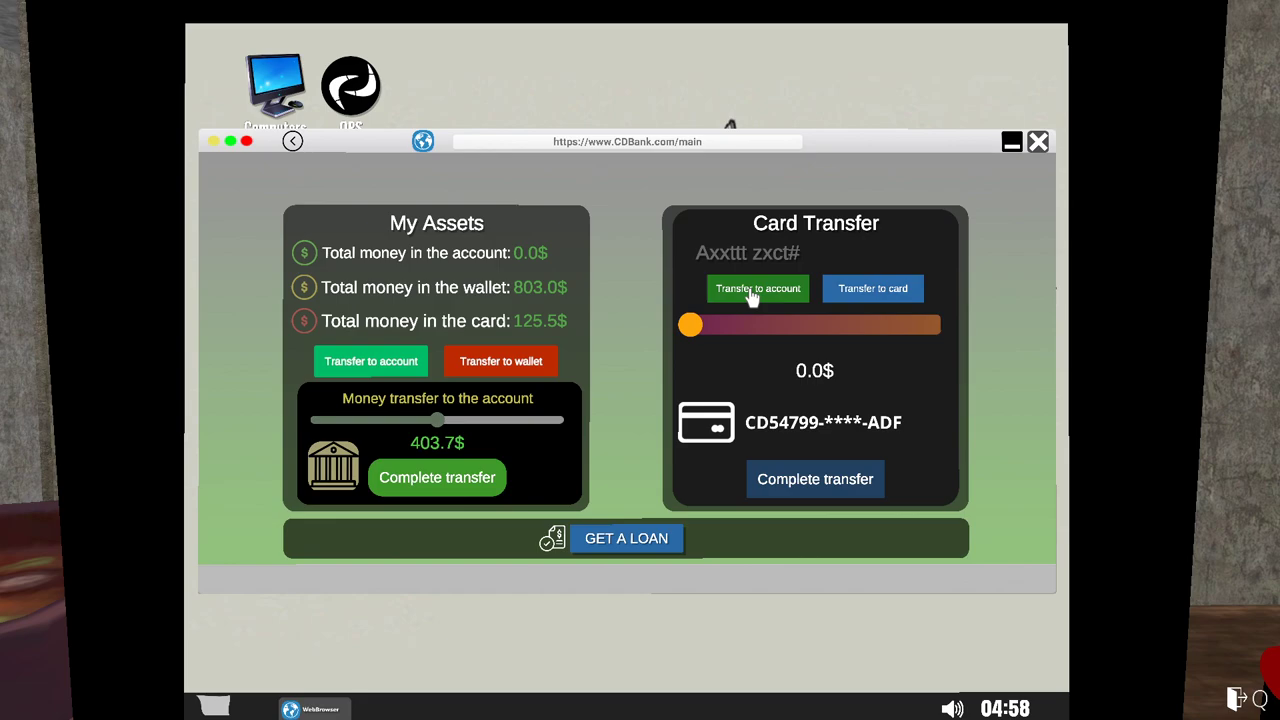
{"action": "left_click_drag", "start_coordinate": [690, 323], "coordinate": [815, 323]}
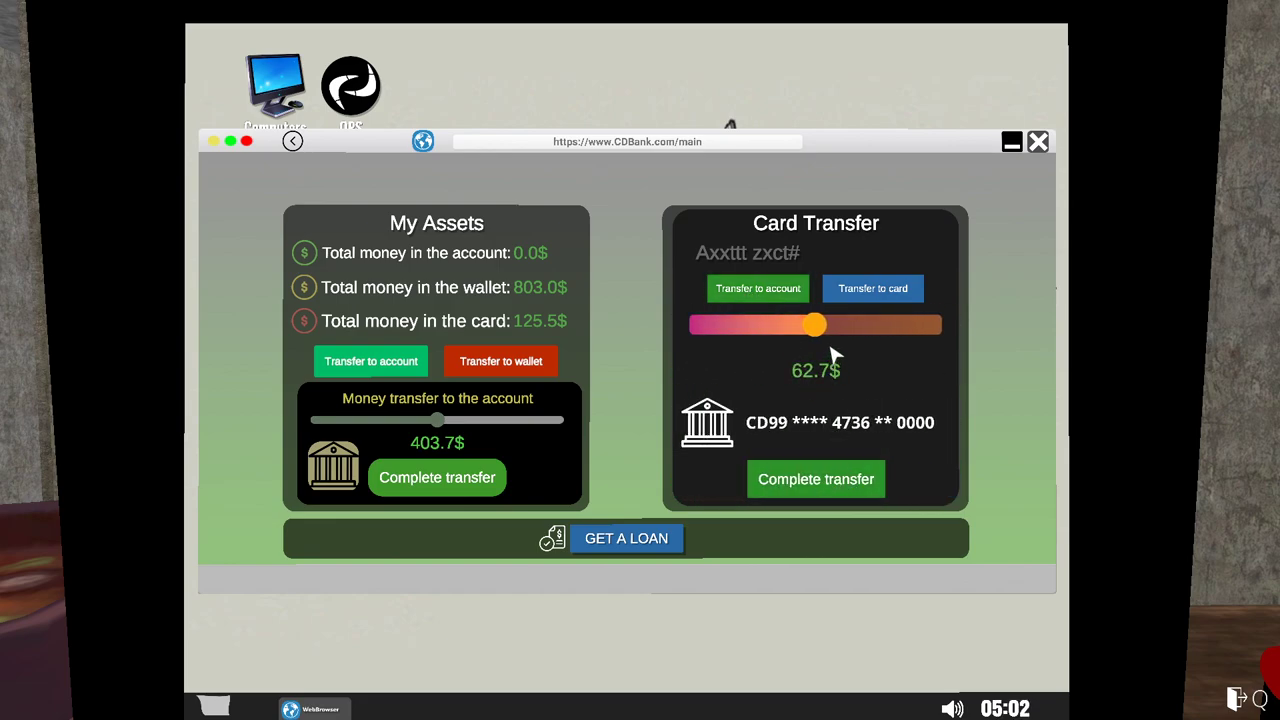
{"action": "left_click_drag", "start_coordinate": [812, 324], "coordinate": [935, 324]}
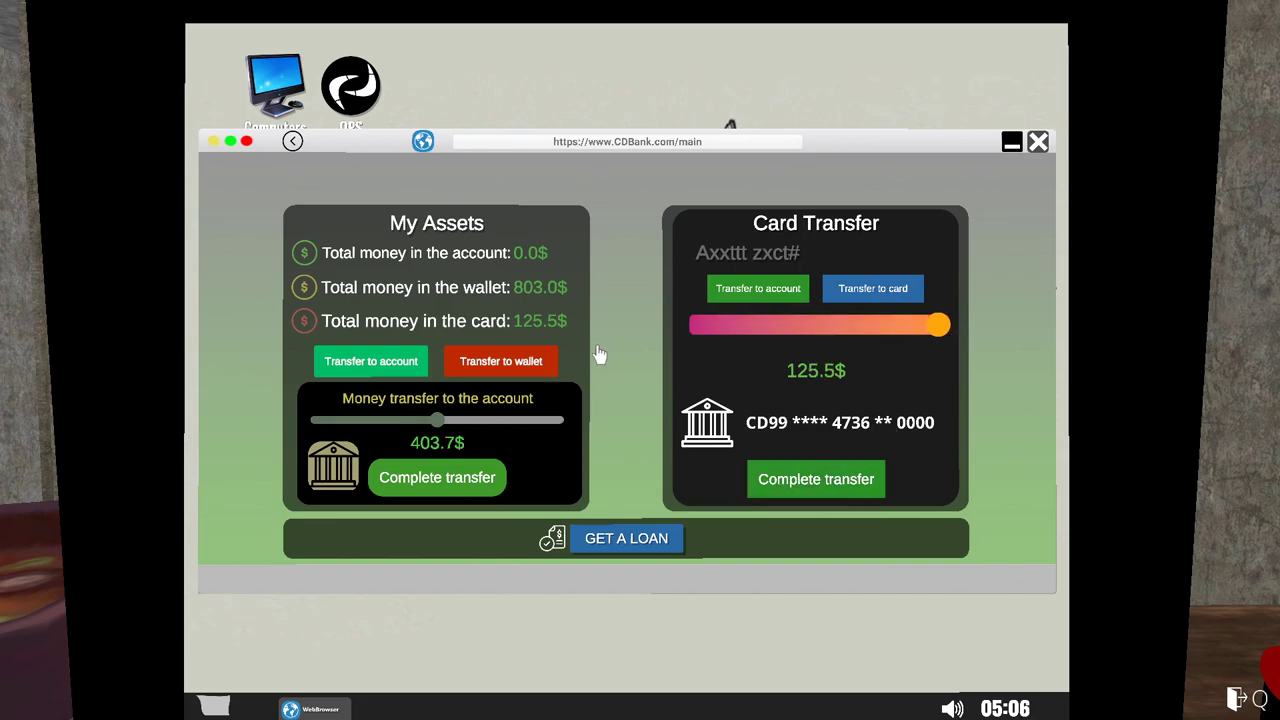
{"action": "mouse_move", "coordinate": [435, 295]}
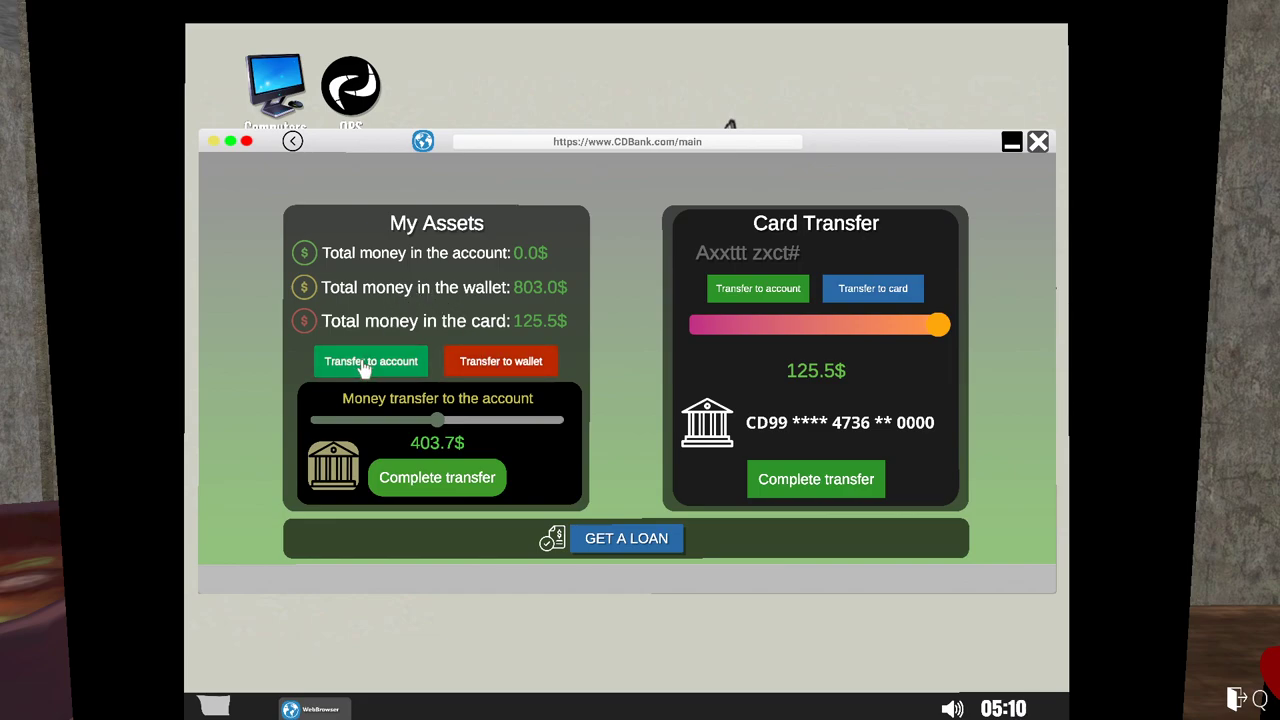
{"action": "mouse_move", "coordinate": [508, 448]}
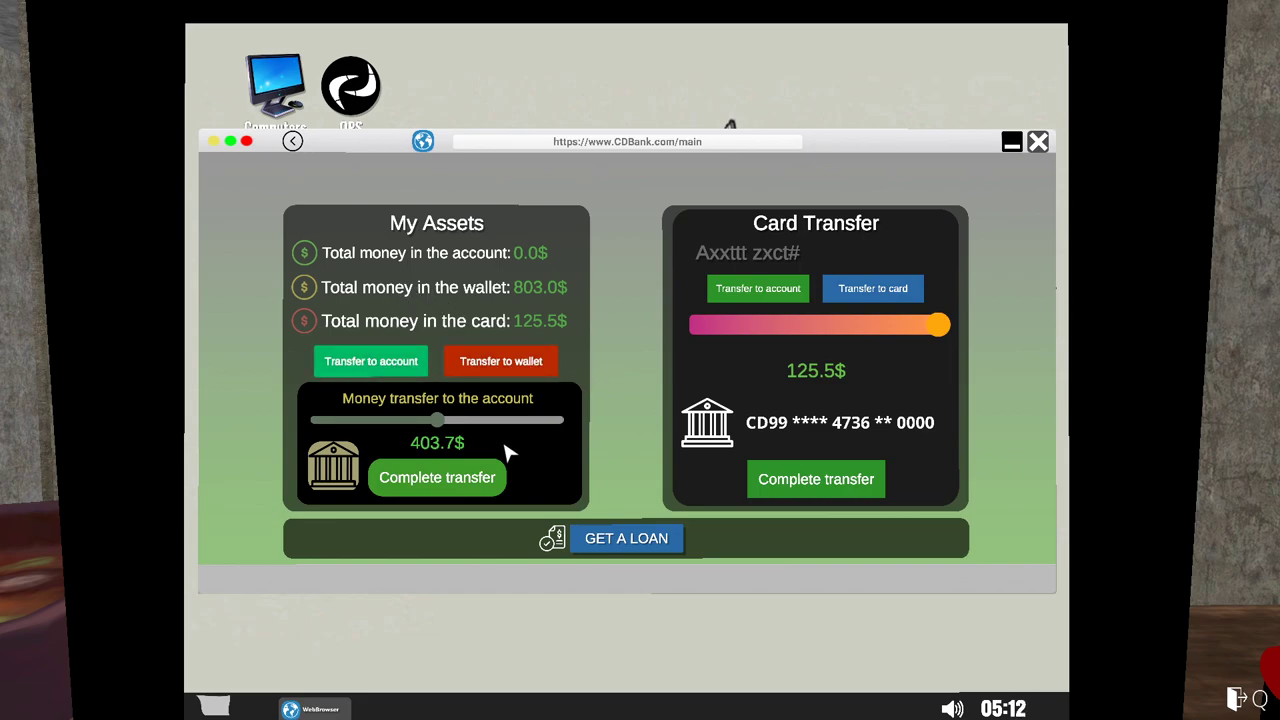
{"action": "left_click", "coordinate": [436, 477]}
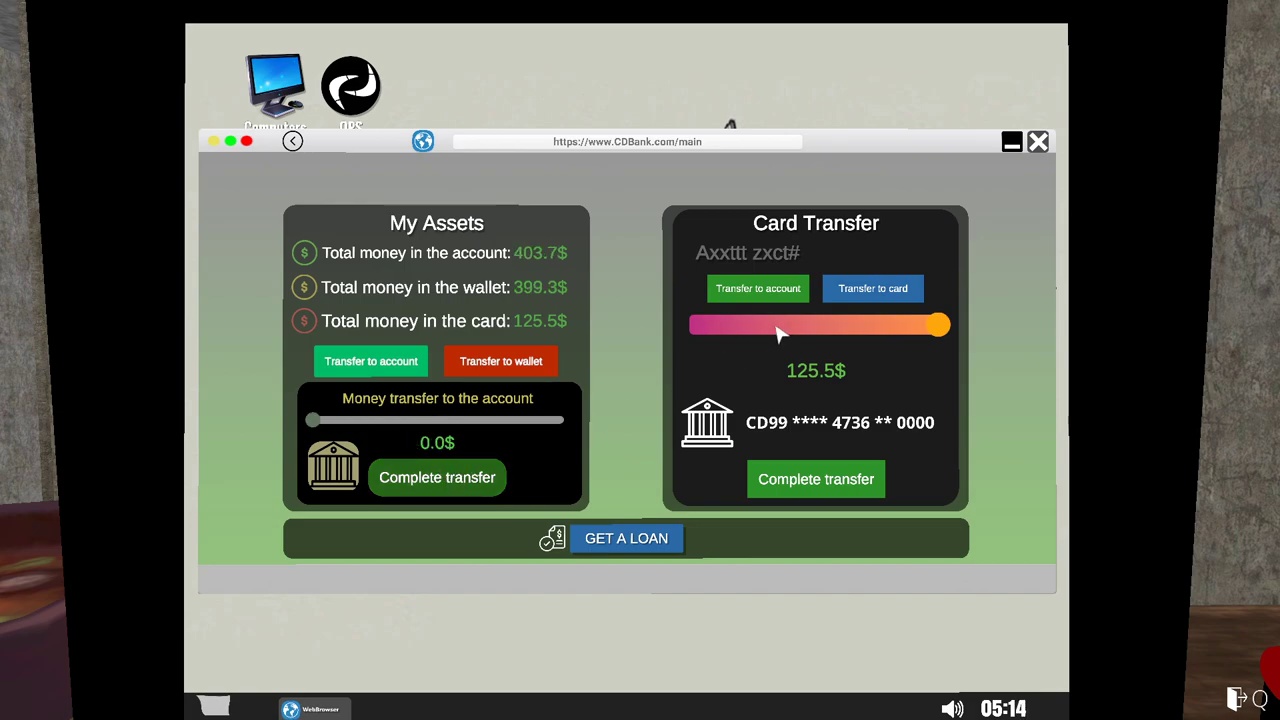
Move the full 403.7$ account balance onto the card, totalling 529.1$, and close the bank site.
{"action": "left_click", "coordinate": [872, 288]}
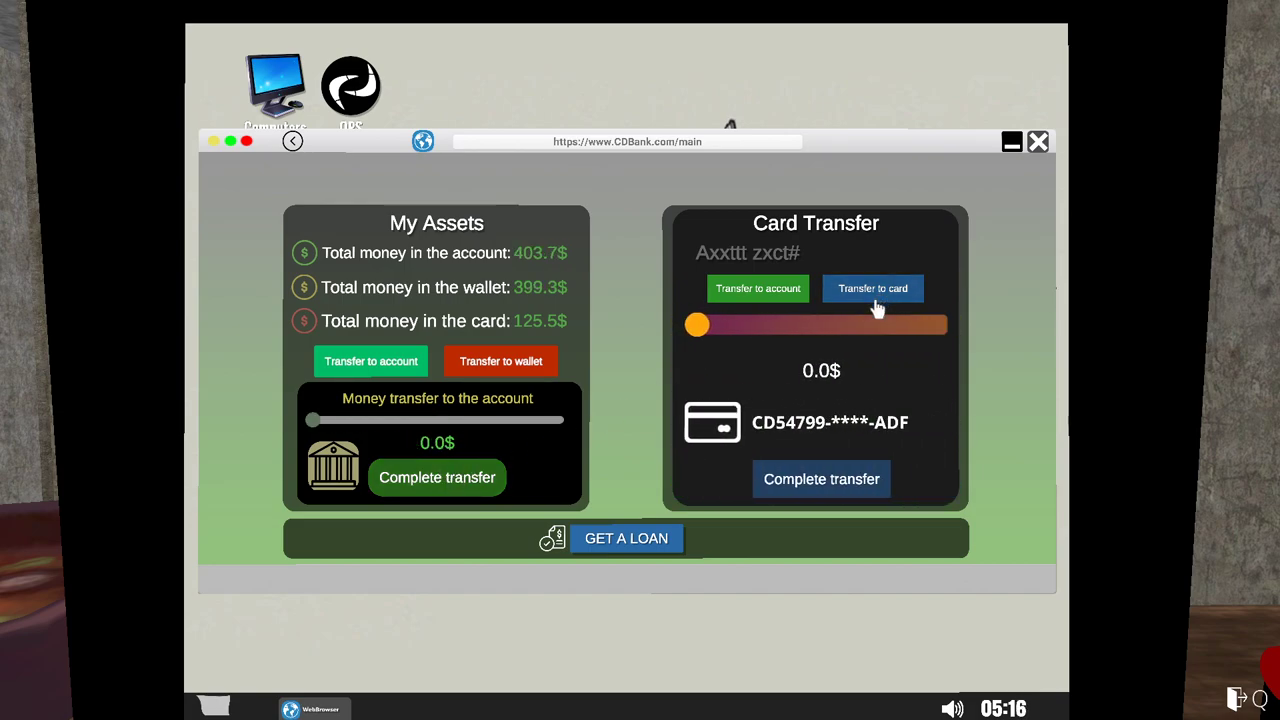
{"action": "left_click_drag", "start_coordinate": [697, 325], "coordinate": [918, 325]}
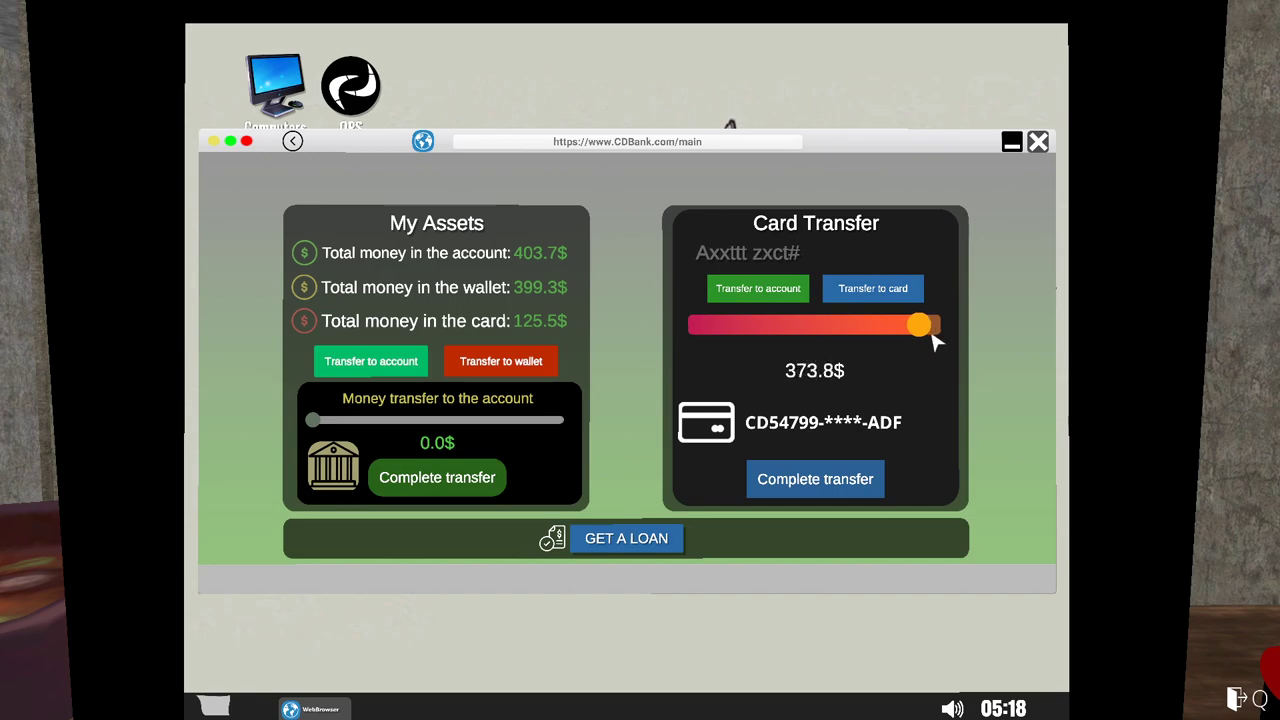
{"action": "left_click_drag", "start_coordinate": [918, 324], "coordinate": [935, 324]}
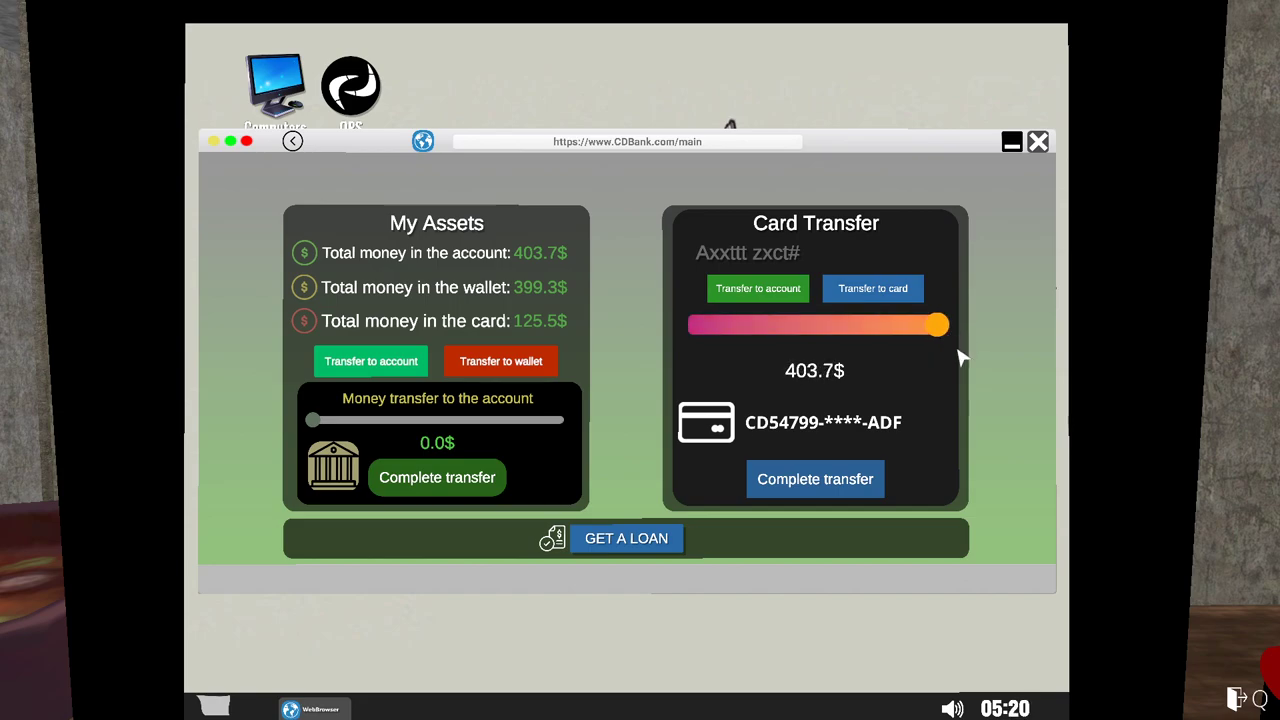
{"action": "left_click", "coordinate": [815, 479]}
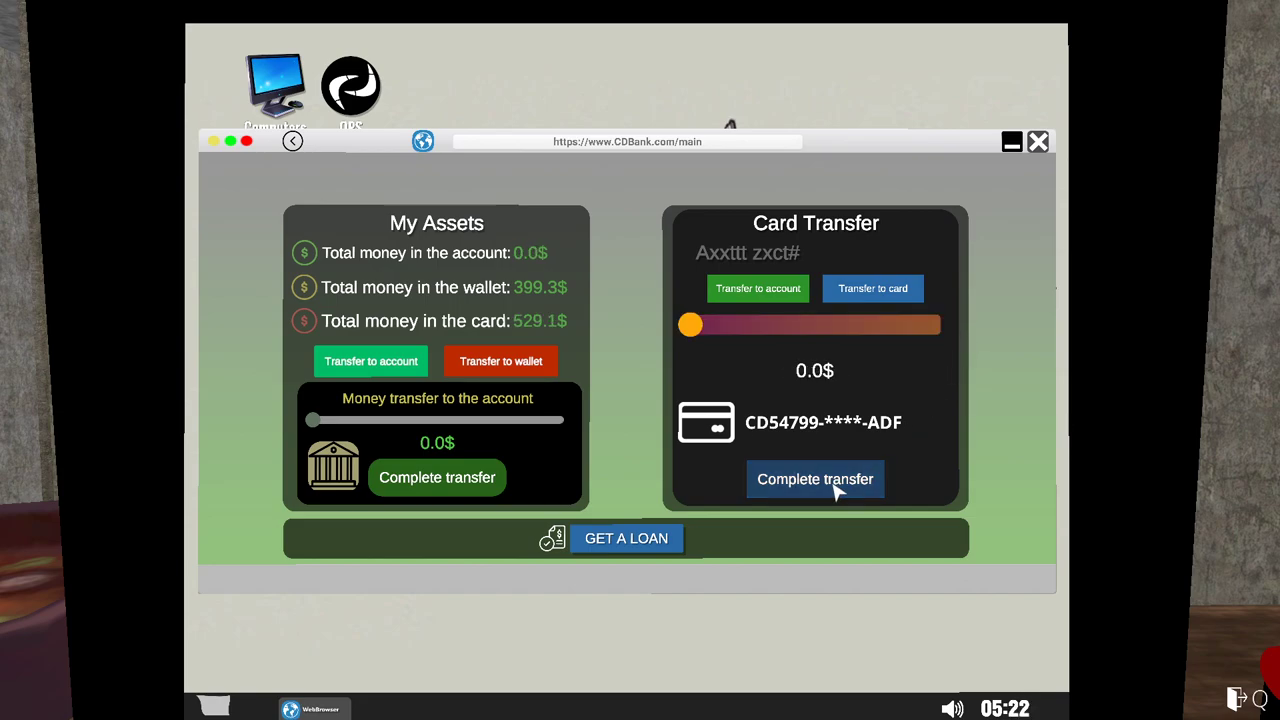
{"action": "mouse_move", "coordinate": [542, 300]}
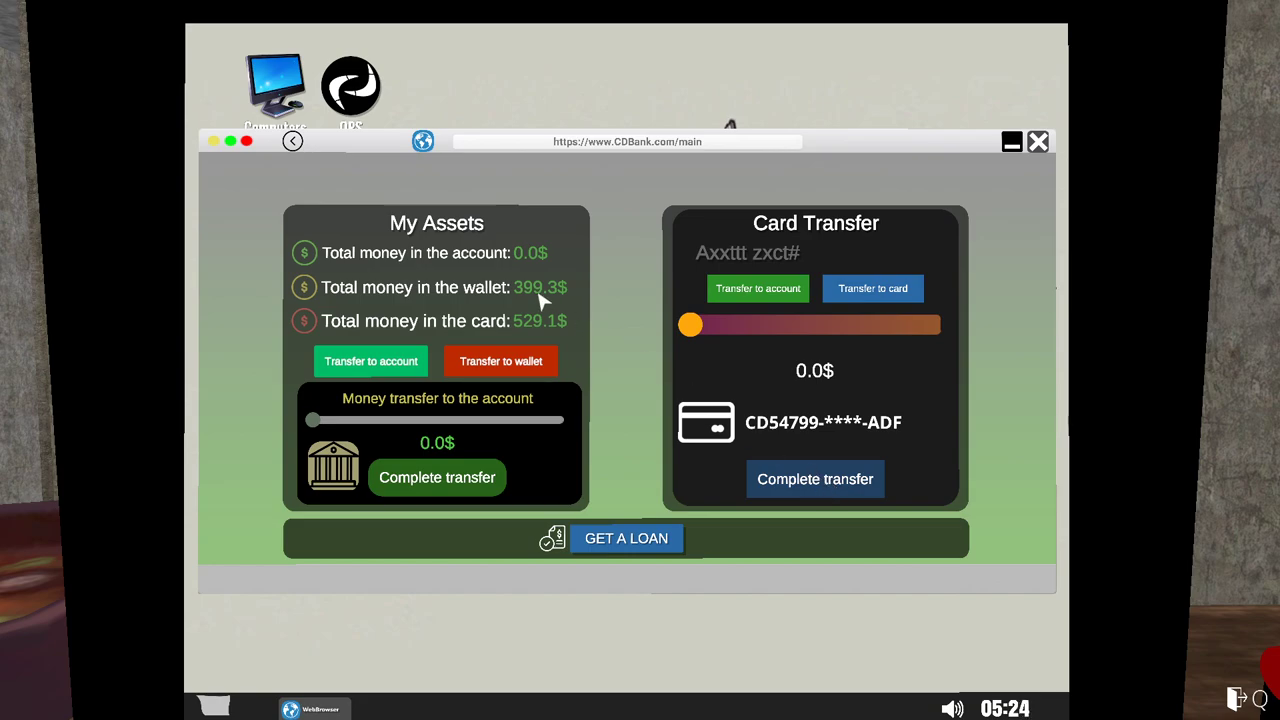
{"action": "mouse_move", "coordinate": [508, 314]}
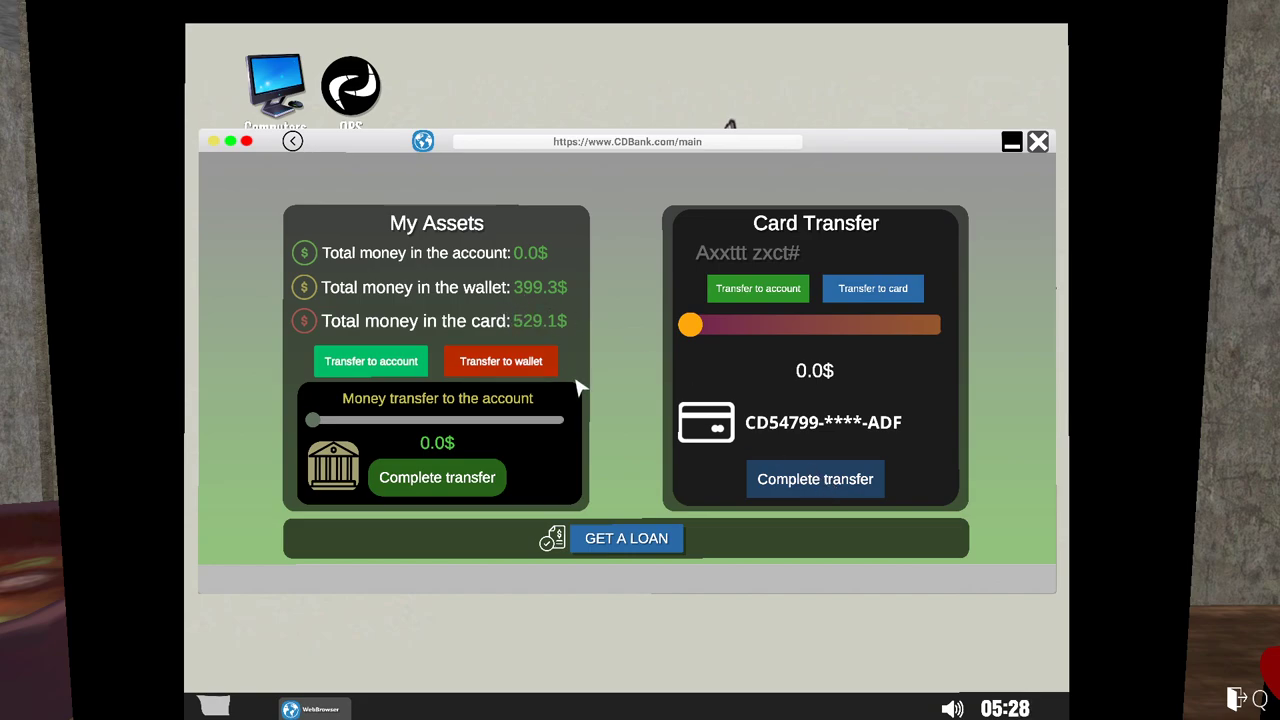
{"action": "left_click", "coordinate": [1038, 141]}
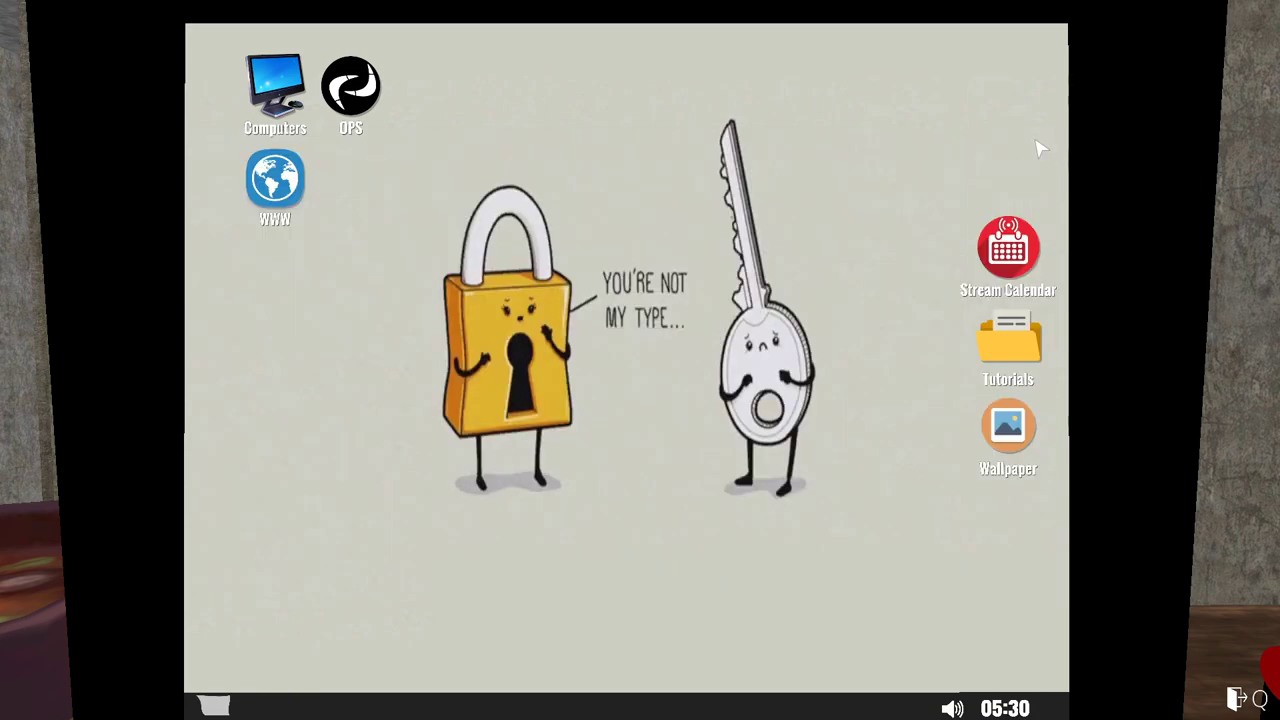
Reopen the browser and go to the Zamazor shop's bathtub listings.
{"action": "double_click", "coordinate": [272, 180]}
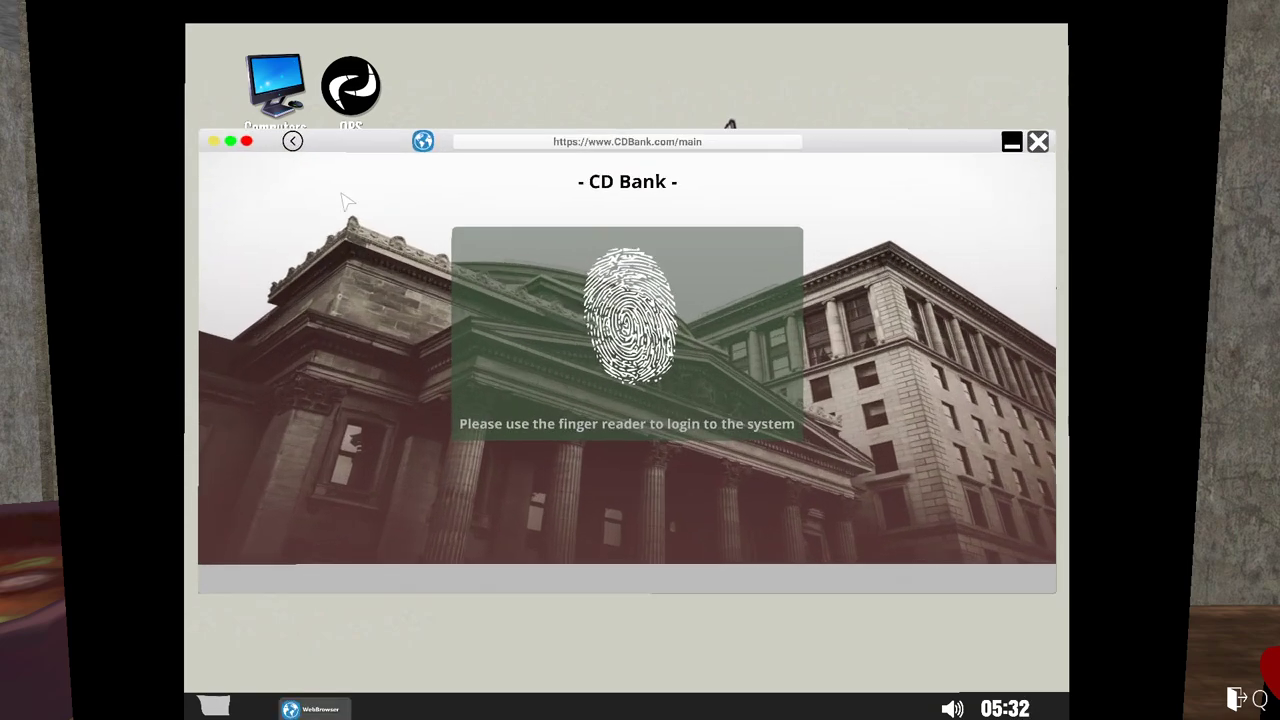
{"action": "left_click", "coordinate": [1037, 141]}
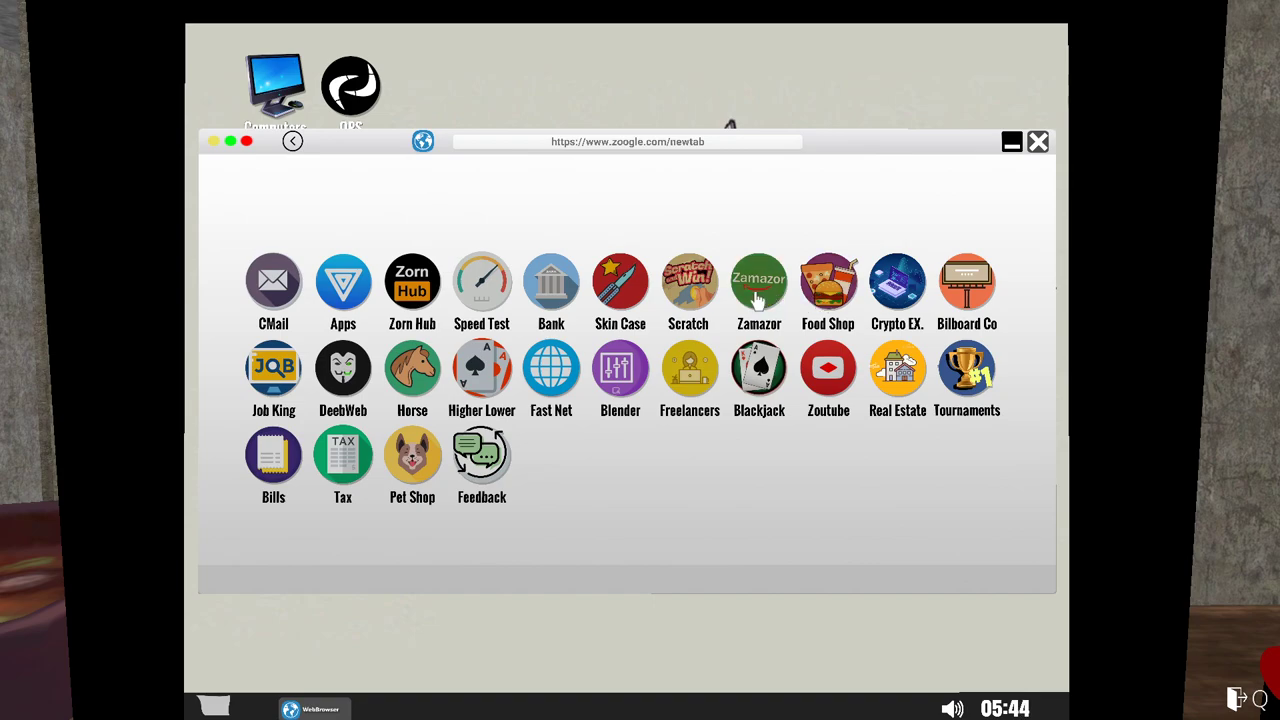
{"action": "left_click", "coordinate": [758, 280]}
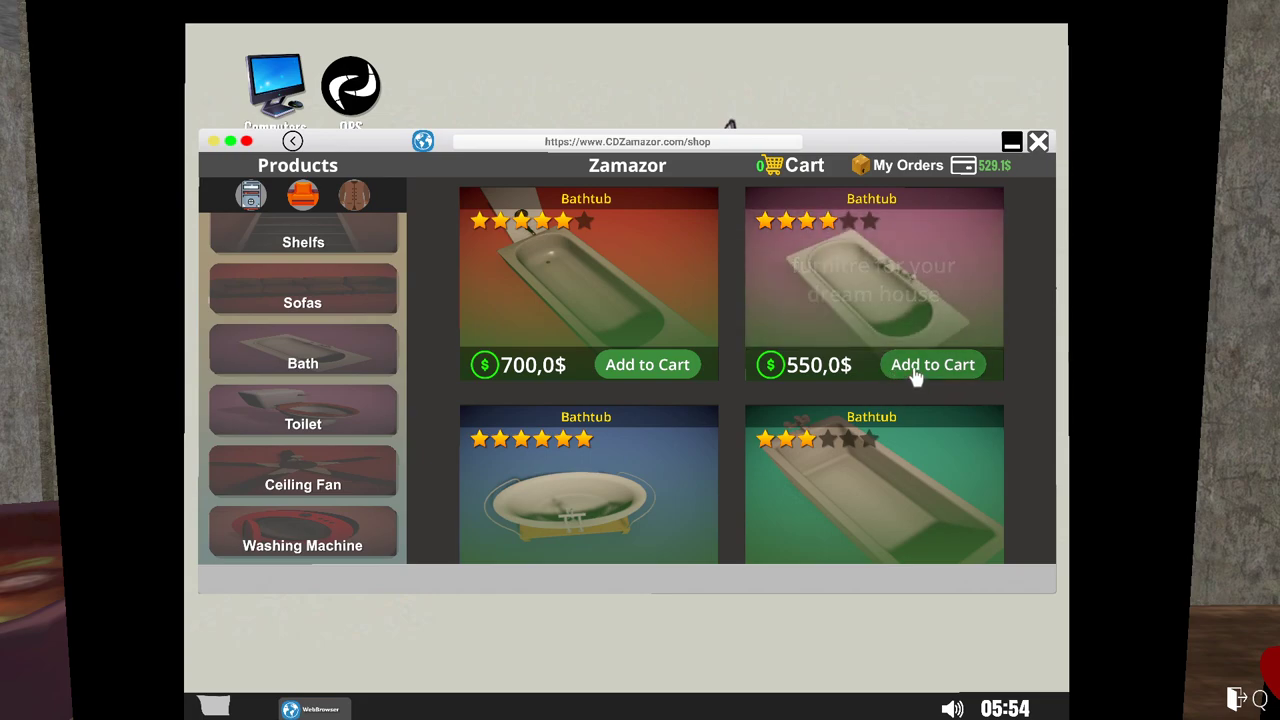
Buy the 400$ bathtub from Zamazor, dropping the card balance to 129.1$.
{"action": "scroll", "scroll_direction": "down", "scroll_amount": 3}
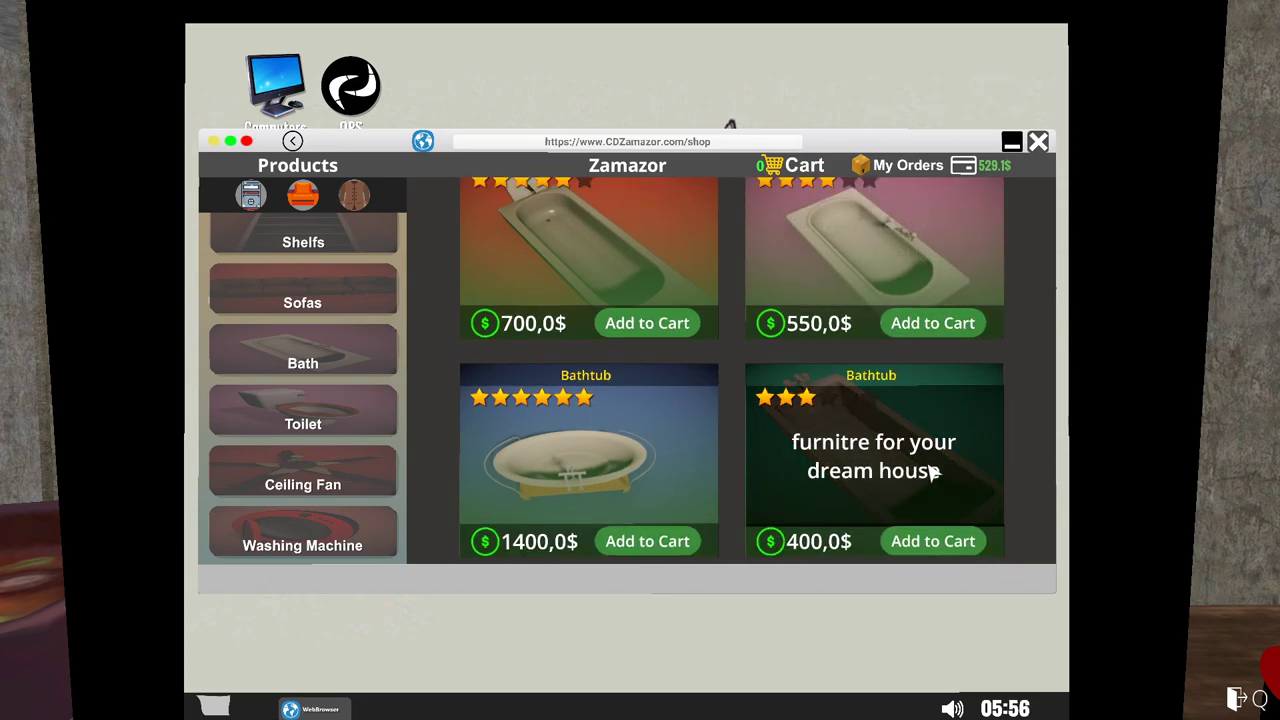
{"action": "scroll", "scroll_direction": "down", "scroll_amount": 3}
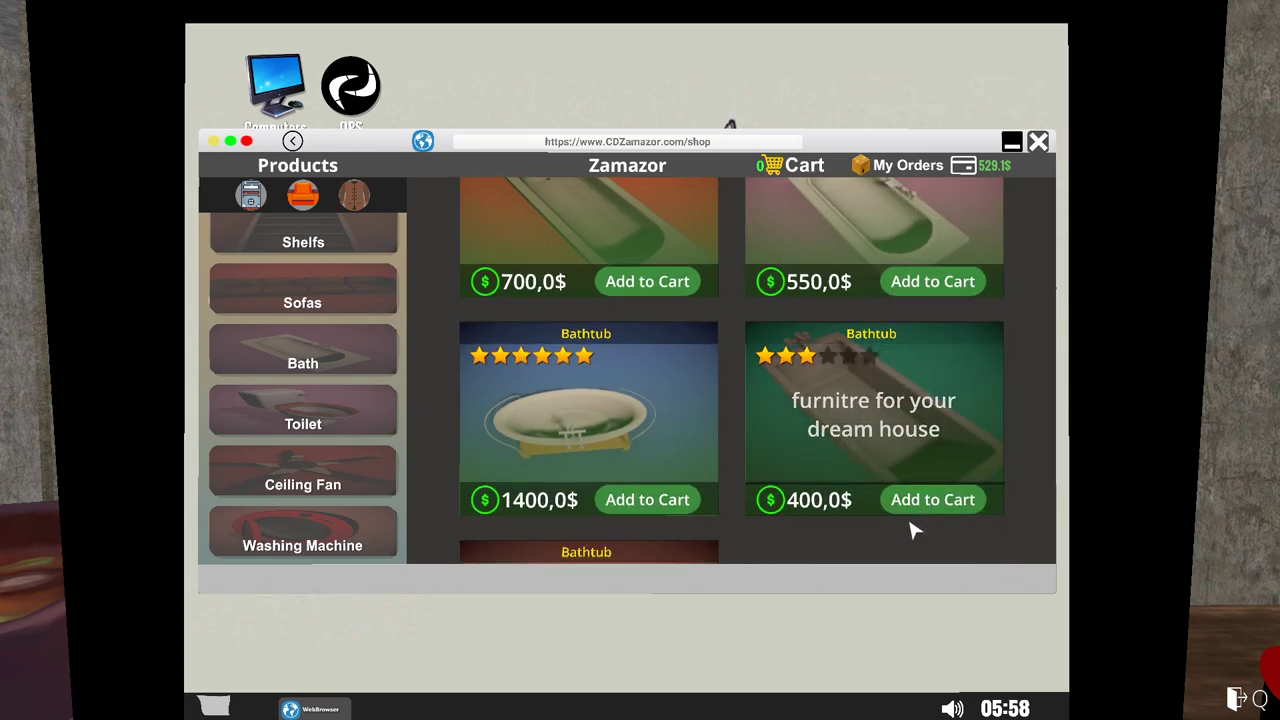
{"action": "scroll", "scroll_direction": "down", "scroll_amount": 3}
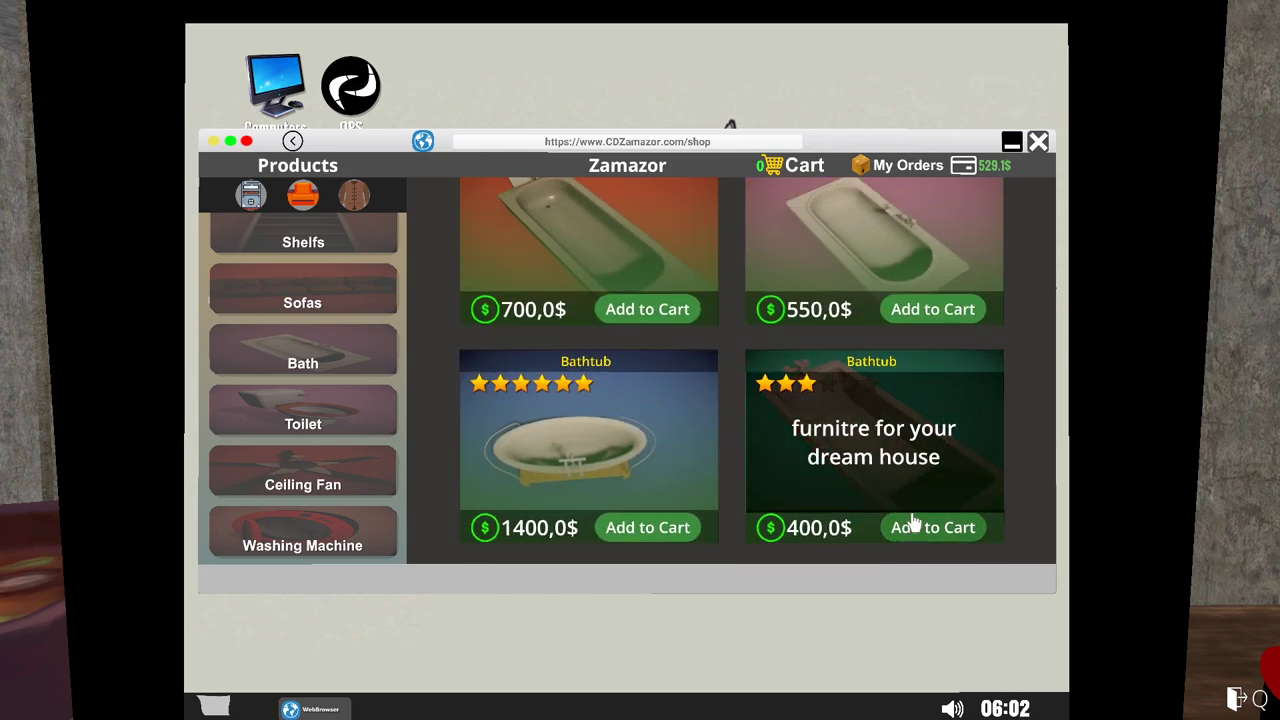
{"action": "scroll", "scroll_direction": "down", "scroll_amount": 3}
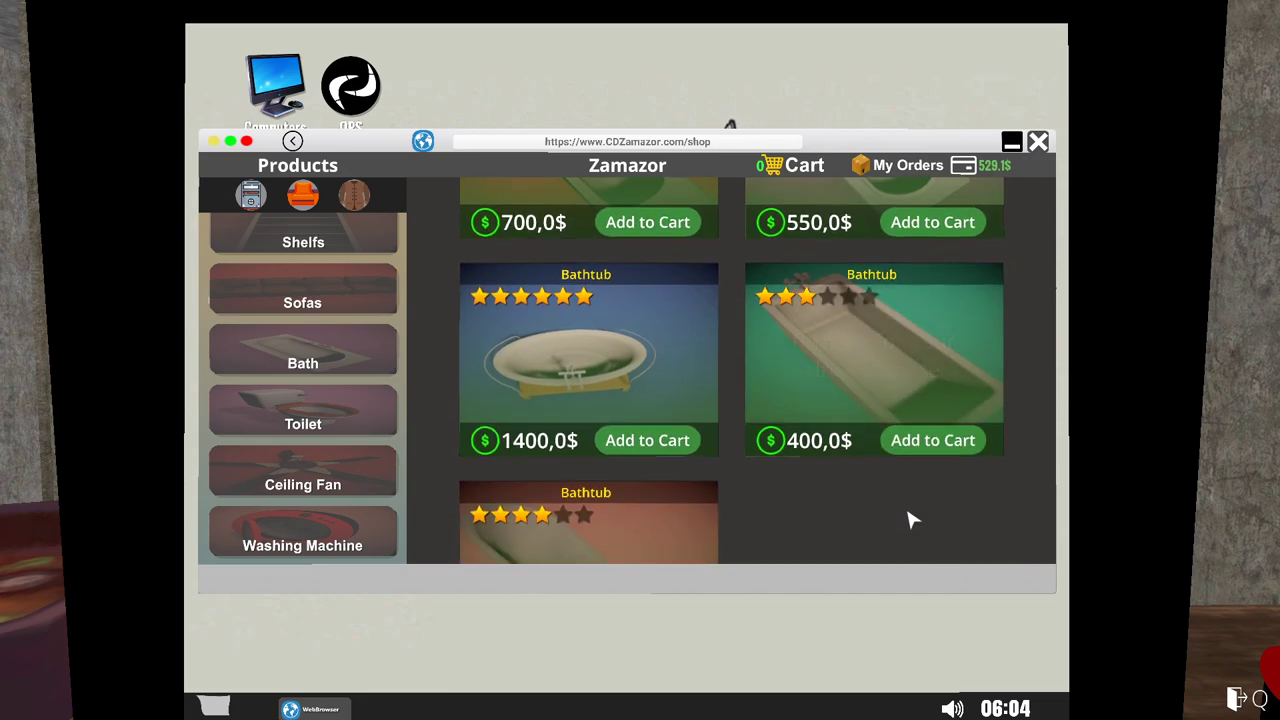
{"action": "scroll", "scroll_direction": "down", "scroll_amount": 3}
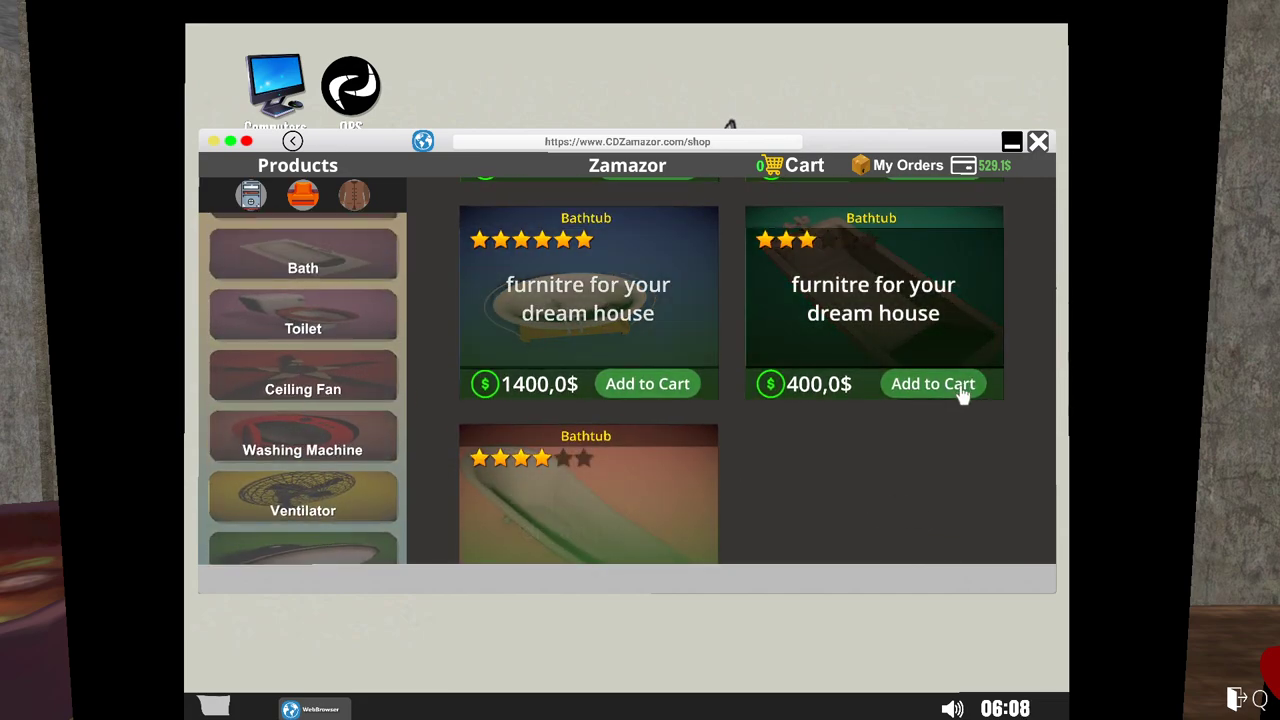
{"action": "left_click", "coordinate": [932, 384]}
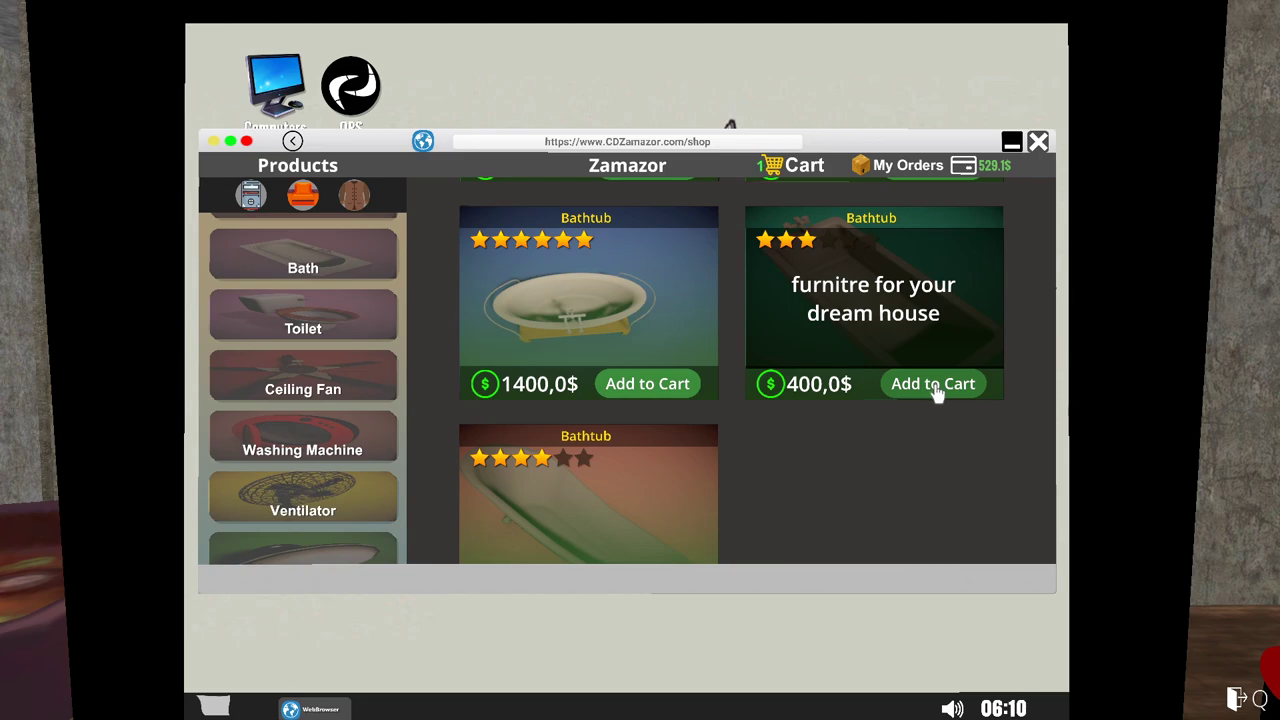
{"action": "left_click", "coordinate": [801, 164]}
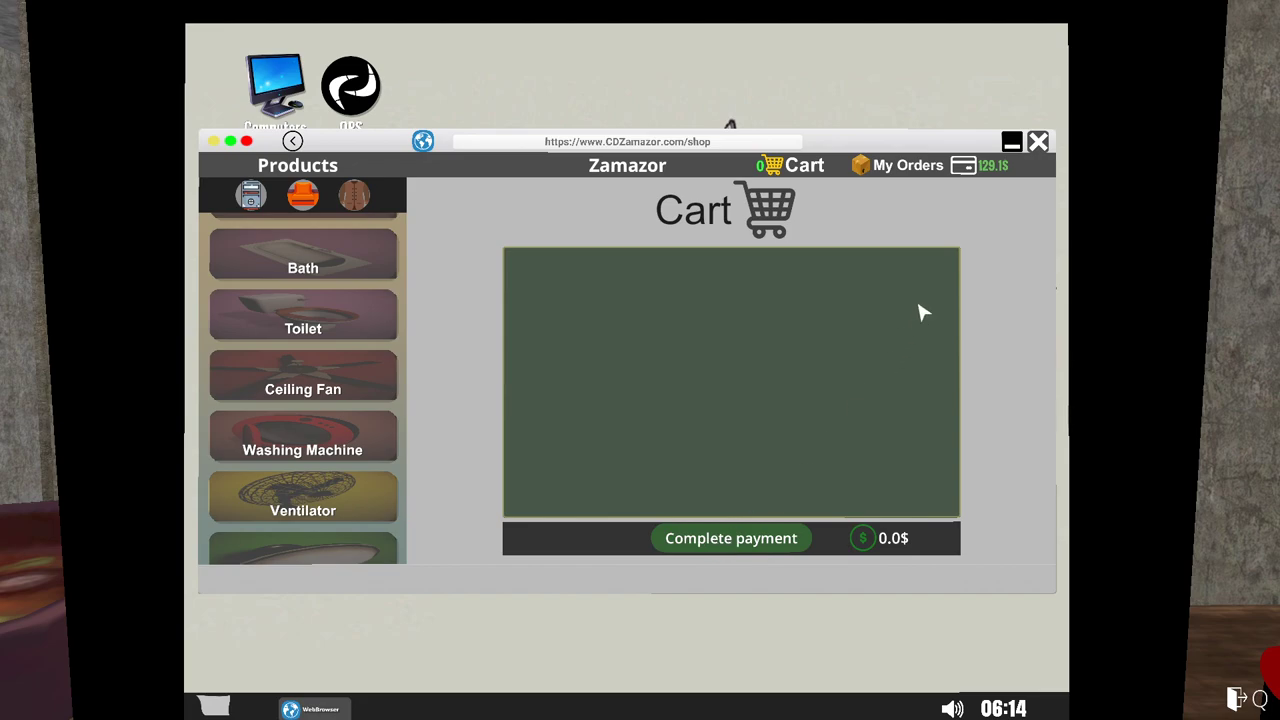
Check My Orders for the bathtub awaiting delivery, then close the shop site.
{"action": "left_click", "coordinate": [907, 165]}
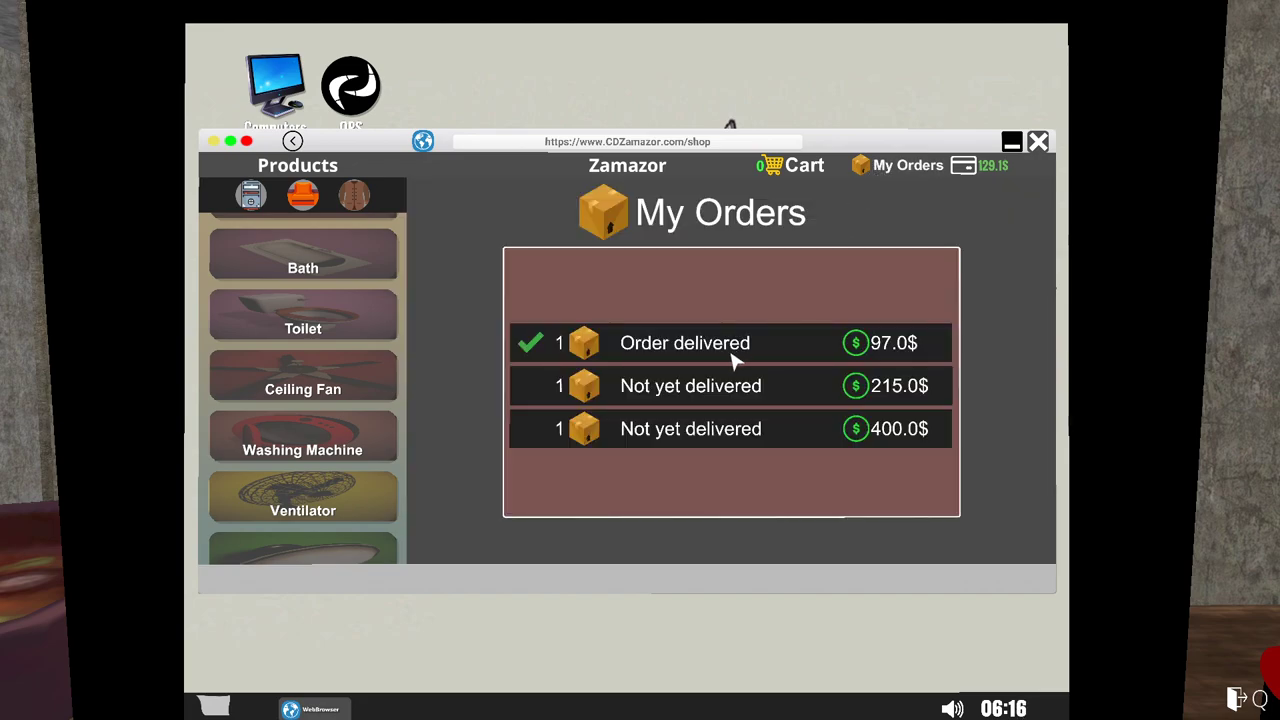
{"action": "mouse_move", "coordinate": [847, 408]}
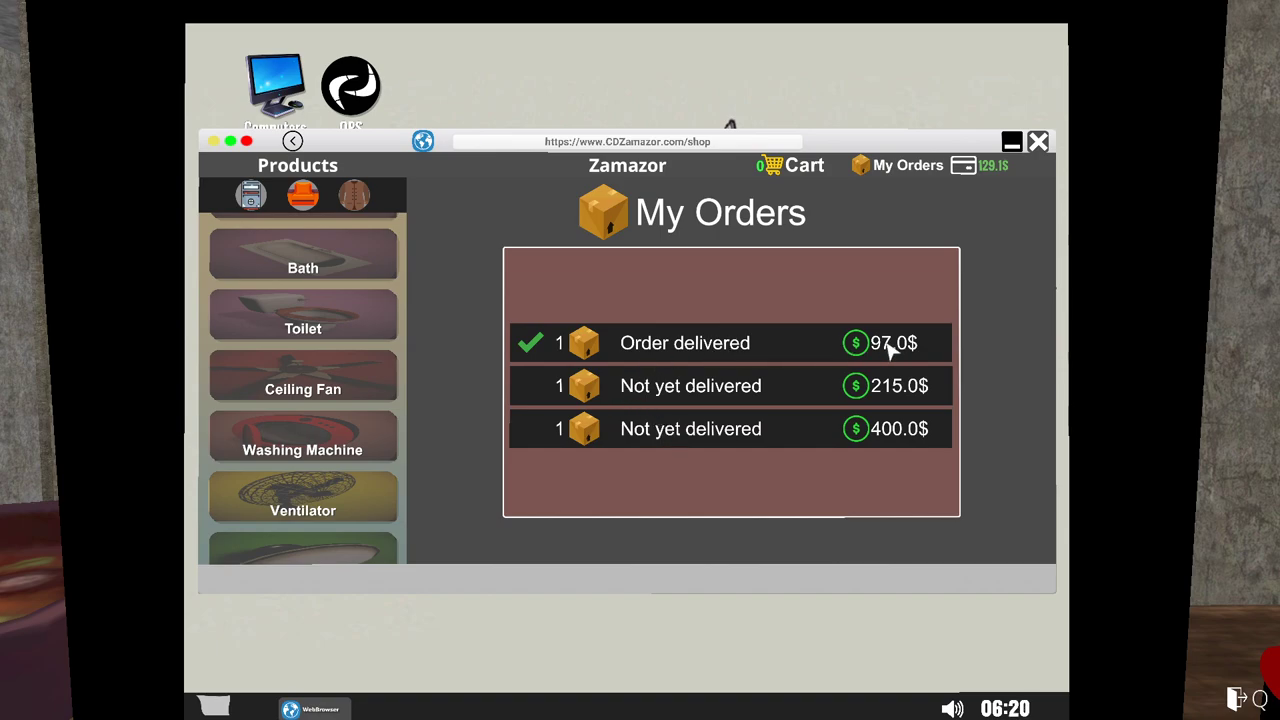
{"action": "mouse_move", "coordinate": [1040, 185]}
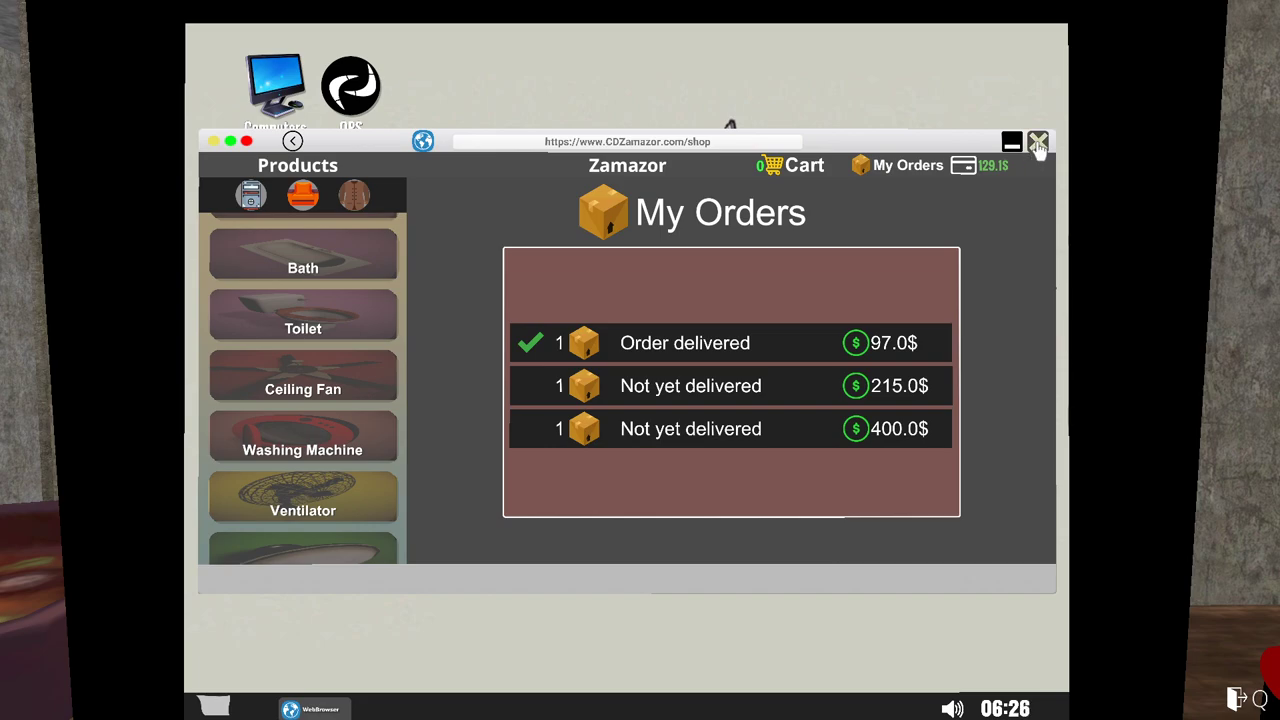
{"action": "left_click", "coordinate": [1038, 140]}
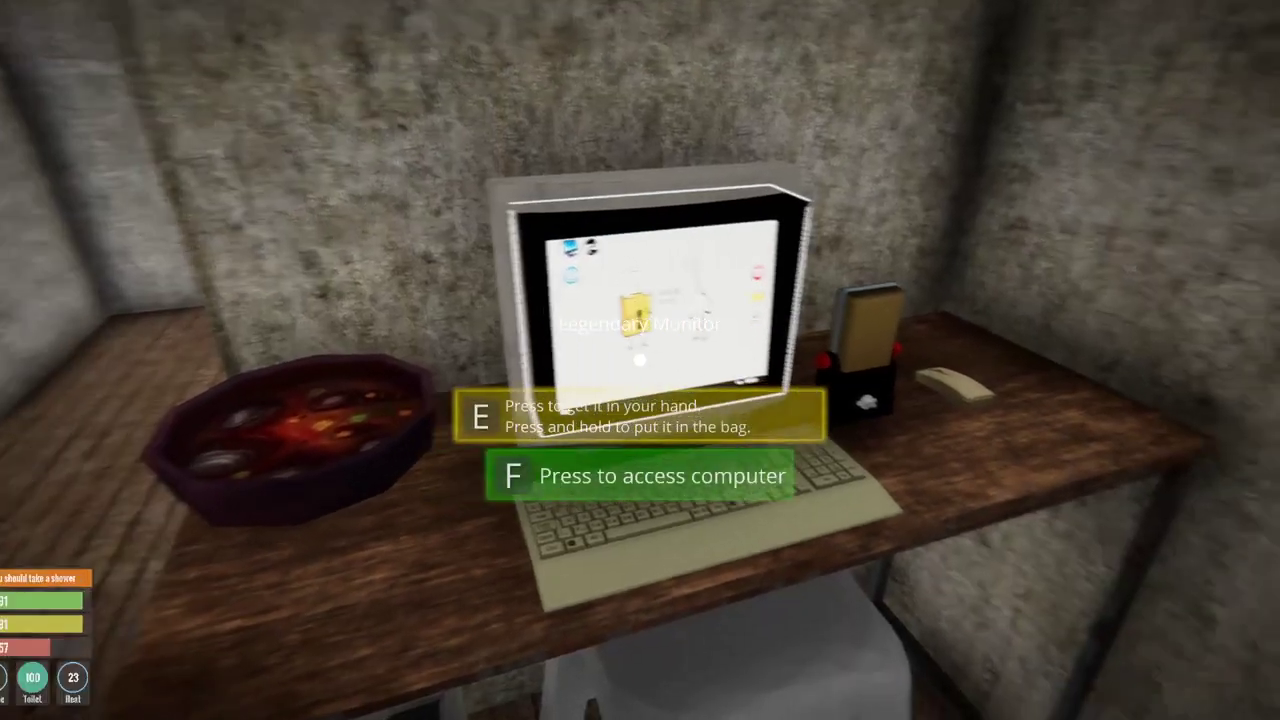
{"action": "mouse_move", "coordinate": [640, 360]}
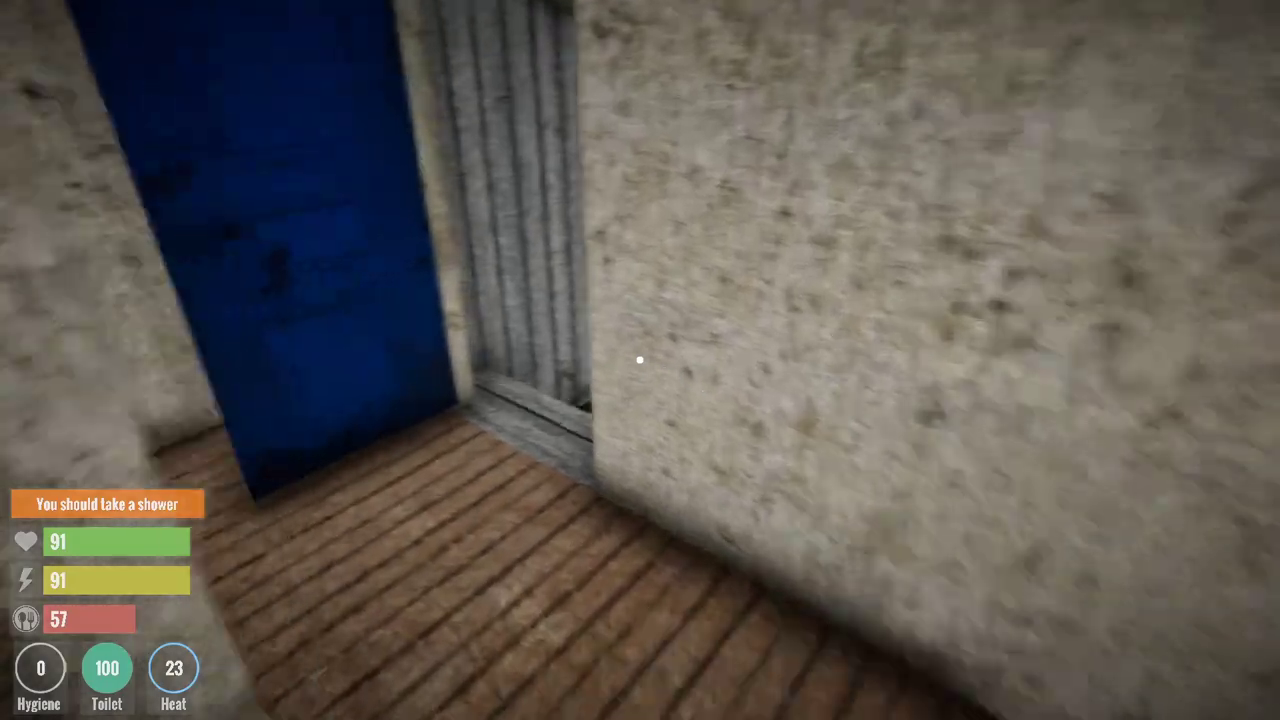
{"action": "mouse_move", "coordinate": [640, 360]}
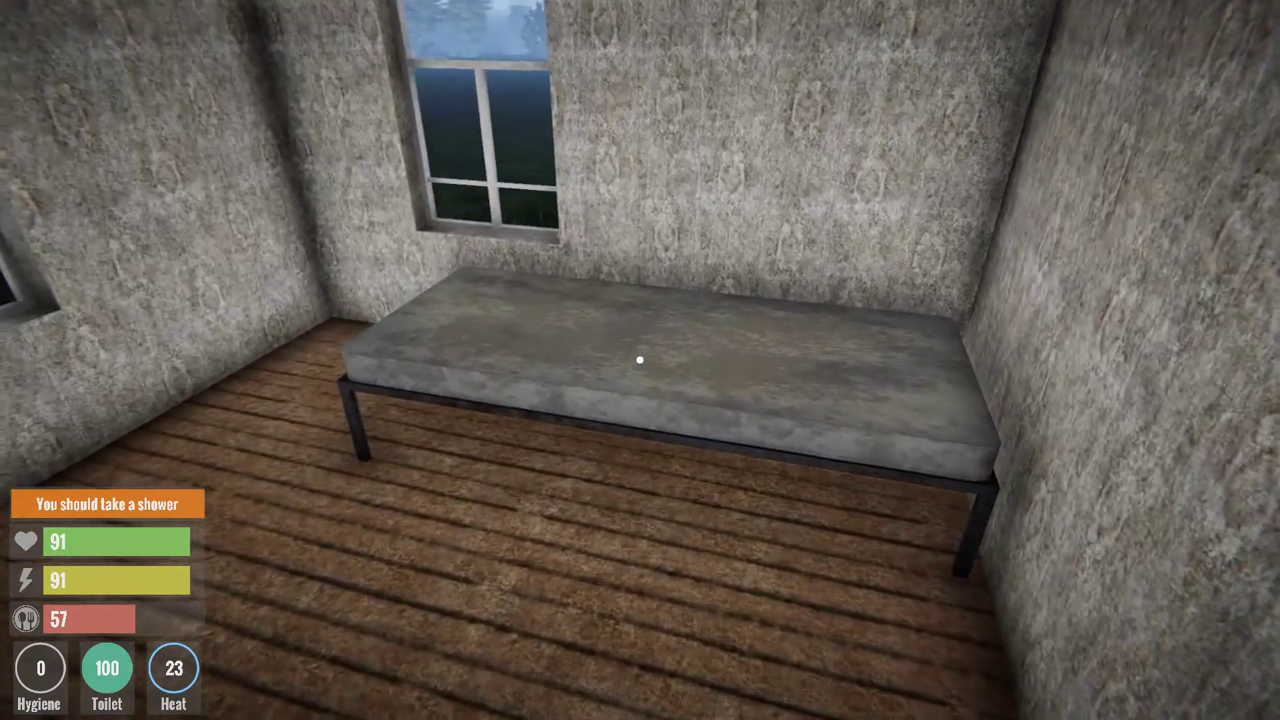
{"action": "mouse_move", "coordinate": [640, 360]}
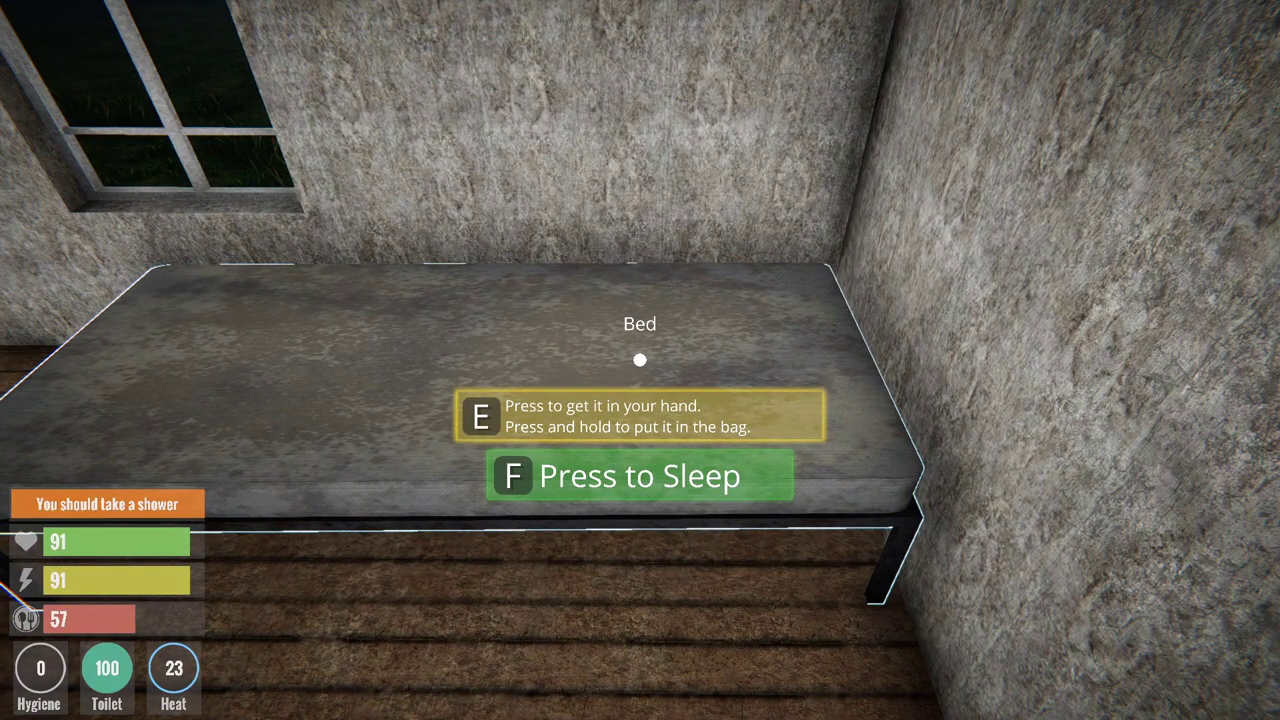
{"action": "mouse_move", "coordinate": [640, 360]}
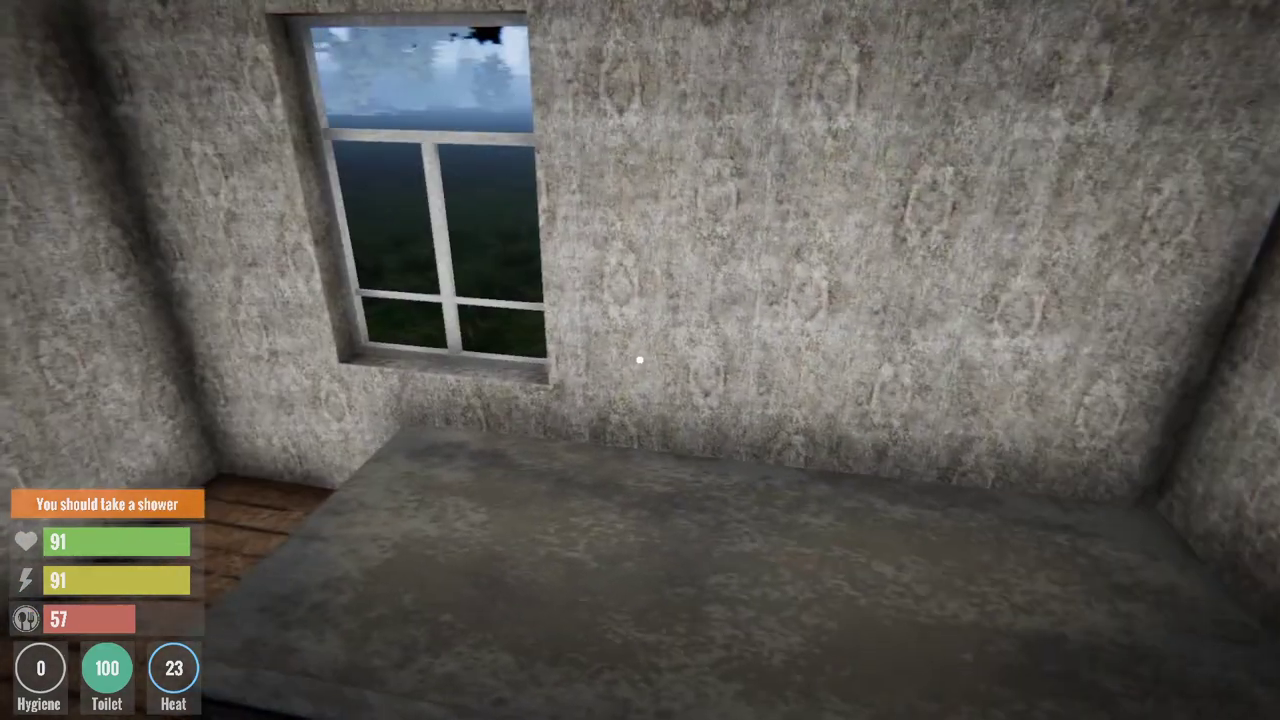
{"action": "mouse_move", "coordinate": [640, 360]}
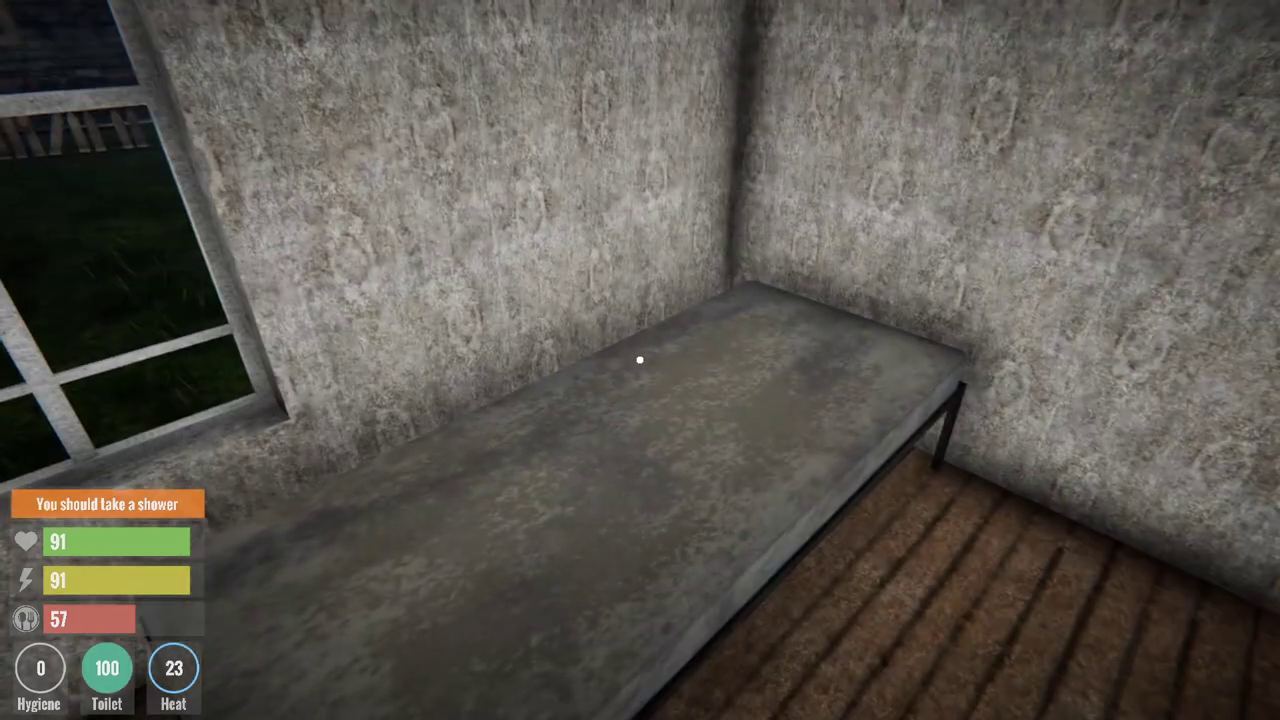